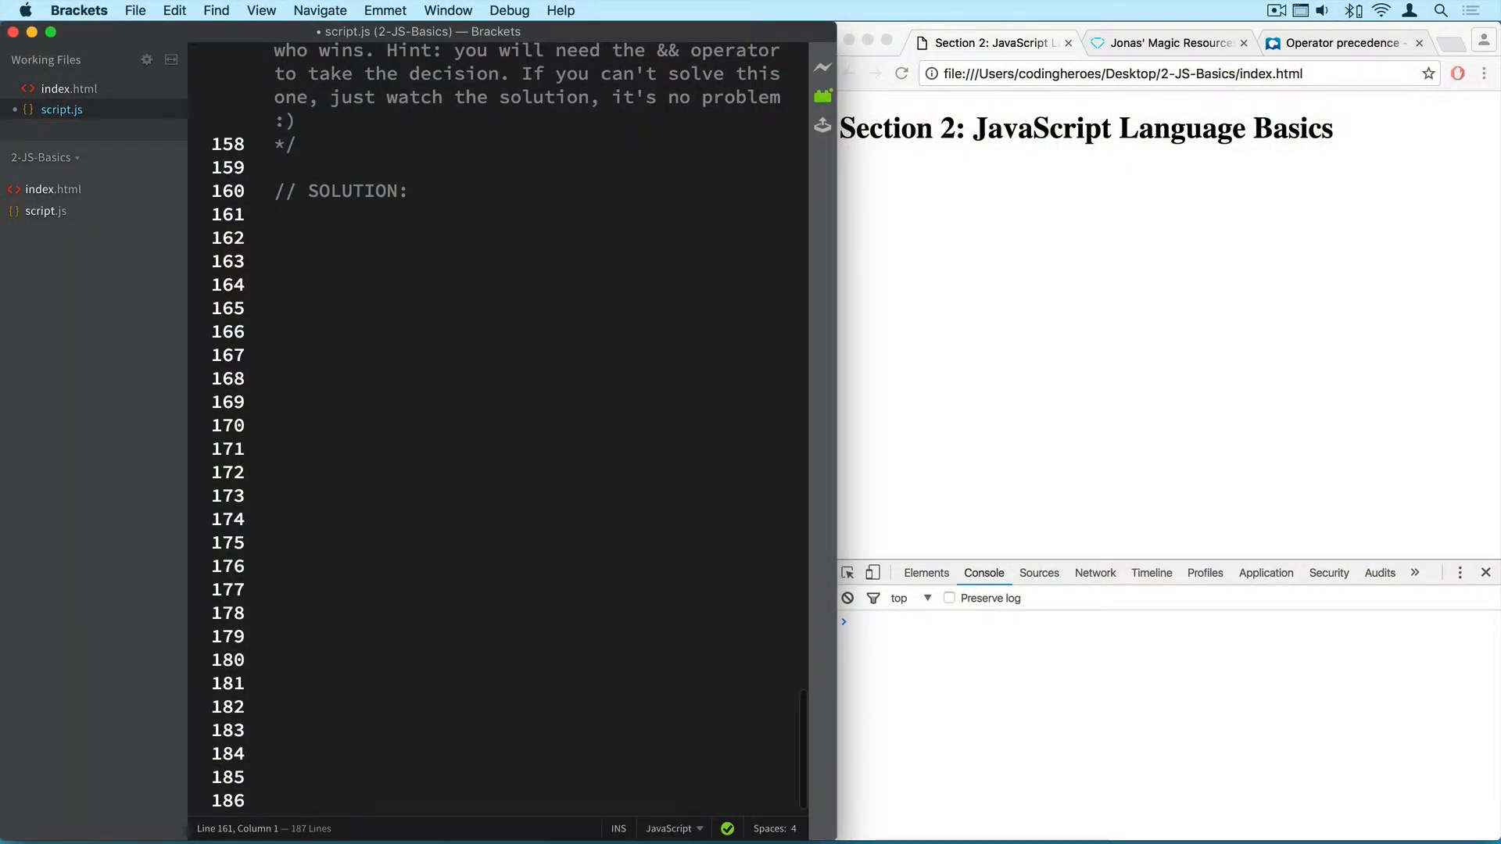
Declare heighJohn = 172 and heightMike = 165 under the SOLUTION comment.
{"action": "type", "text": "var"}
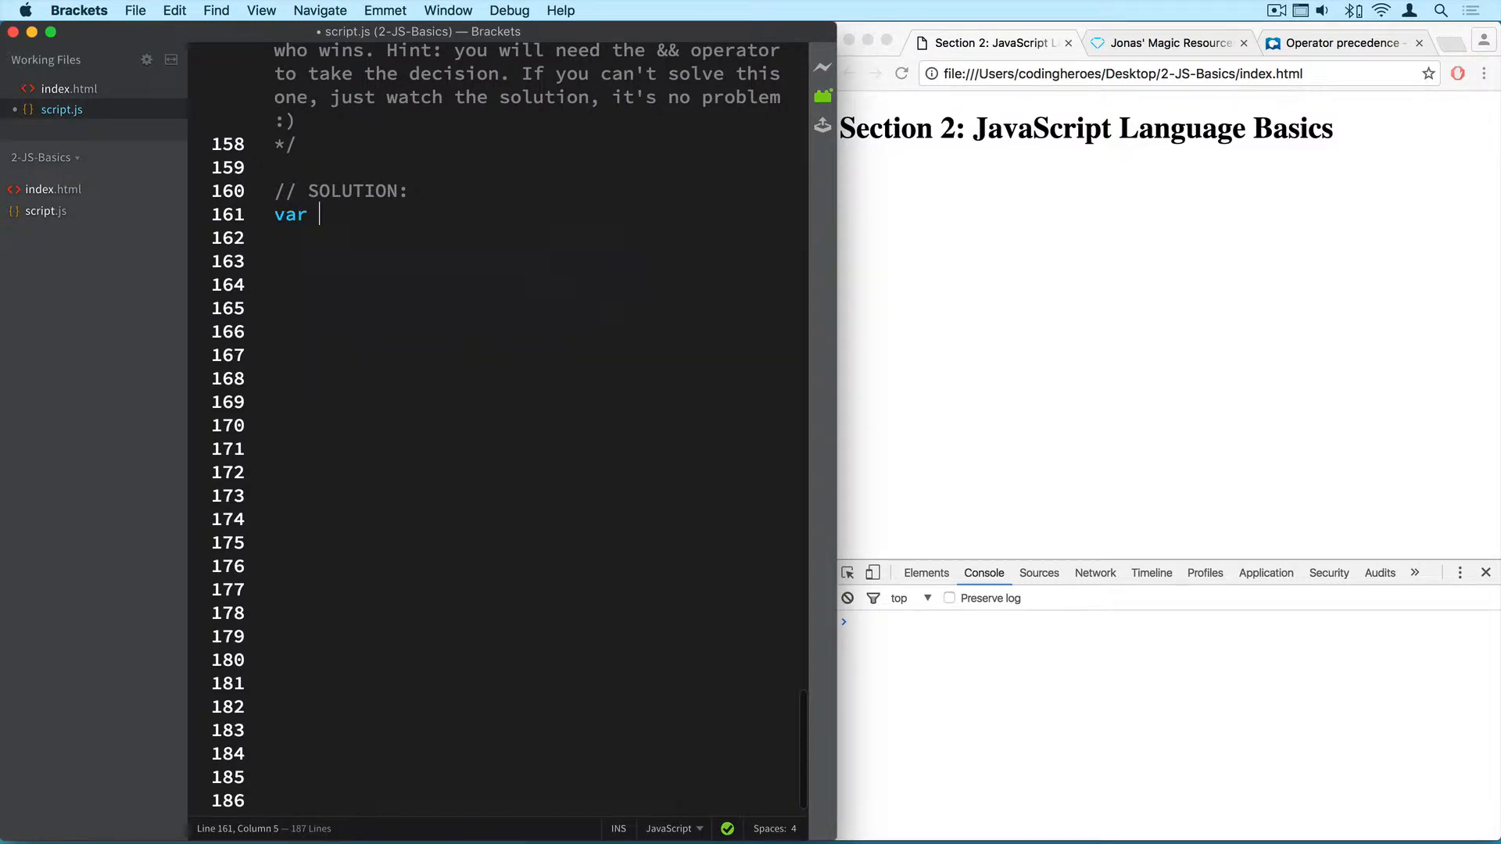
{"action": "type", "text": "heighJohn ="}
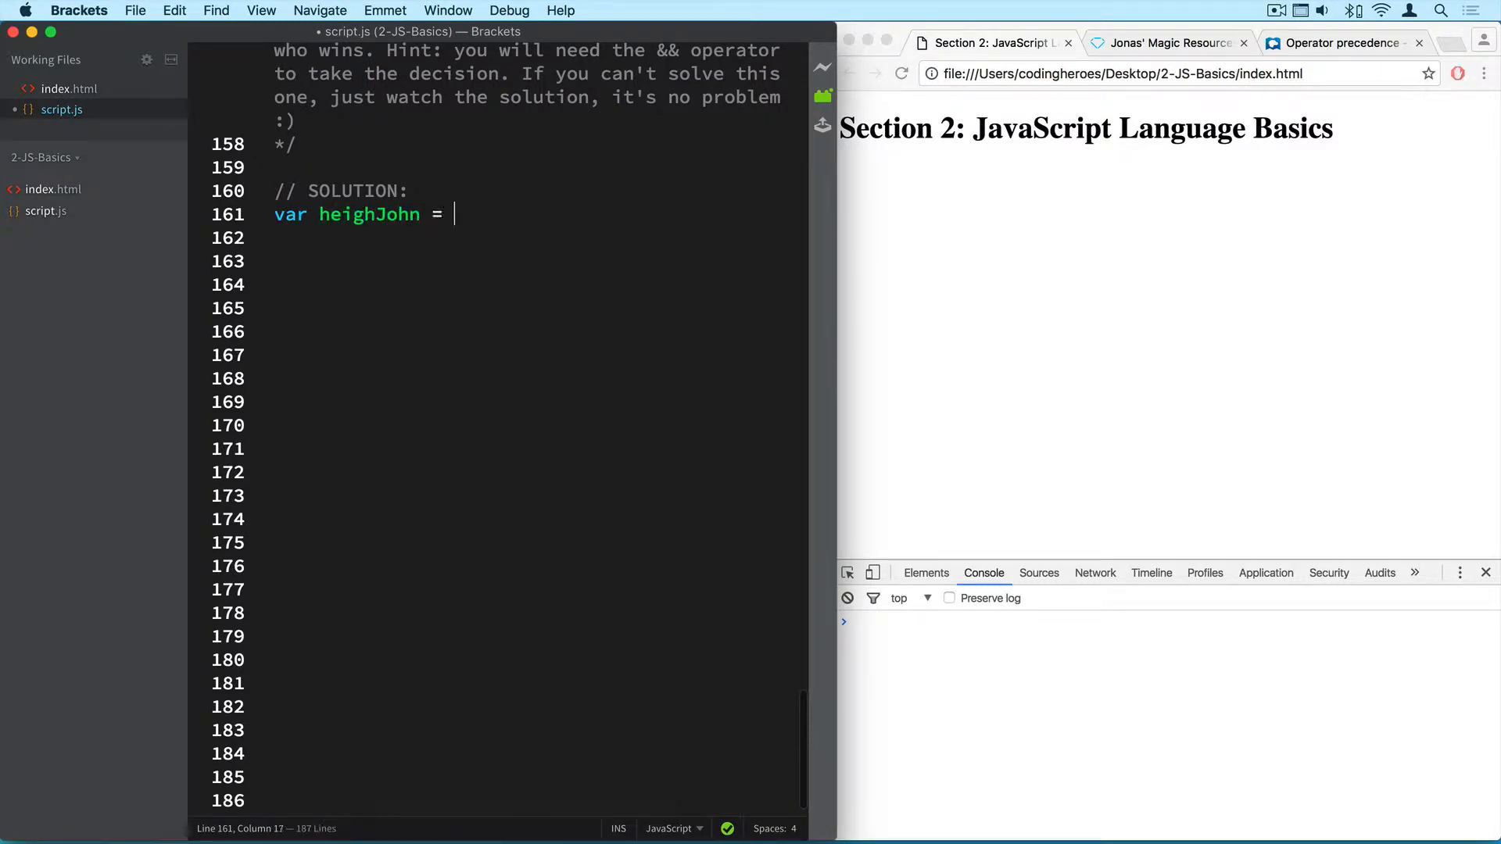
{"action": "type", "text": "172;"}
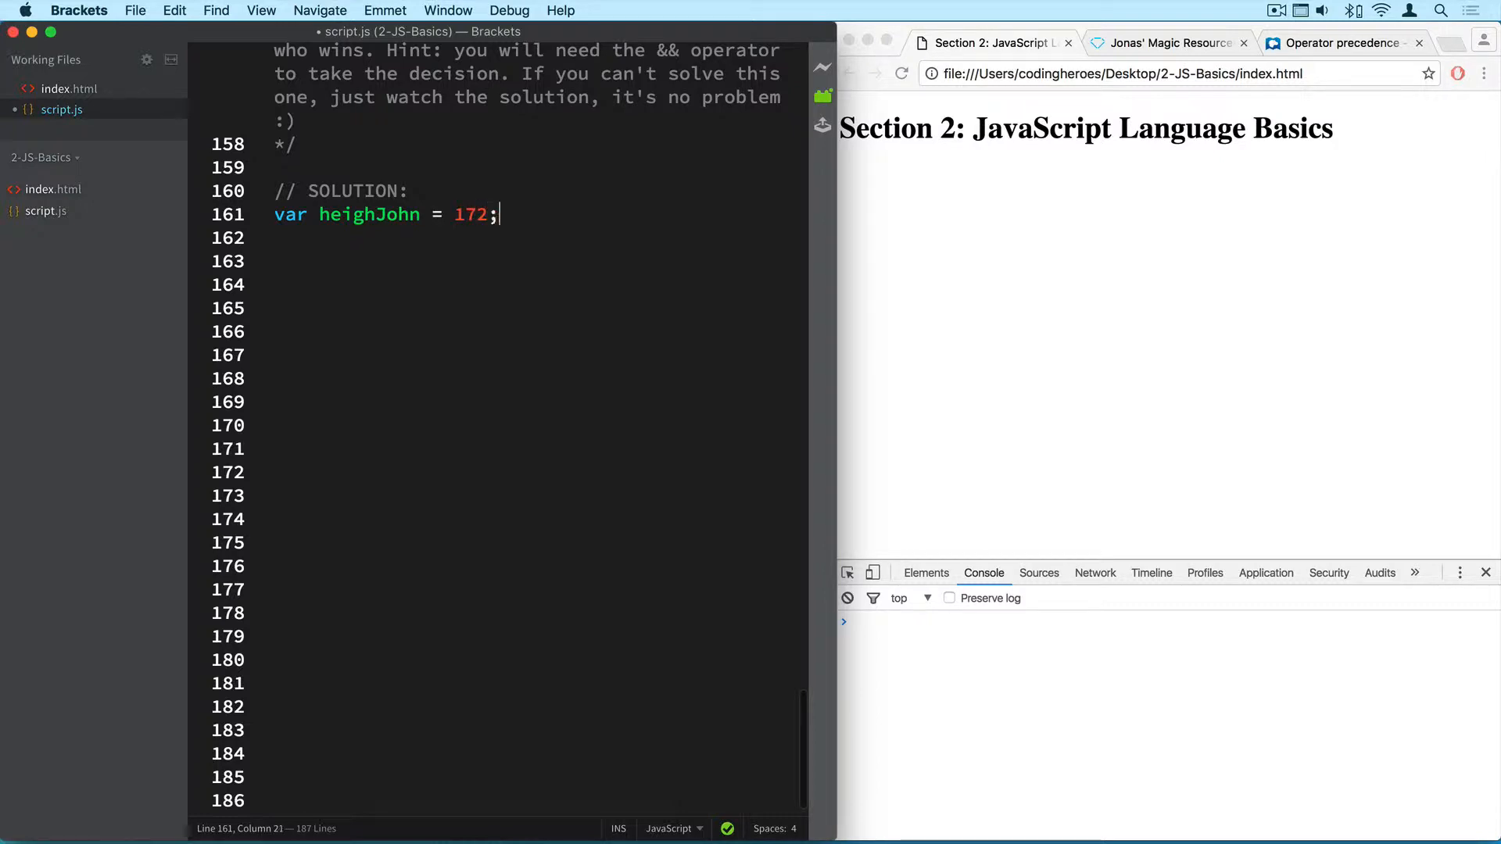
{"action": "key", "text": "Return"}
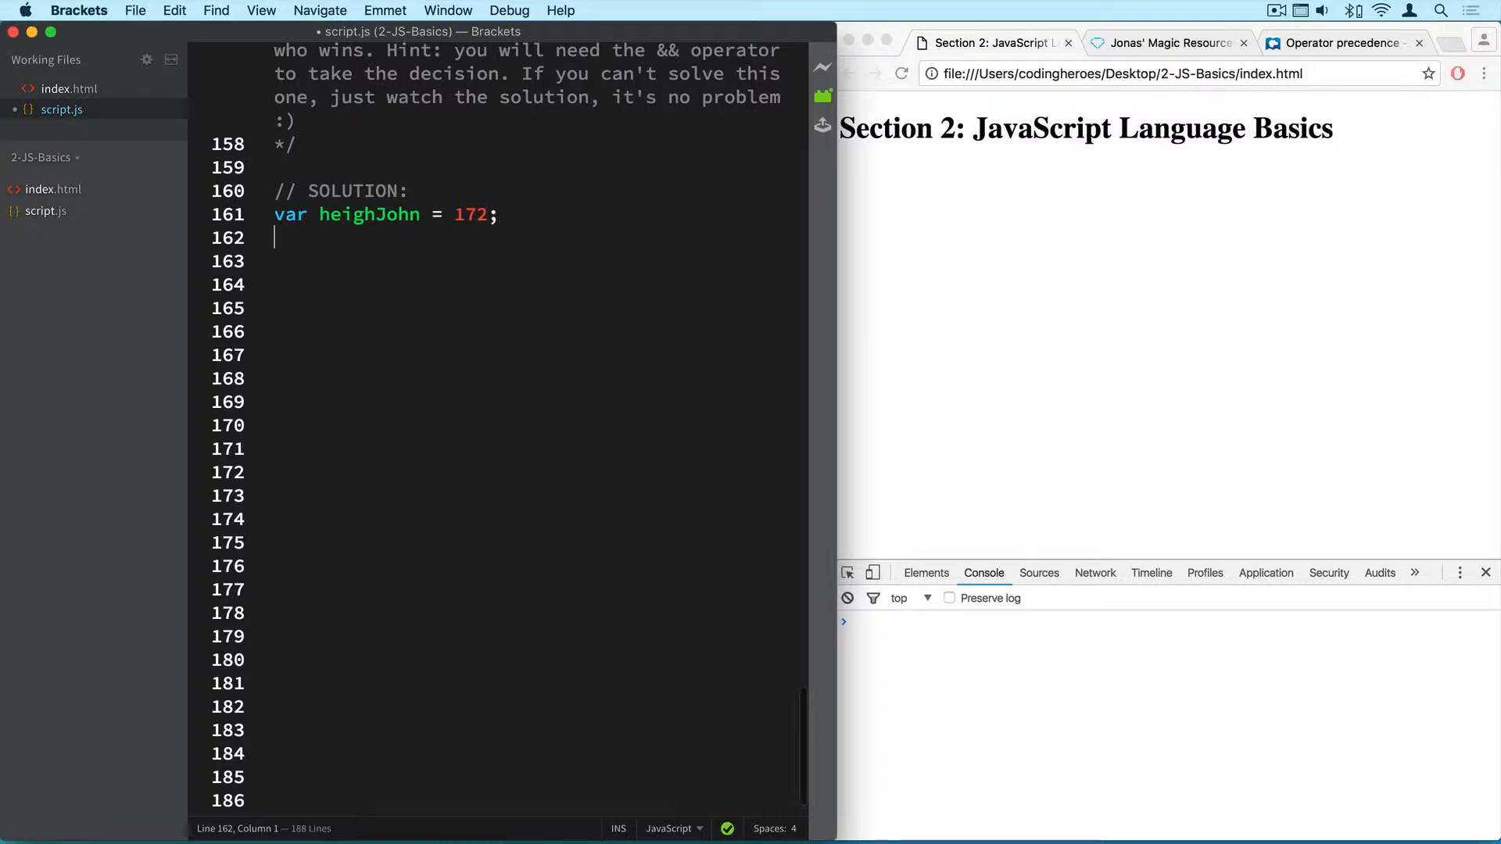
{"action": "type", "text": "var"}
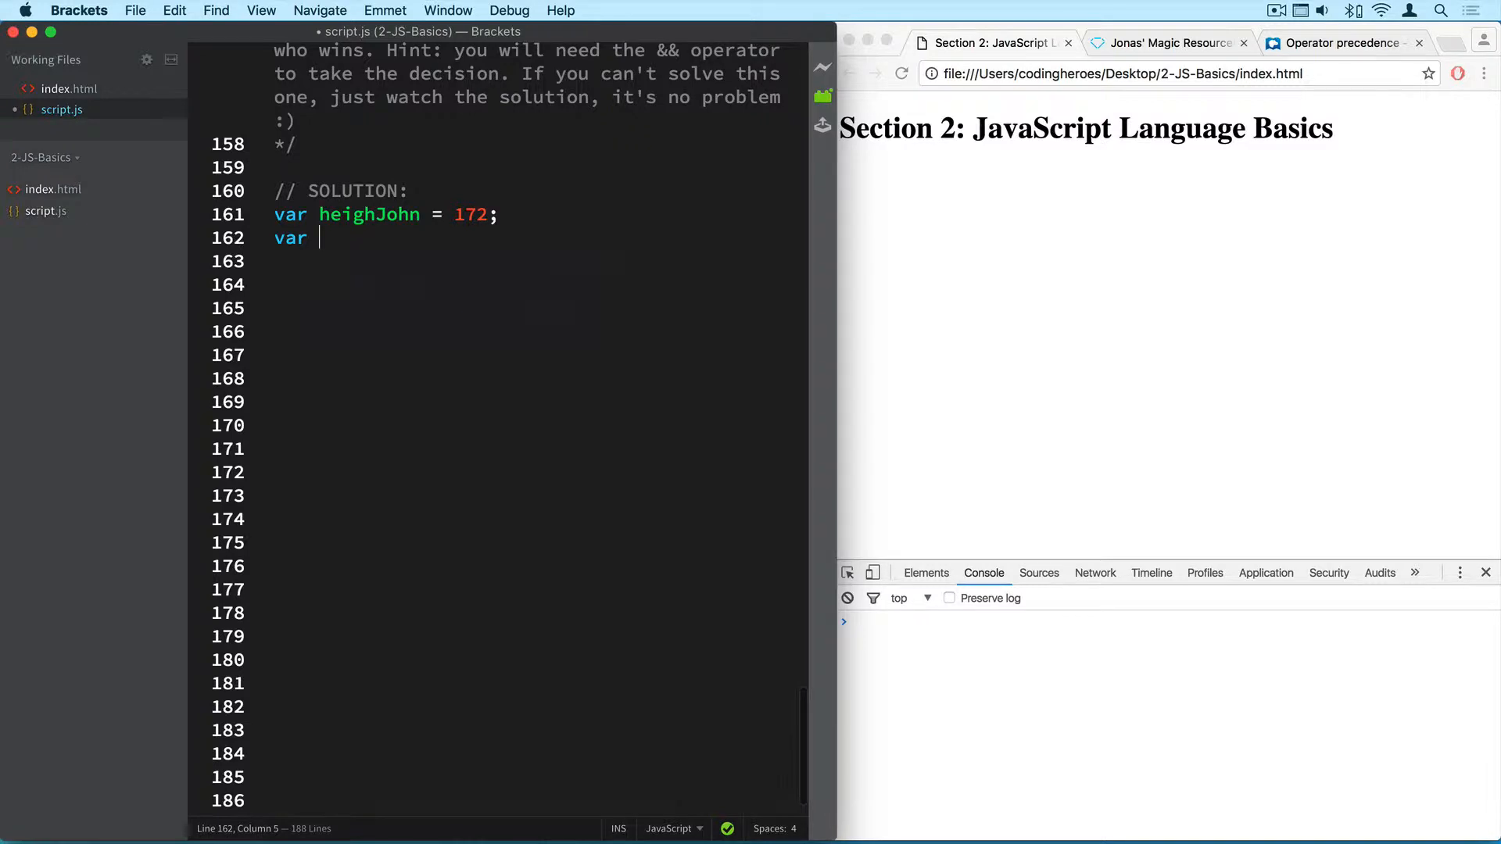
{"action": "type", "text": "height"}
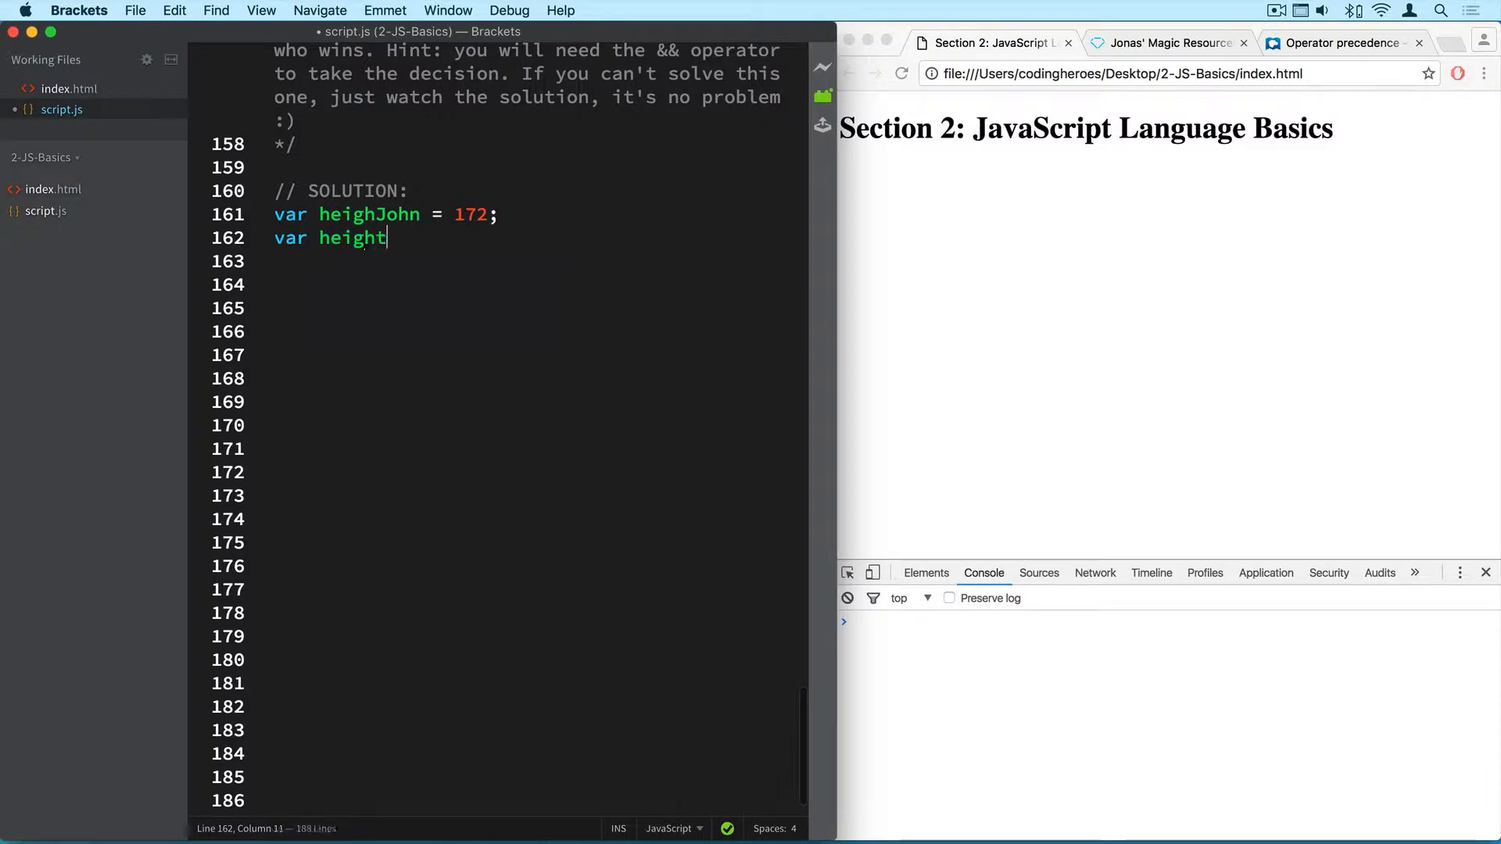
{"action": "type", "text": "Mi"}
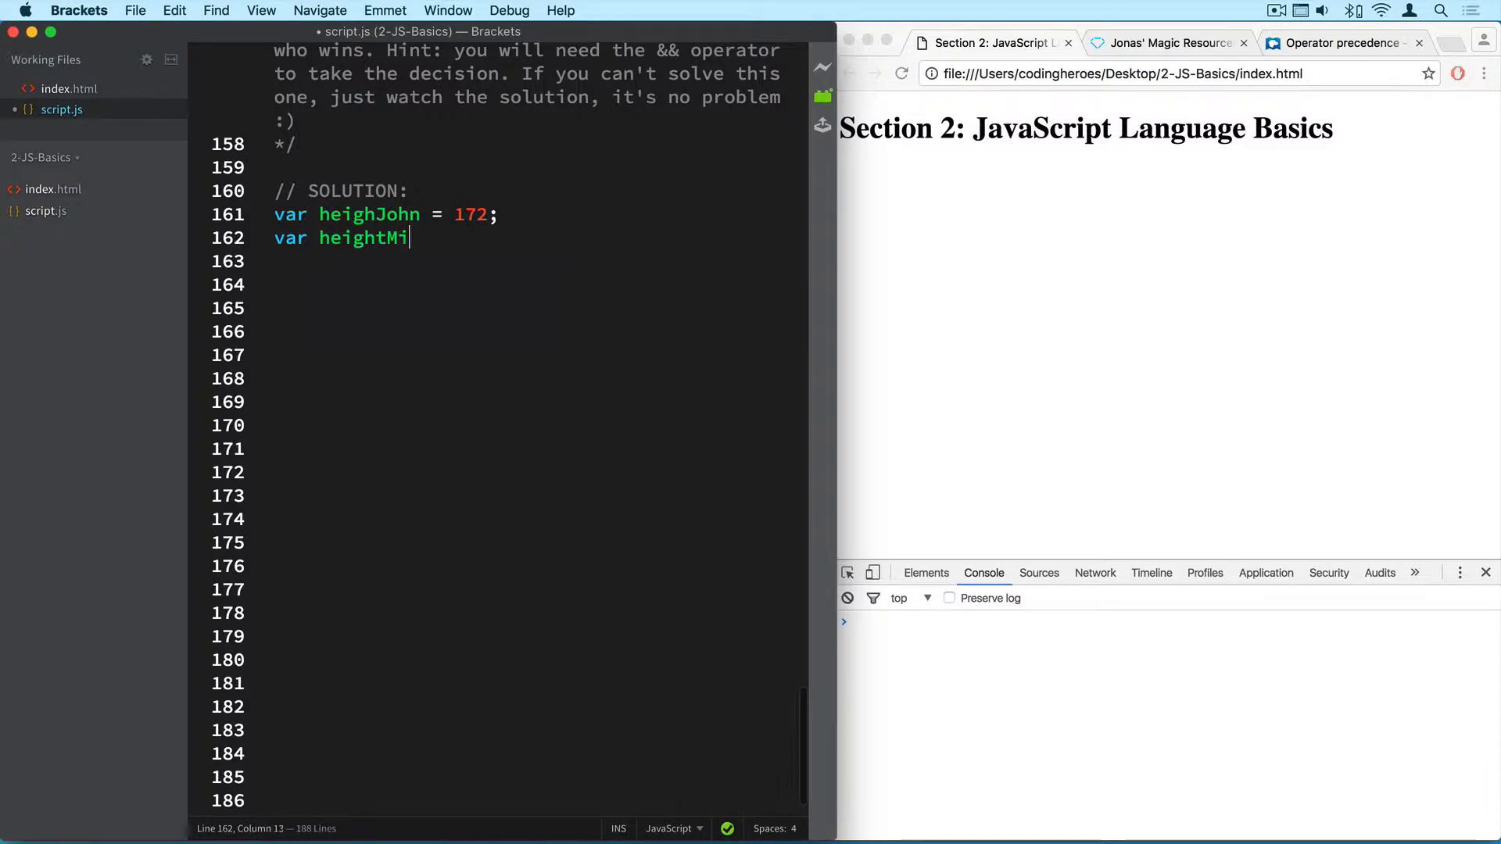
{"action": "type", "text": "ke ="}
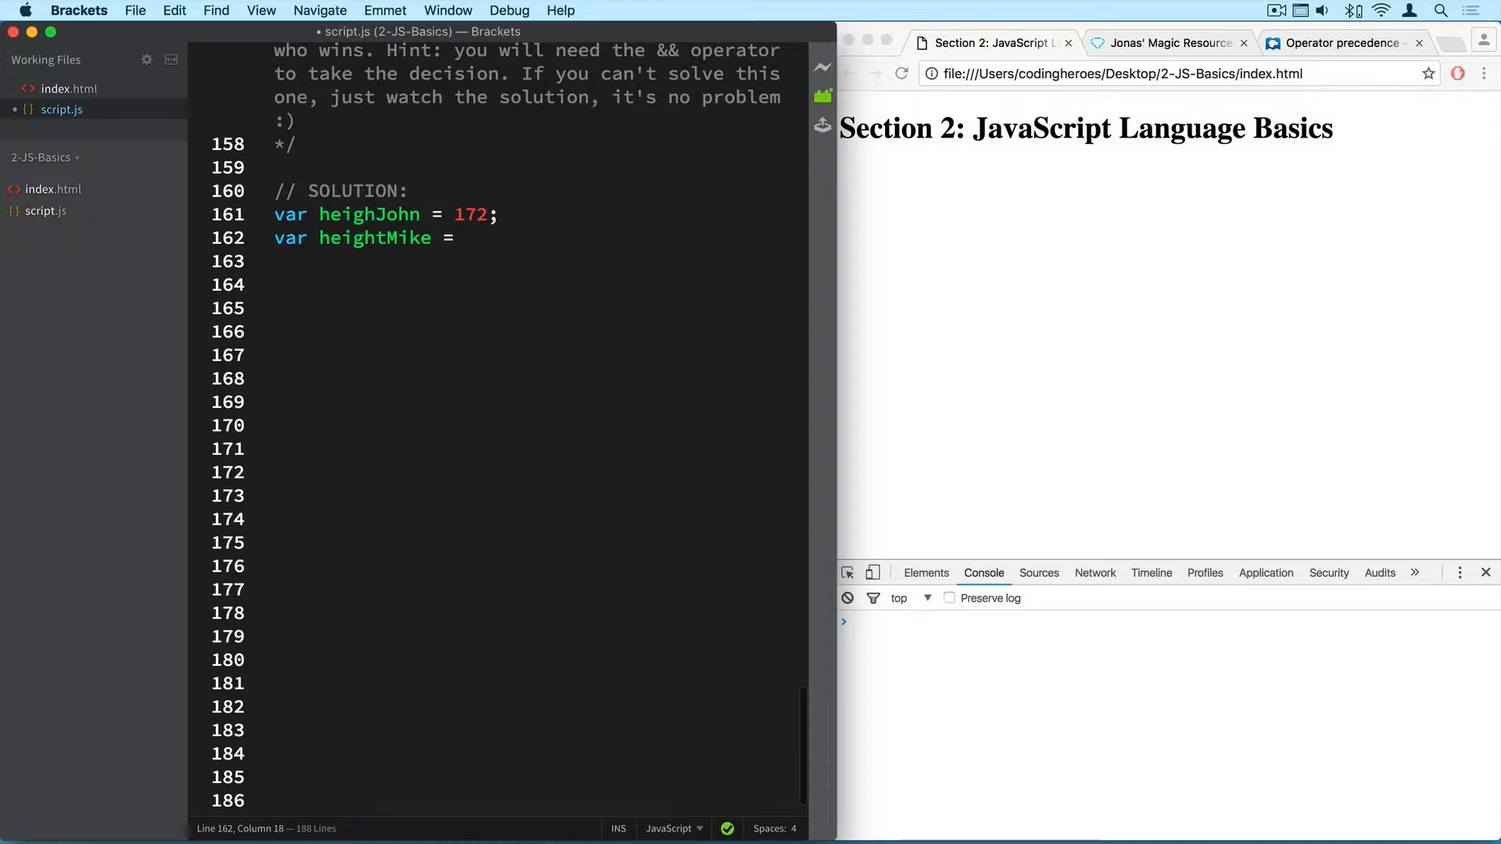
{"action": "type", "text": "165;"}
{"action": "left_click", "coordinate": [387, 215]}
{"action": "type", "text": "t"}
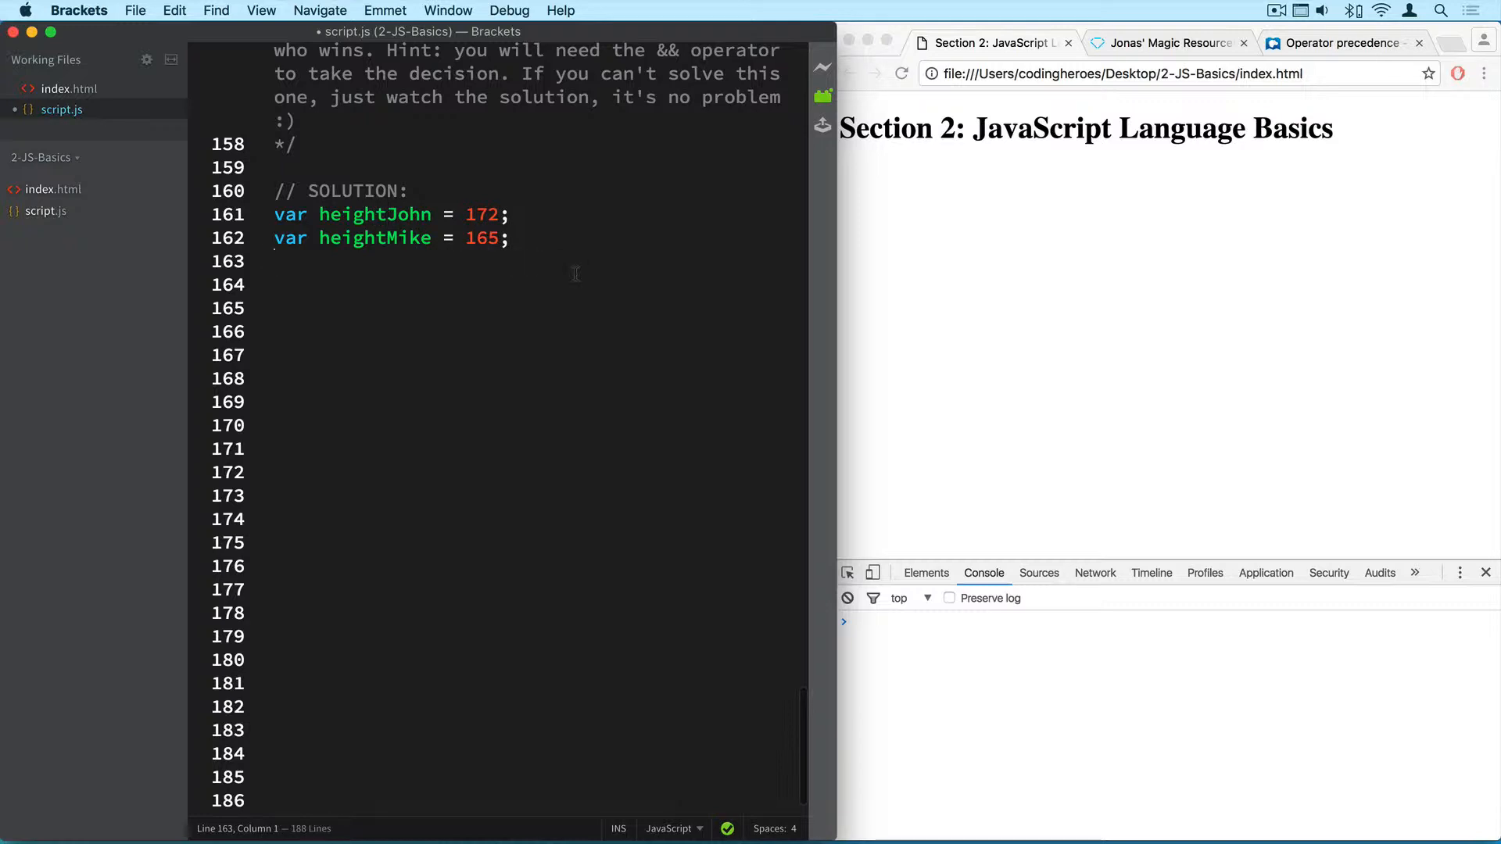
Declare ageJohn = 26 and ageMike = 29.
{"action": "type", "text": "var"}
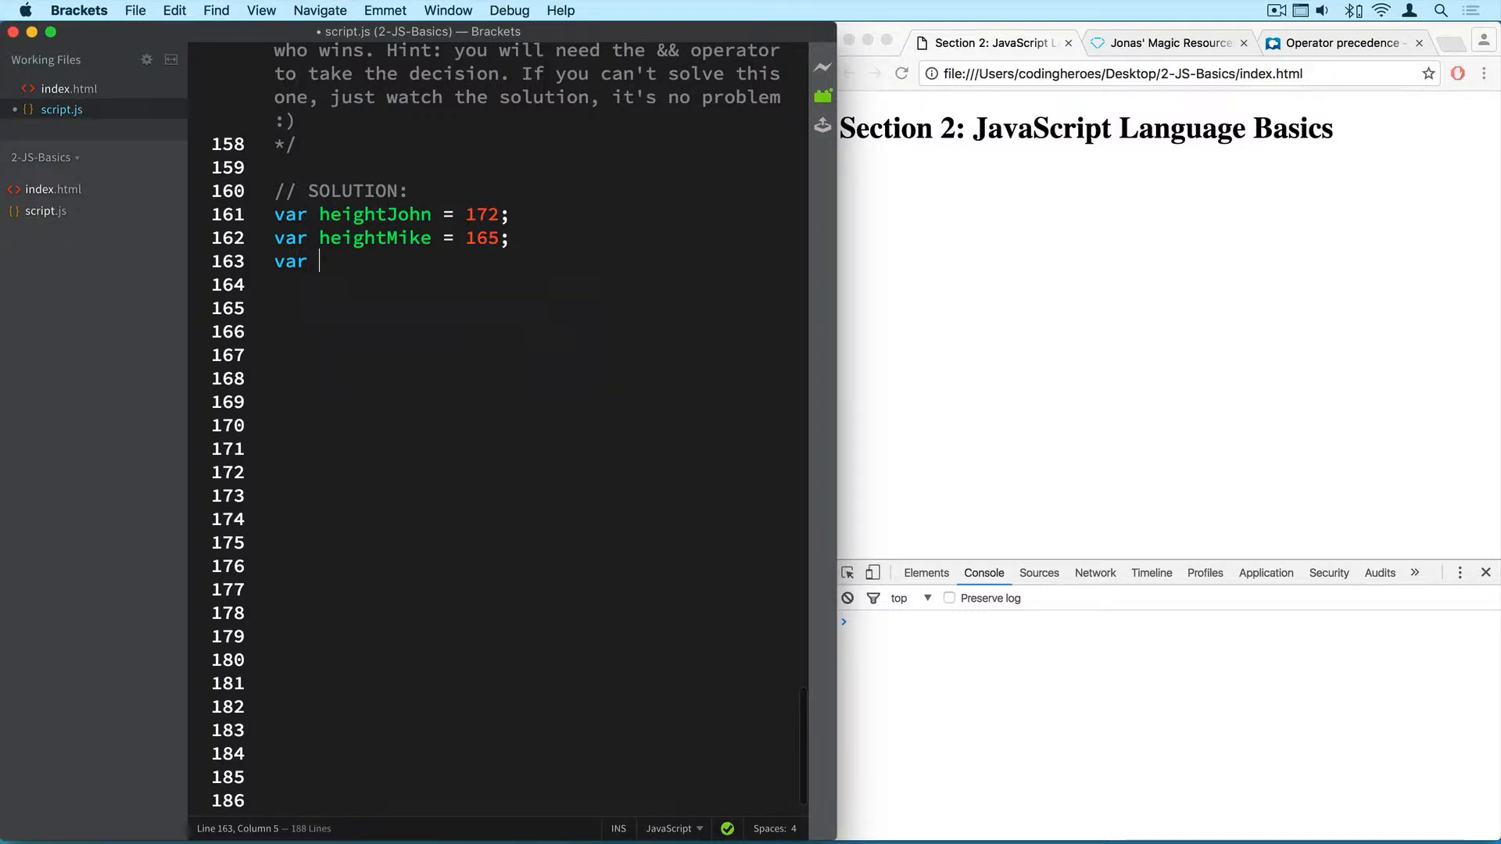
{"action": "type", "text": "age"}
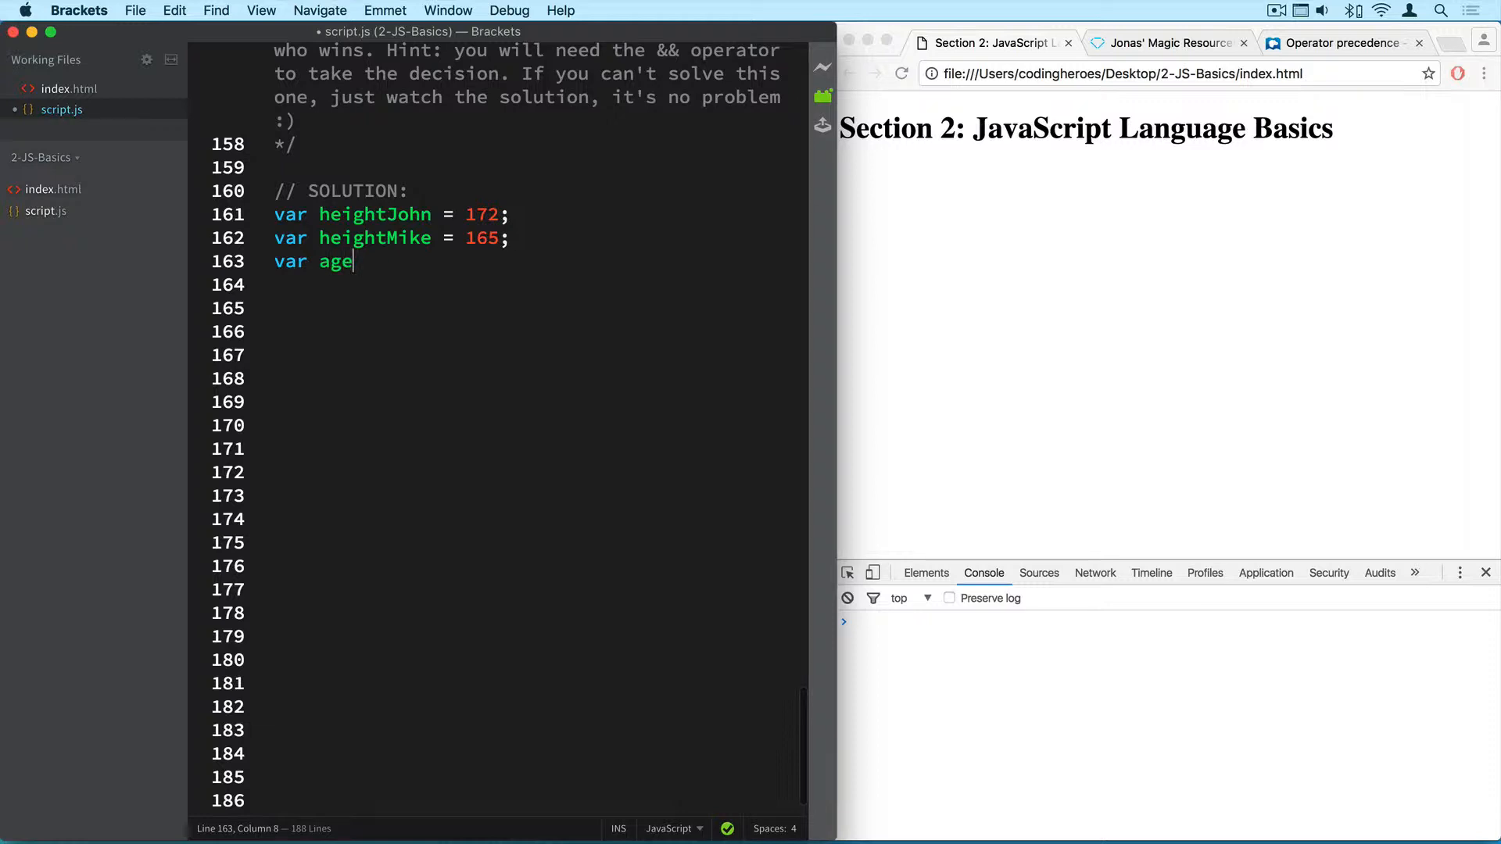
{"action": "type", "text": "John"}
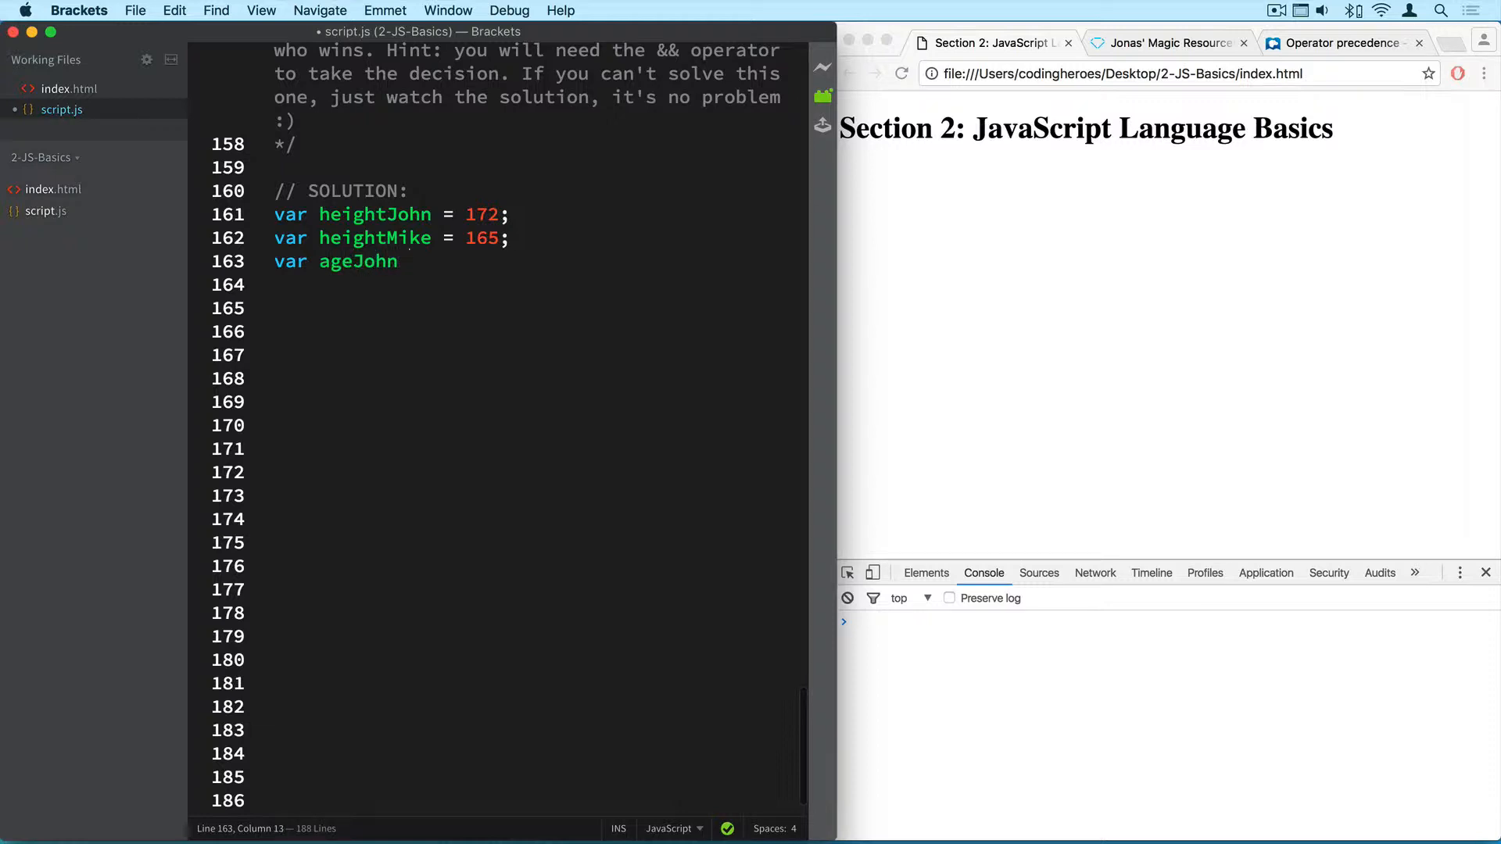
{"action": "type", "text": "= 26;"}
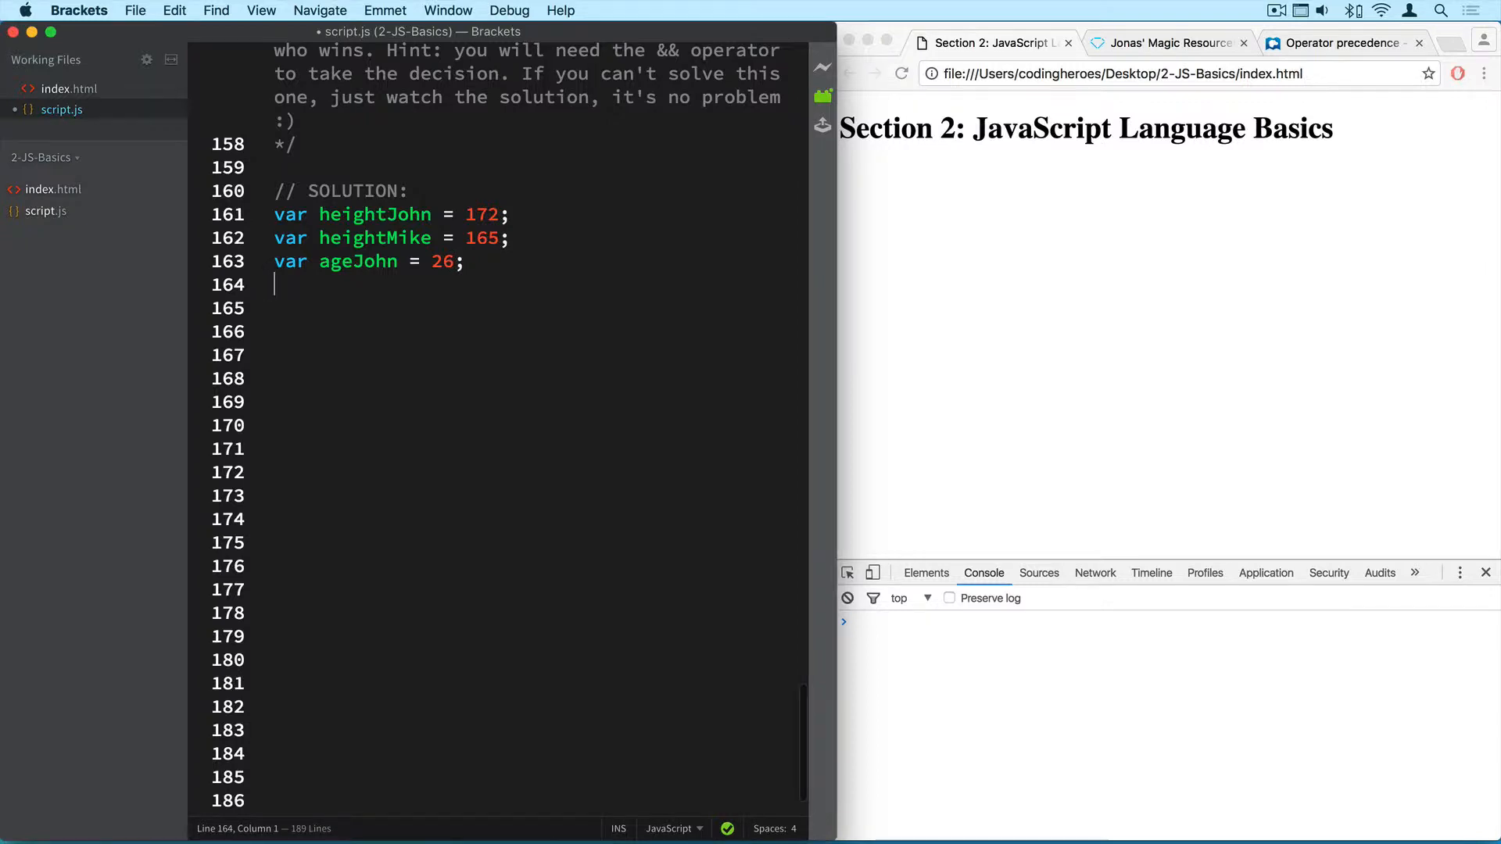
{"action": "type", "text": "var ageM"}
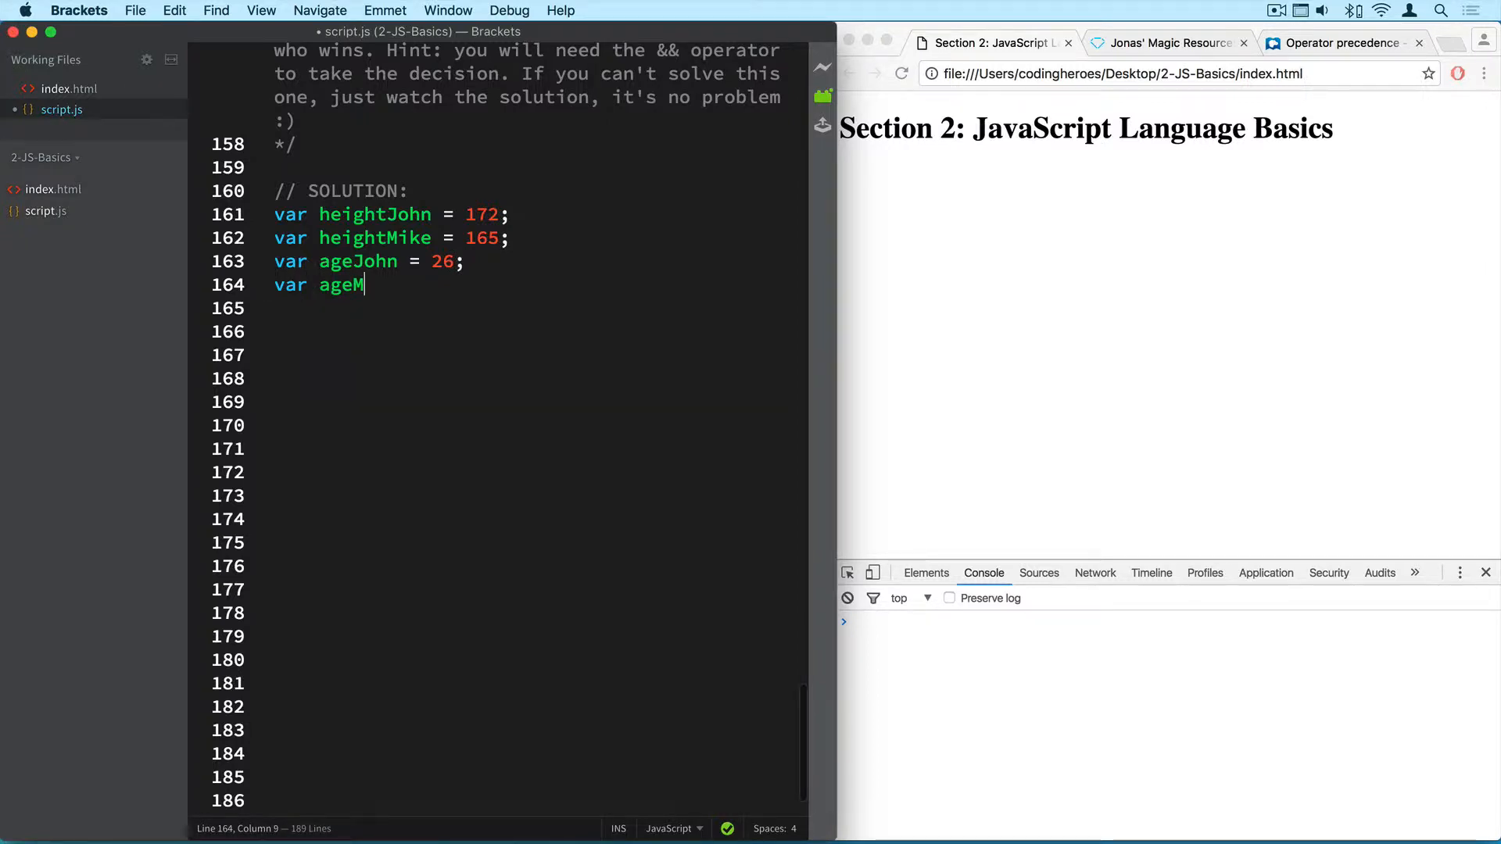
{"action": "type", "text": "ike ="}
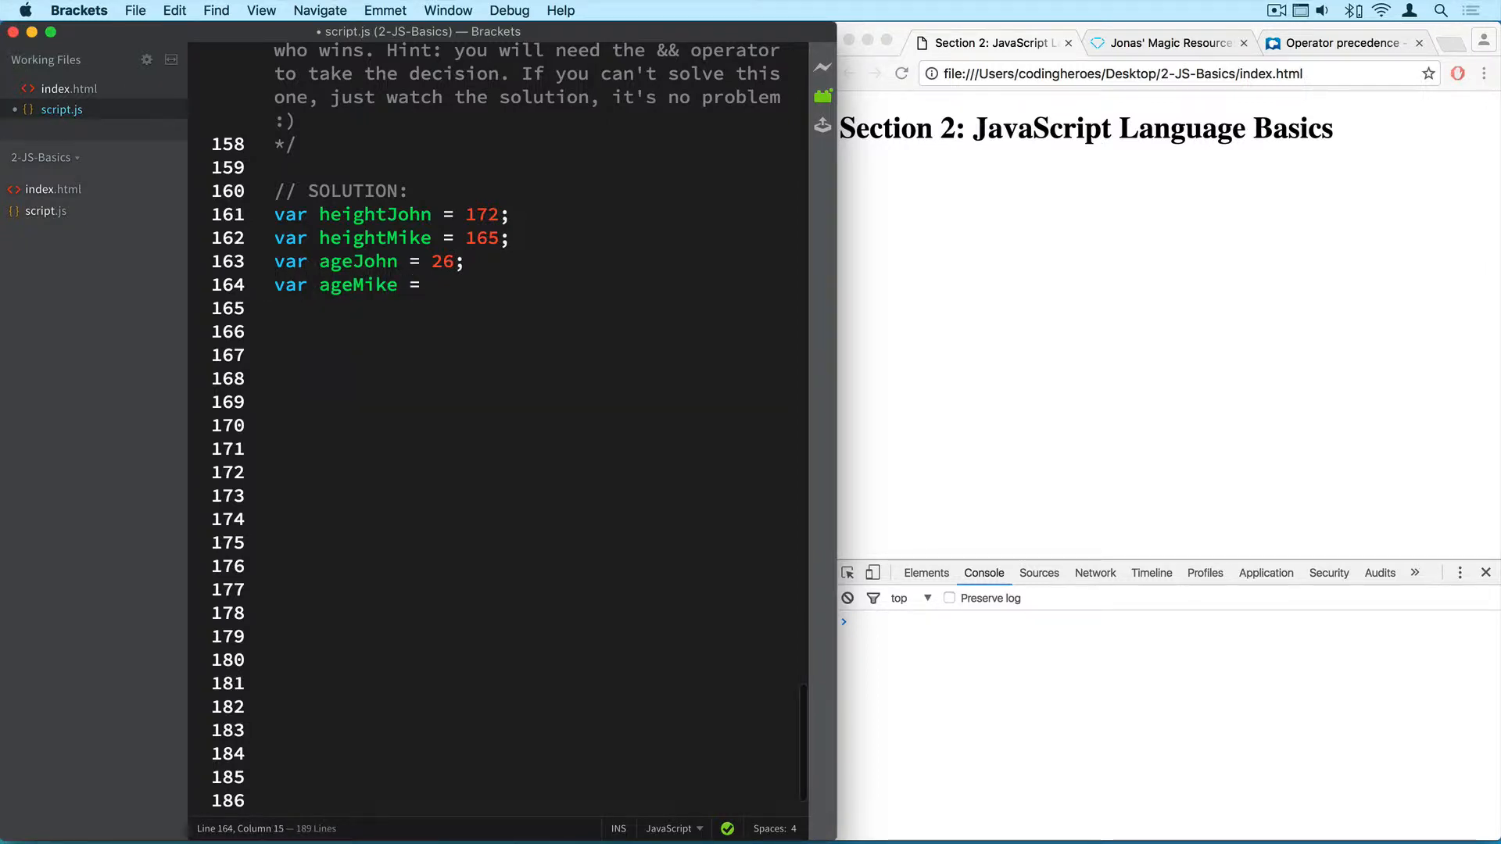
{"action": "type", "text": "29;"}
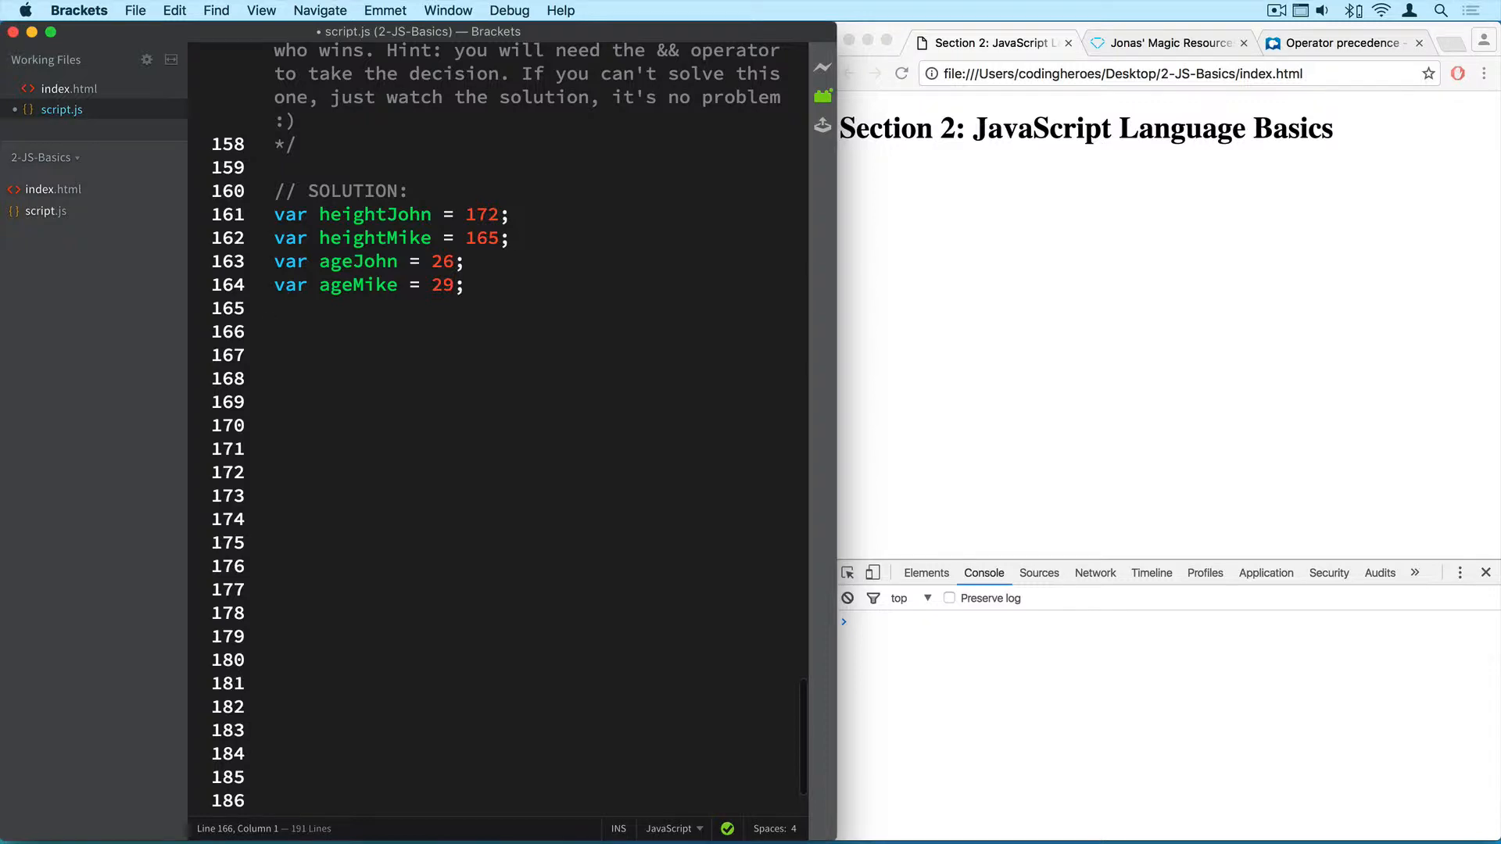
Write var scoreJohn = heighJohn + 5 * ageJohn.
{"action": "type", "text": "var sco"}
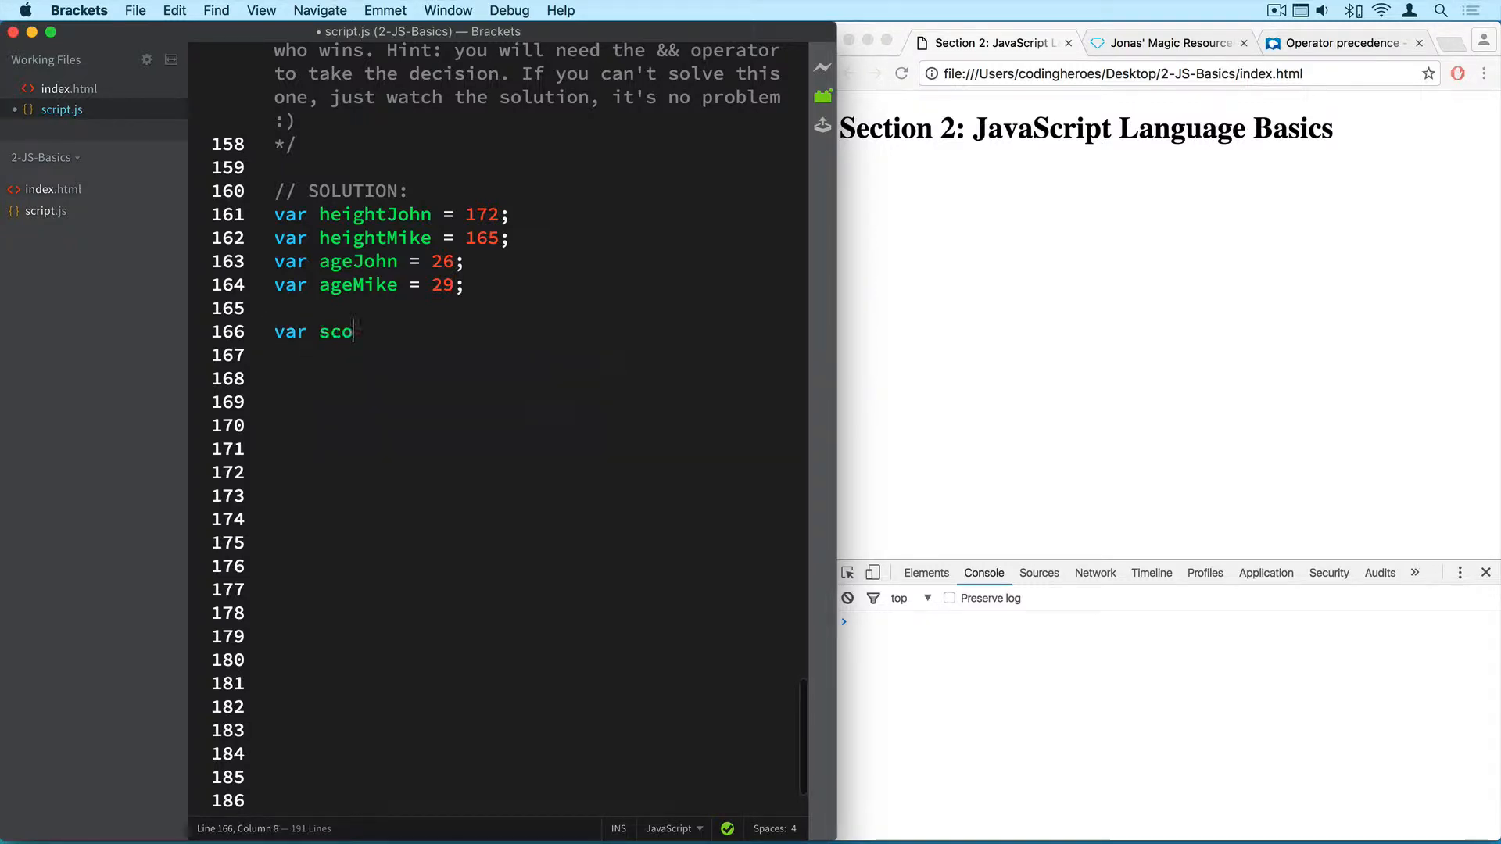
{"action": "type", "text": "reJohn"}
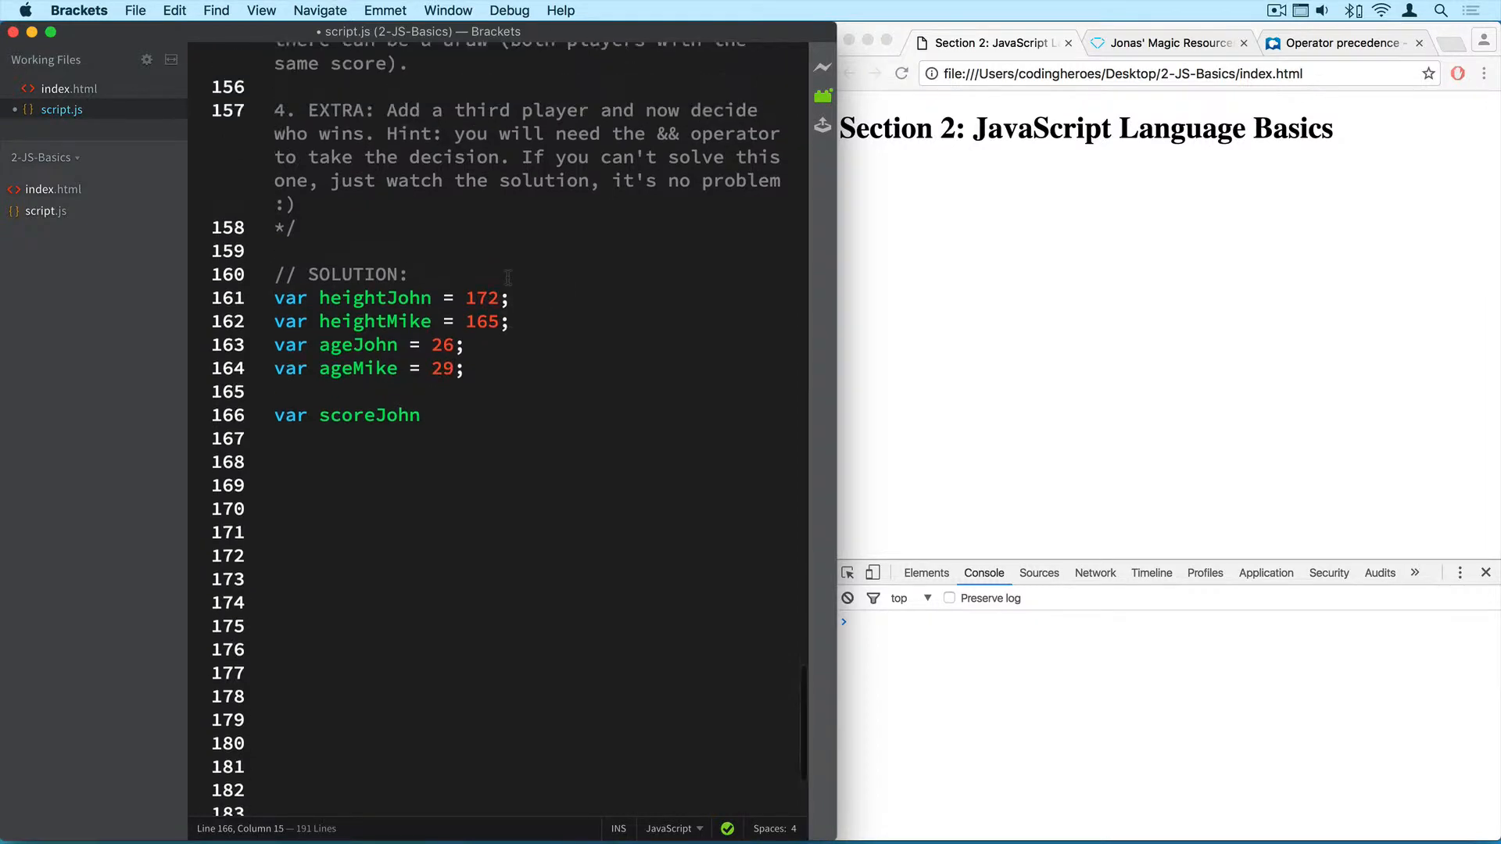
{"action": "scroll", "scroll_direction": "up", "scroll_amount": 3}
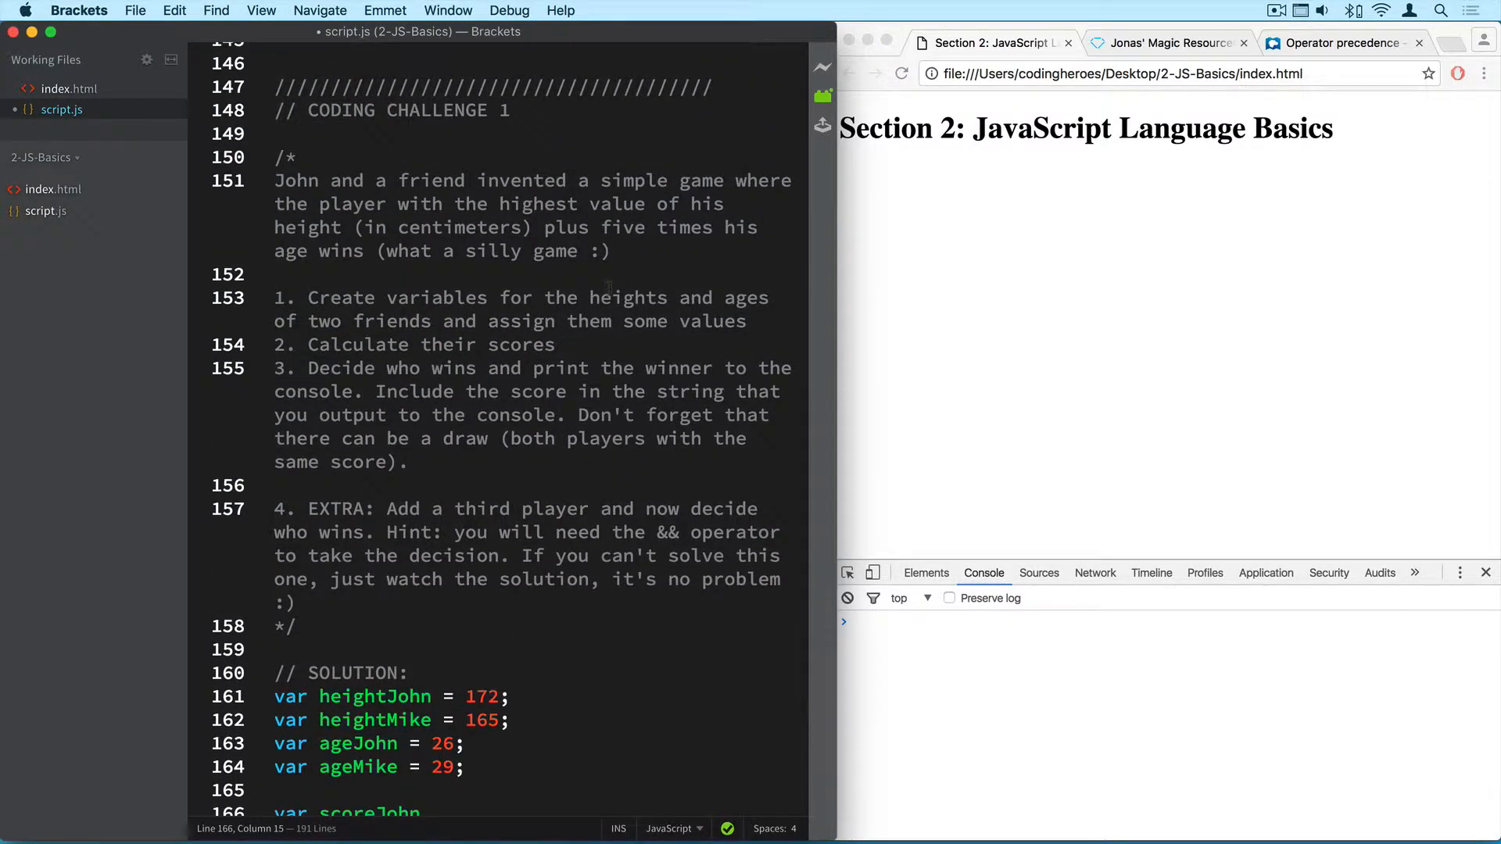
{"action": "scroll", "scroll_direction": "down", "scroll_amount": 3}
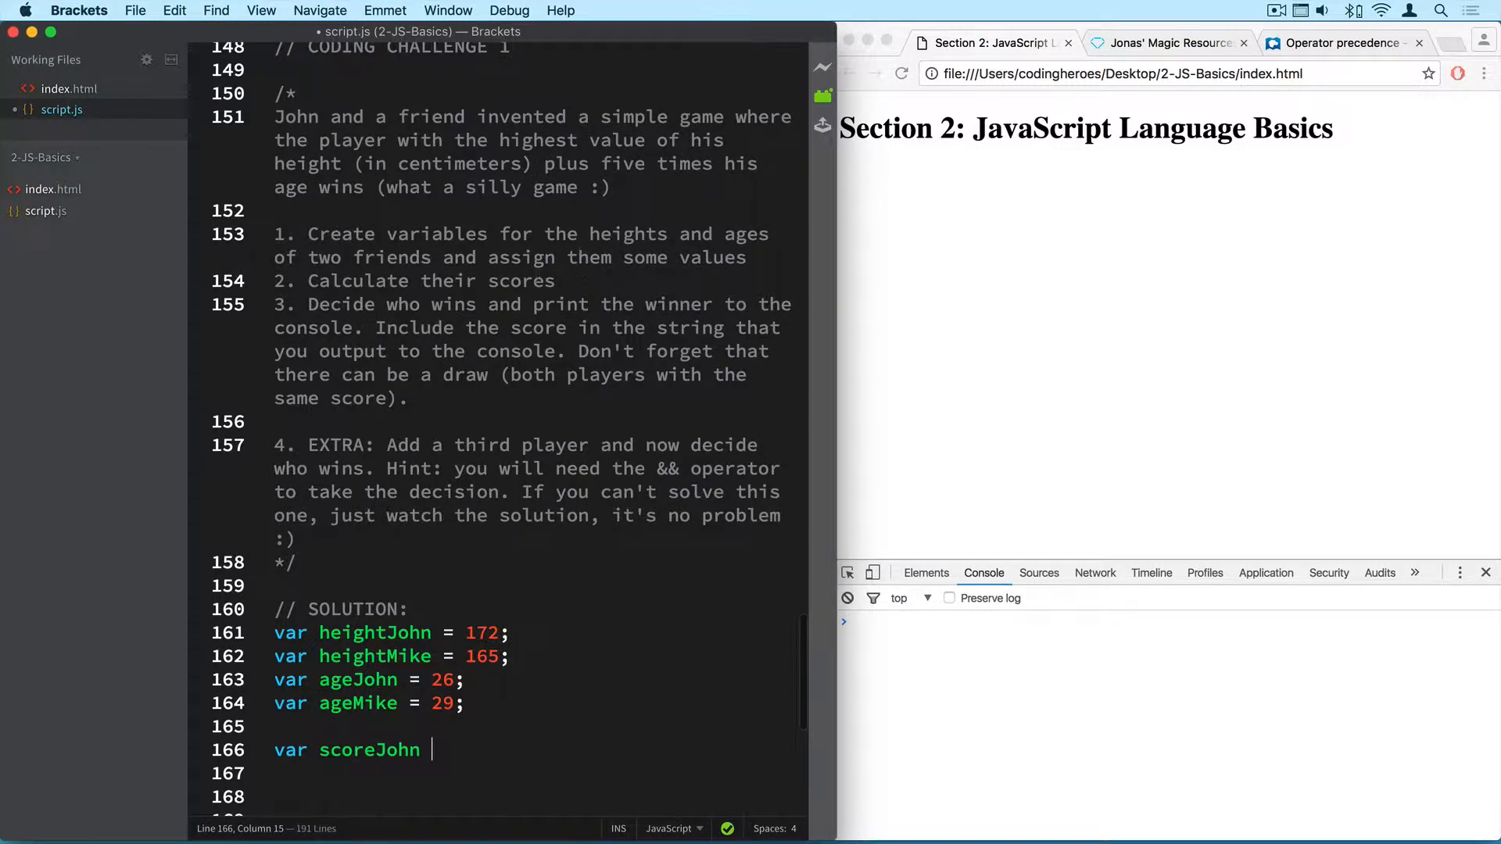
{"action": "type", "text": "="}
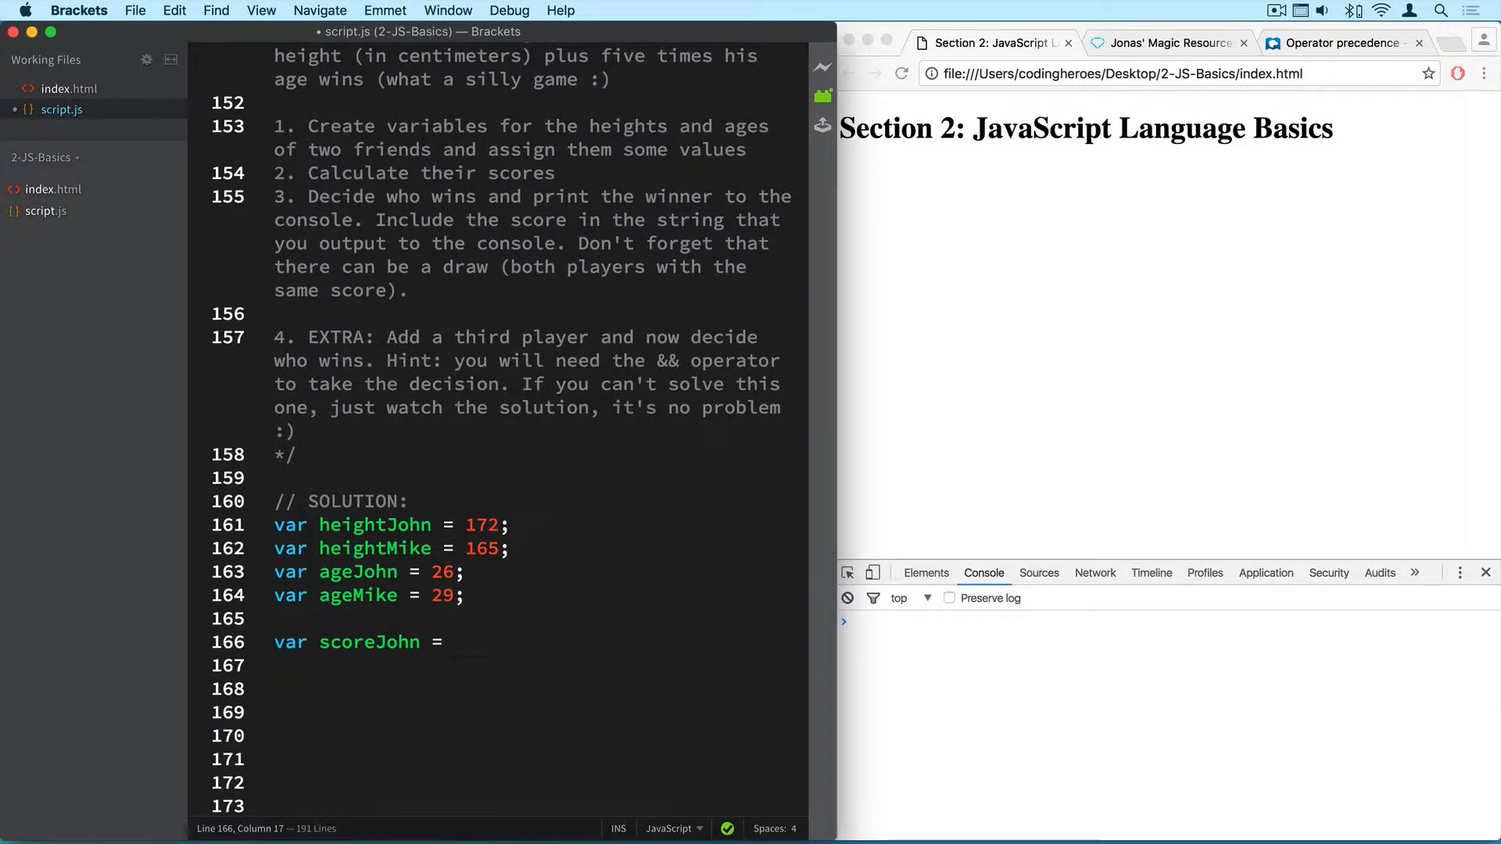
{"action": "left_click", "coordinate": [454, 641]}
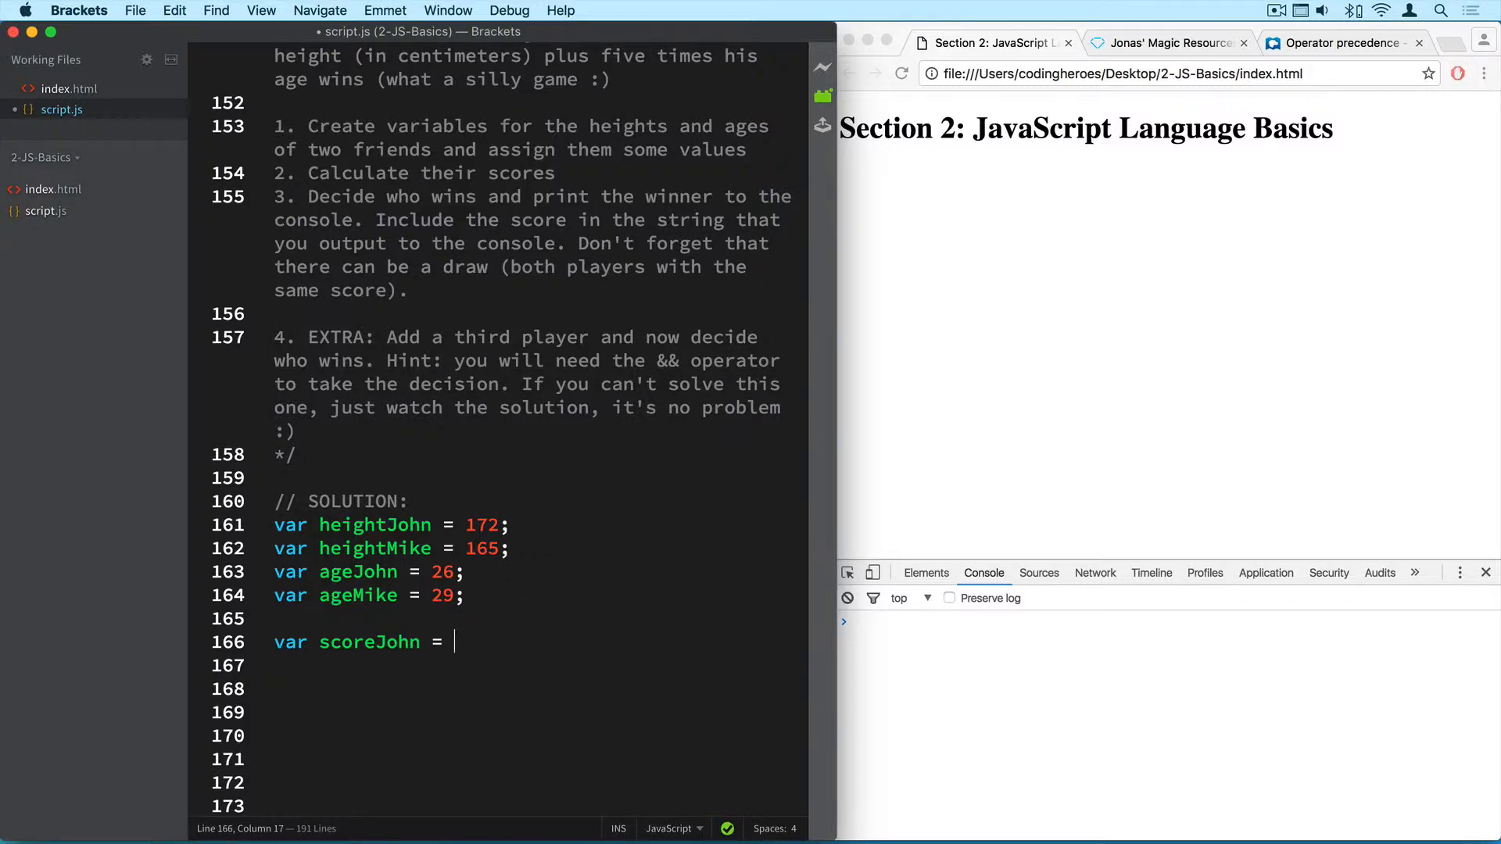
{"action": "type", "text": "heighJohn"}
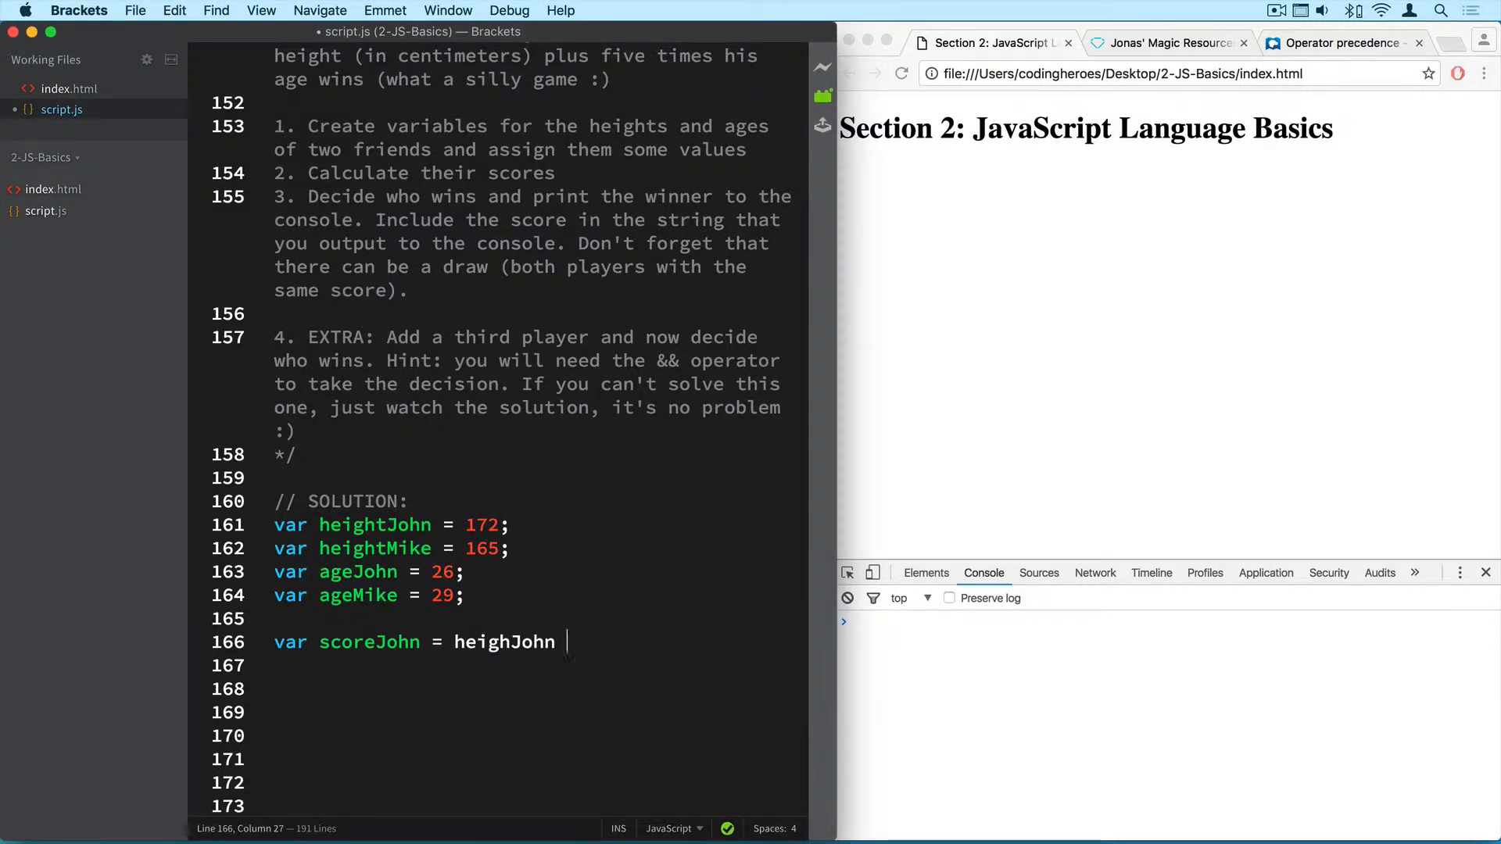
{"action": "type", "text": "+ 5 *"}
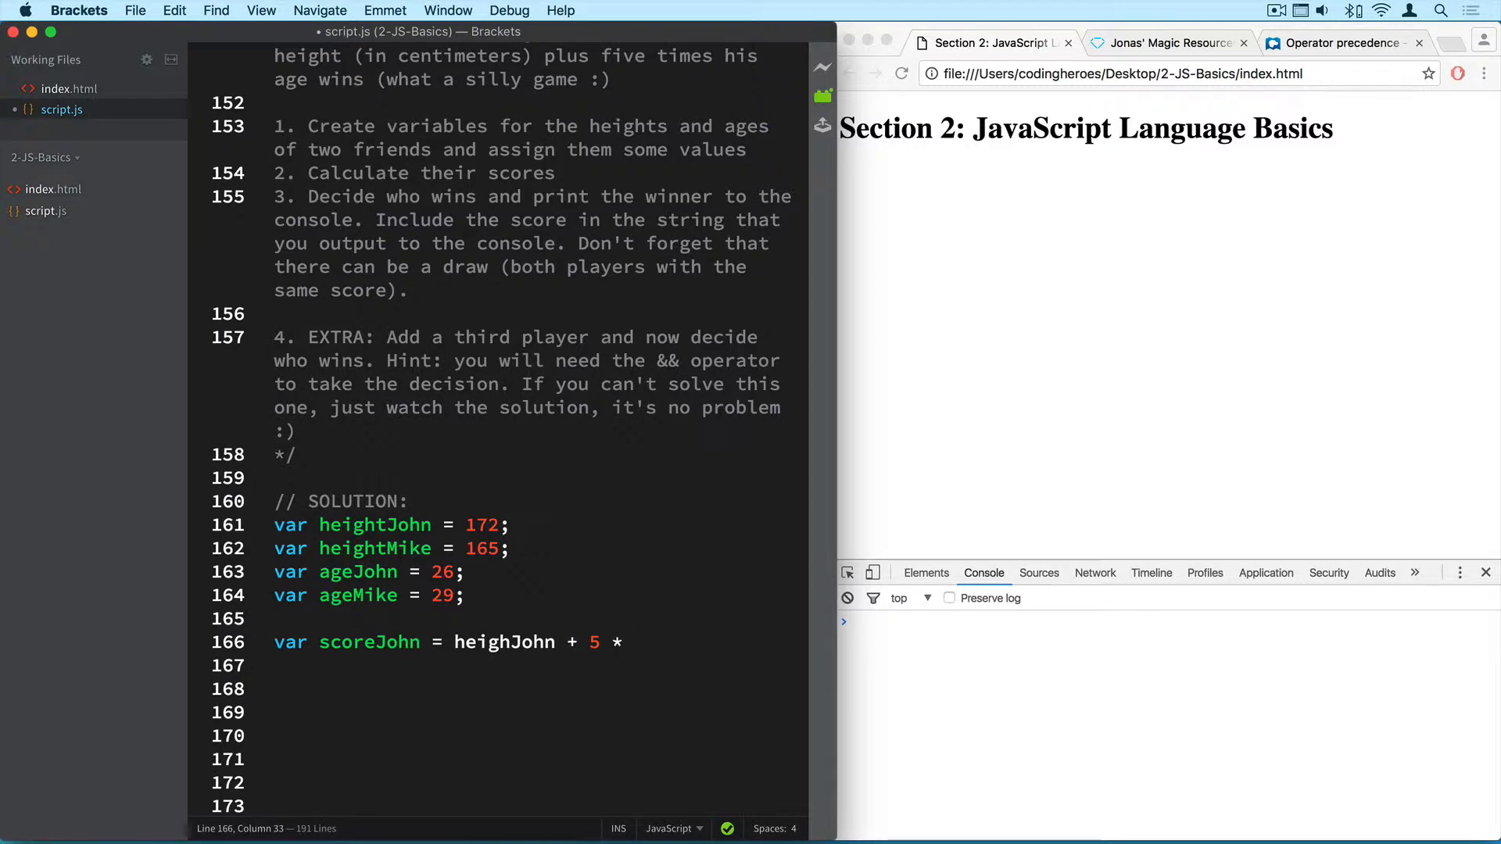
{"action": "type", "text": "ageJohn;"}
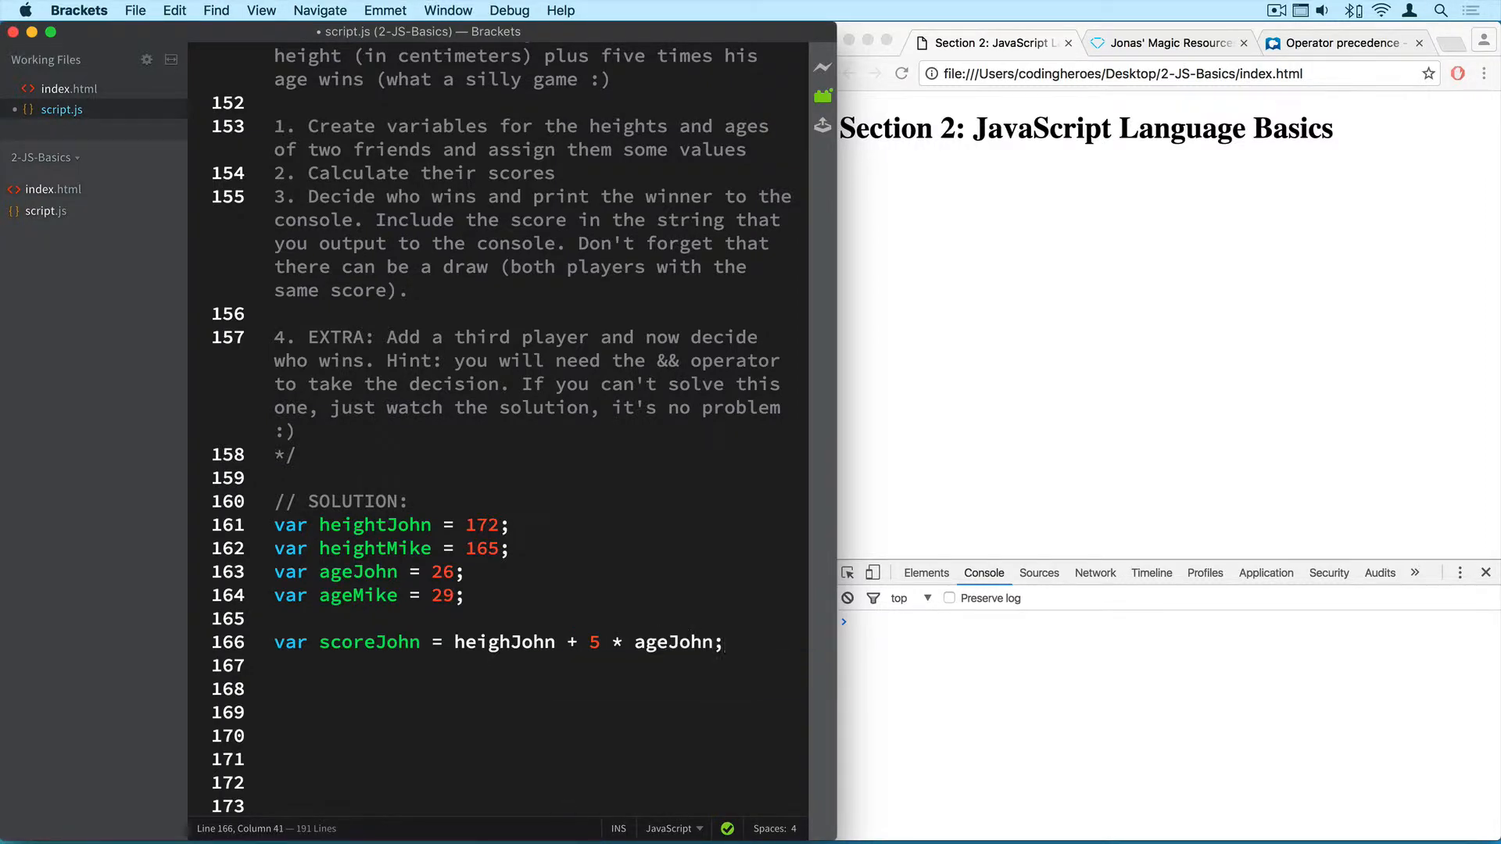
Write var scoreMike = heightMike + 5 * ageMike on a new line.
{"action": "key", "text": "Return"}
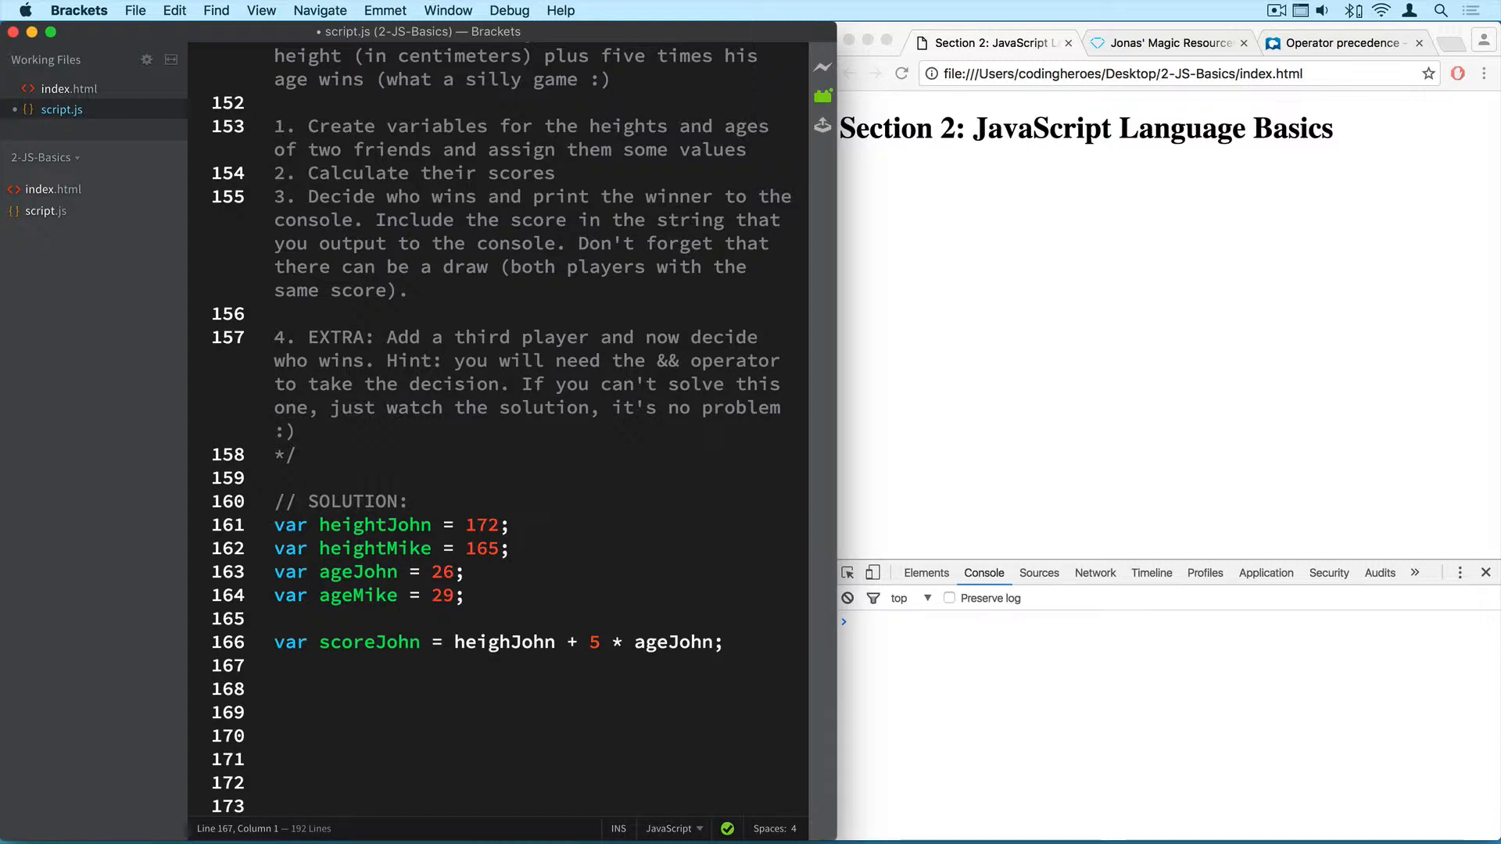
{"action": "type", "text": "var s"}
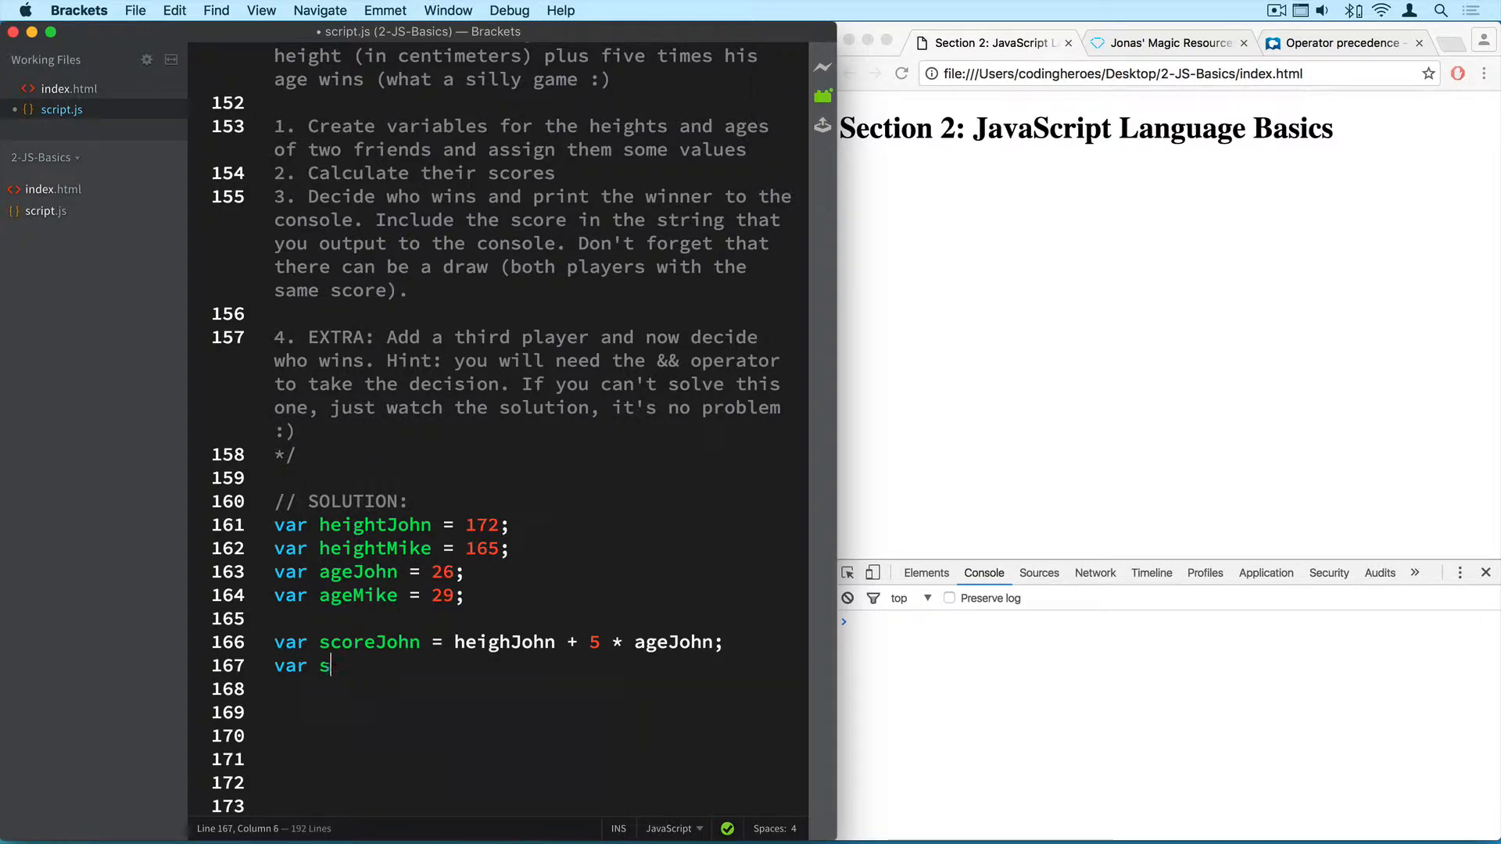
{"action": "type", "text": "coreMike ="}
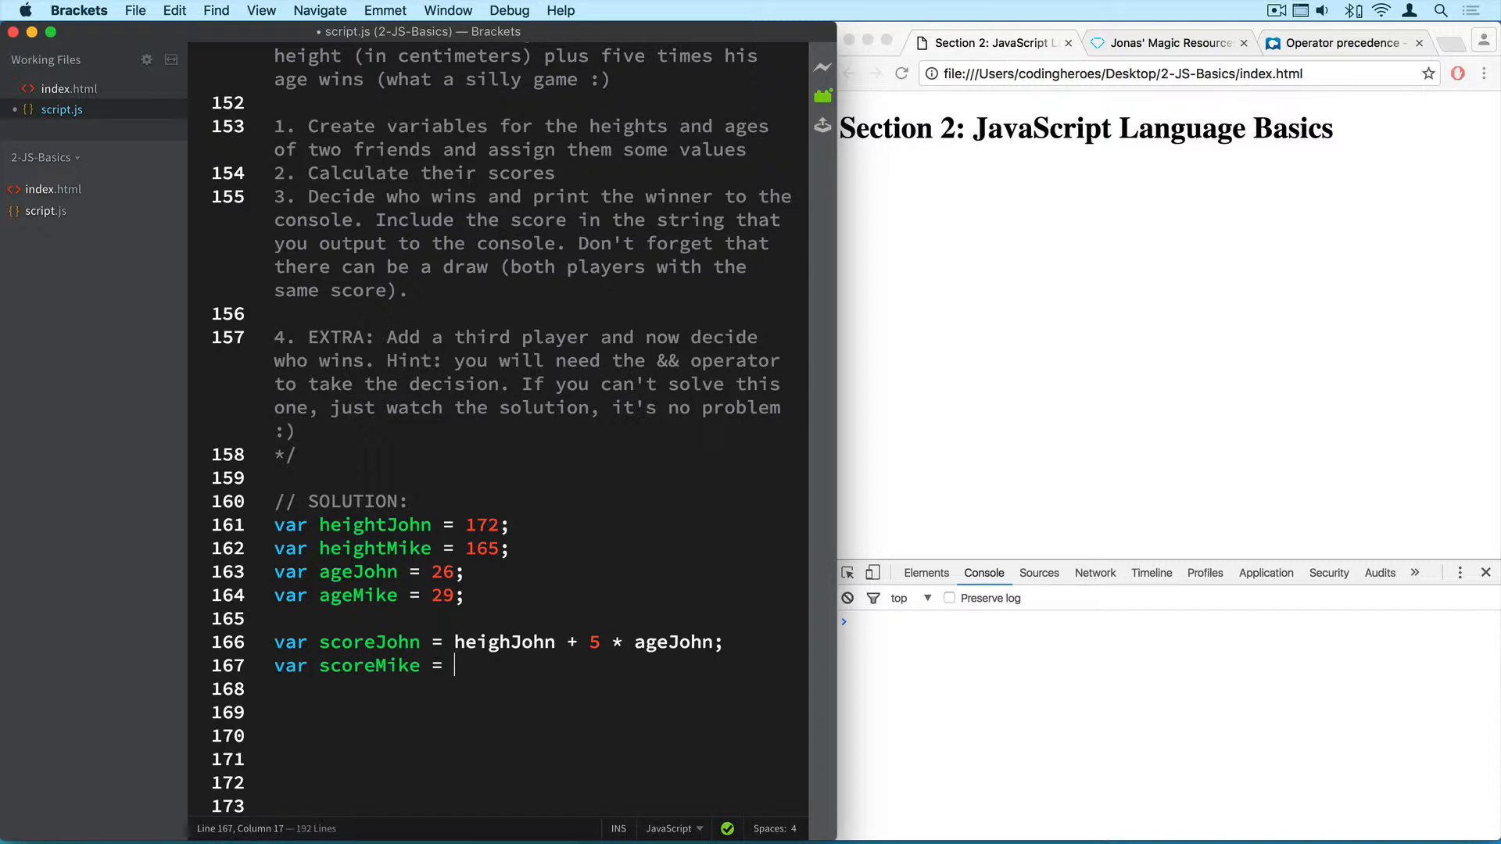
{"action": "type", "text": "heightMike +"}
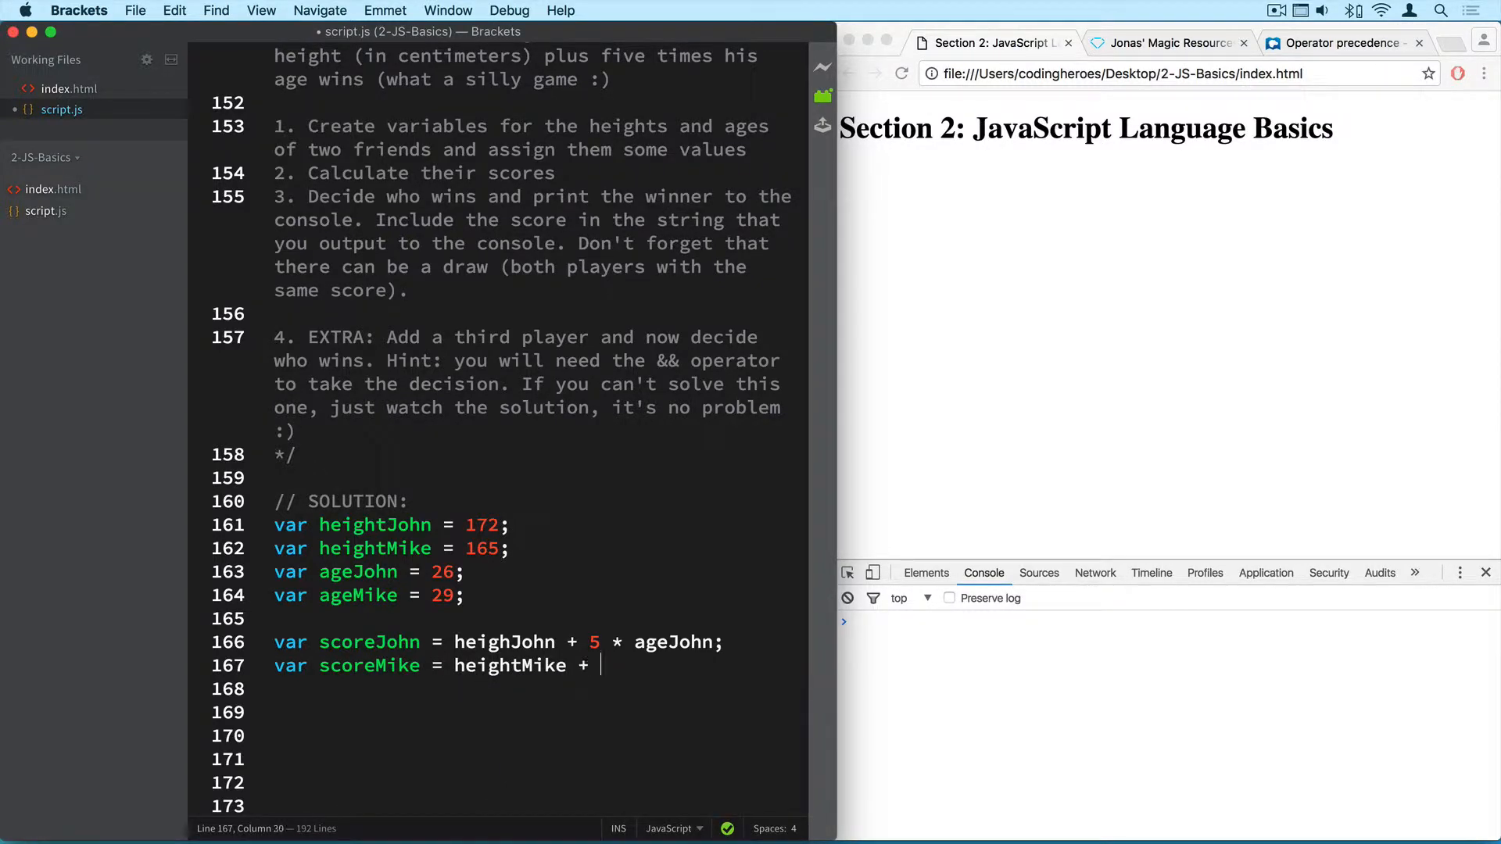
{"action": "type", "text": "5 *"}
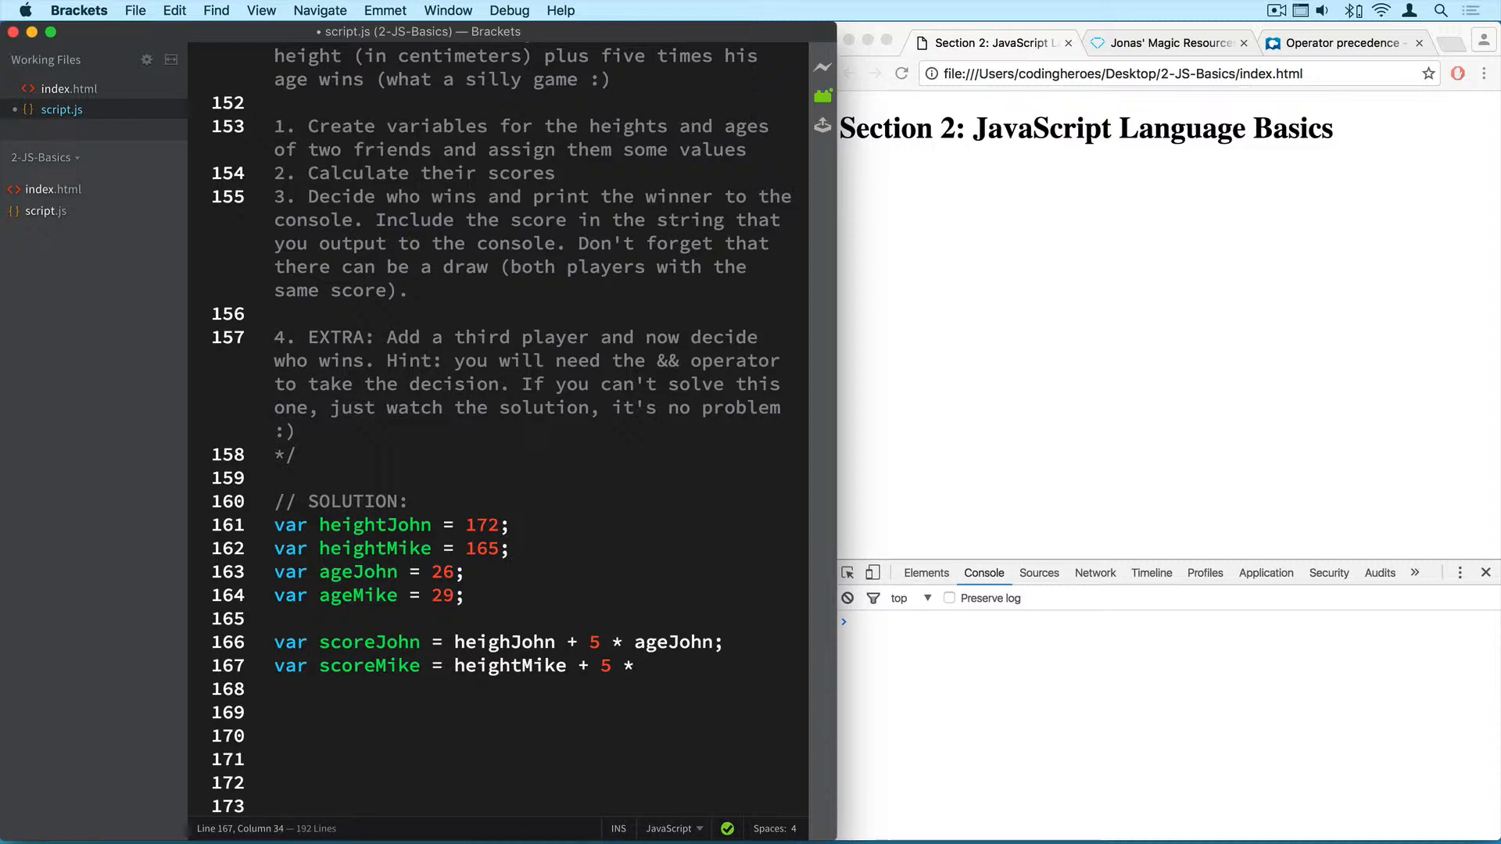
{"action": "type", "text": "ageMike;"}
{"action": "left_click", "coordinate": [500, 642]}
{"action": "type", "text": "t"}
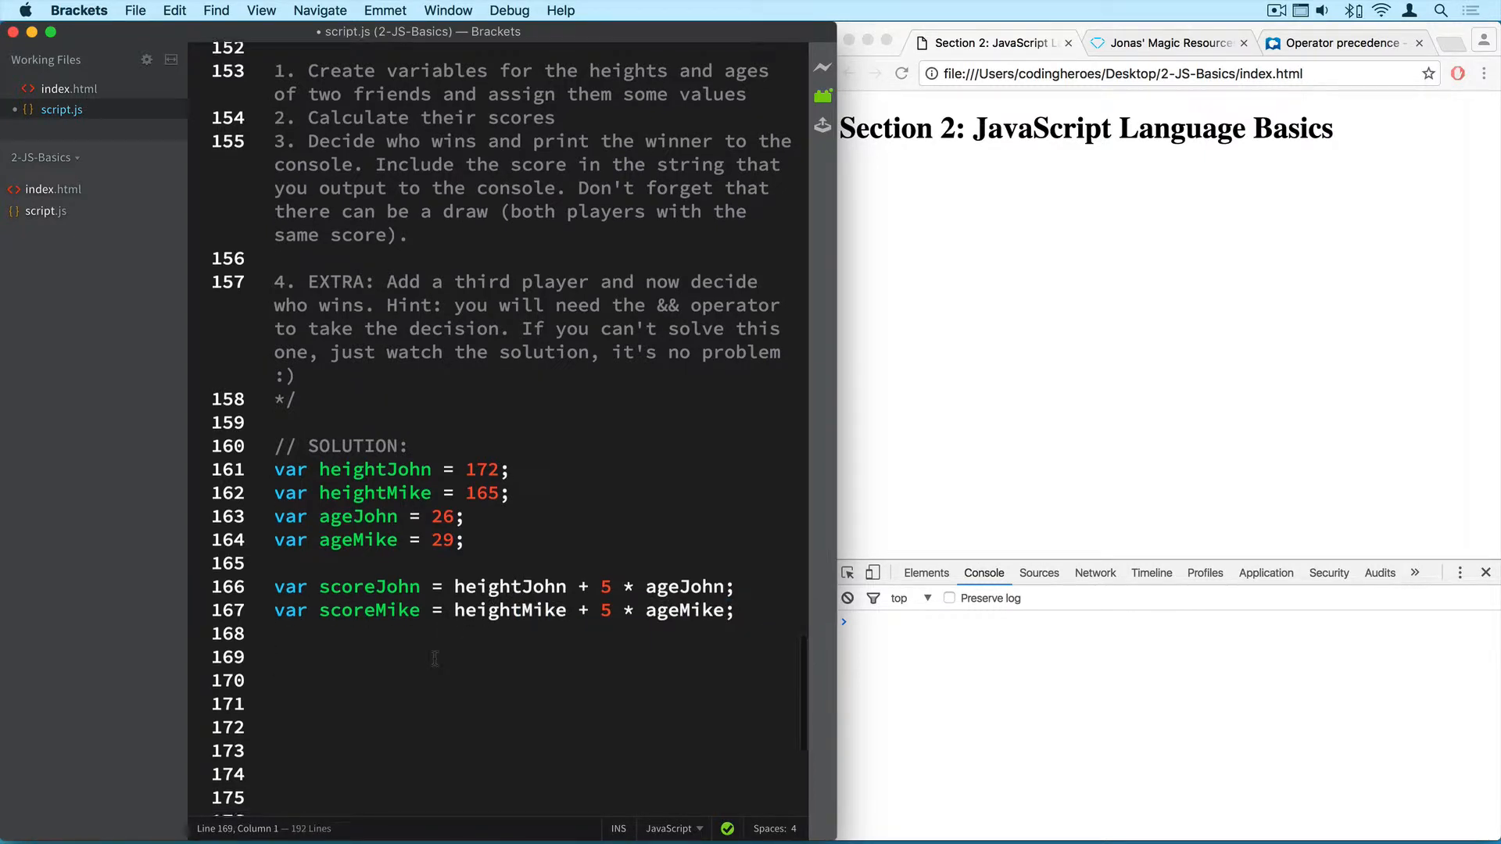
{"action": "scroll", "scroll_direction": "up", "scroll_amount": 3}
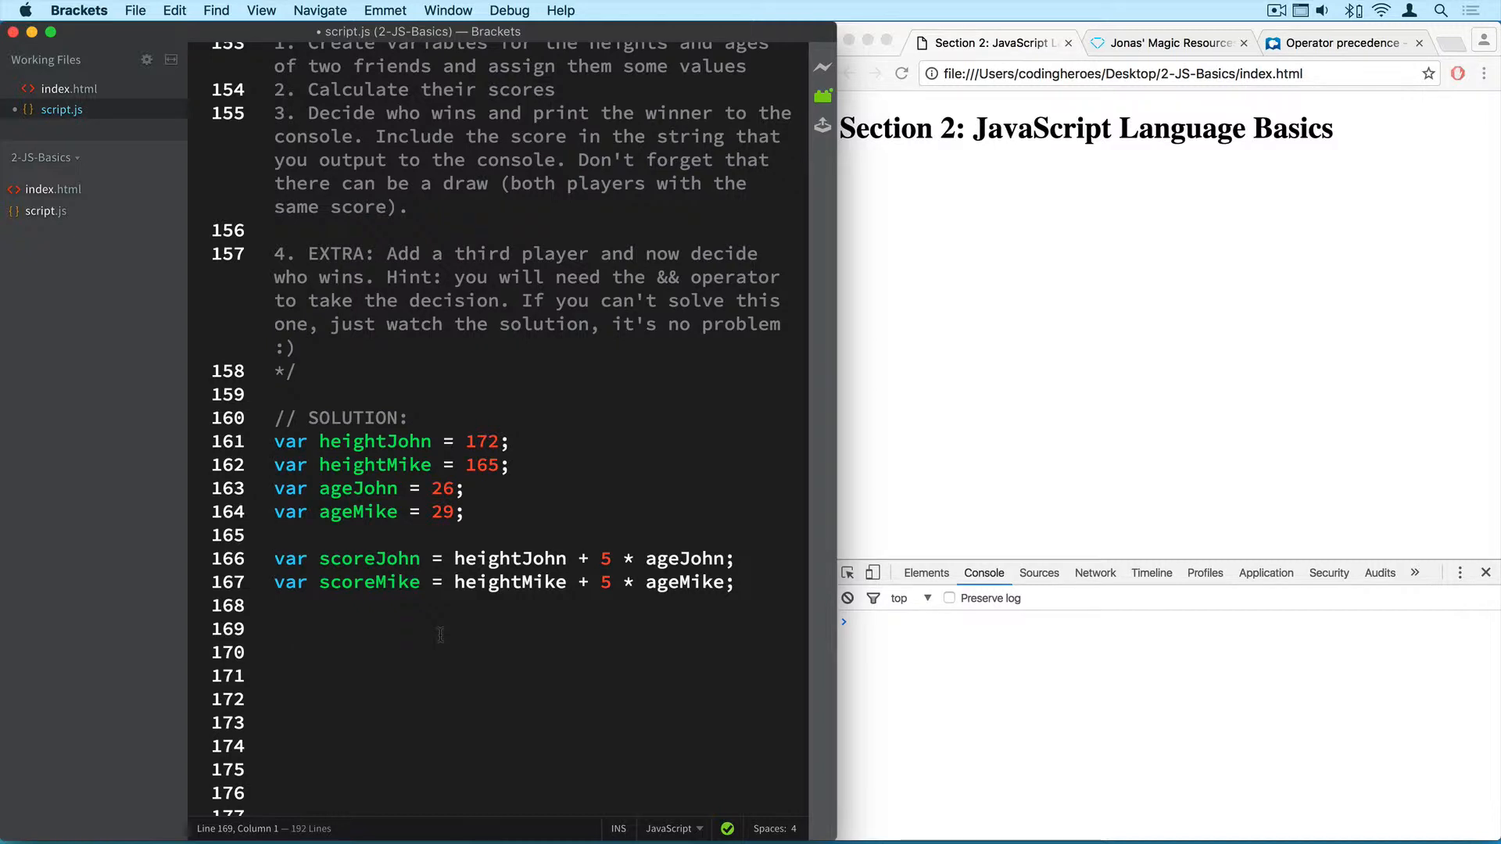
{"action": "scroll", "scroll_direction": "down", "scroll_amount": 3}
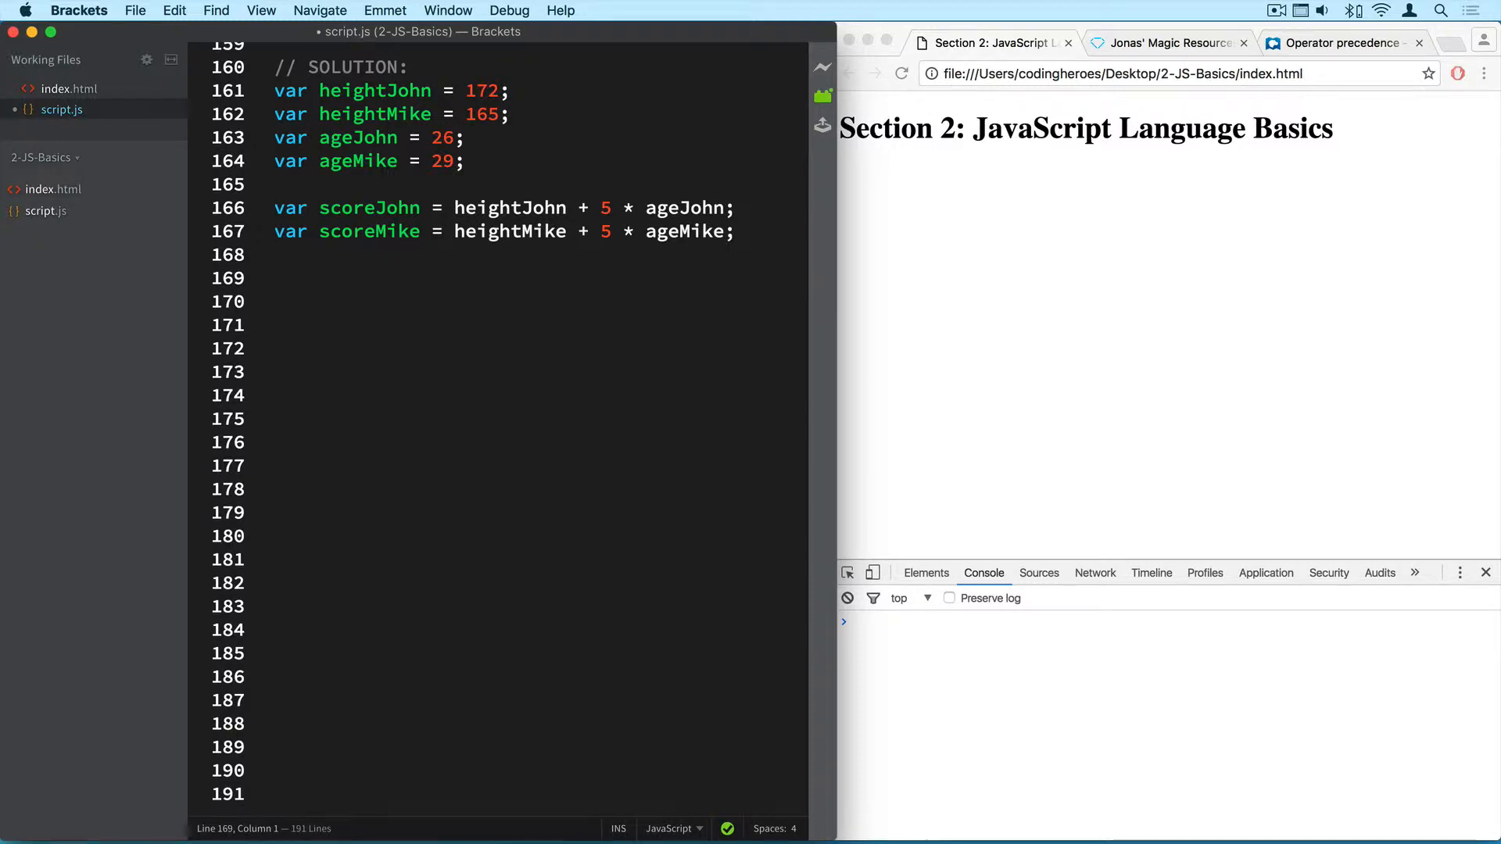
Add if (scoreJohn > scoreMike) logging 'John wins the game with' scoreJohn points.
{"action": "type", "text": "if"}
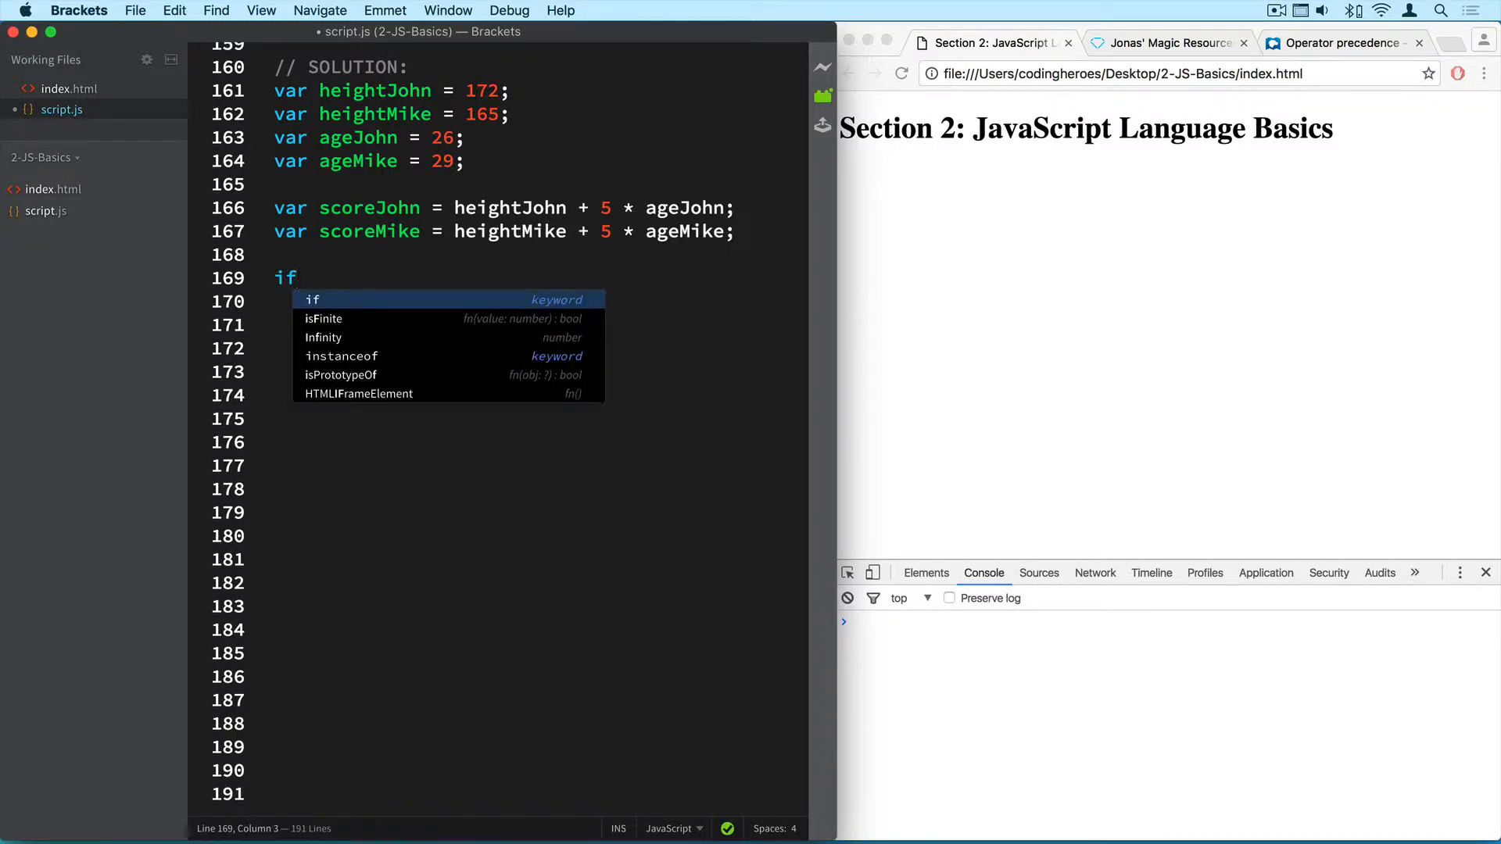
{"action": "type", "text": "(sc"}
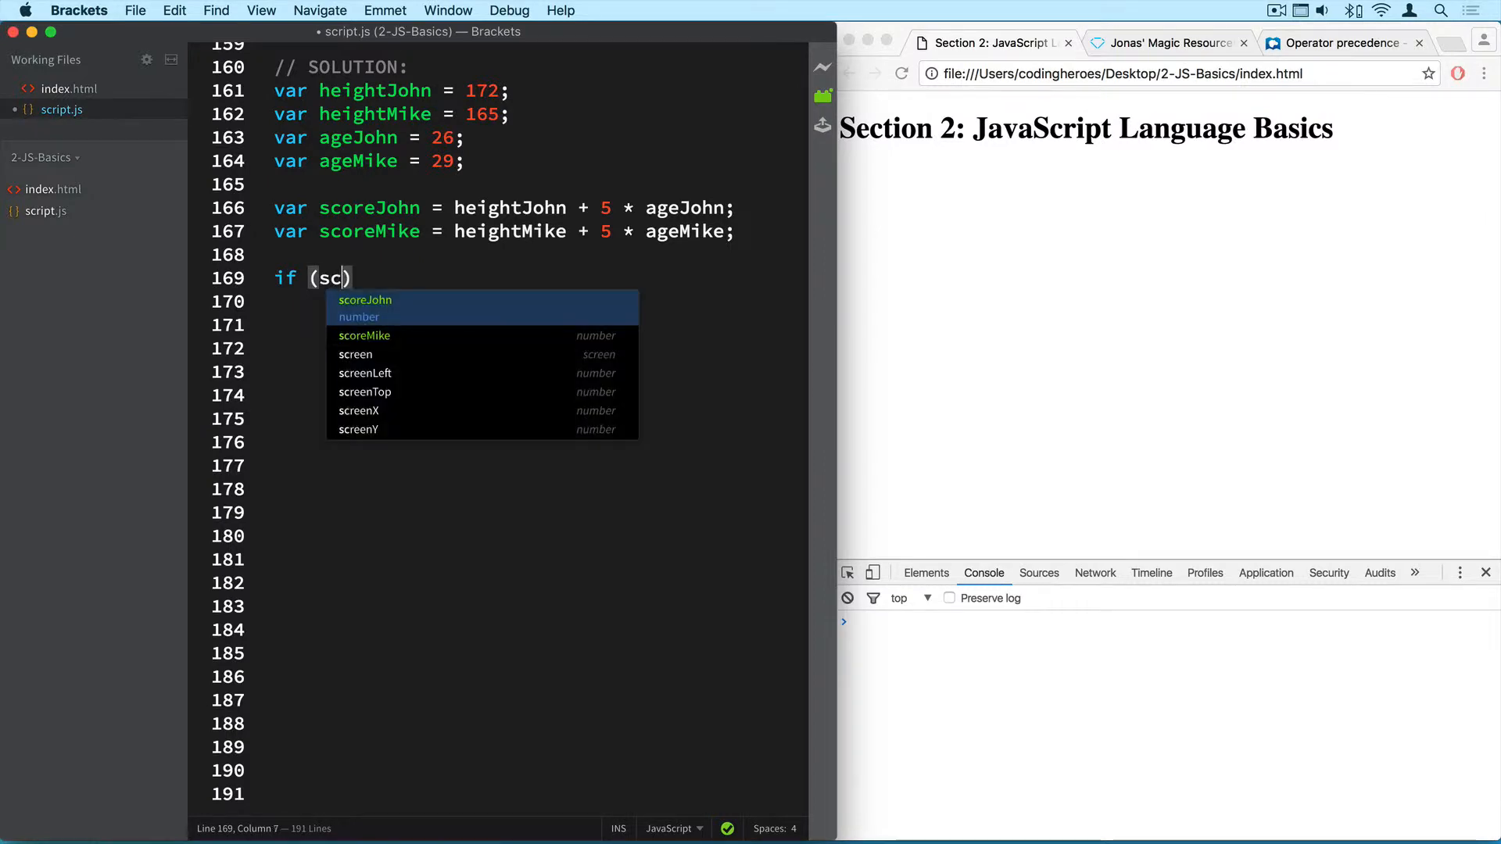
{"action": "type", "text": "oreJ"}
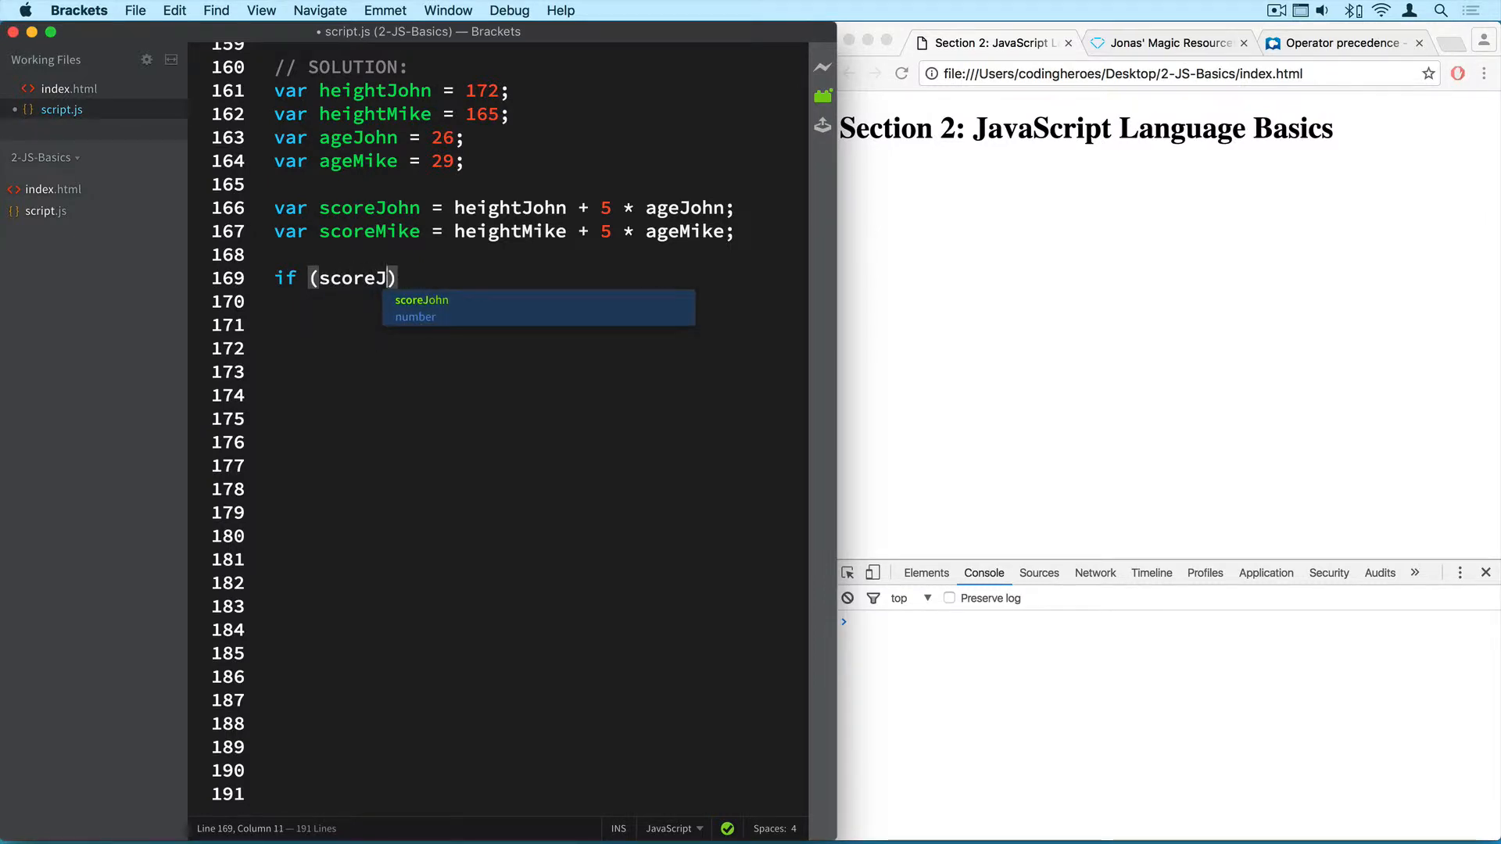
{"action": "type", "text": "> scoreMike"}
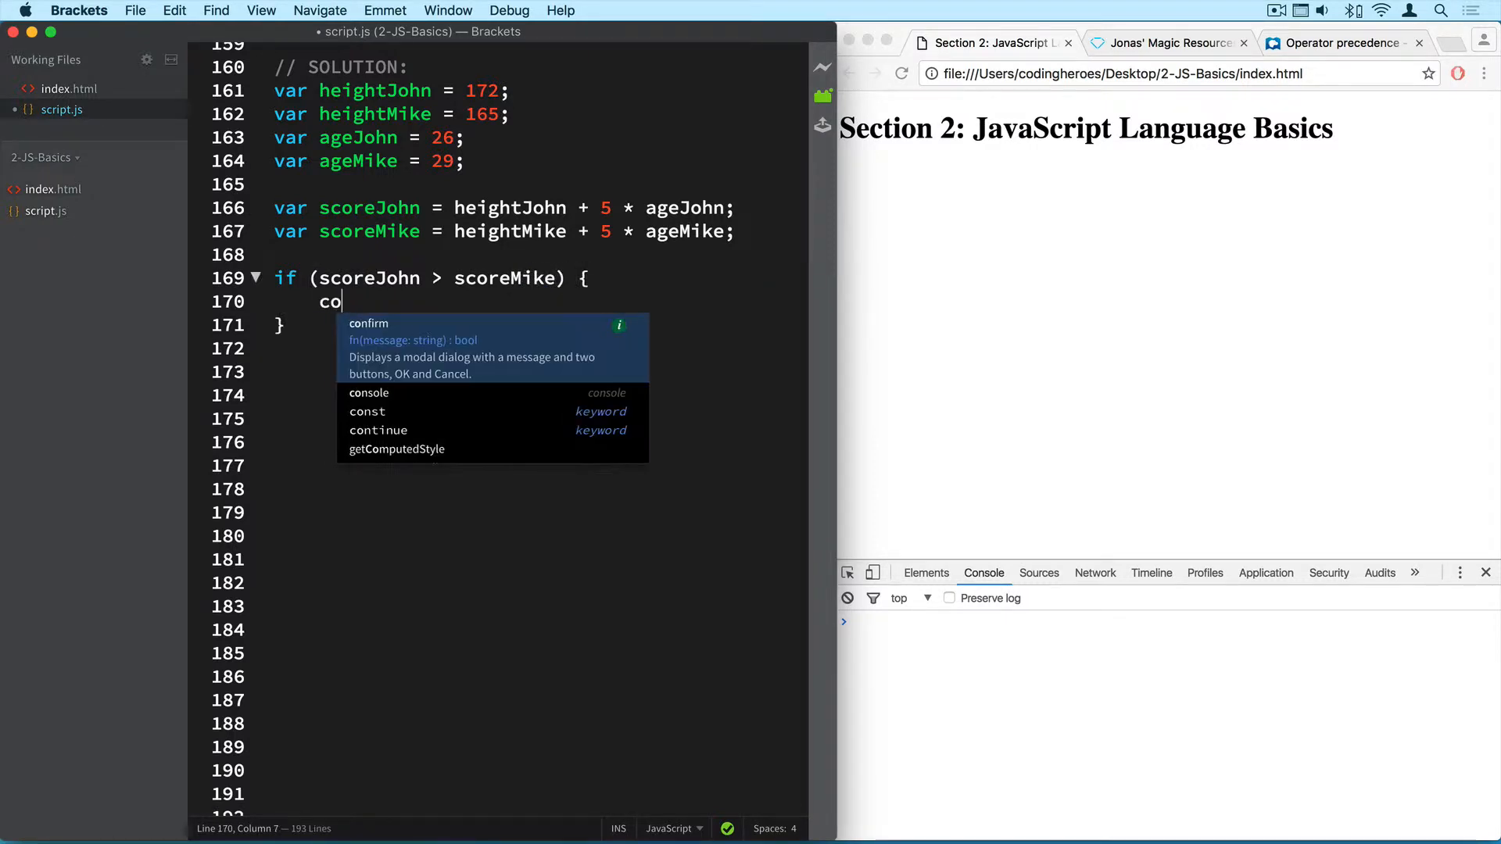
{"action": "type", "text": "nsole.log('"}
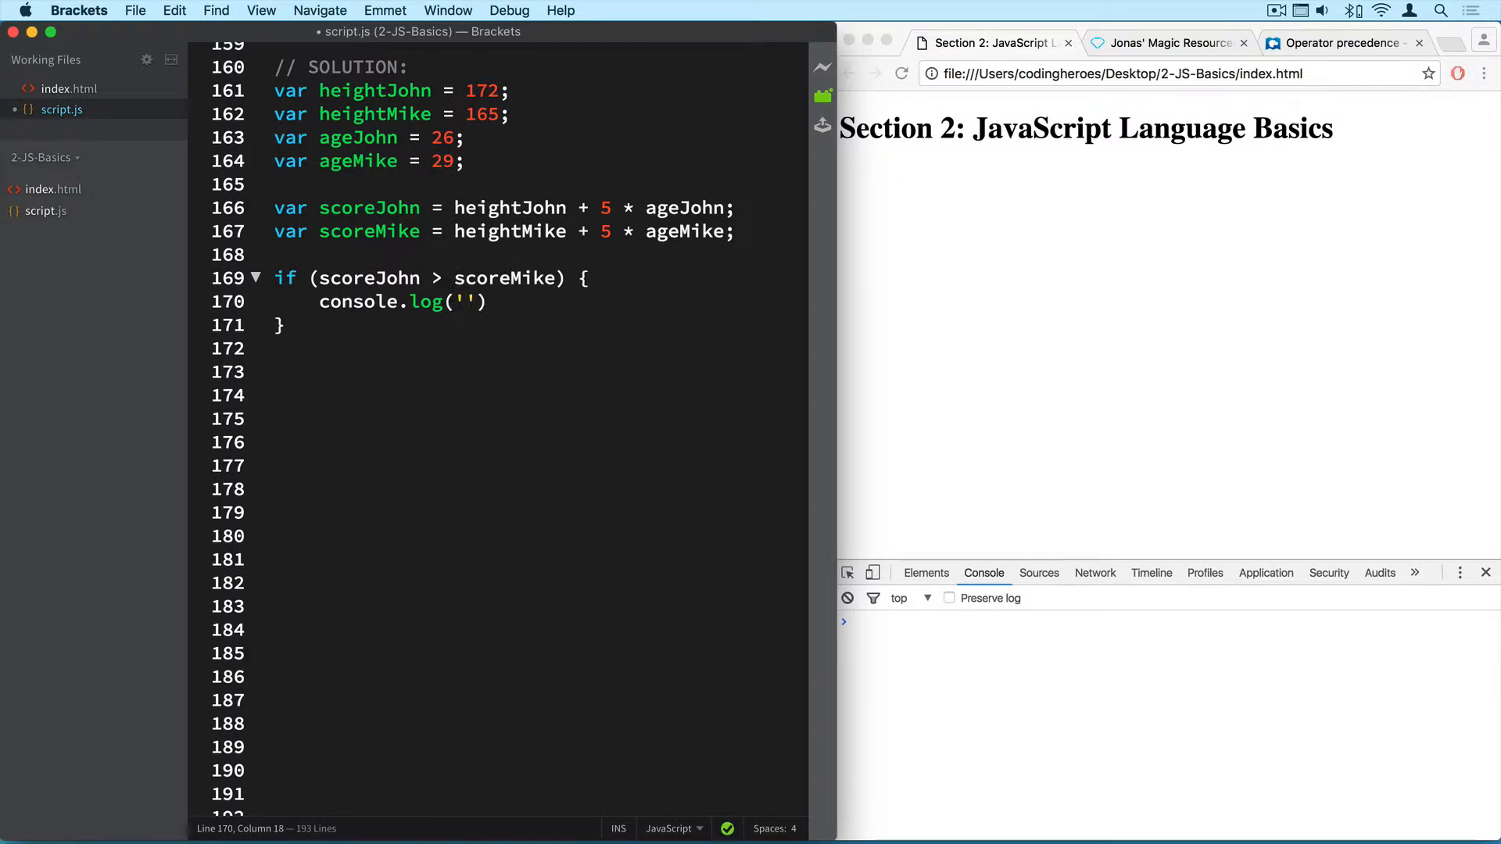
{"action": "type", "text": "John wi"}
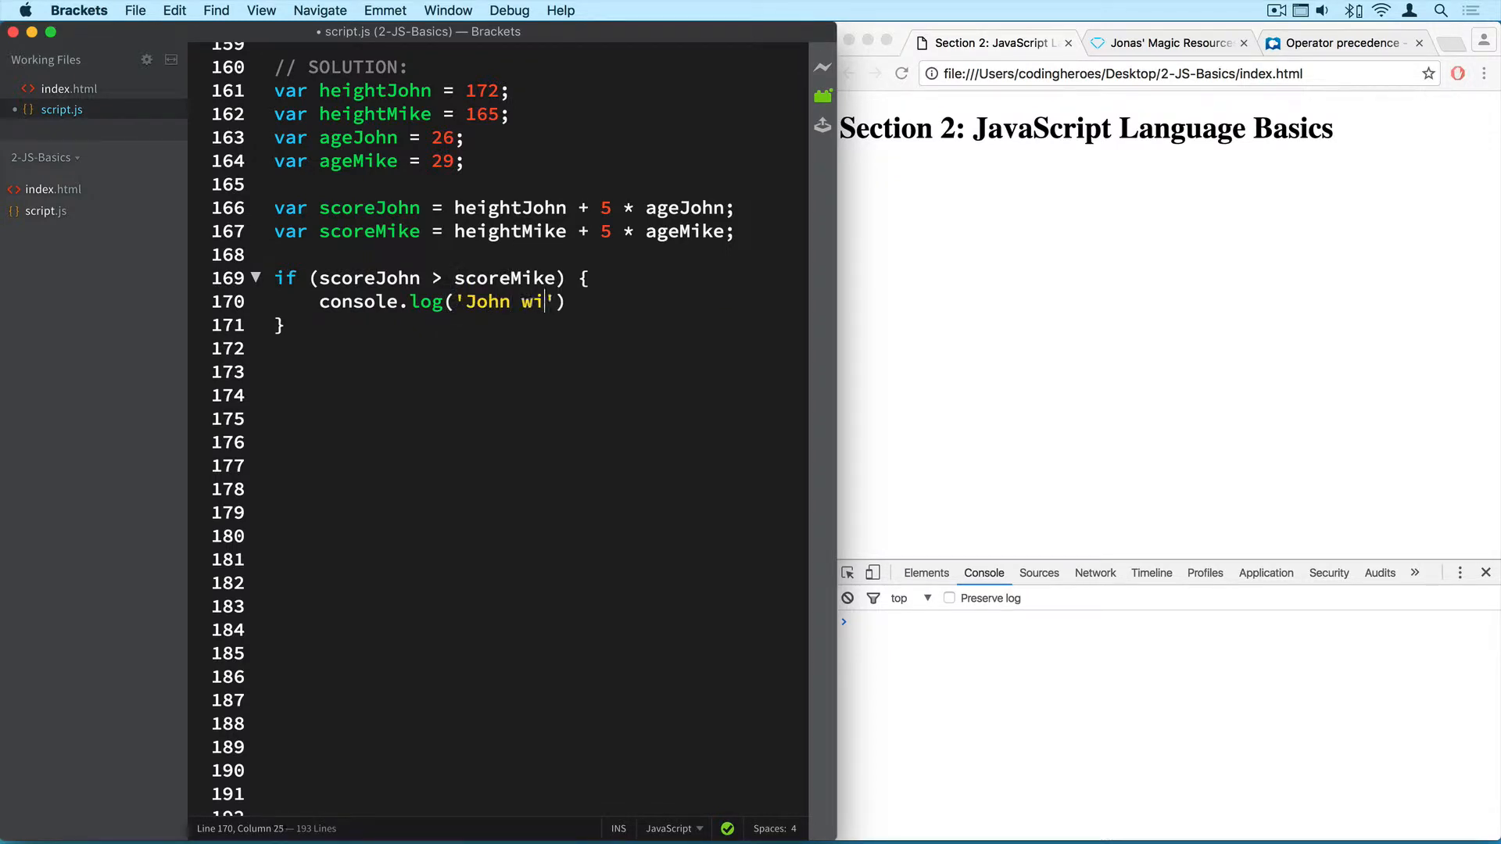
{"action": "type", "text": "ns the game"}
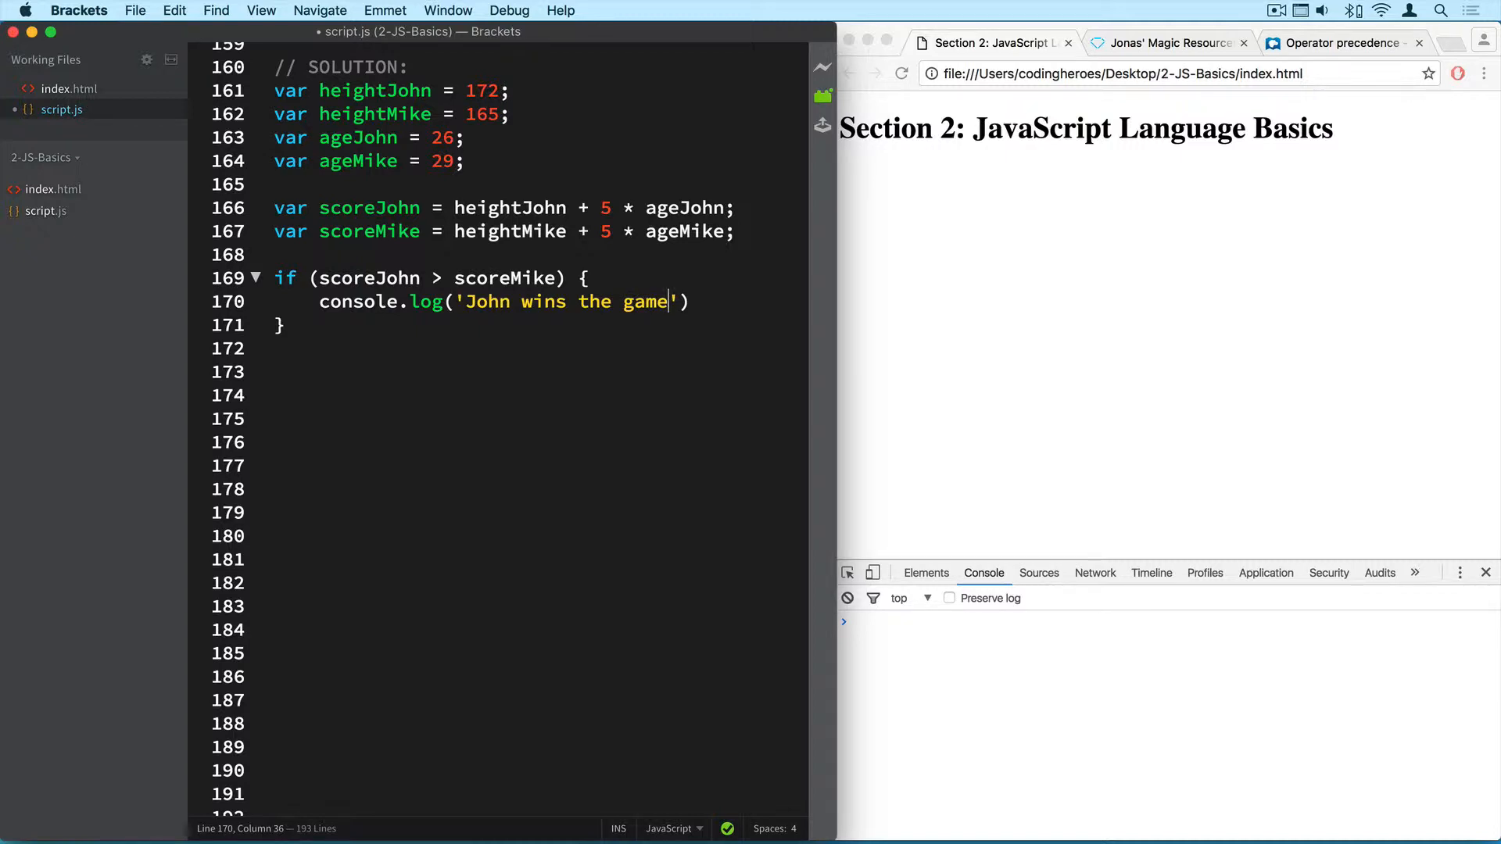
{"action": "type", "text": "with"}
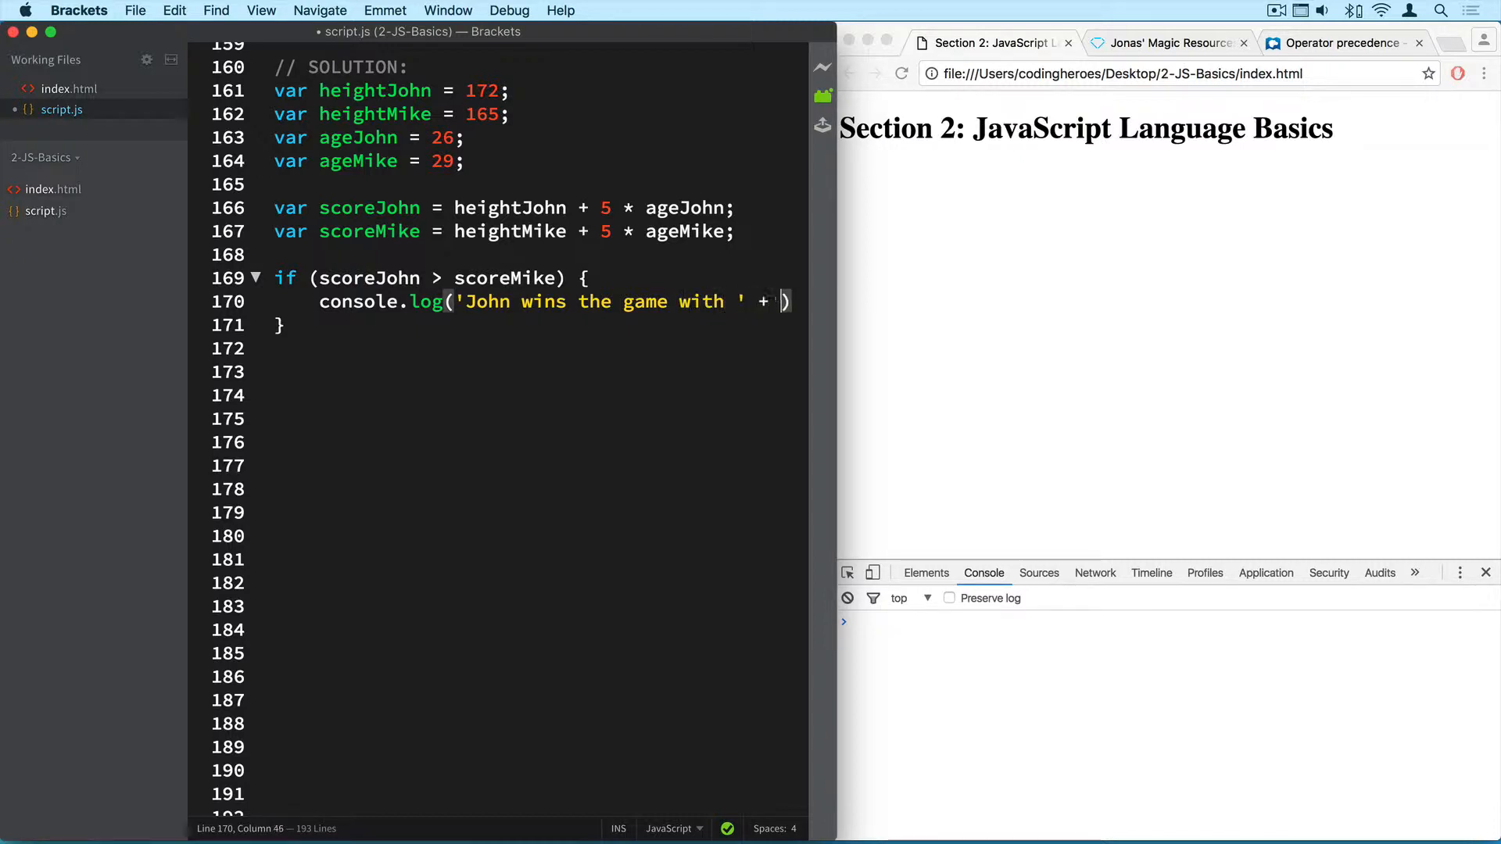
{"action": "type", "text": "s"}
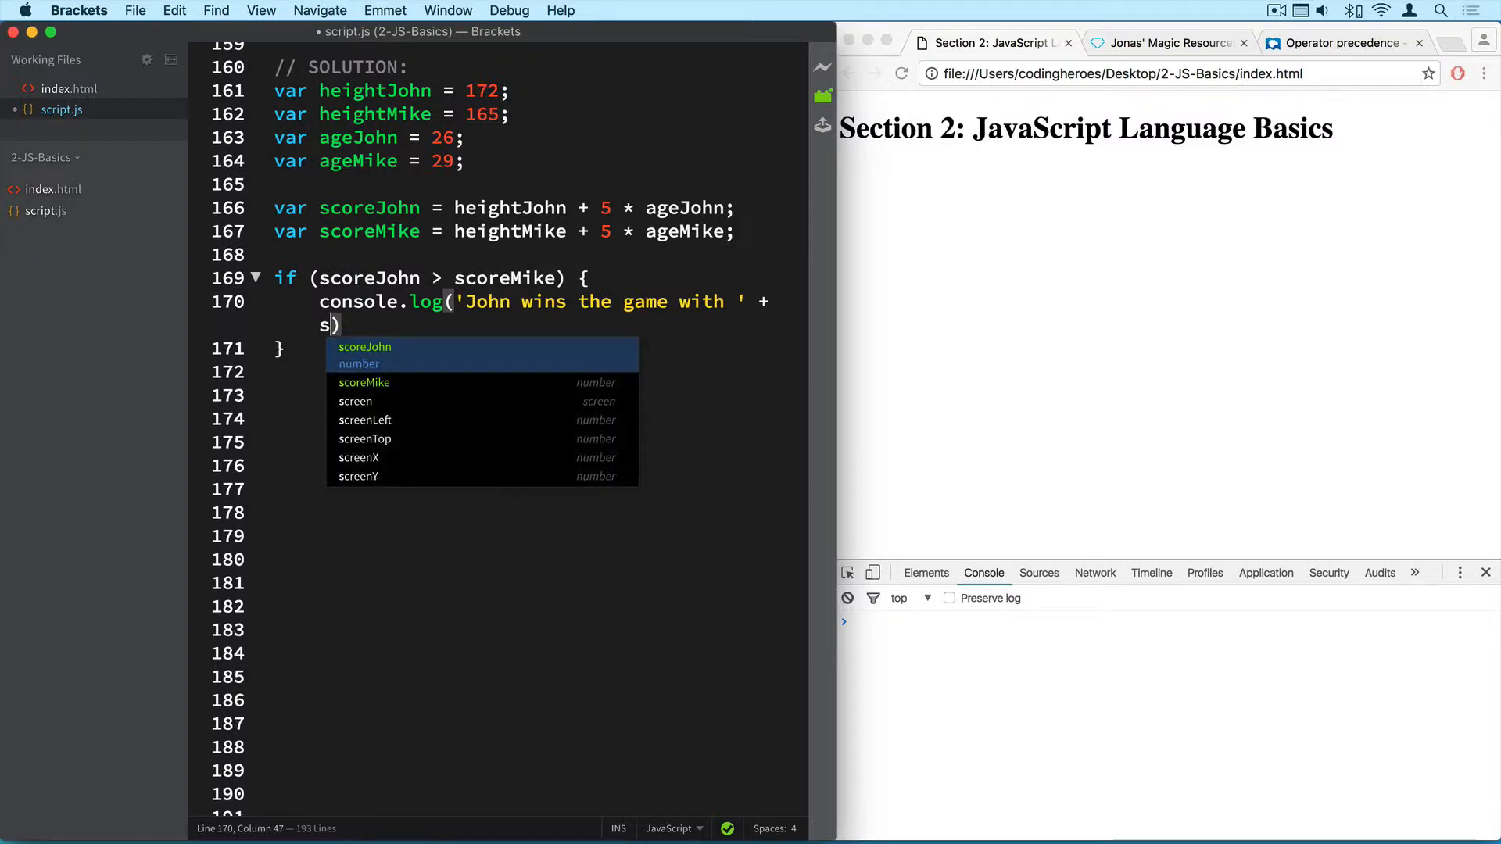
{"action": "type", "text": "coreJohn"}
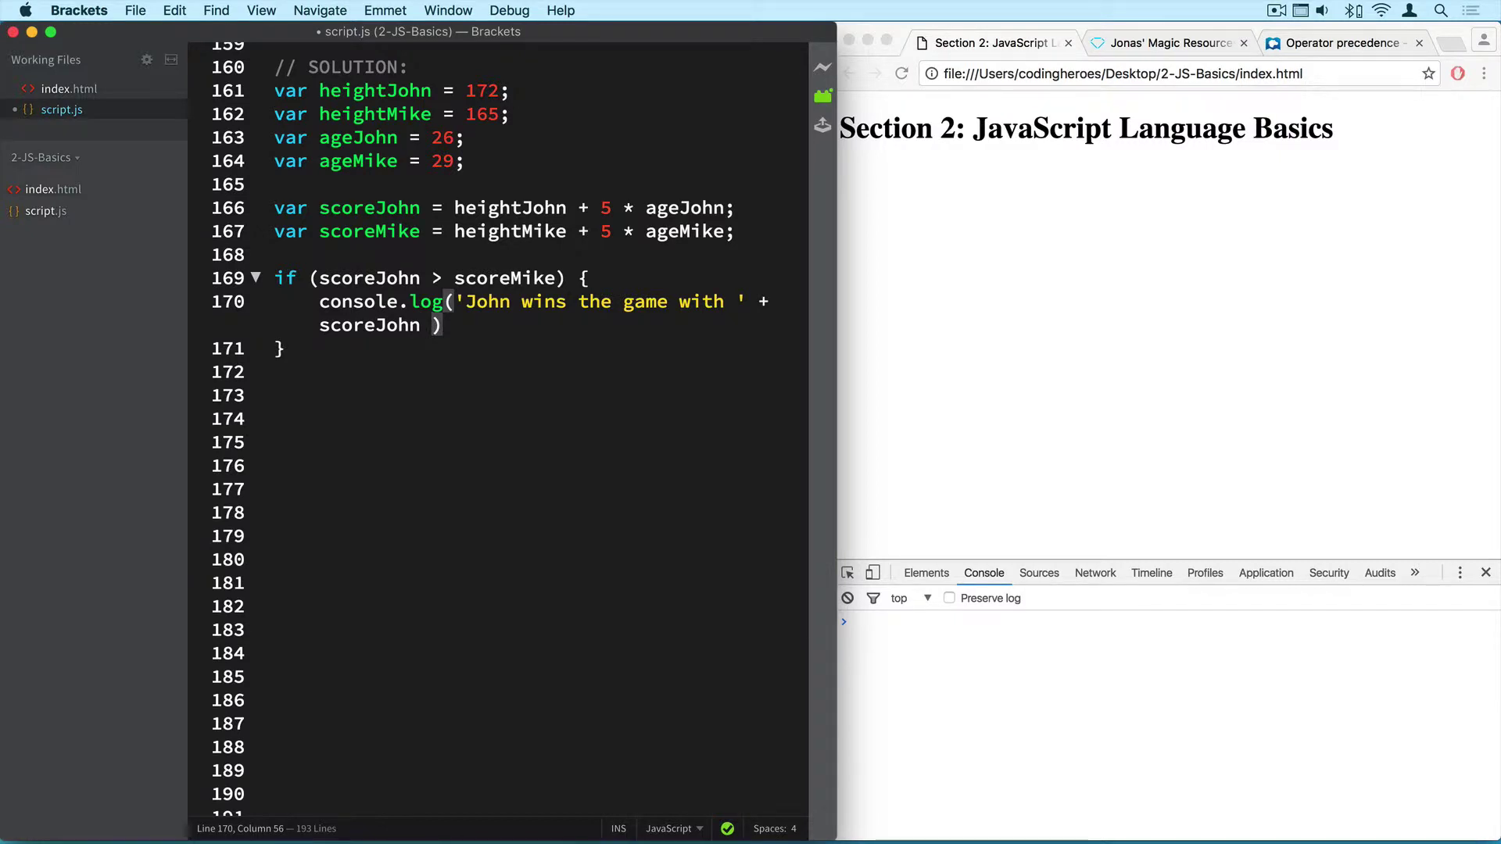
{"action": "type", "text": "+ ' po'"}
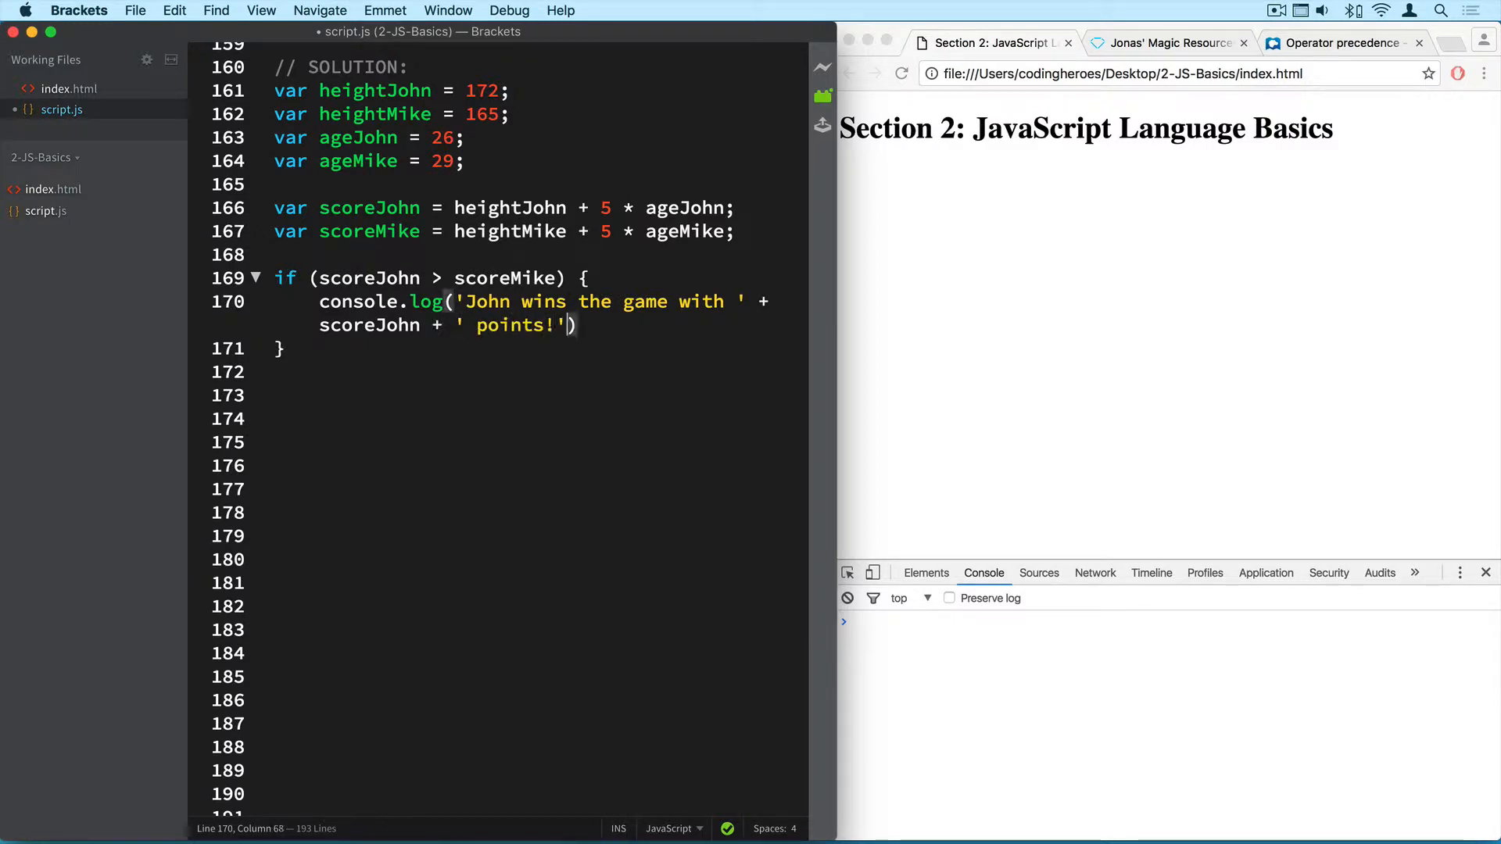
{"action": "type", "text": ";"}
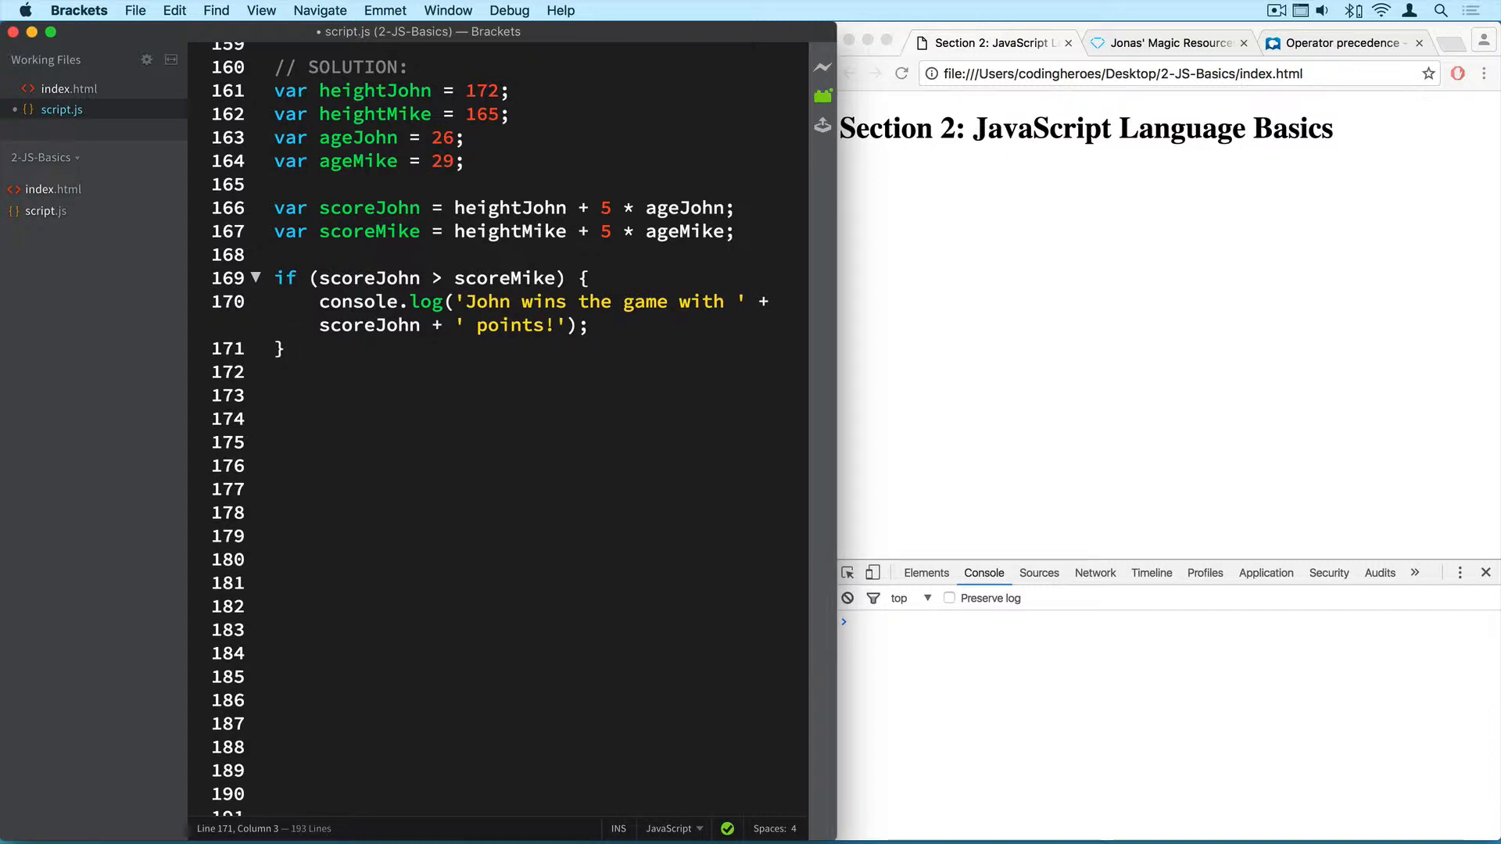
Add else if (scoreMike > scoreJohn) logging 'Mike wins the game with ... points!'.
{"action": "left_click", "coordinate": [299, 347]}
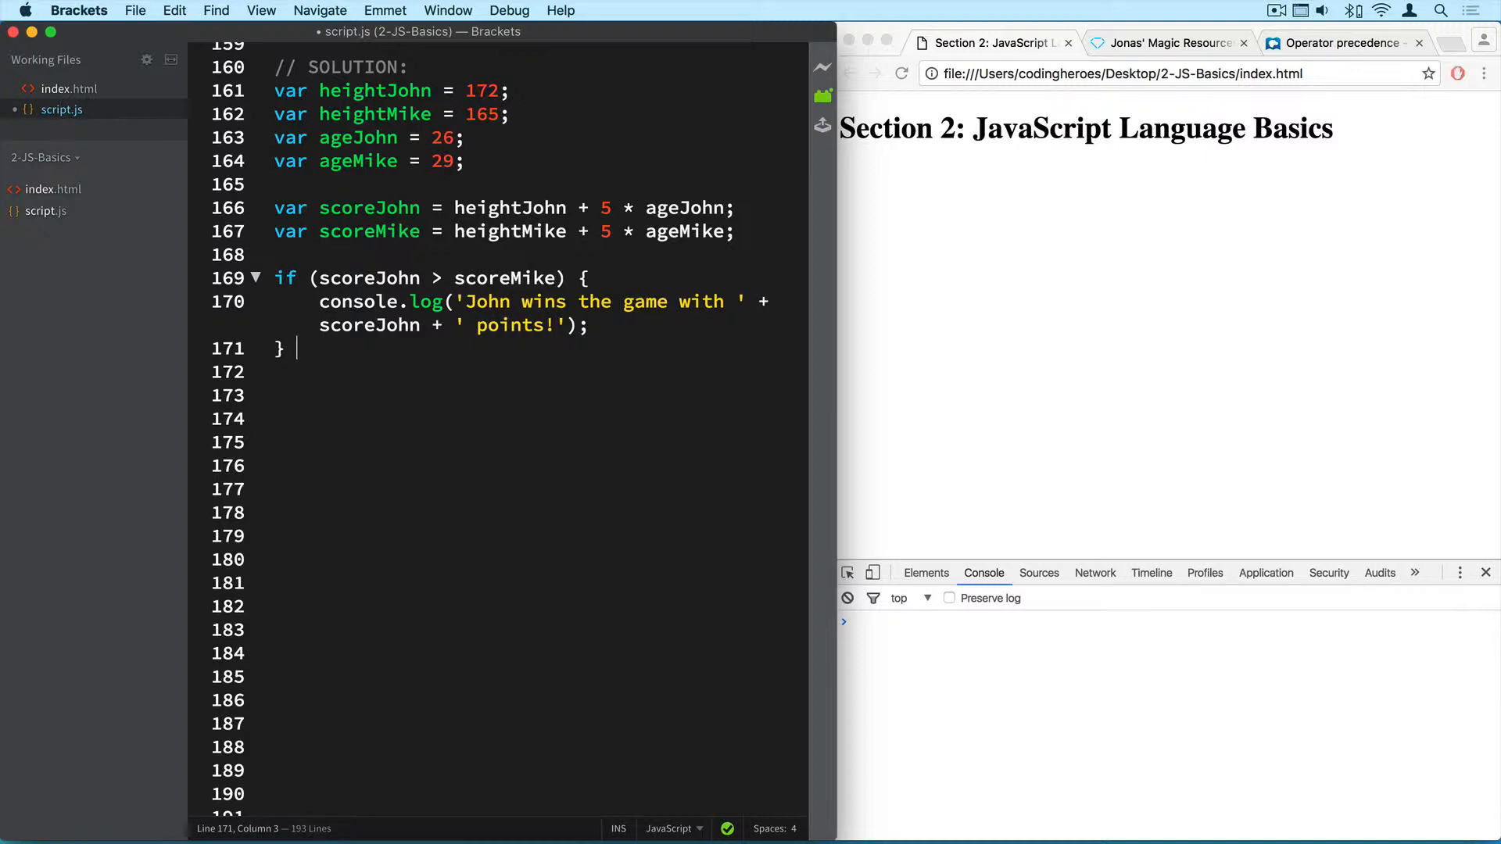
{"action": "type", "text": "else if"}
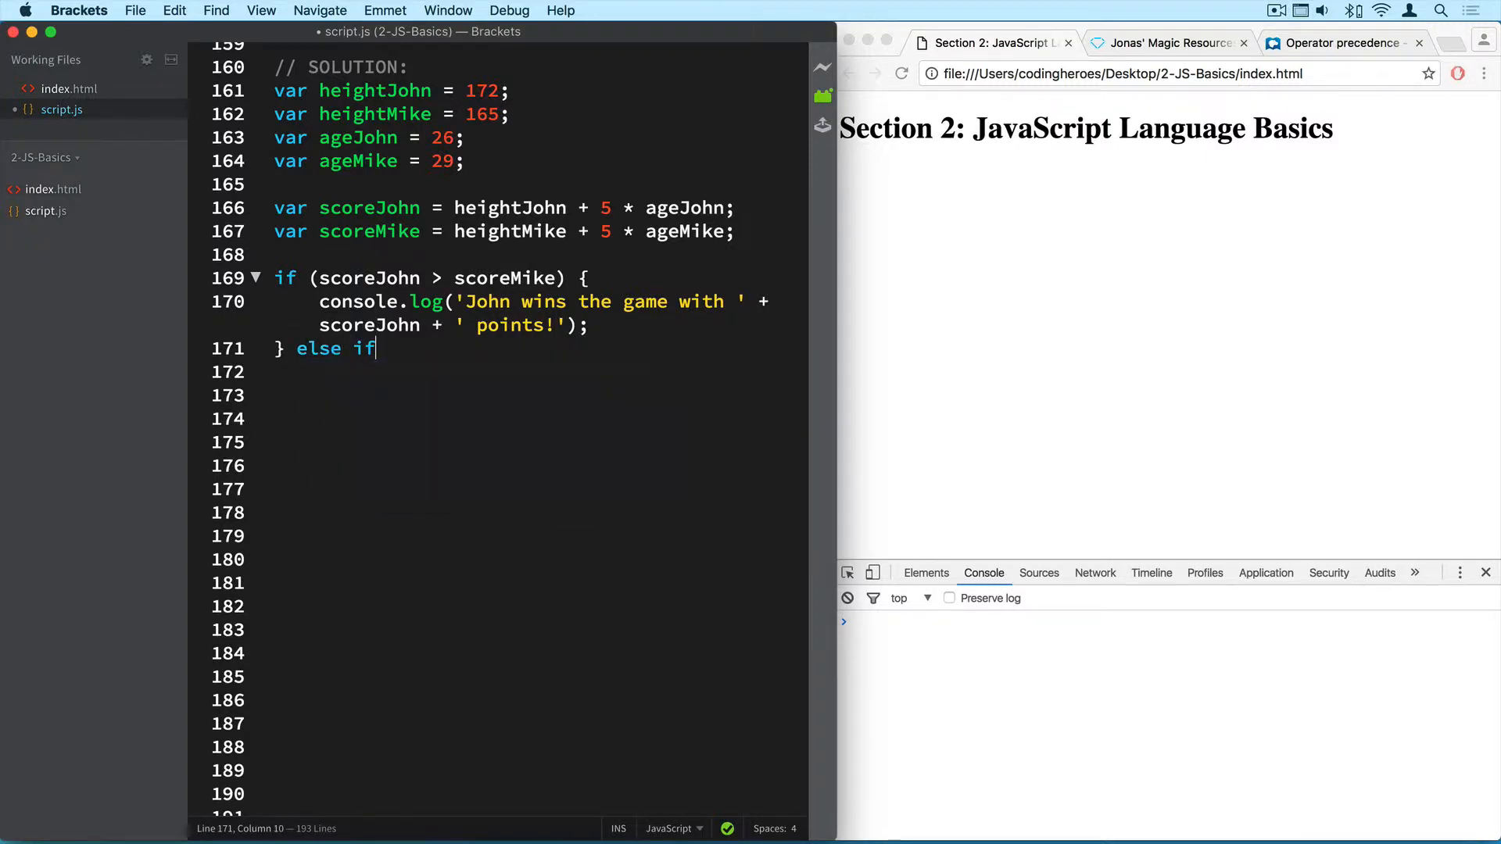
{"action": "type", "text": "()"}
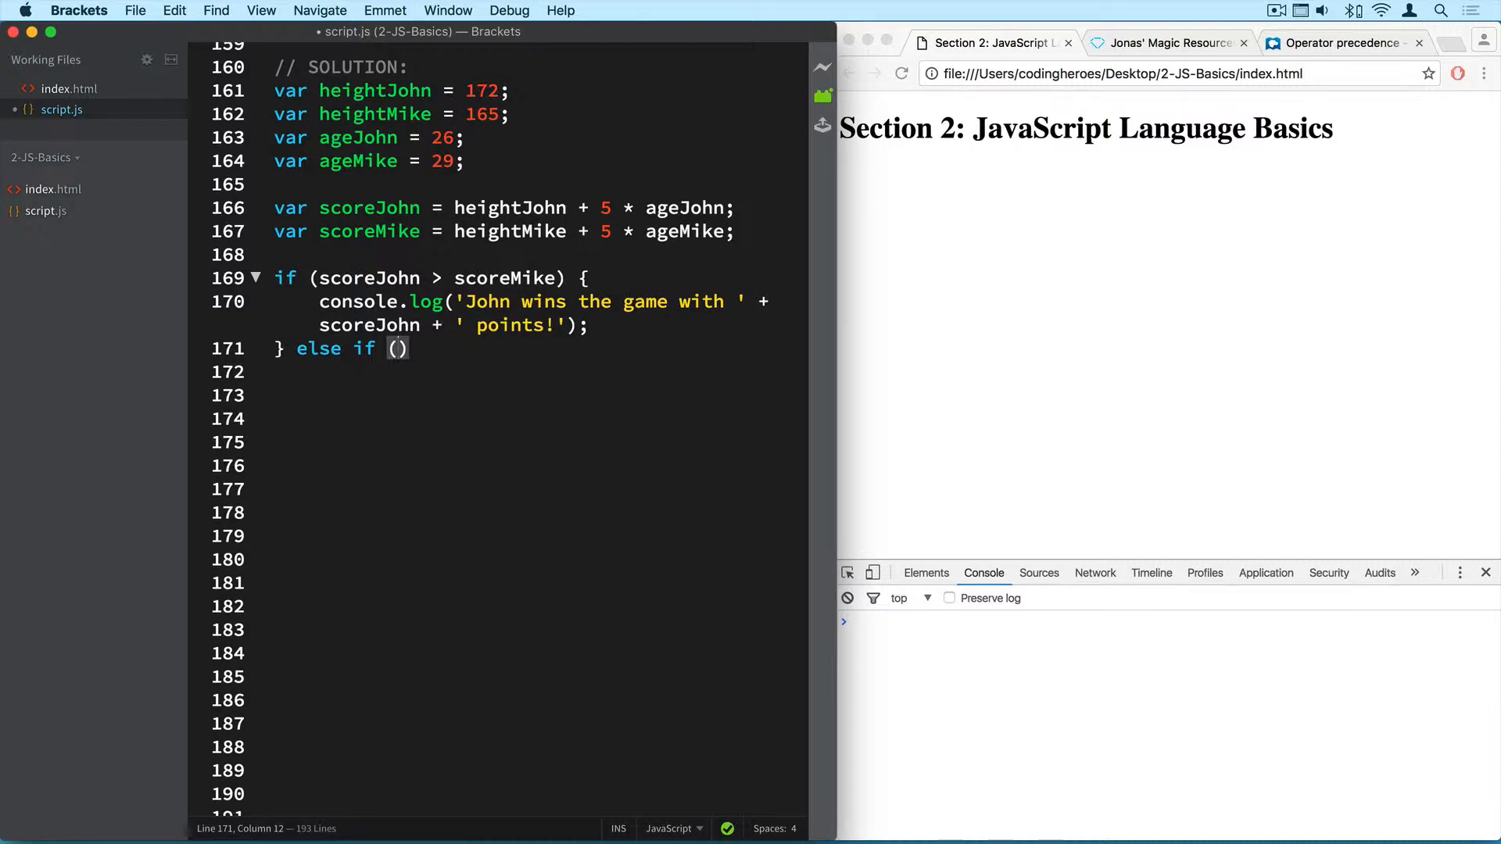
{"action": "type", "text": "scoreMike"}
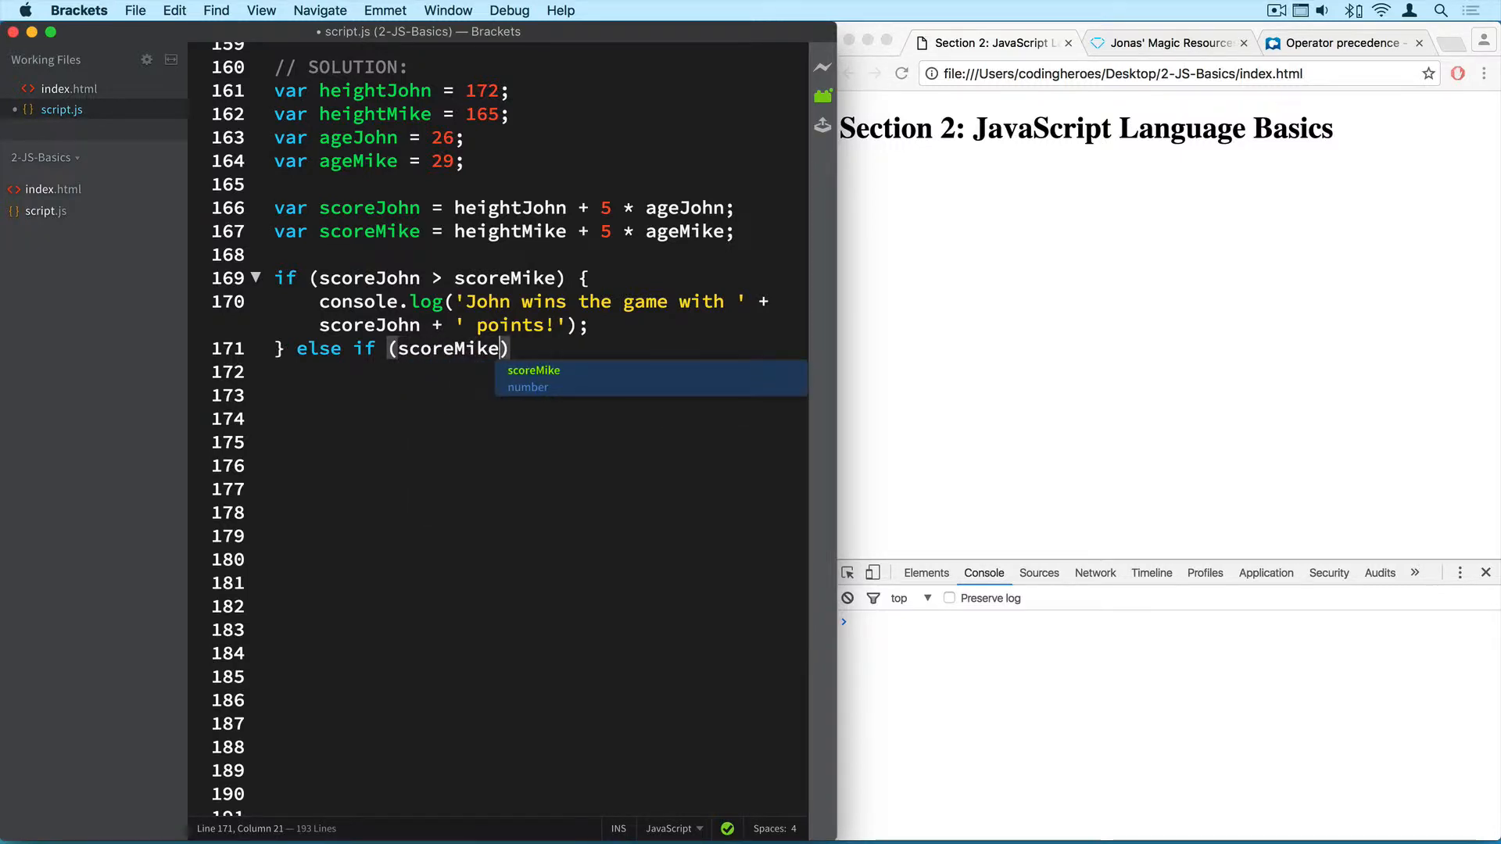
{"action": "type", "text": "> scoreJohn"}
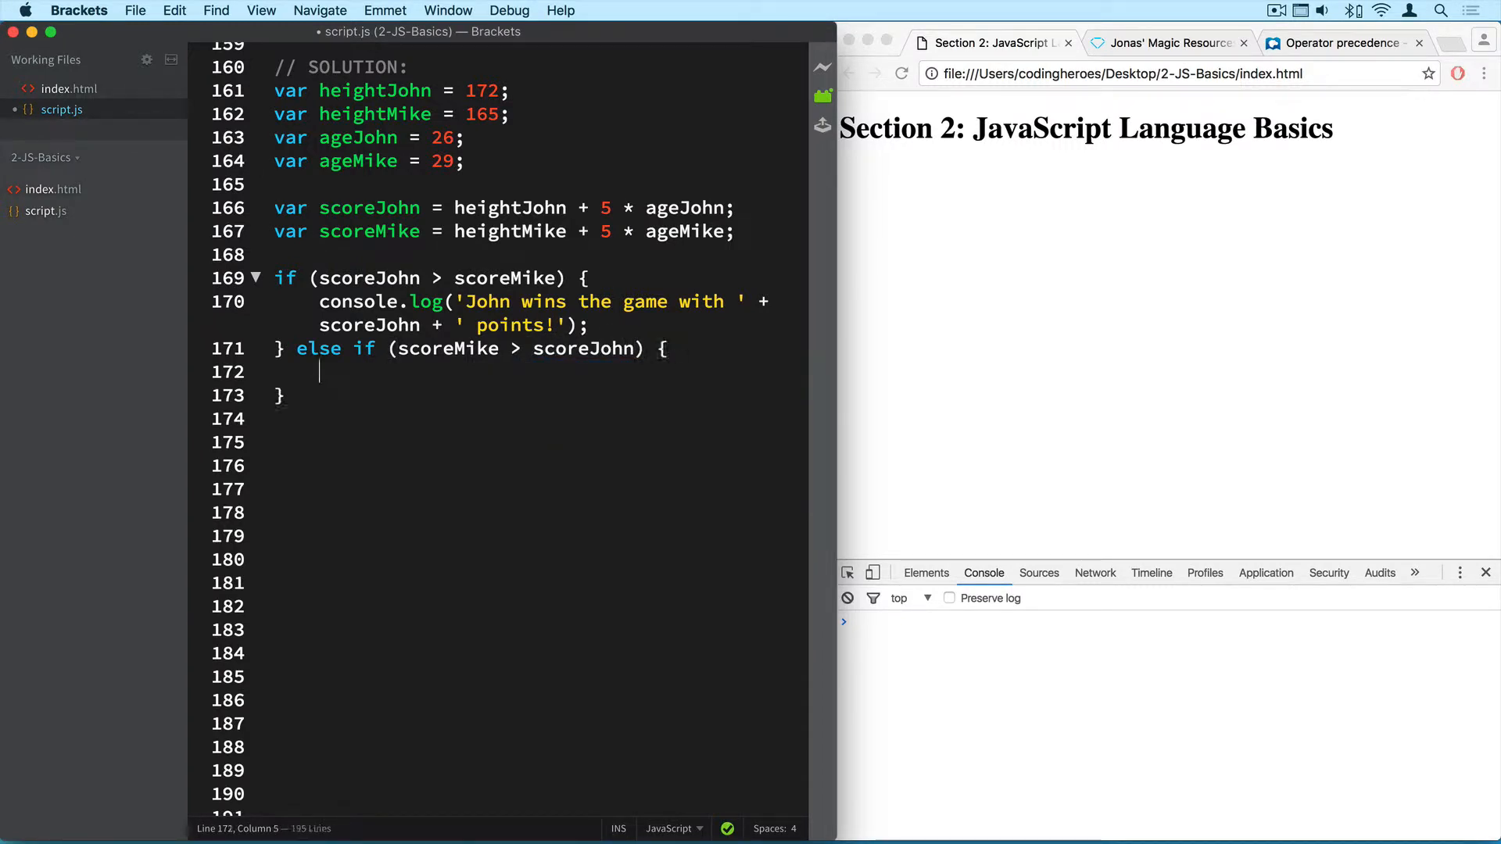
{"action": "type", "text": "console.log("}
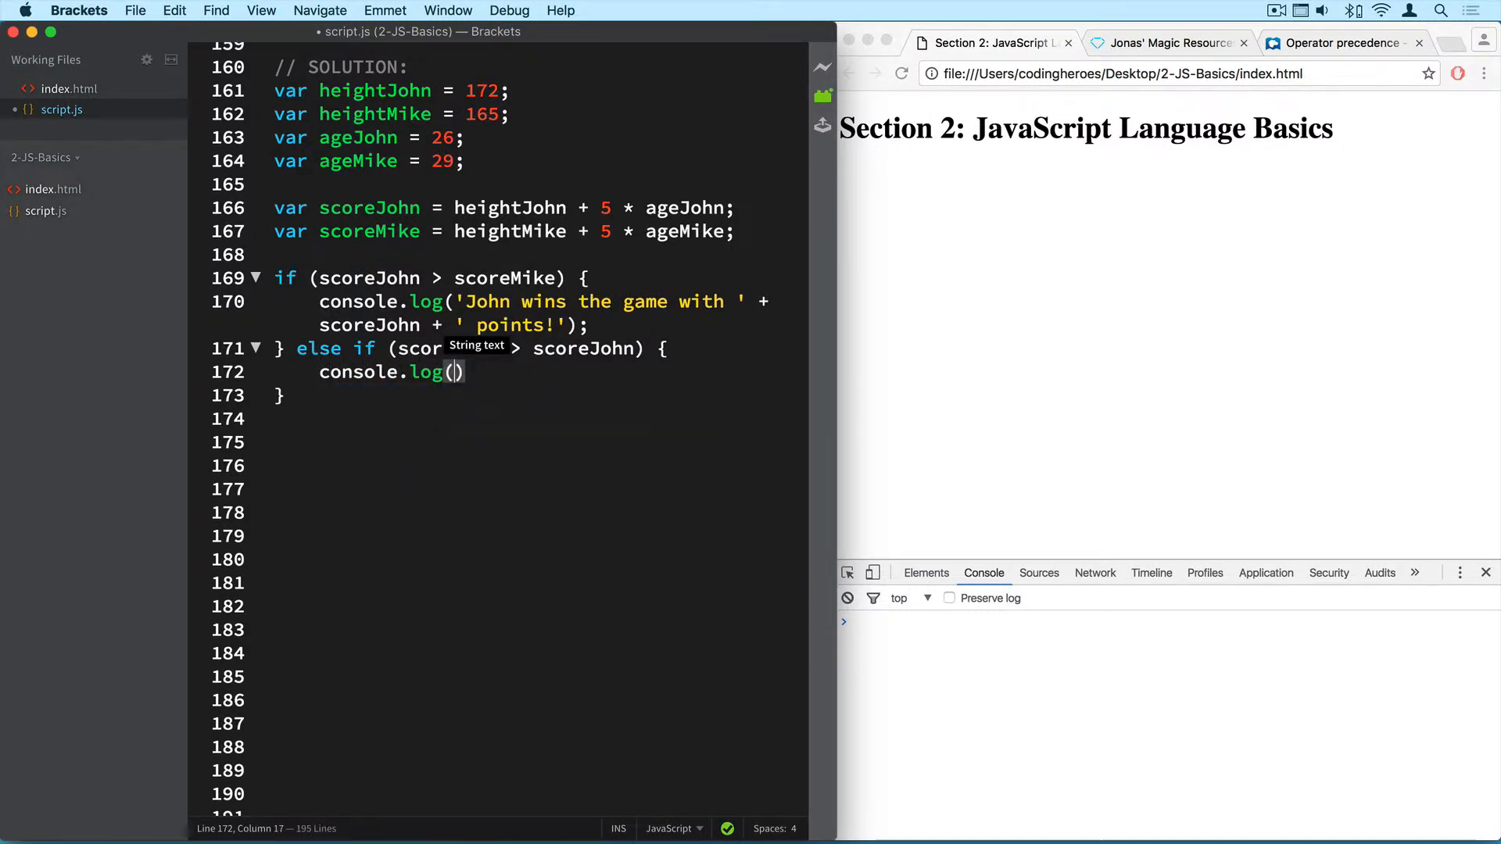
{"action": "type", "text": "'Mike w'"}
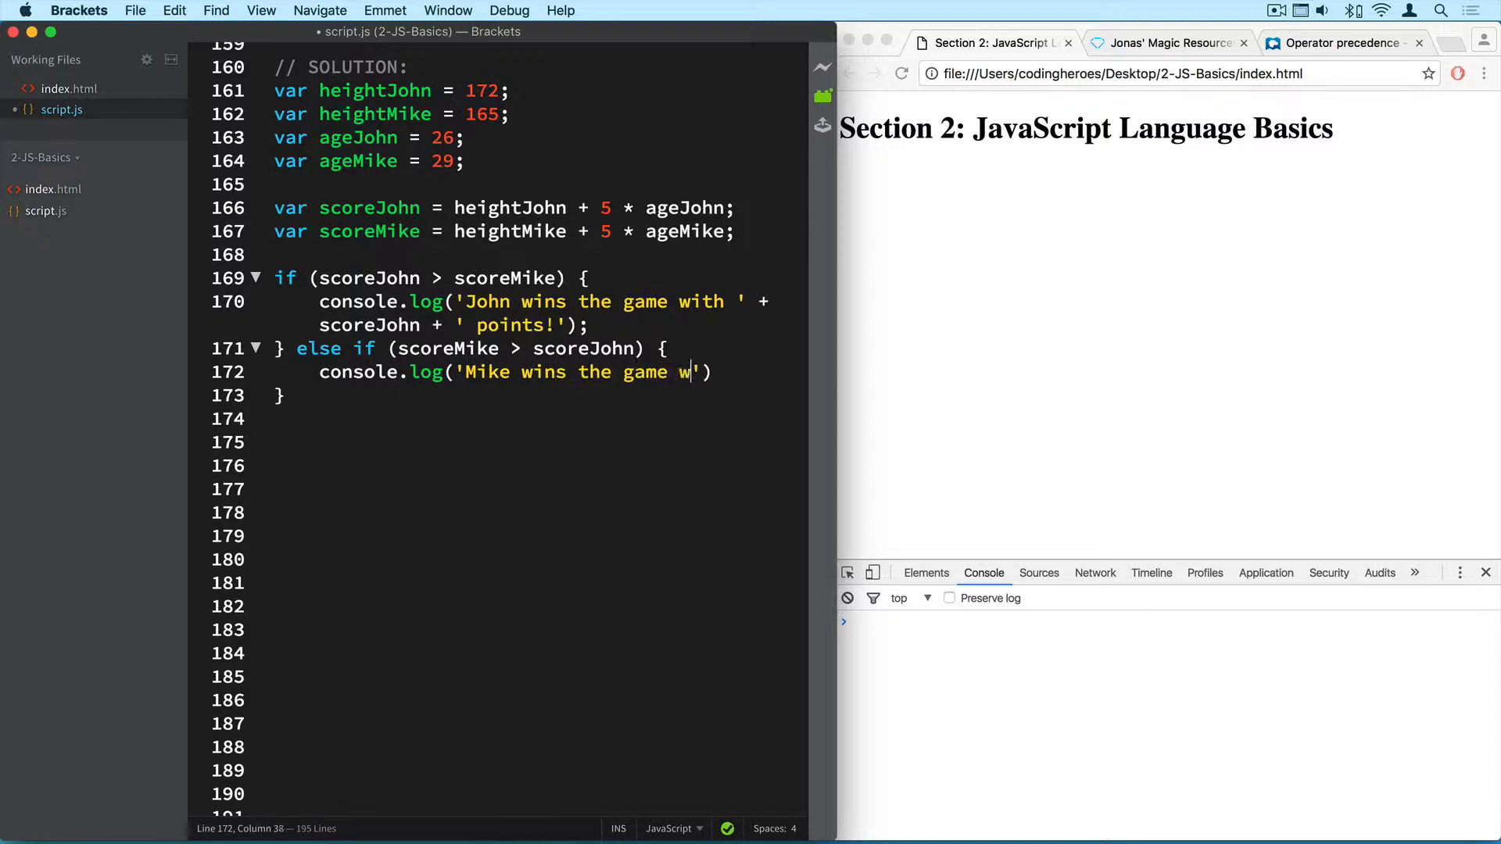
{"action": "type", "text": "ith '"}
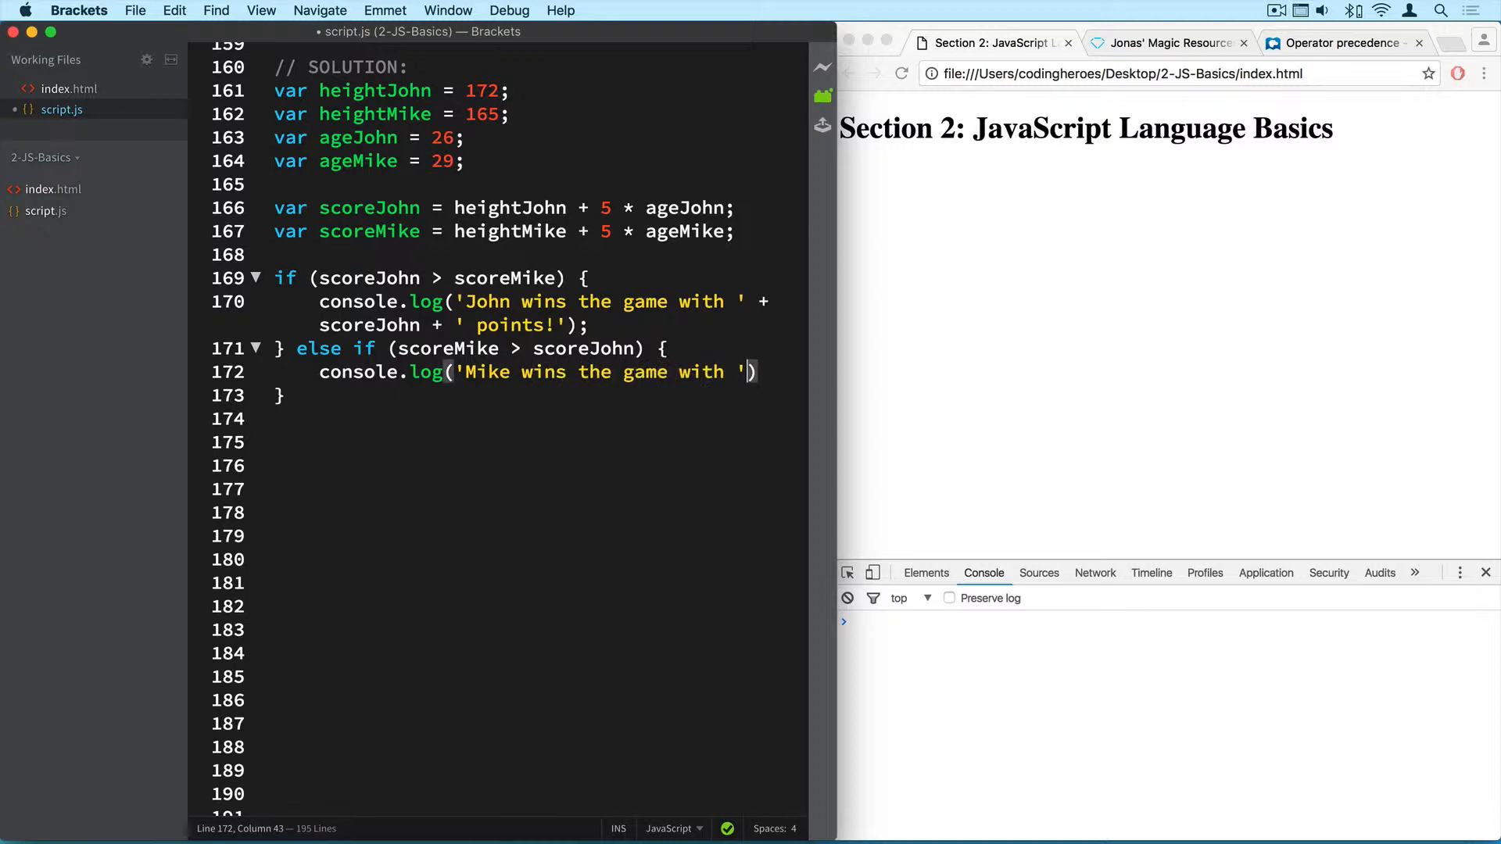
{"action": "type", "text": "+ ' '"}
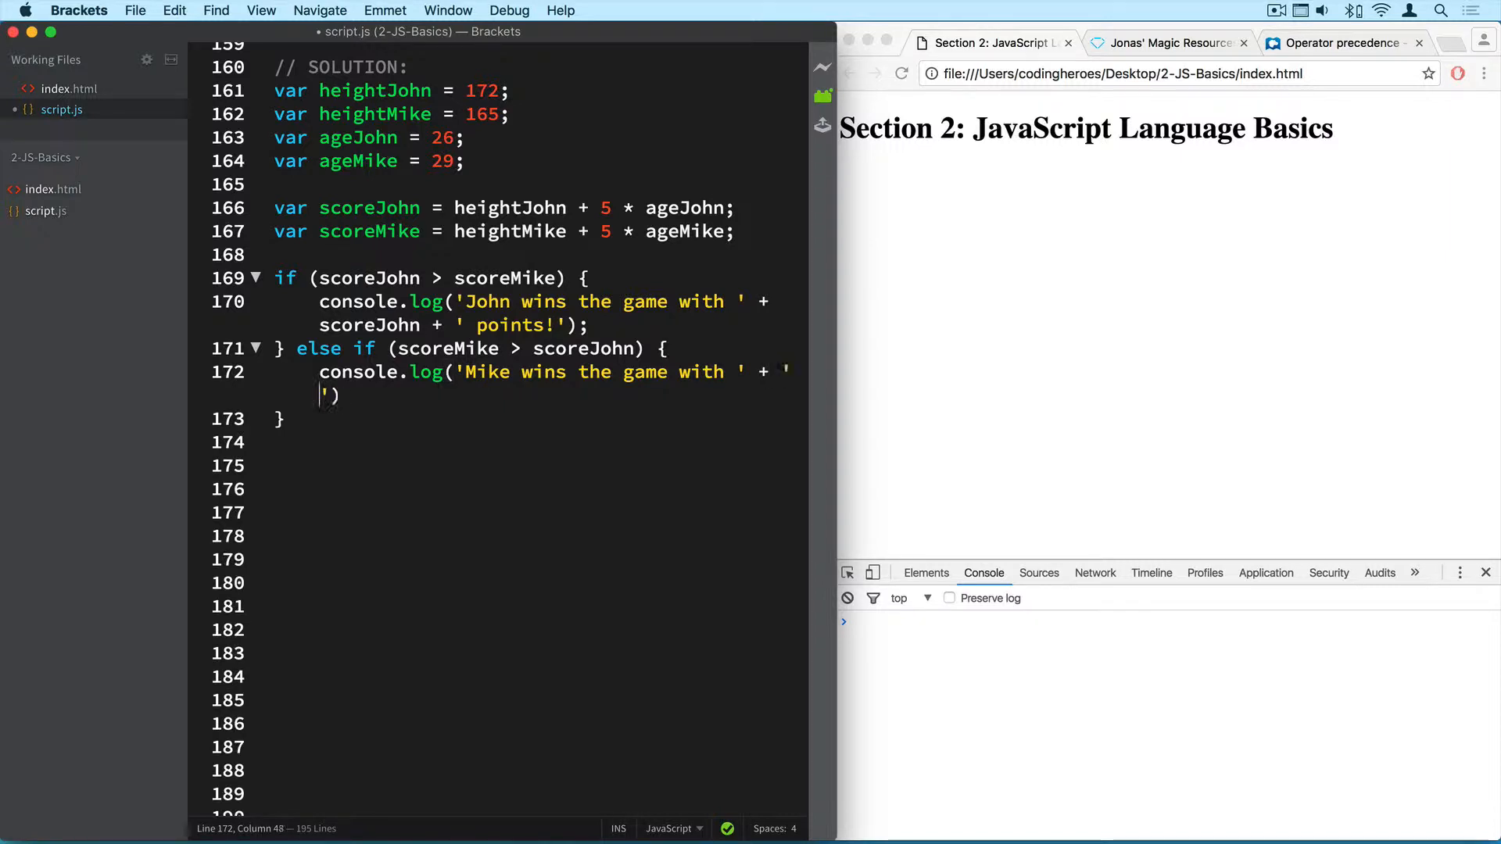
{"action": "type", "text": "points!"}
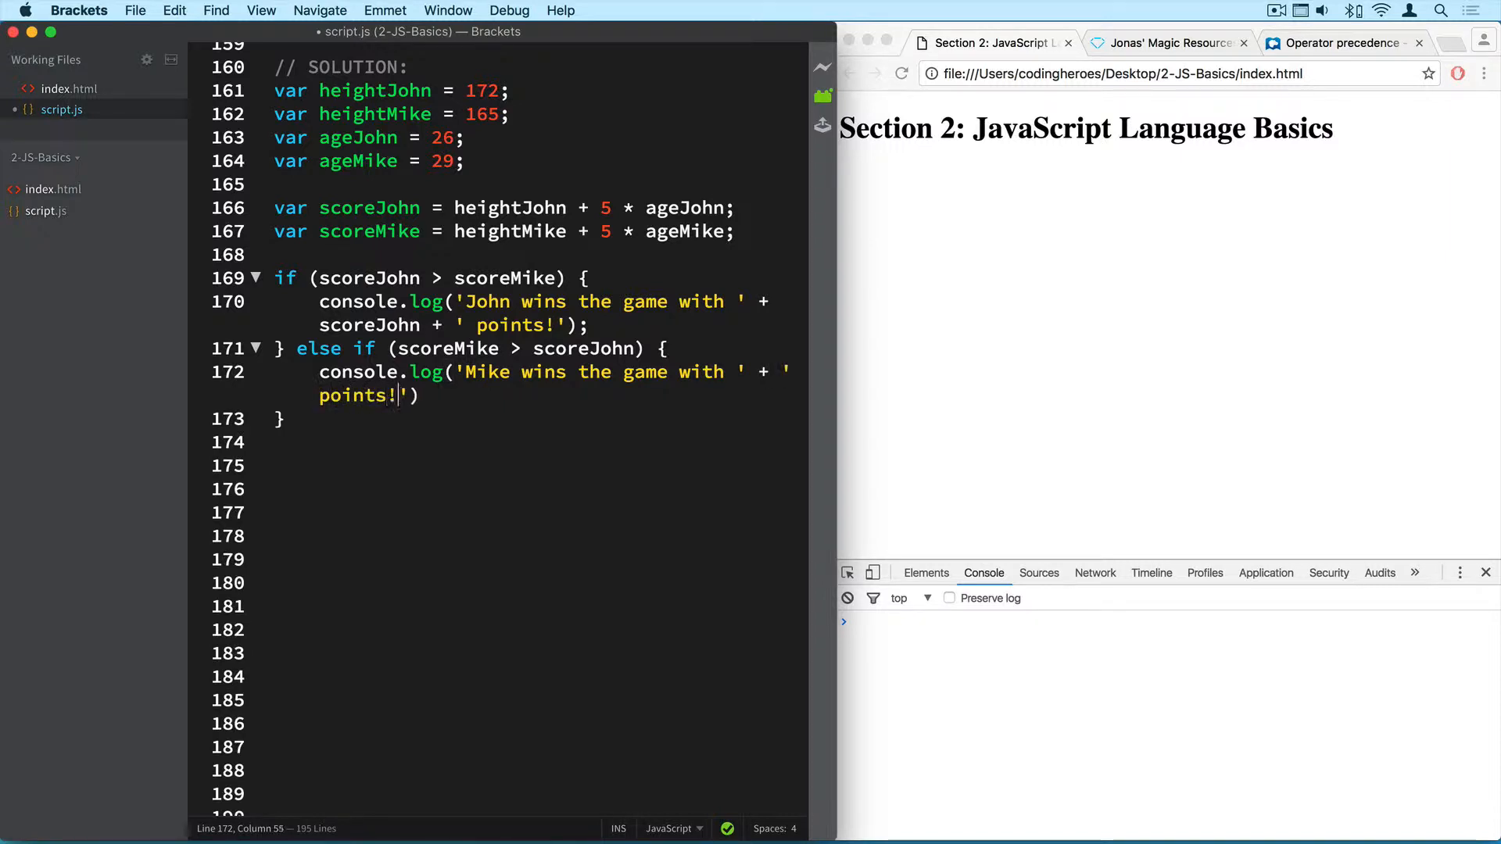
Close Mike's log and add an else branch logging 'there is a draw.'.
{"action": "type", "text": ");"}
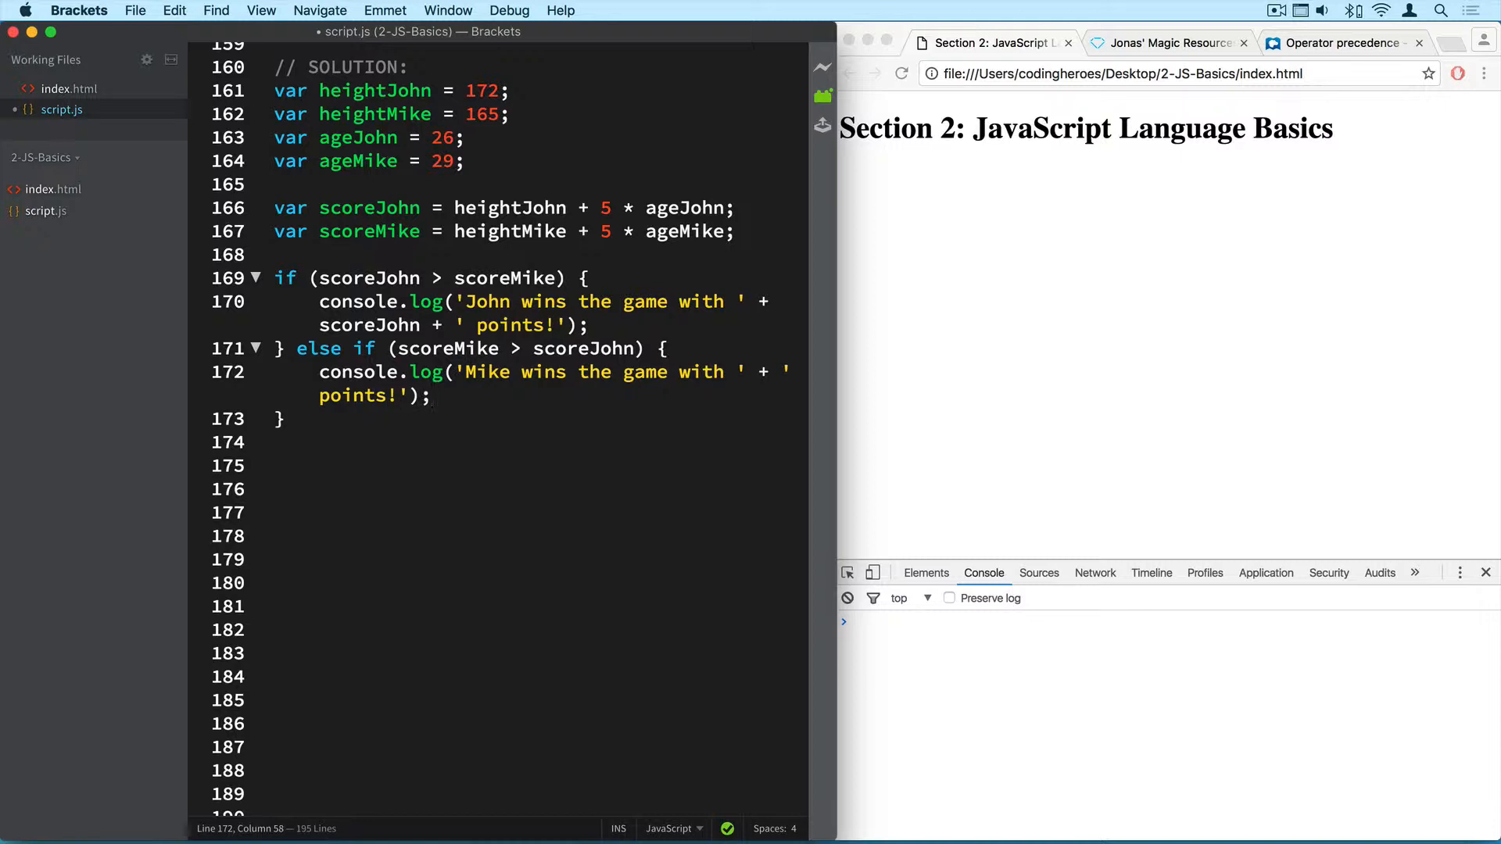
{"action": "left_click", "coordinate": [434, 395]}
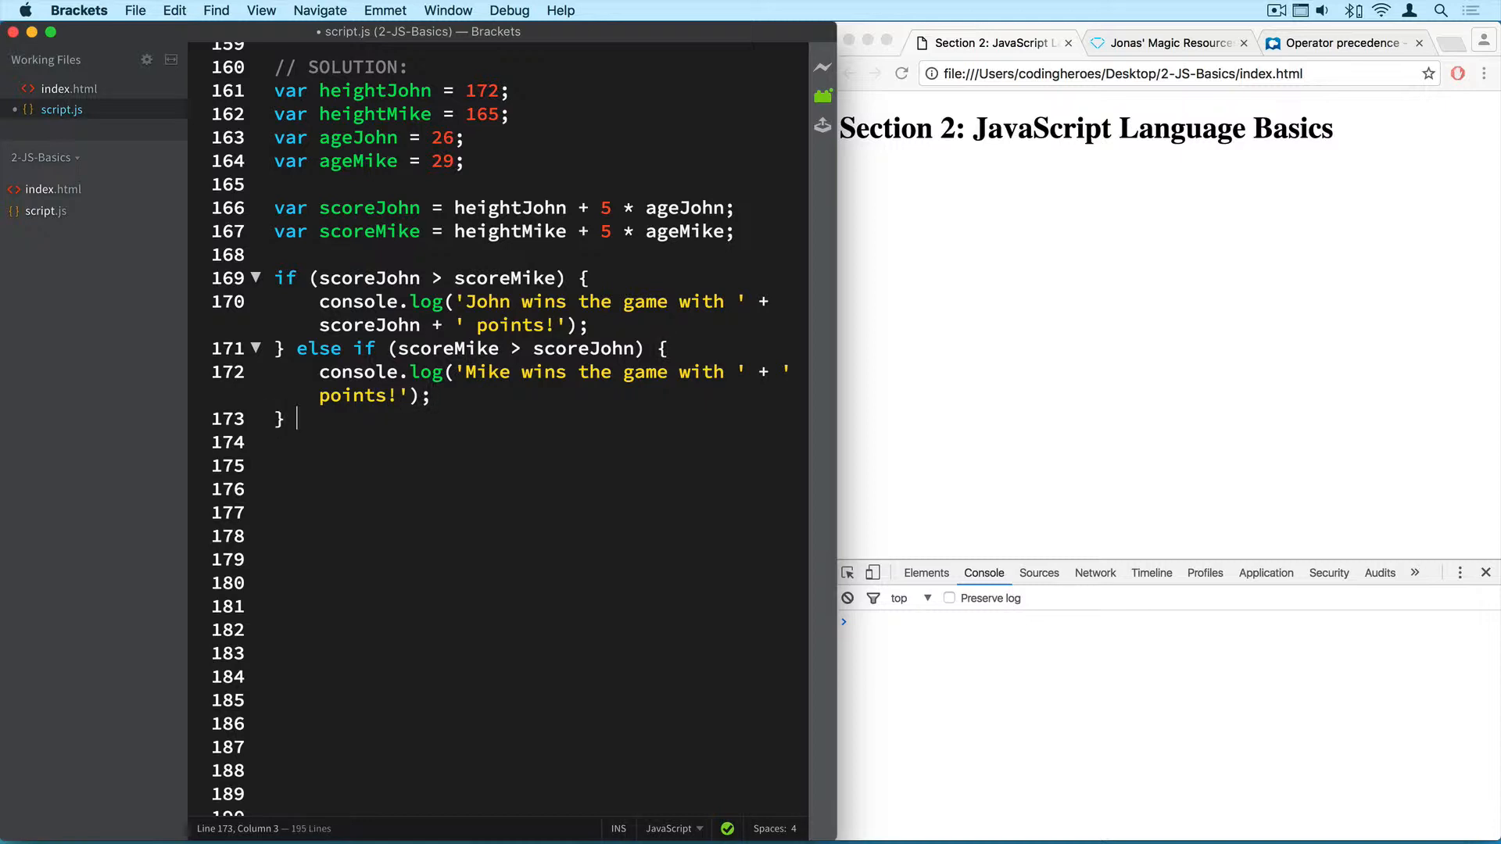
{"action": "type", "text": "else"}
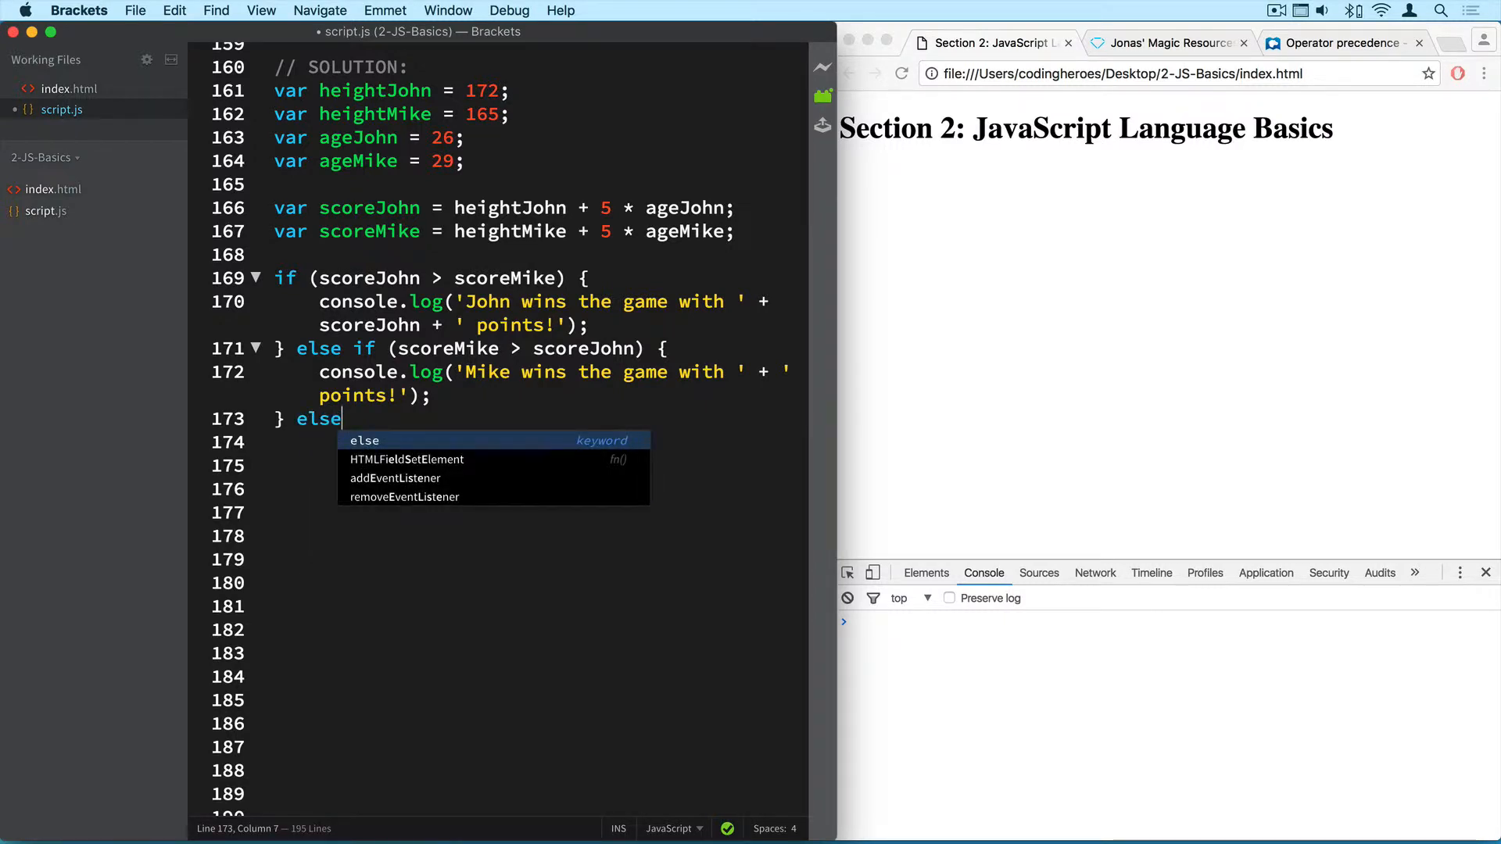
{"action": "type", "text": "{}"}
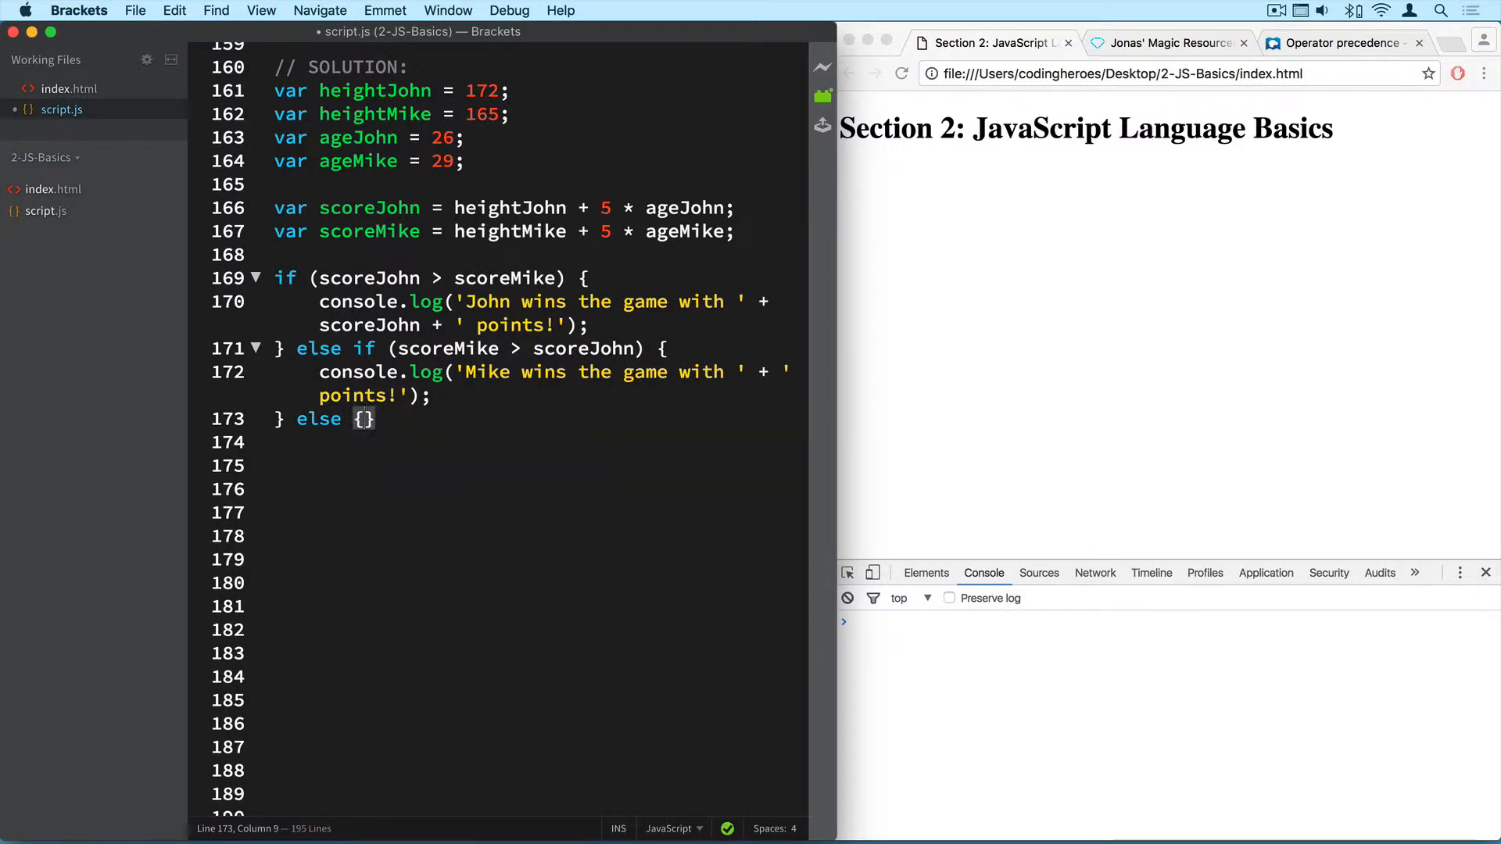
{"action": "type", "text": "c"}
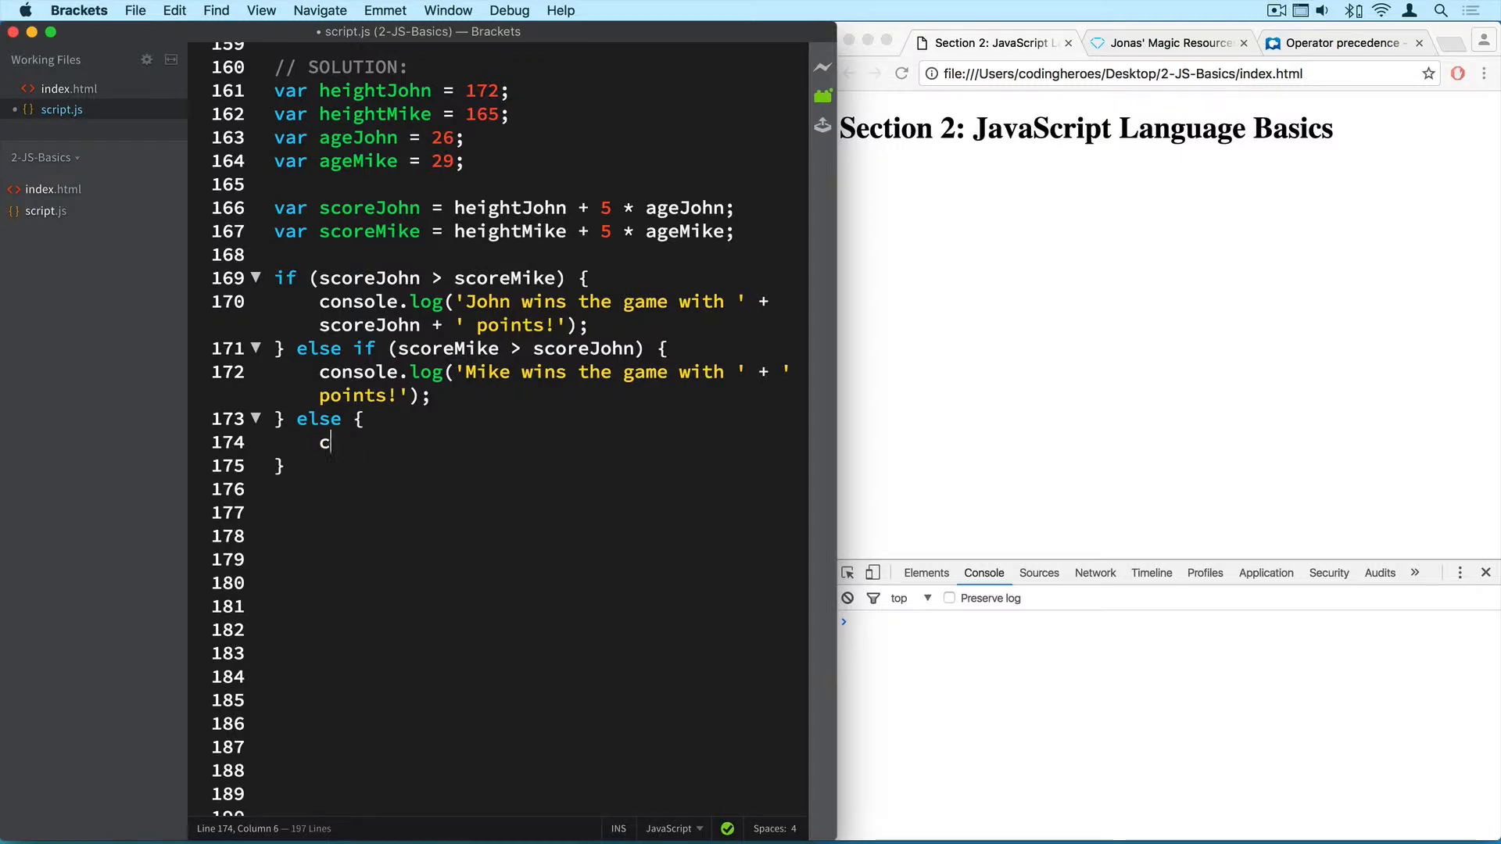
{"action": "type", "text": "onsole.log("}
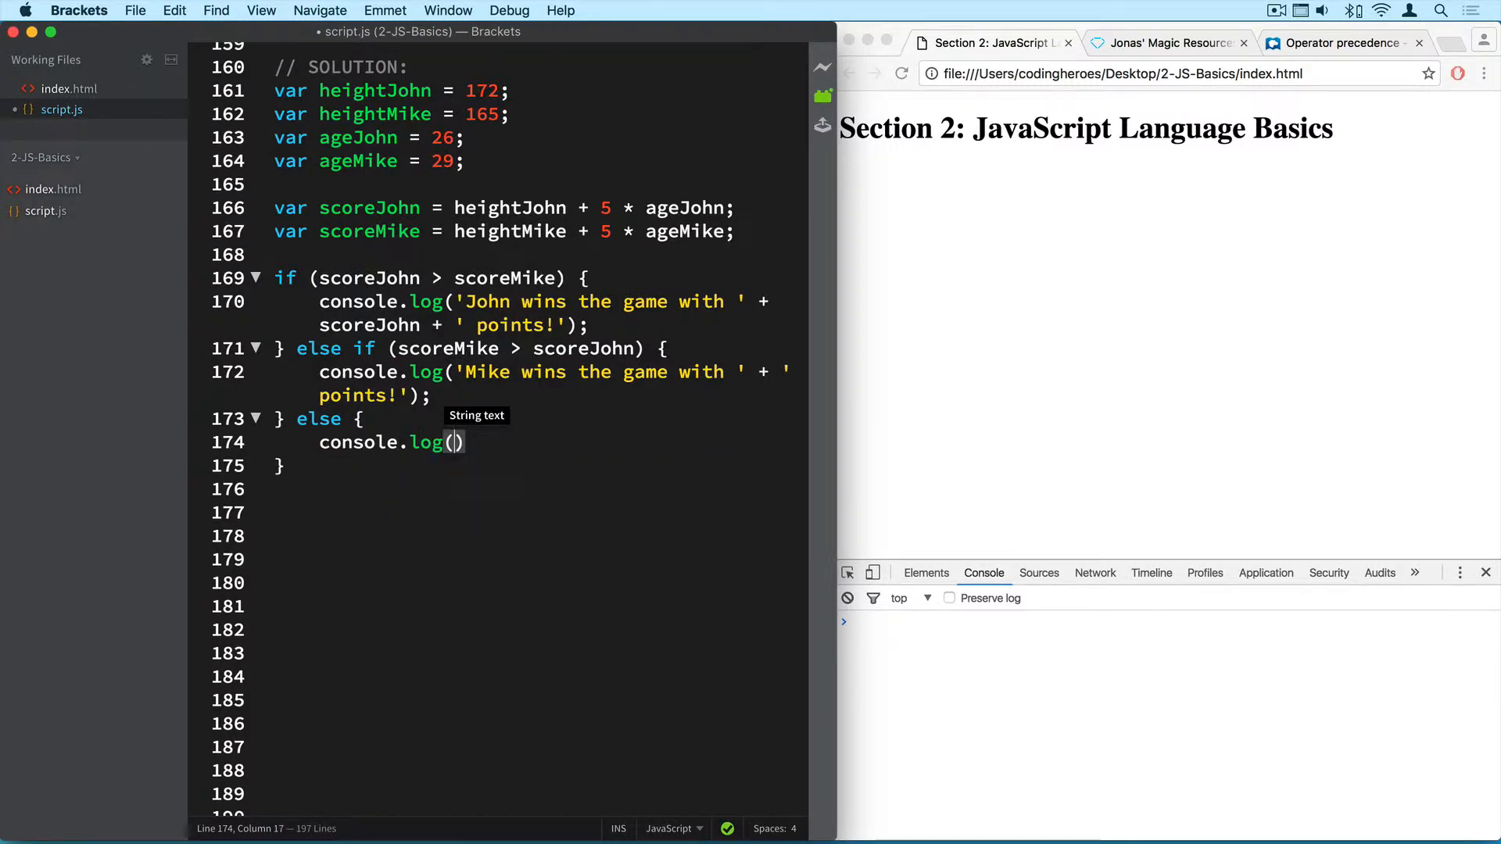
{"action": "type", "text": "'there '"}
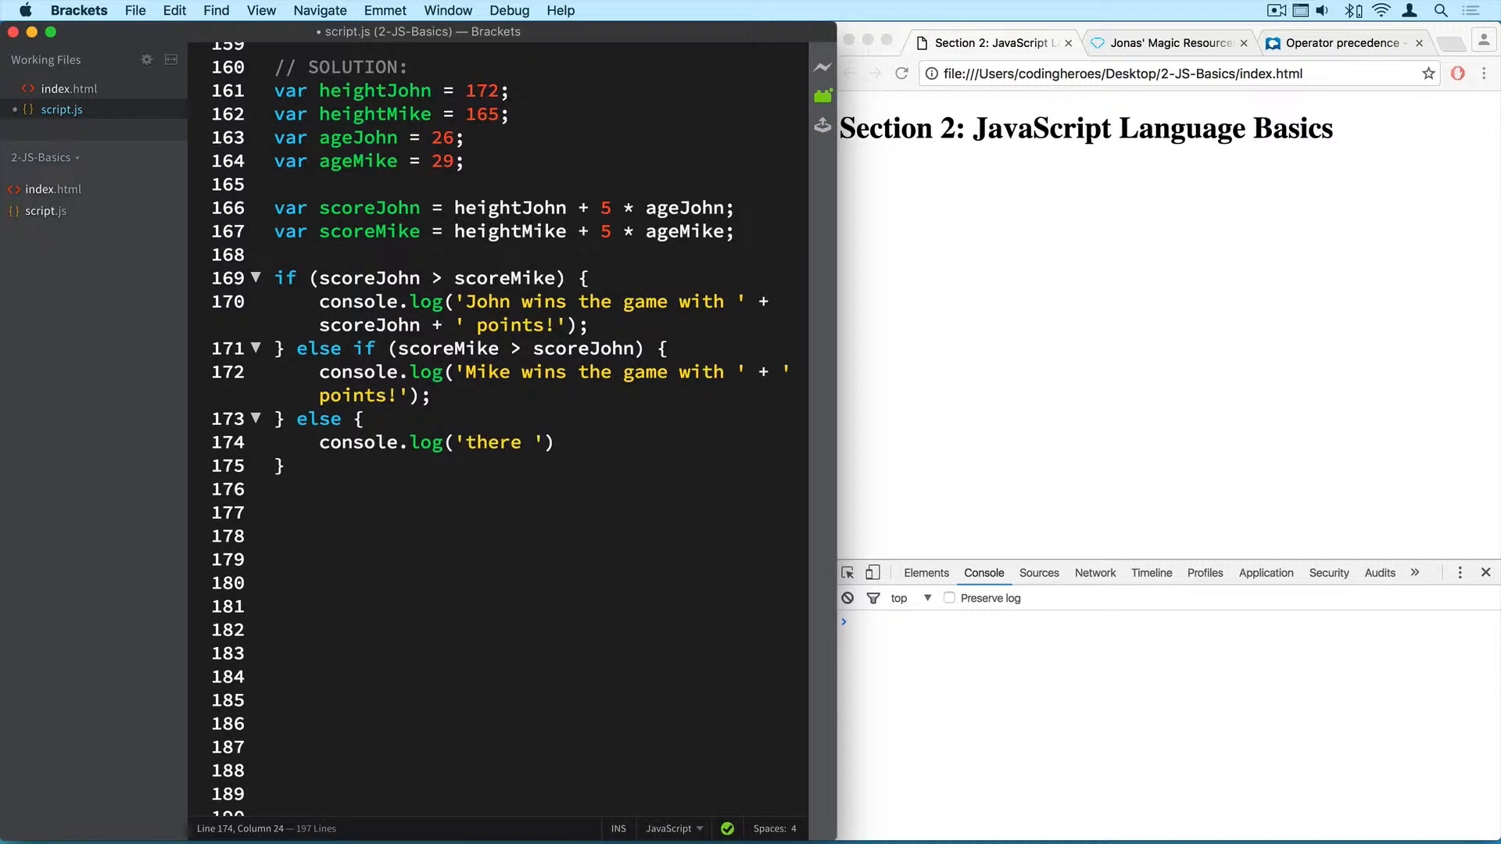
{"action": "type", "text": "is a dra"}
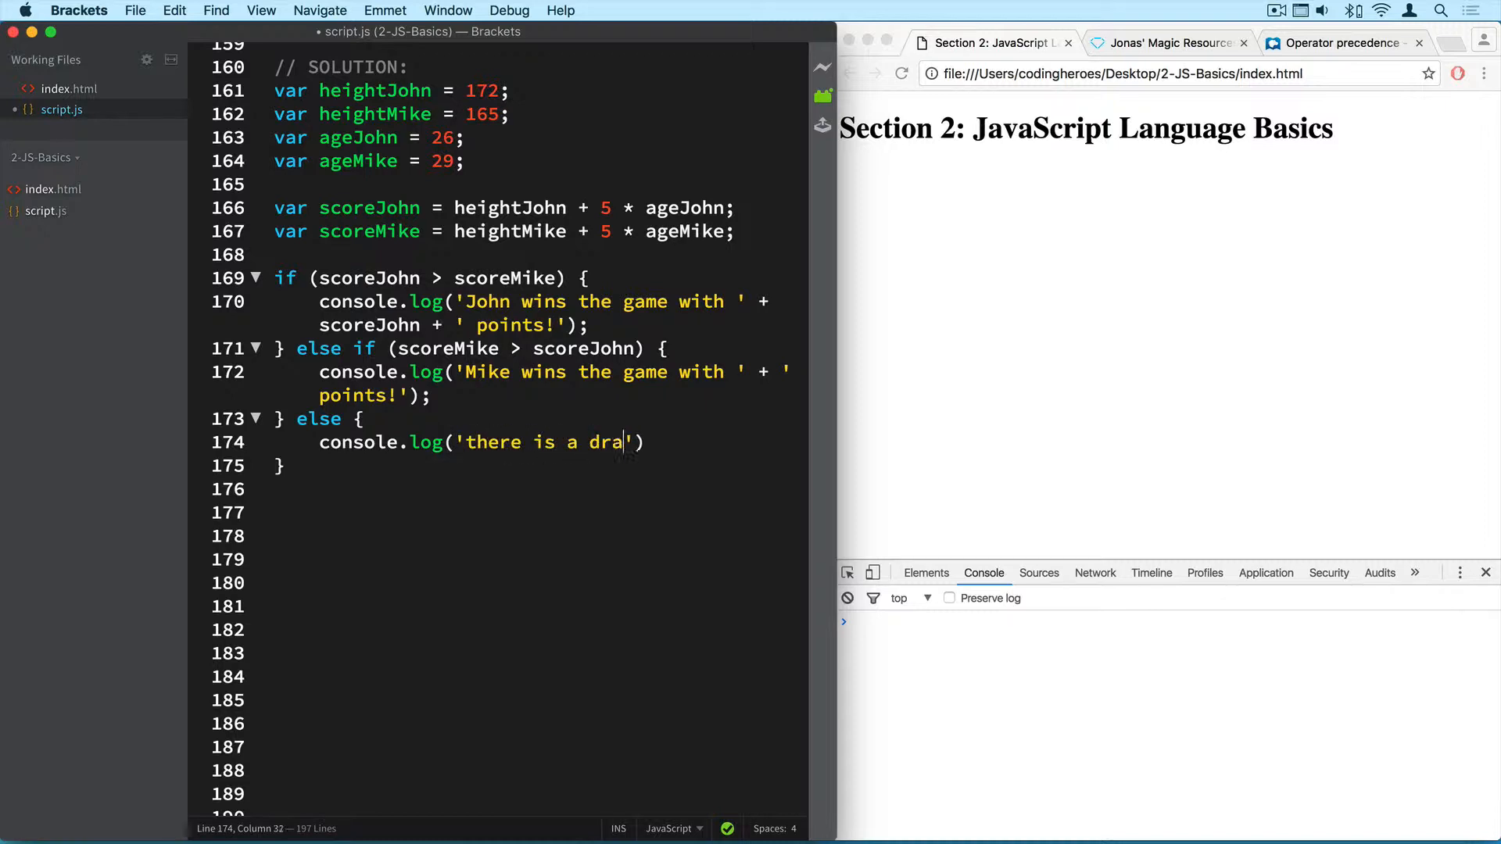
{"action": "type", "text": "w."}
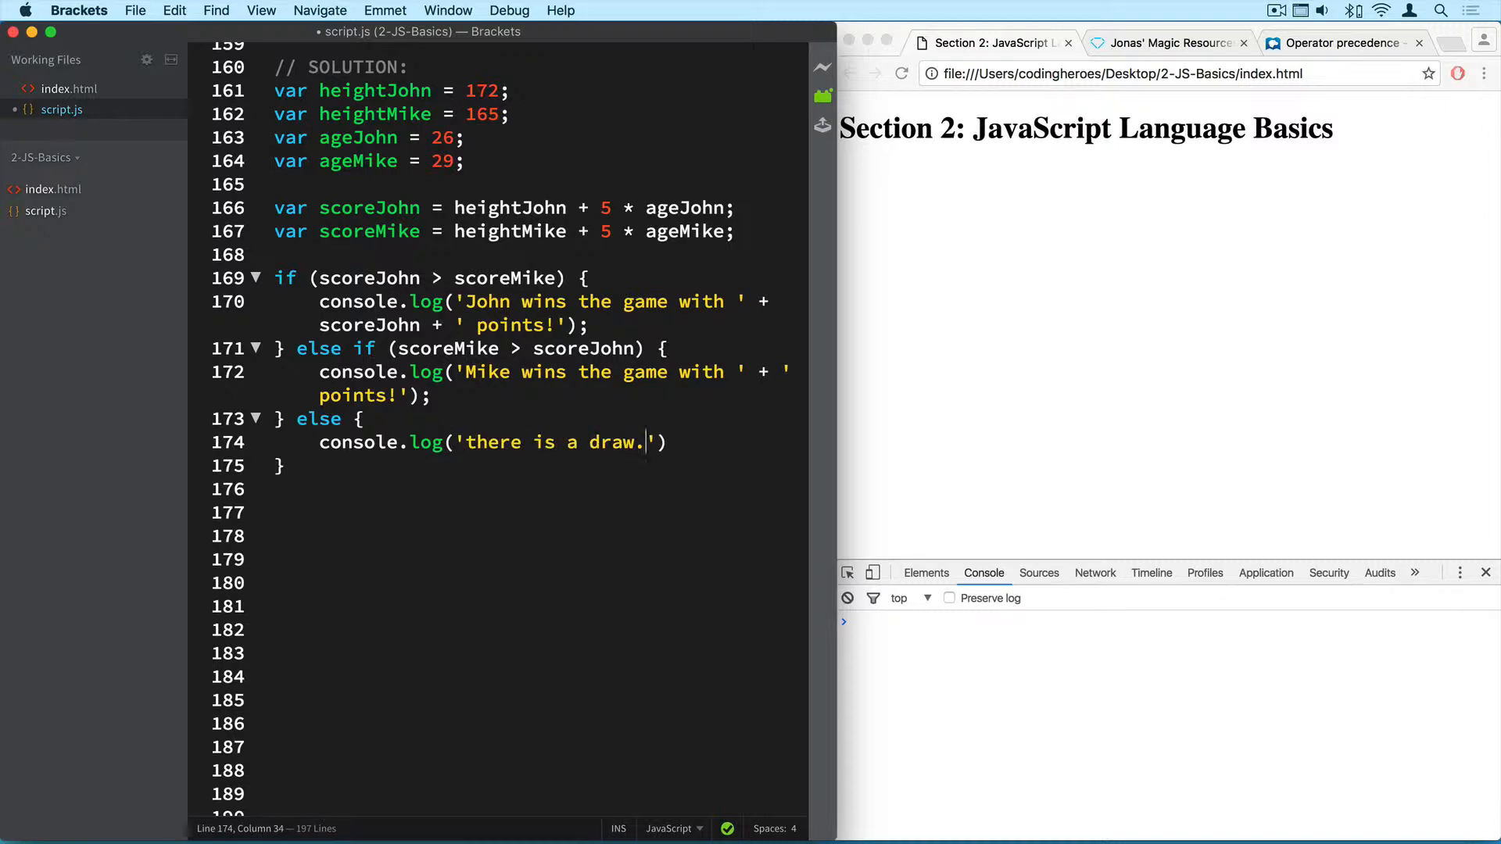
{"action": "type", "text": ";"}
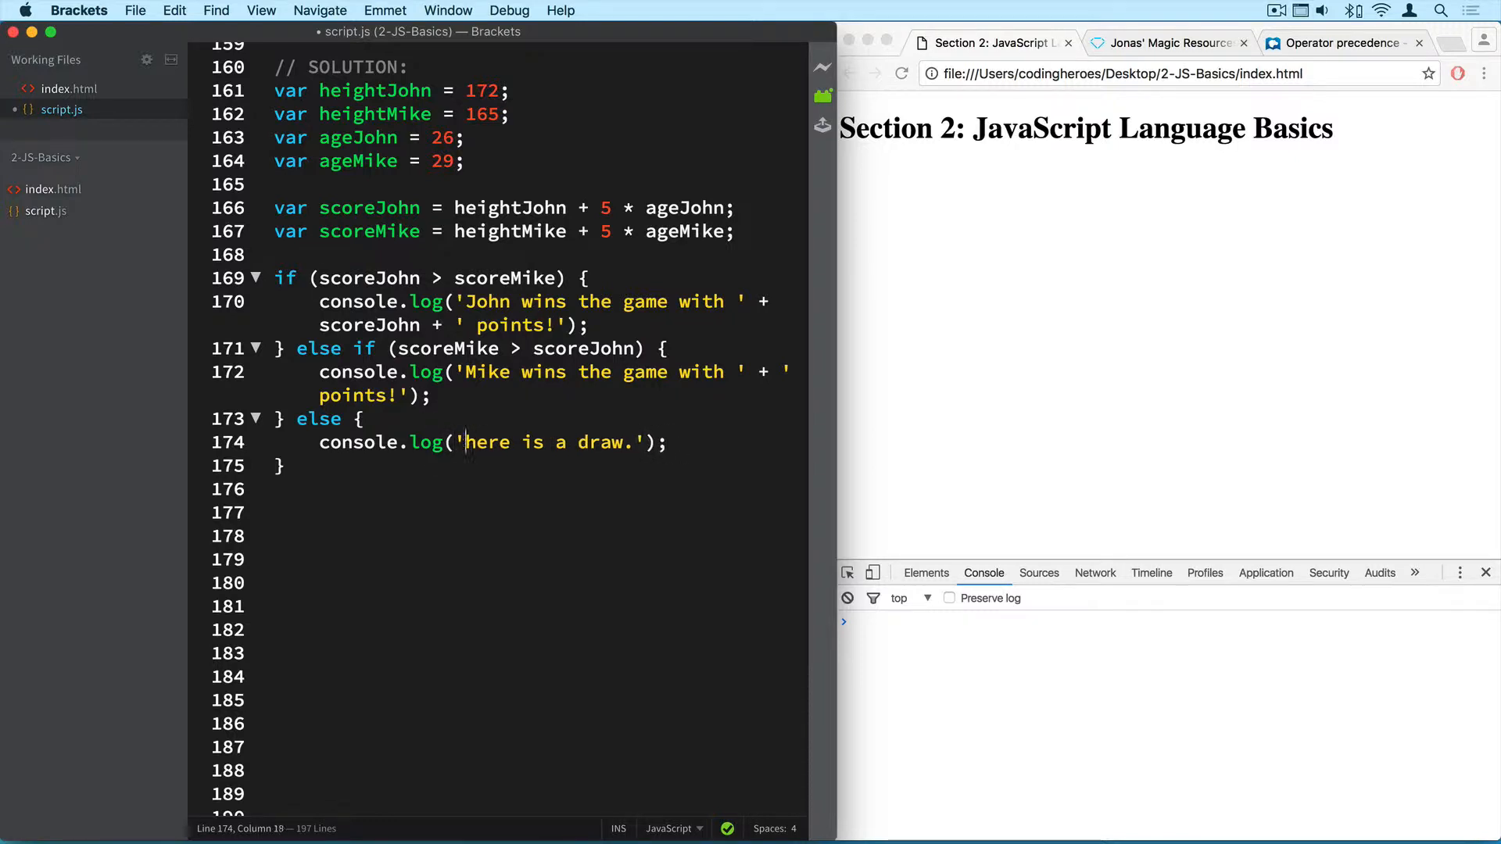
Capitalize 'There' and turn else into else if (scoreJohn === scoreMike).
{"action": "type", "text": "There"}
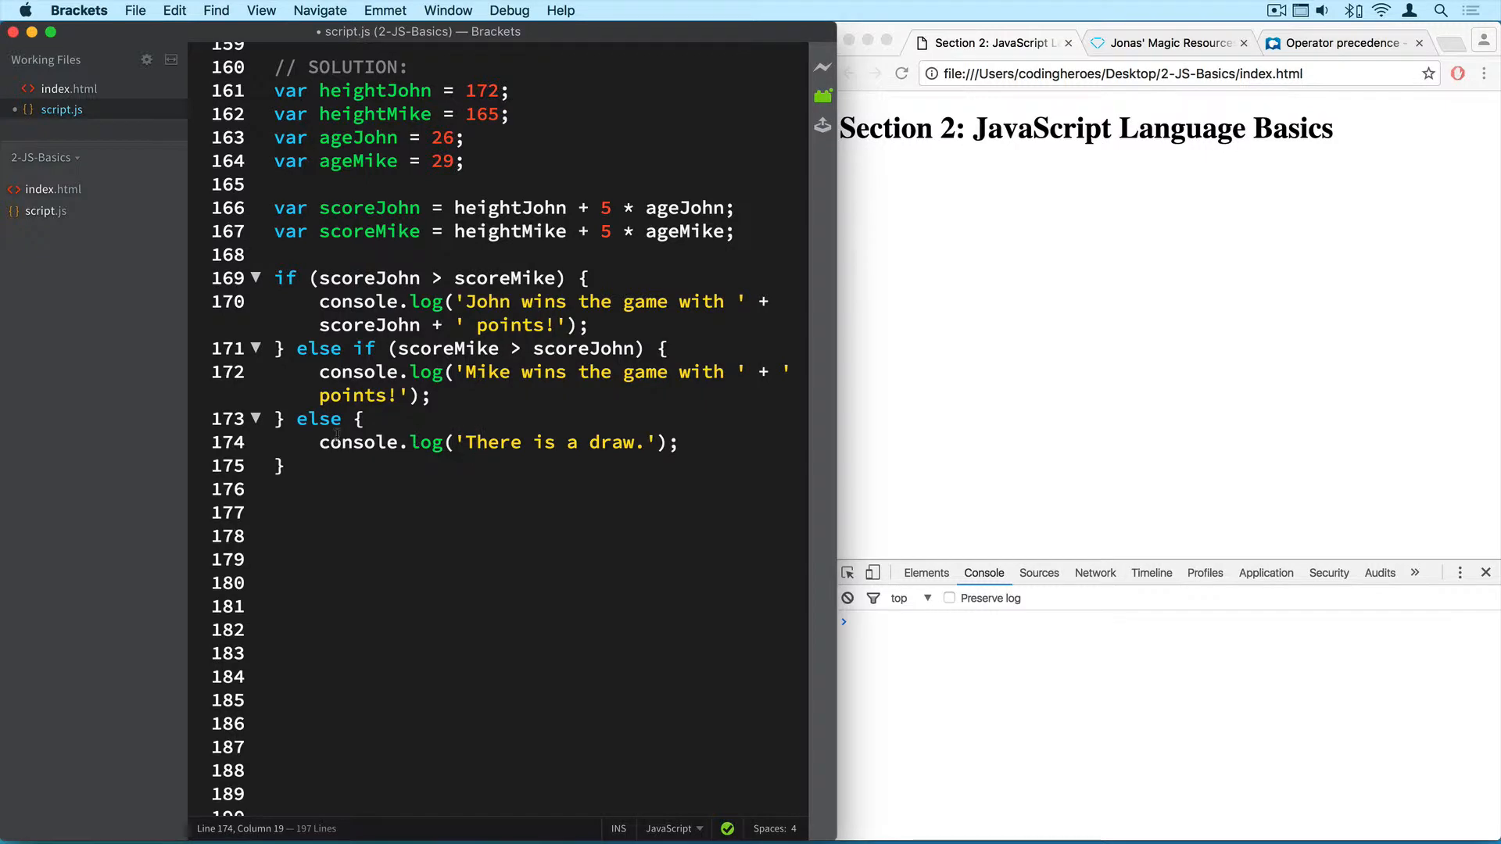
{"action": "left_click", "coordinate": [341, 418]}
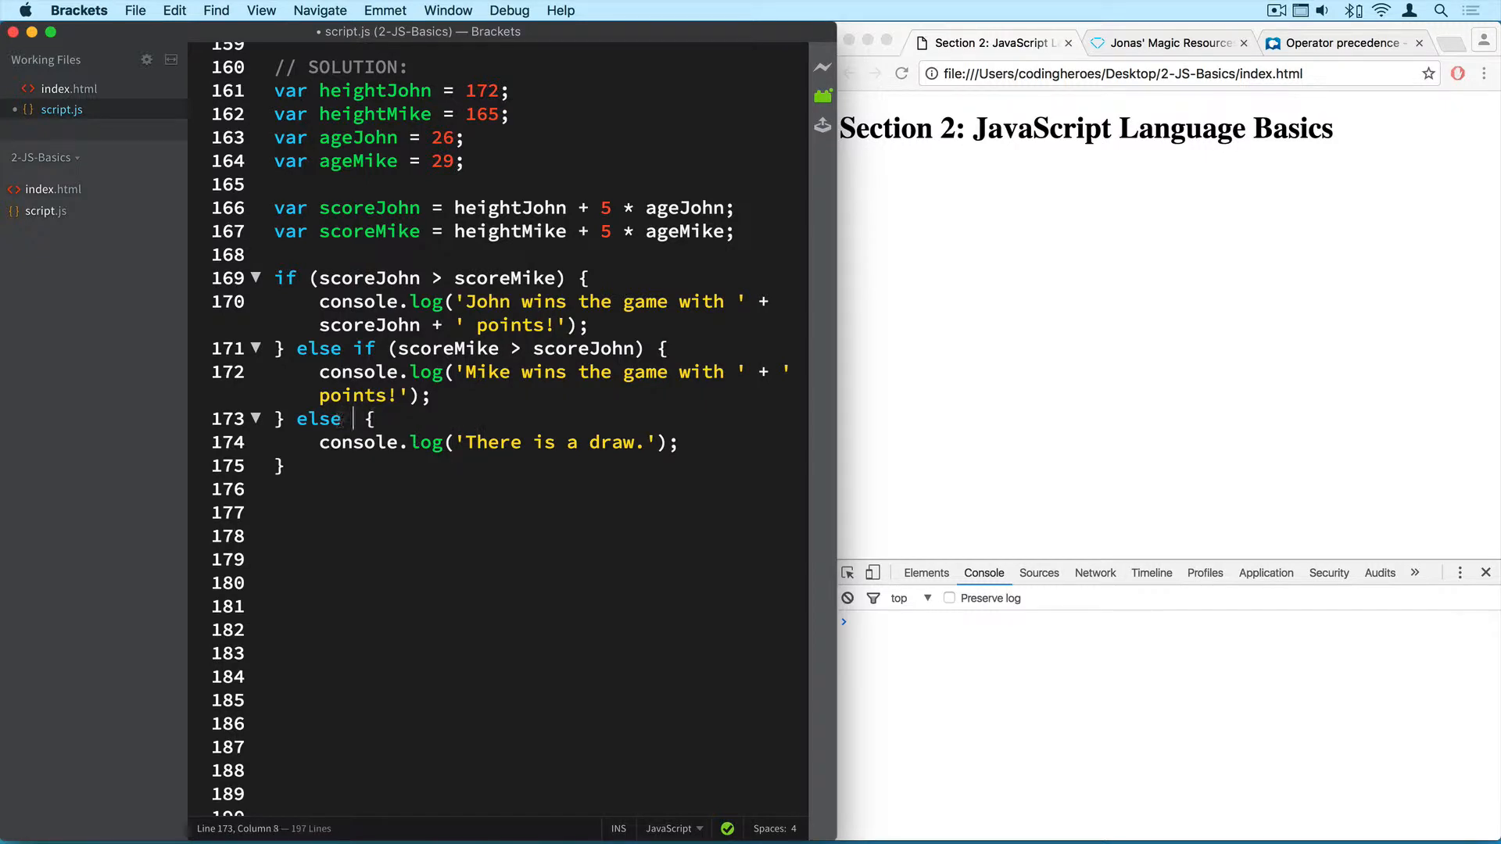
{"action": "type", "text": "if (scoreJohn ==="}
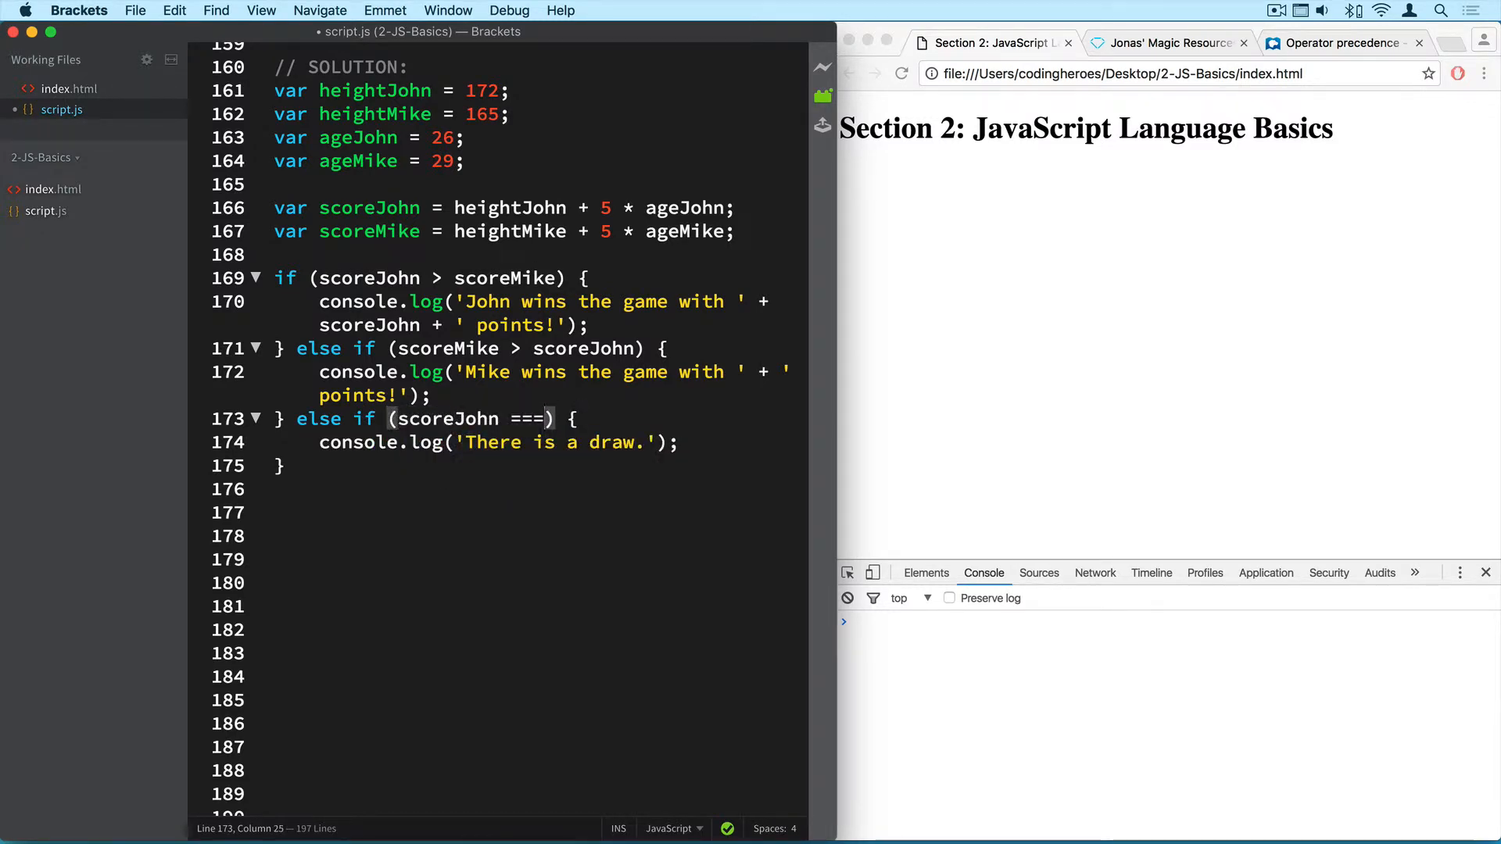
{"action": "type", "text": "scoreMike"}
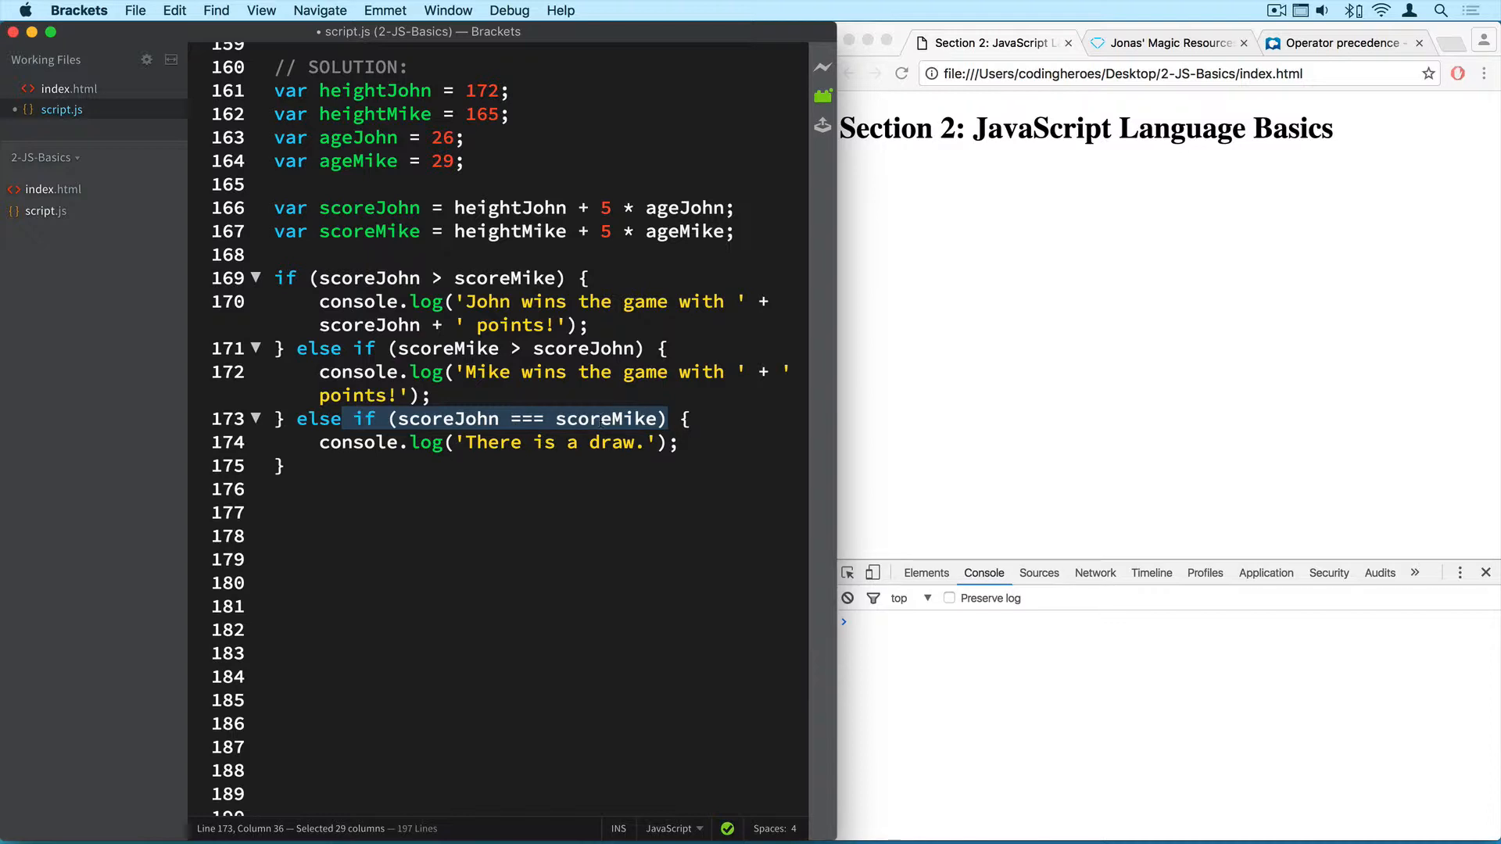
Reload the page in Chrome, then add scoreMike + to Mike's winning message.
{"action": "left_click", "coordinate": [488, 418]}
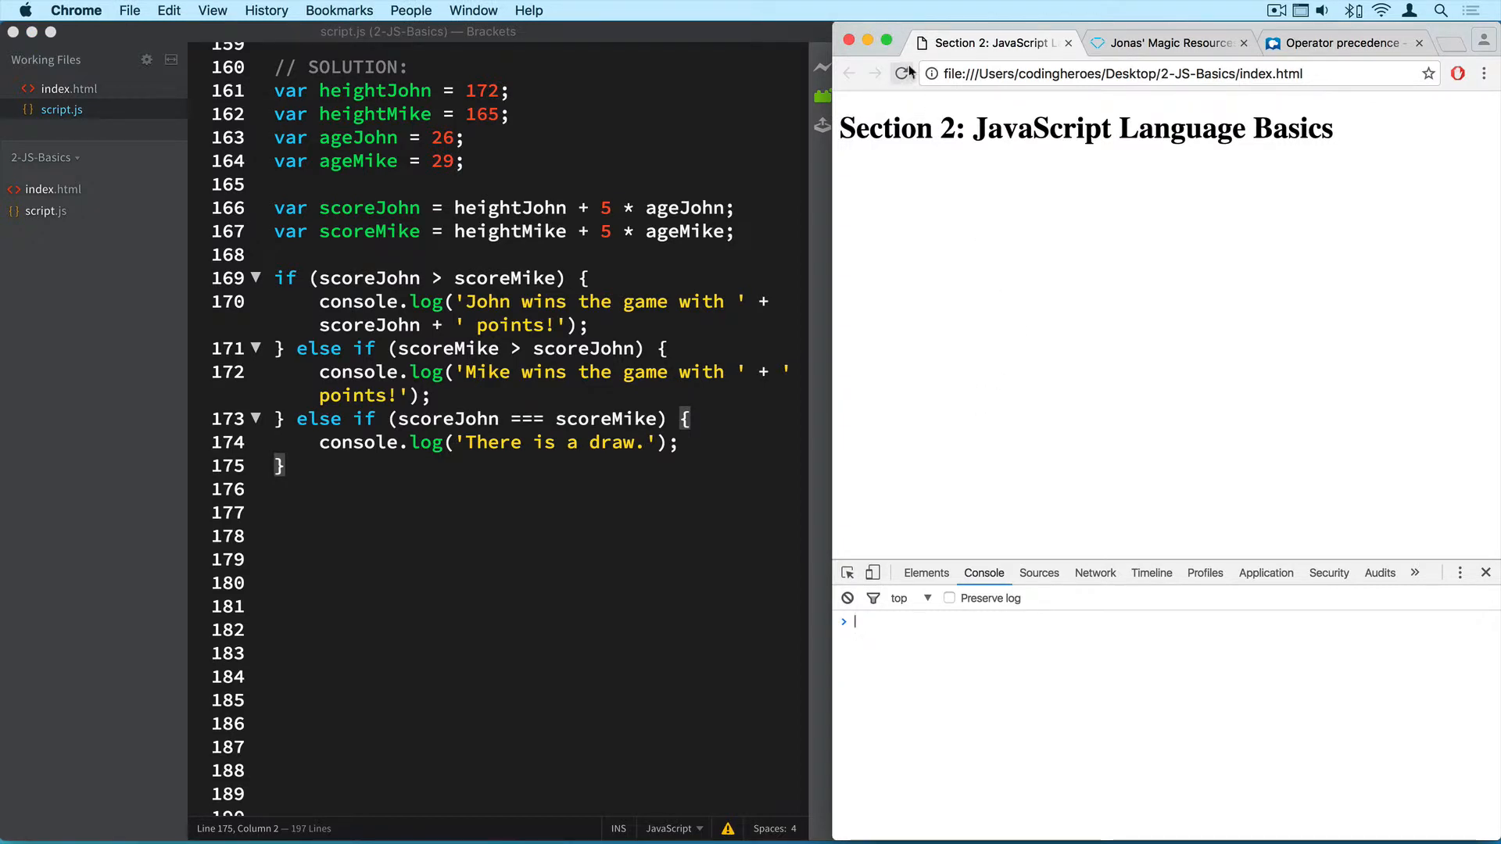
{"action": "left_click", "coordinate": [903, 74]}
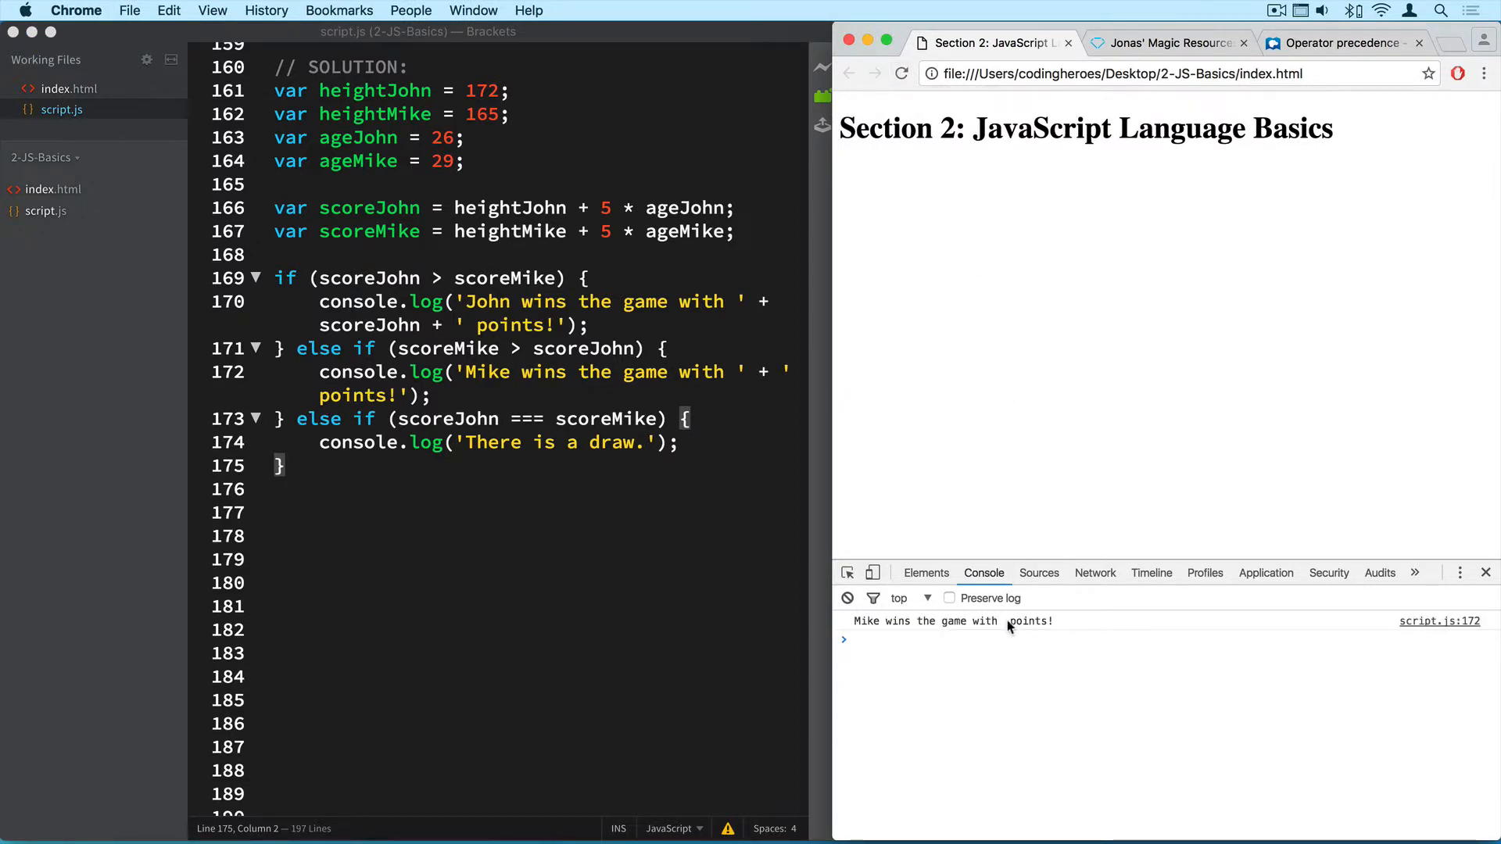
{"action": "mouse_move", "coordinate": [771, 380]}
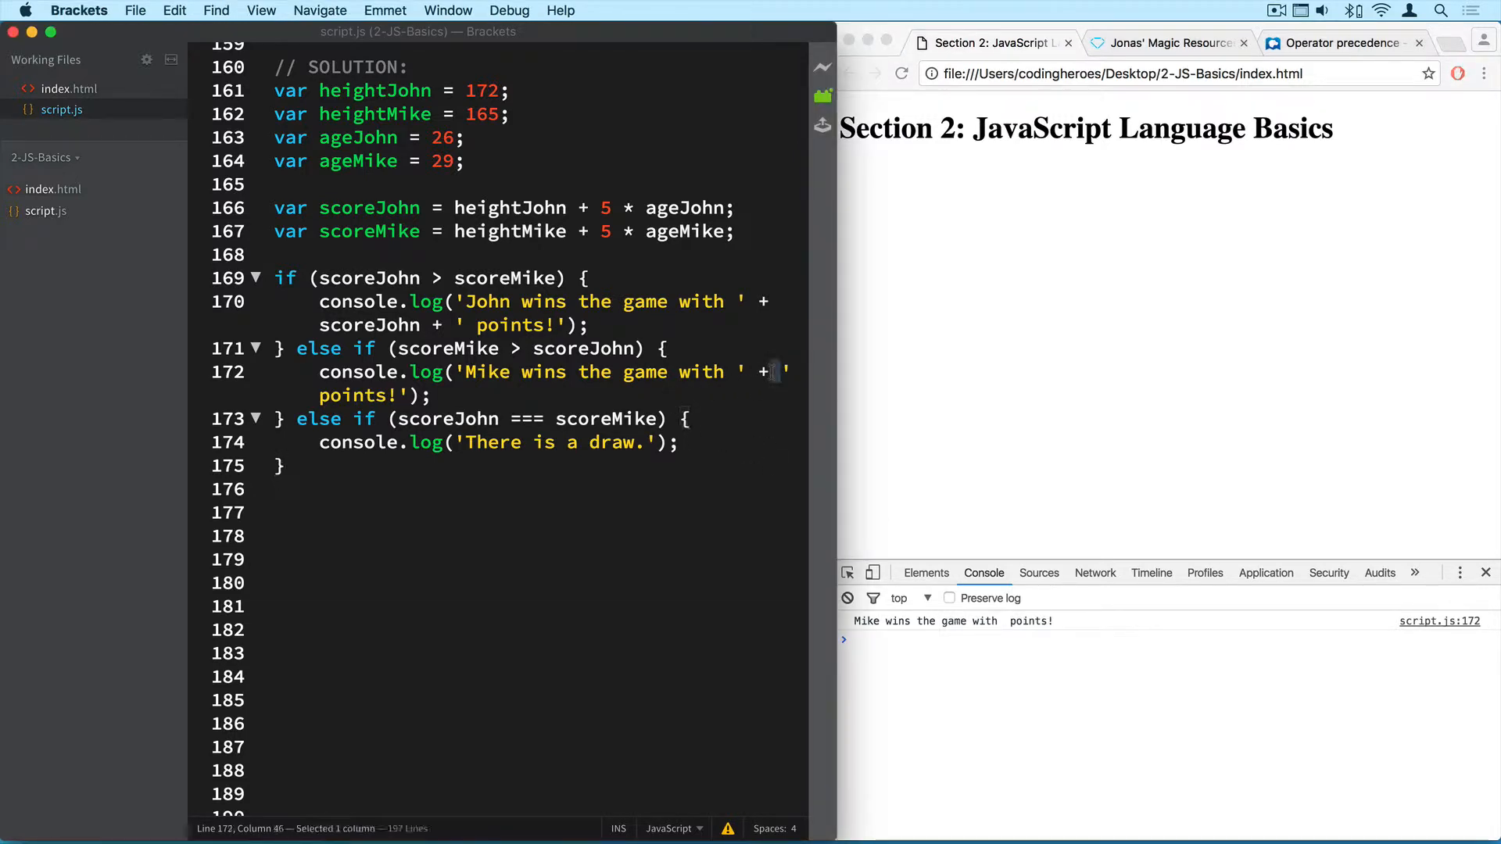
{"action": "type", "text": "scoreMike"}
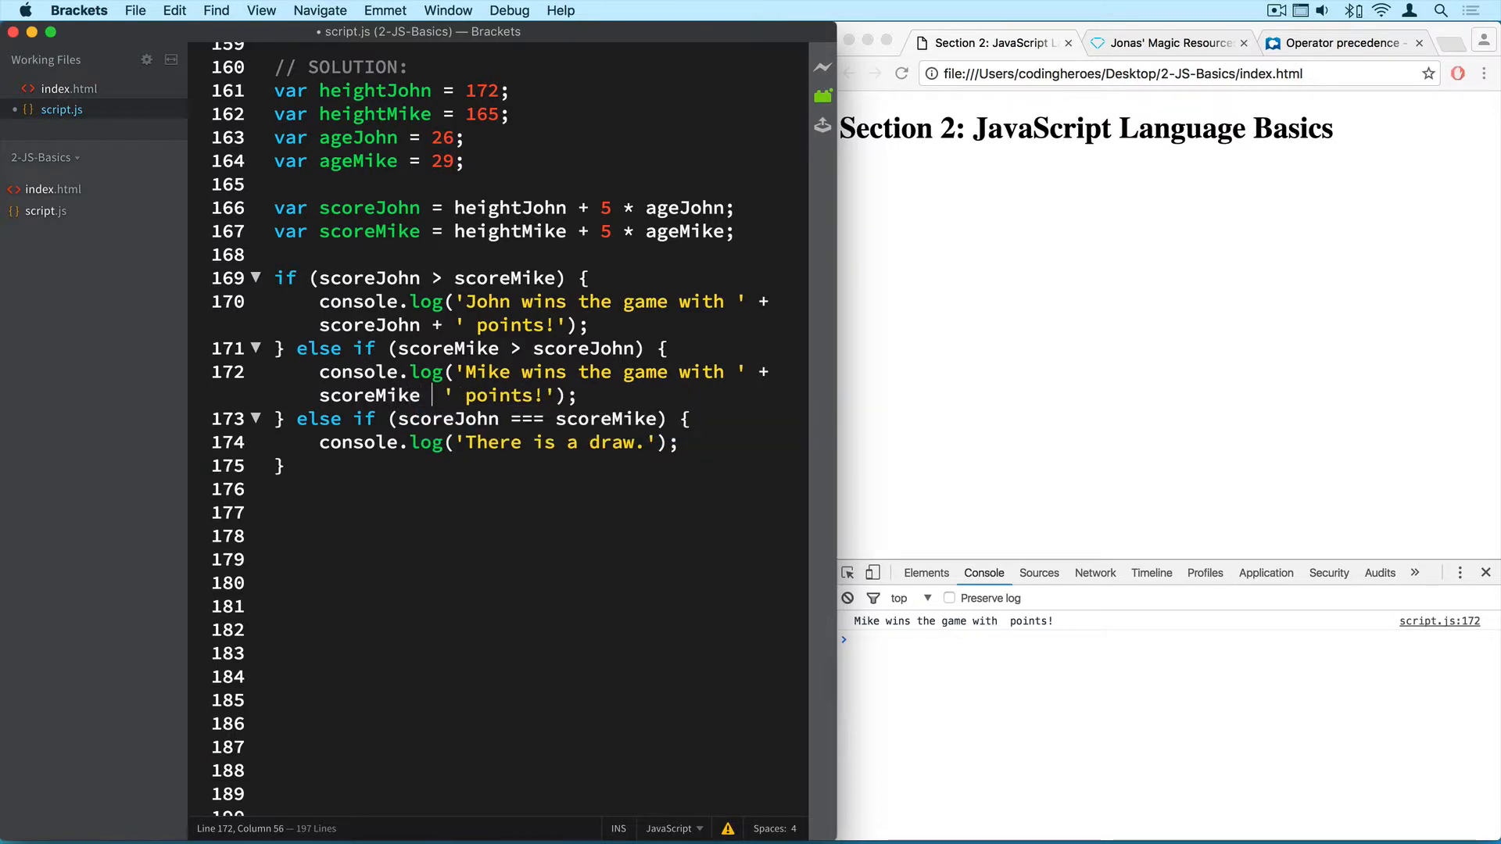
{"action": "type", "text": "+"}
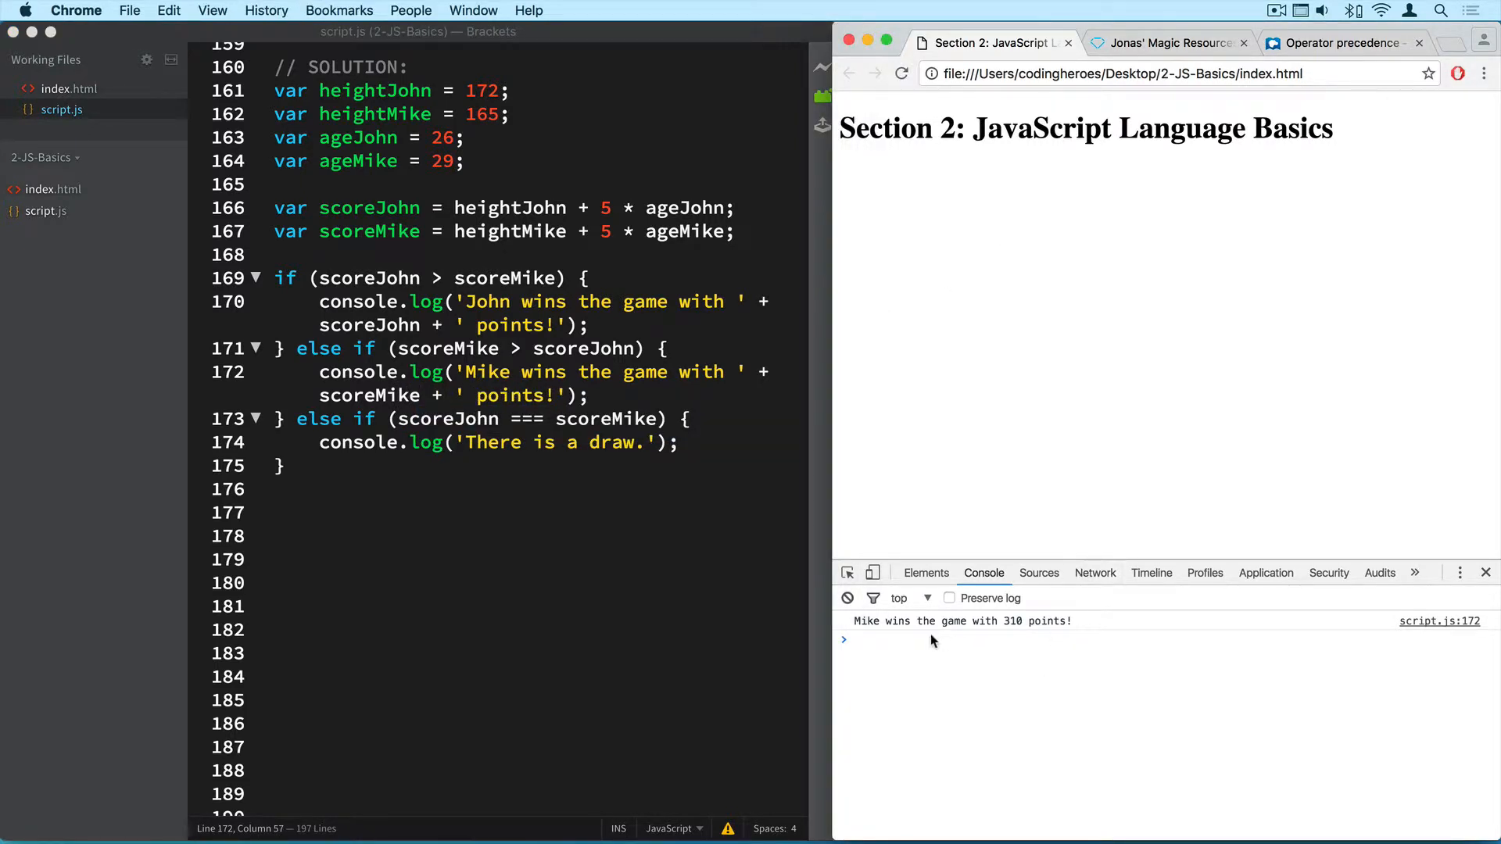
{"action": "mouse_move", "coordinate": [1029, 627]}
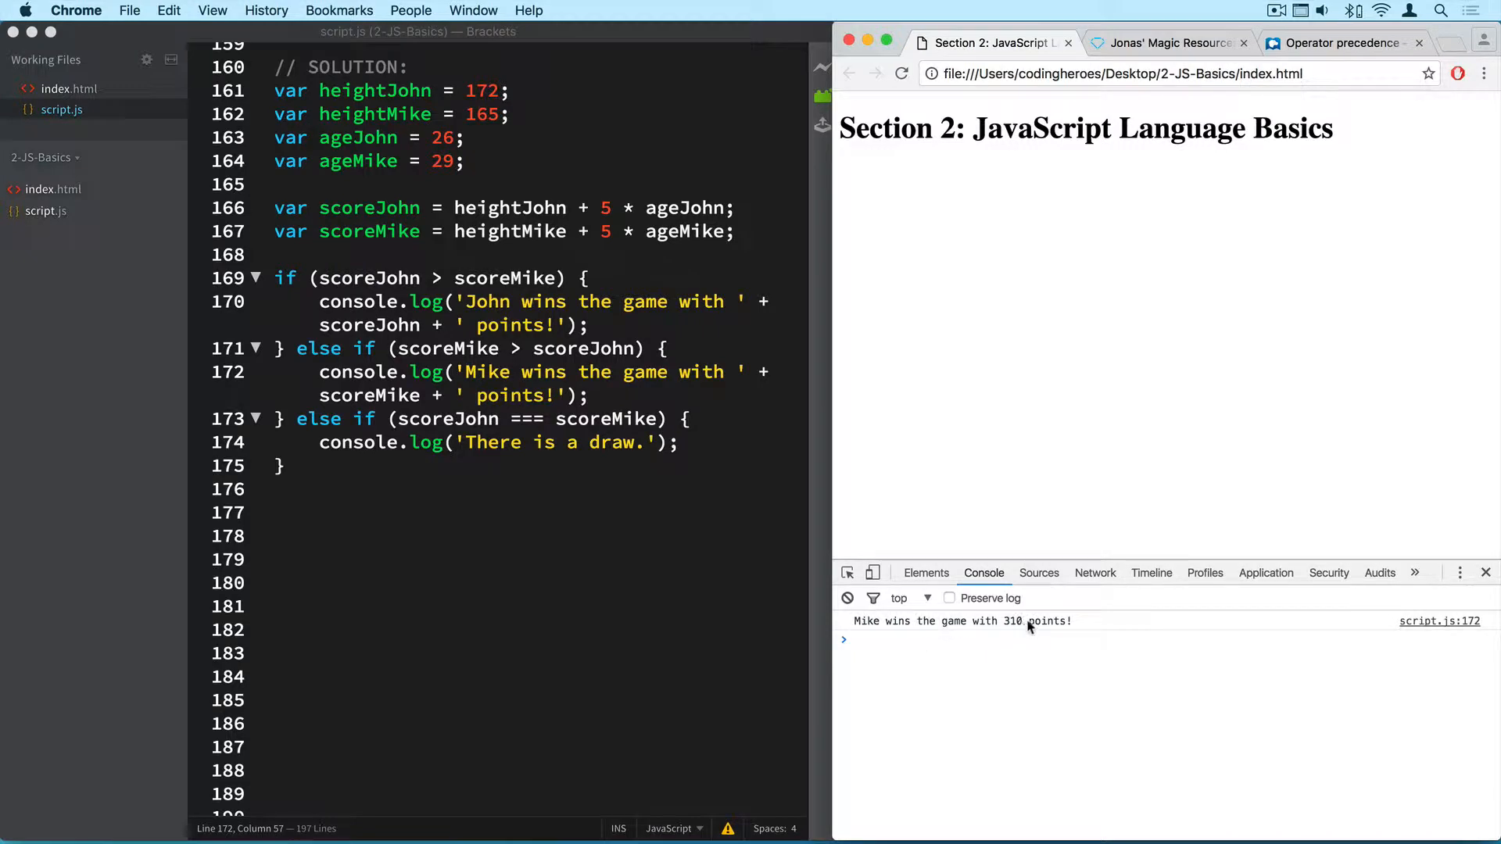
{"action": "mouse_move", "coordinate": [742, 632]}
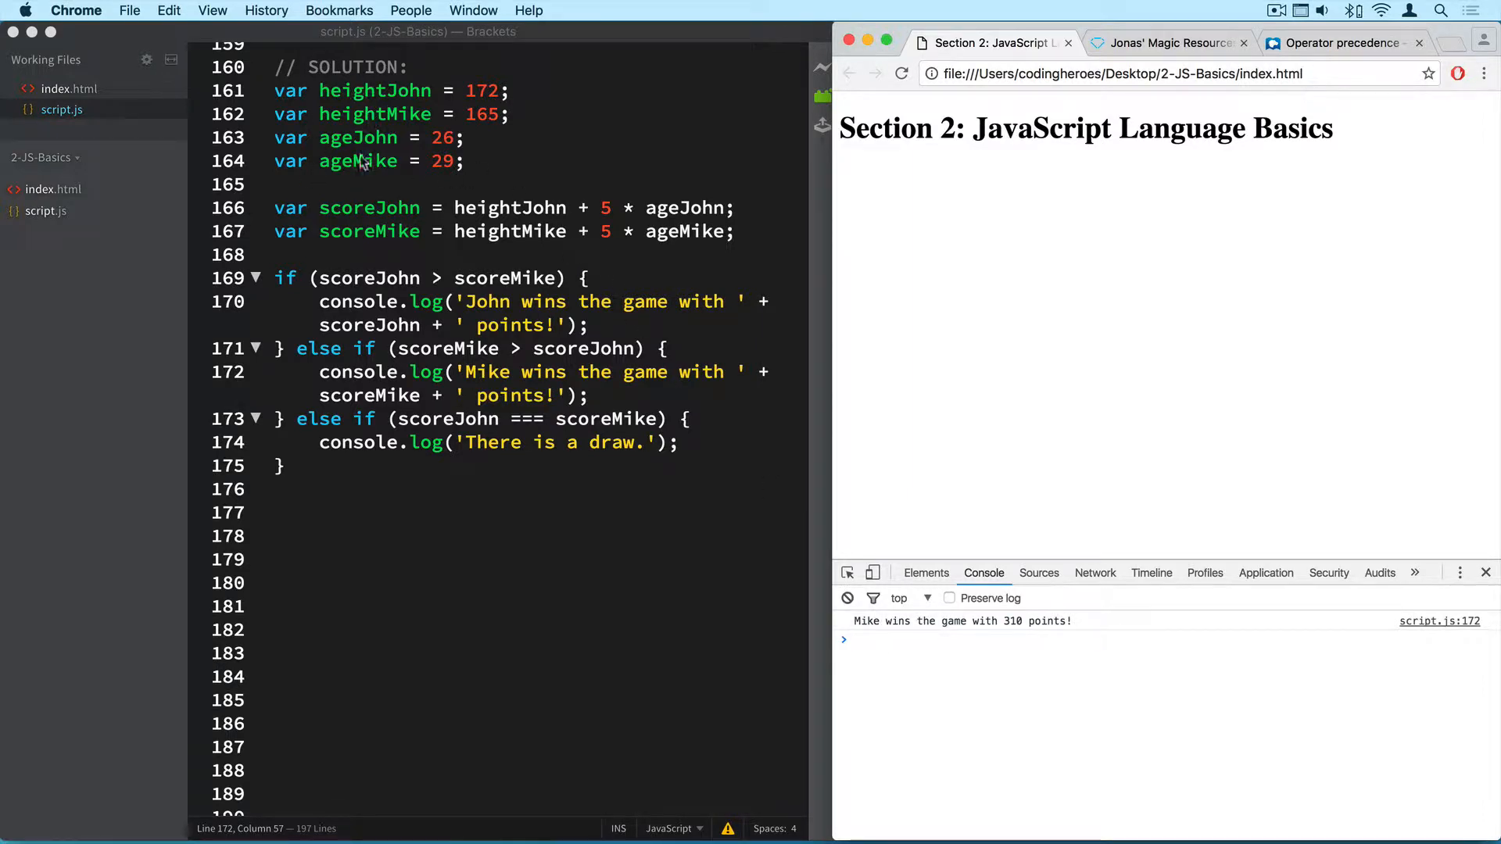
{"action": "mouse_move", "coordinate": [389, 196]}
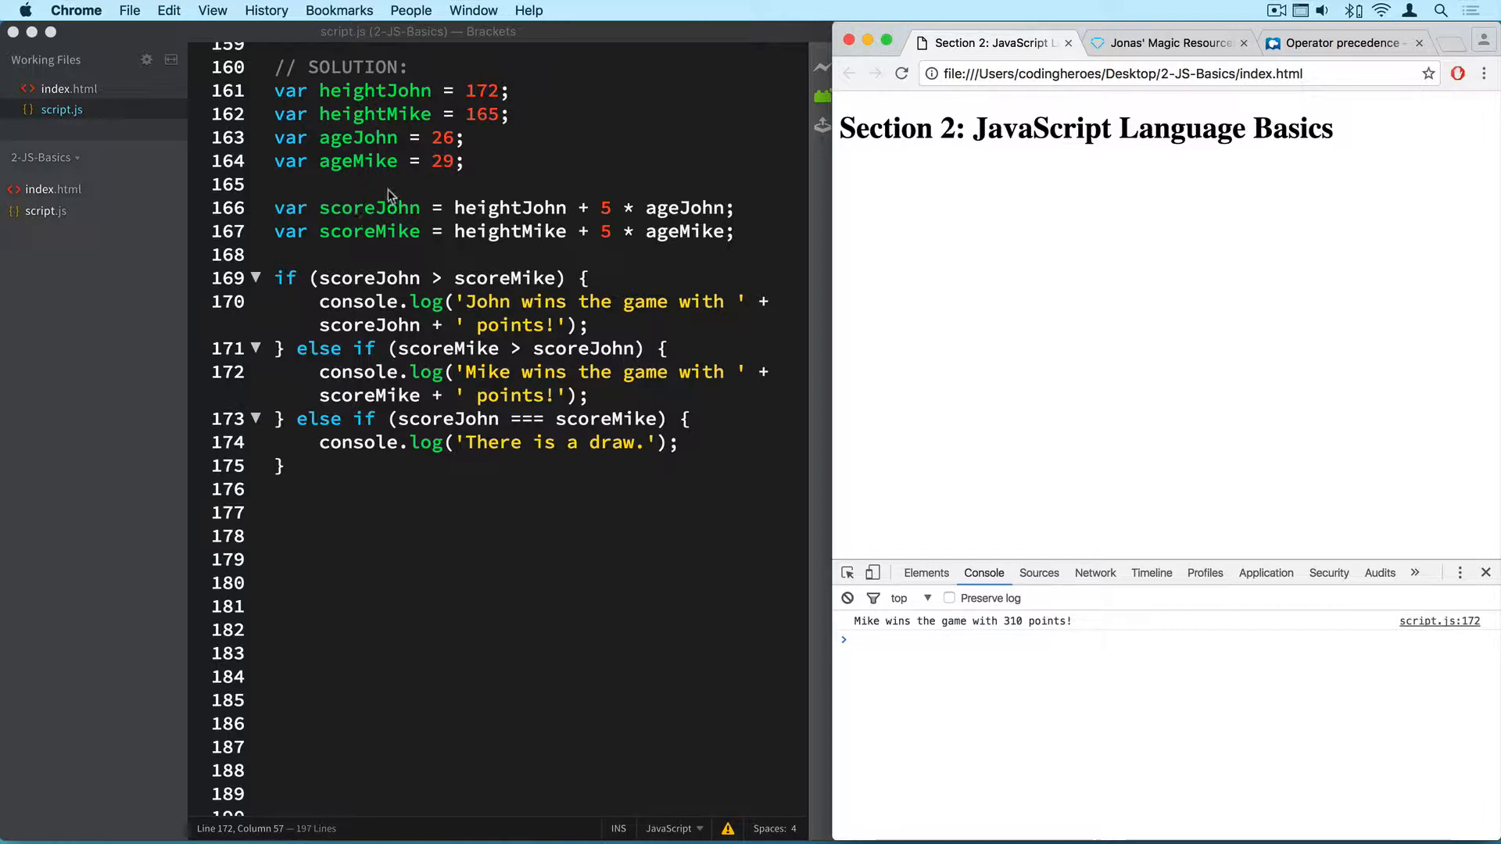
Focus Chrome's console to query scoreJohn (302) and scoreMike (310).
{"action": "left_click", "coordinate": [900, 639]}
{"action": "type", "text": "scoreJohn"}
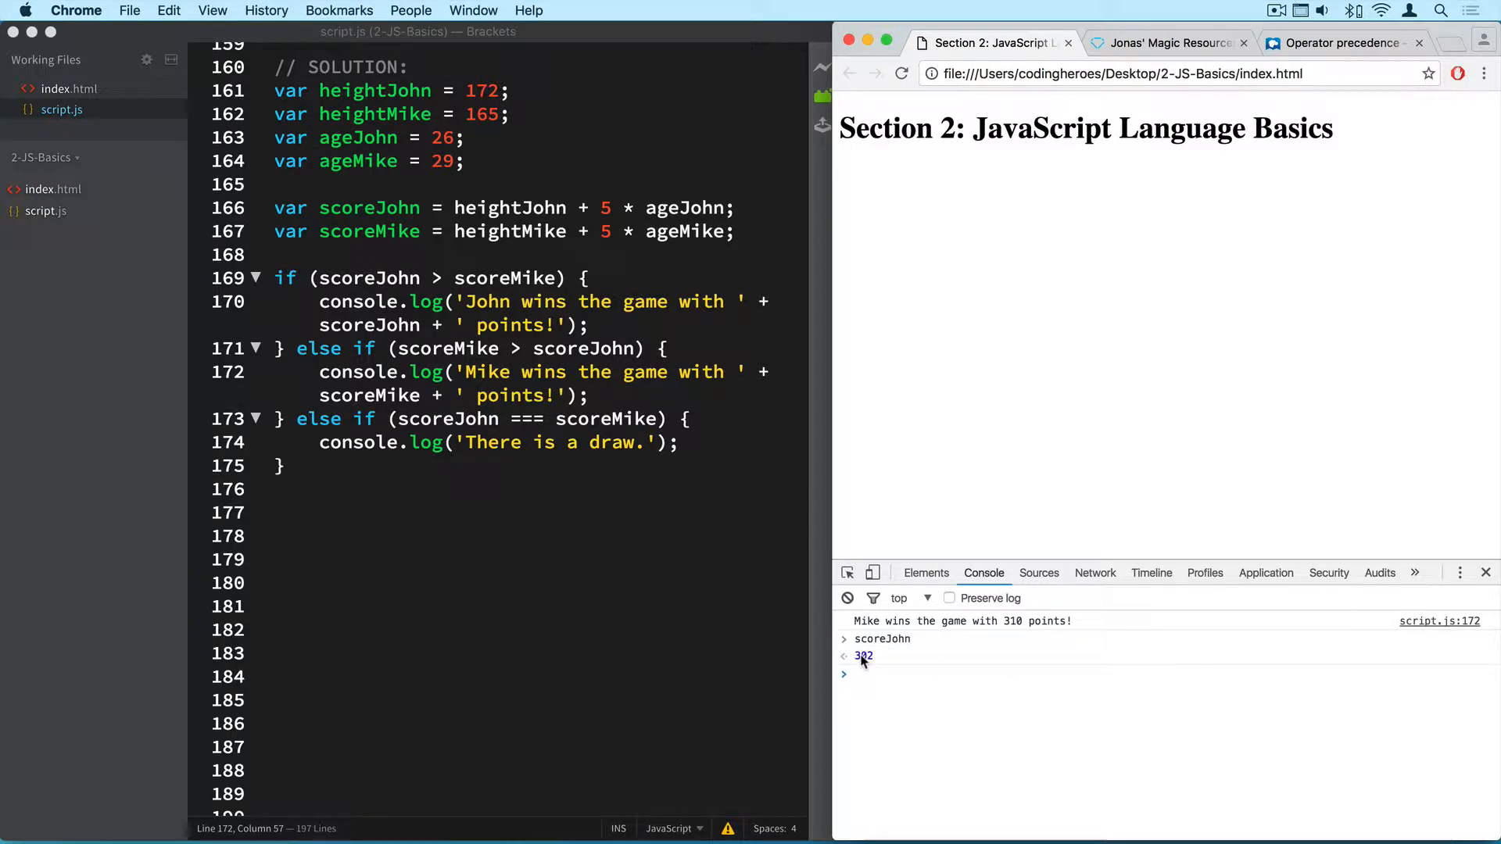
{"action": "mouse_move", "coordinate": [870, 662]}
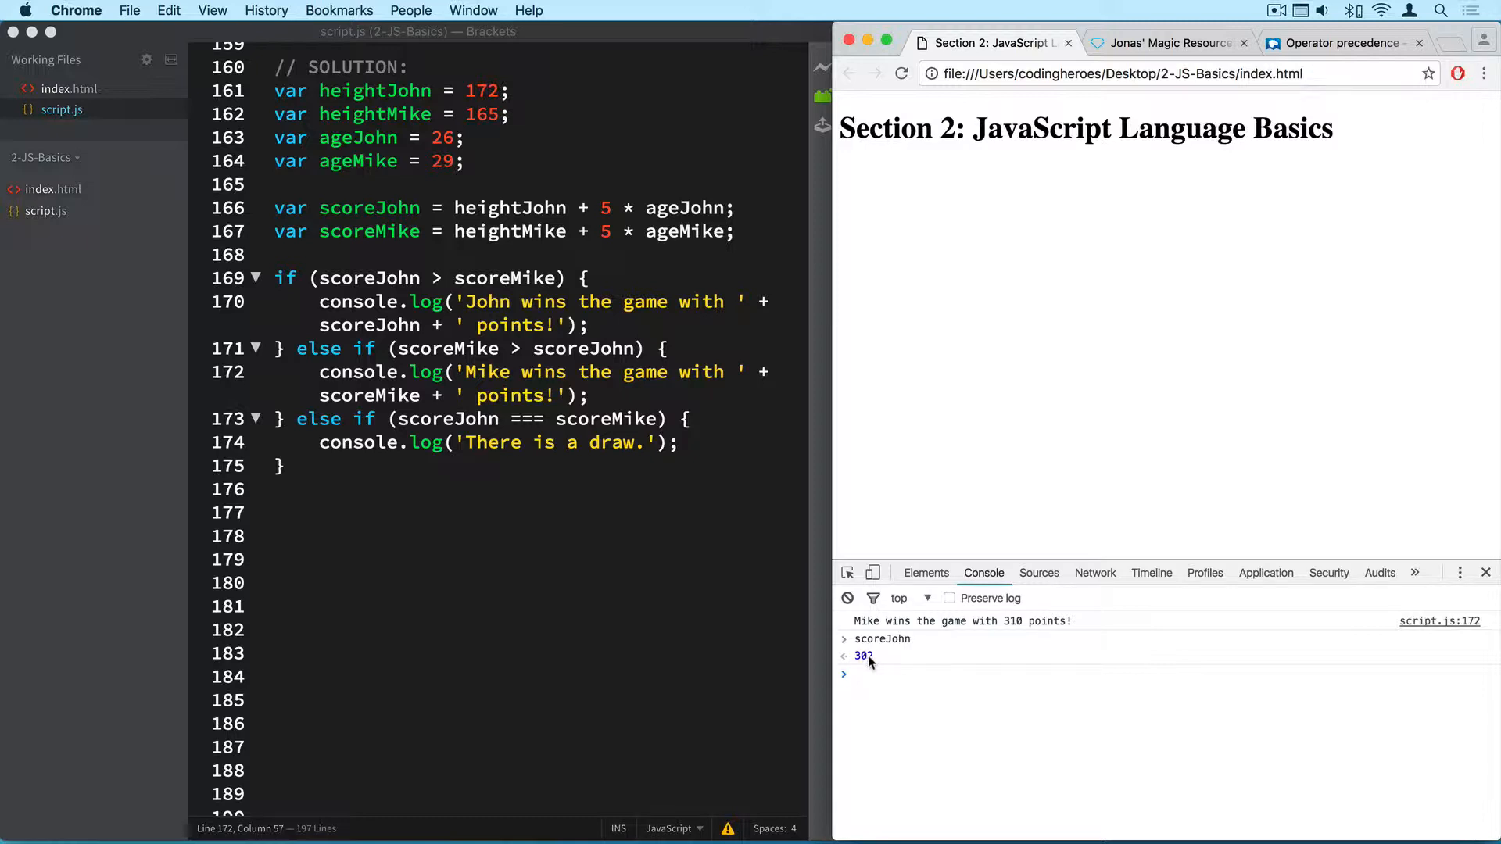
{"action": "mouse_move", "coordinate": [881, 683]}
{"action": "type", "text": "scoreMike"}
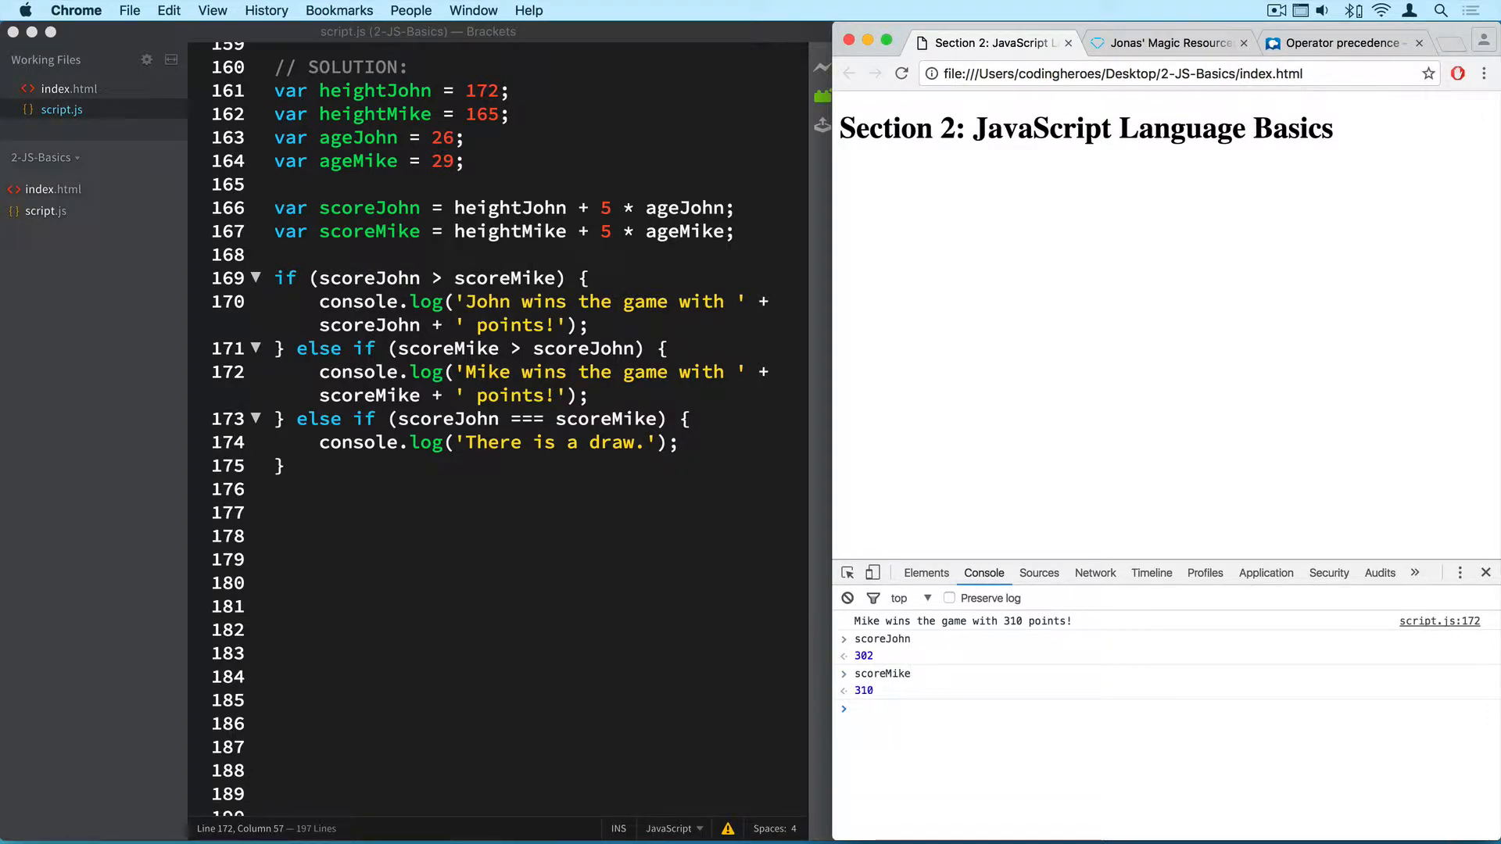
{"action": "mouse_move", "coordinate": [891, 693]}
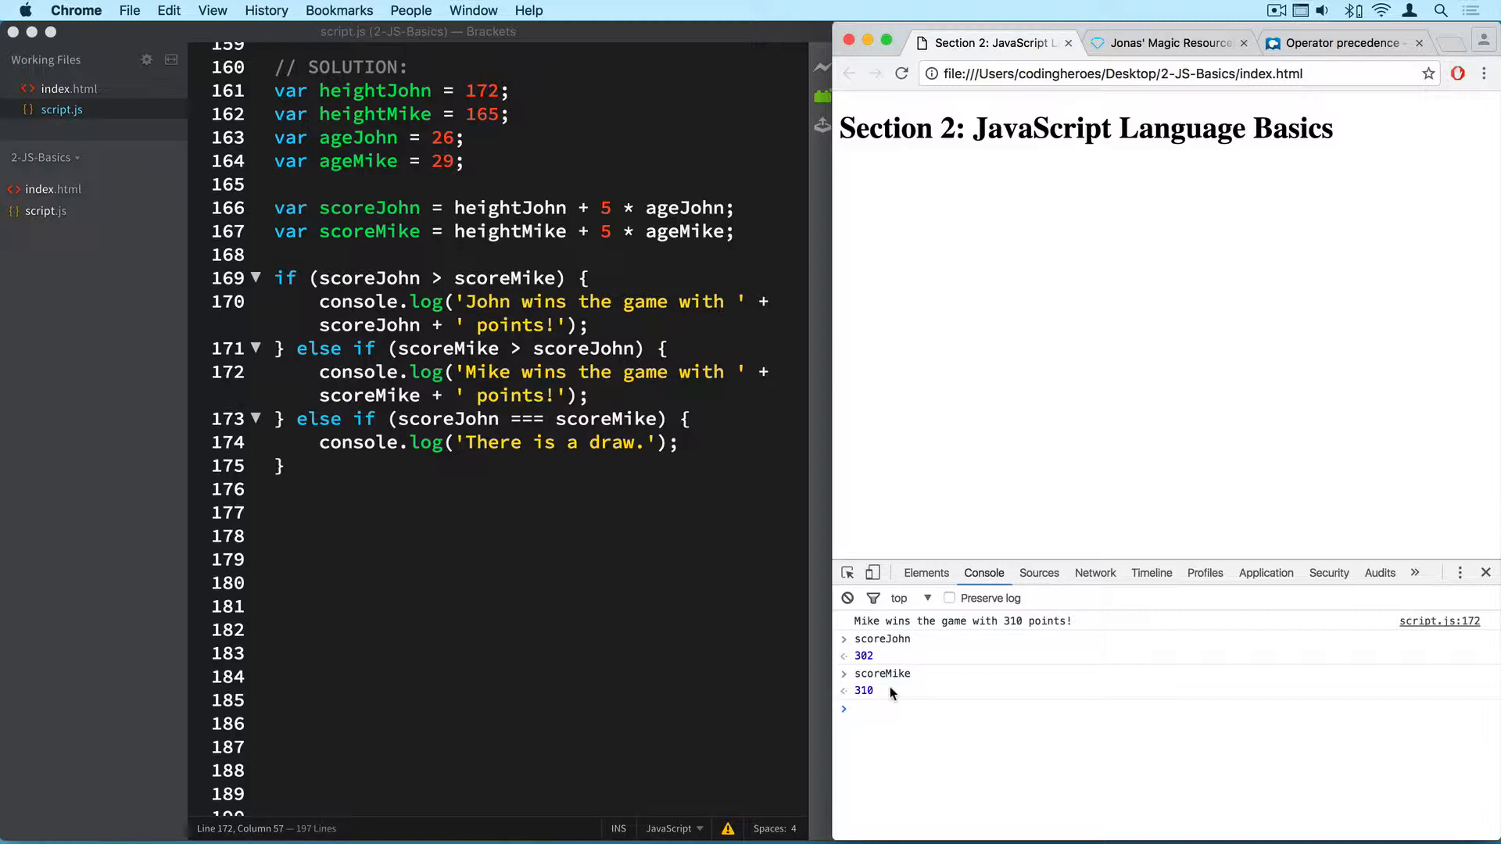
Change heightJohn to 192, reload, and query scoreJohn (322) in the console.
{"action": "scroll", "scroll_direction": "up", "scroll_amount": 3}
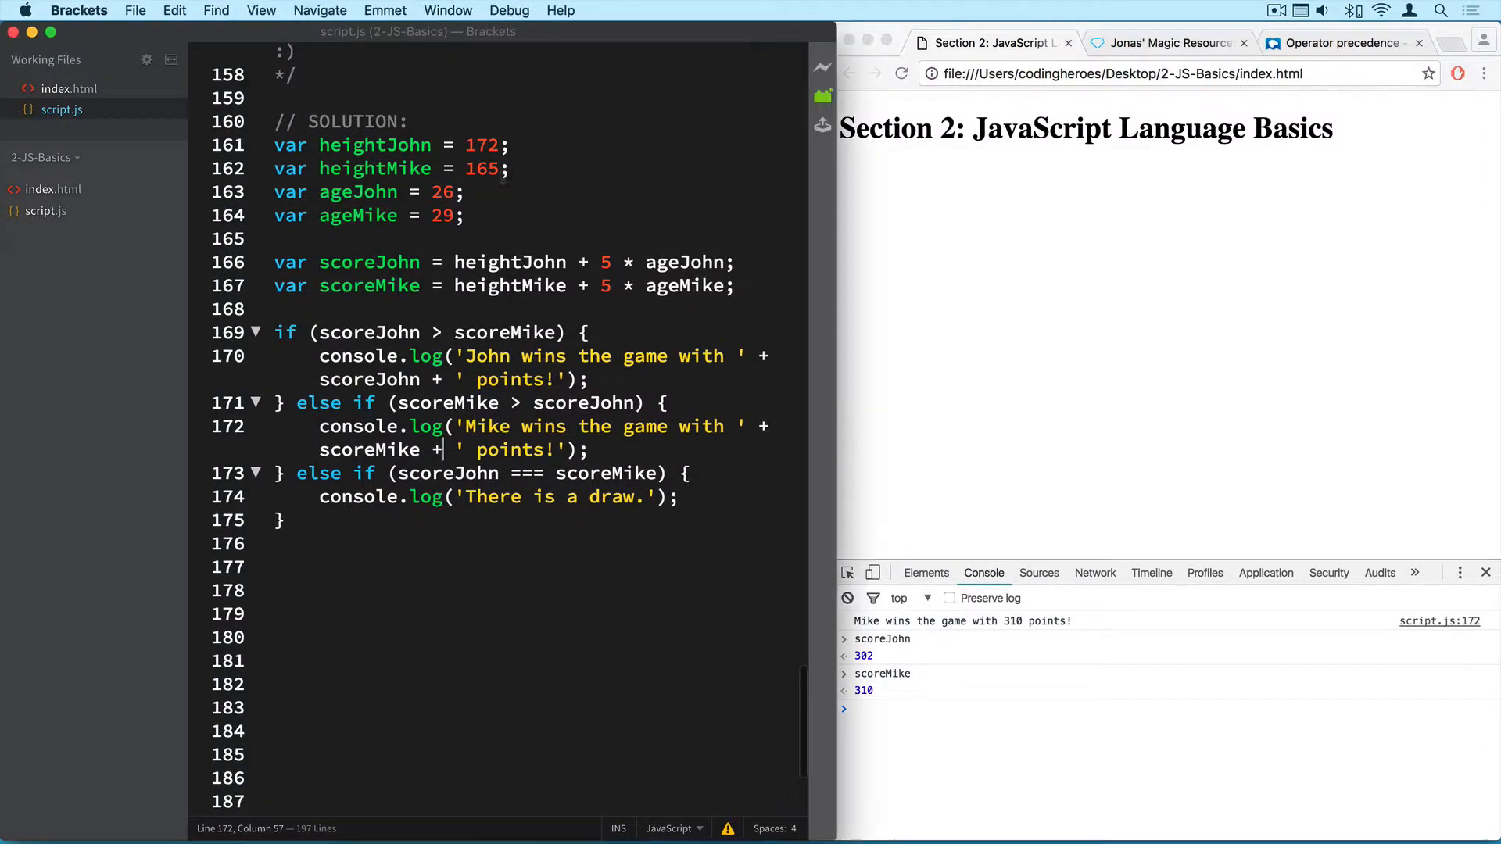
{"action": "left_click", "coordinate": [488, 144]}
{"action": "type", "text": "9"}
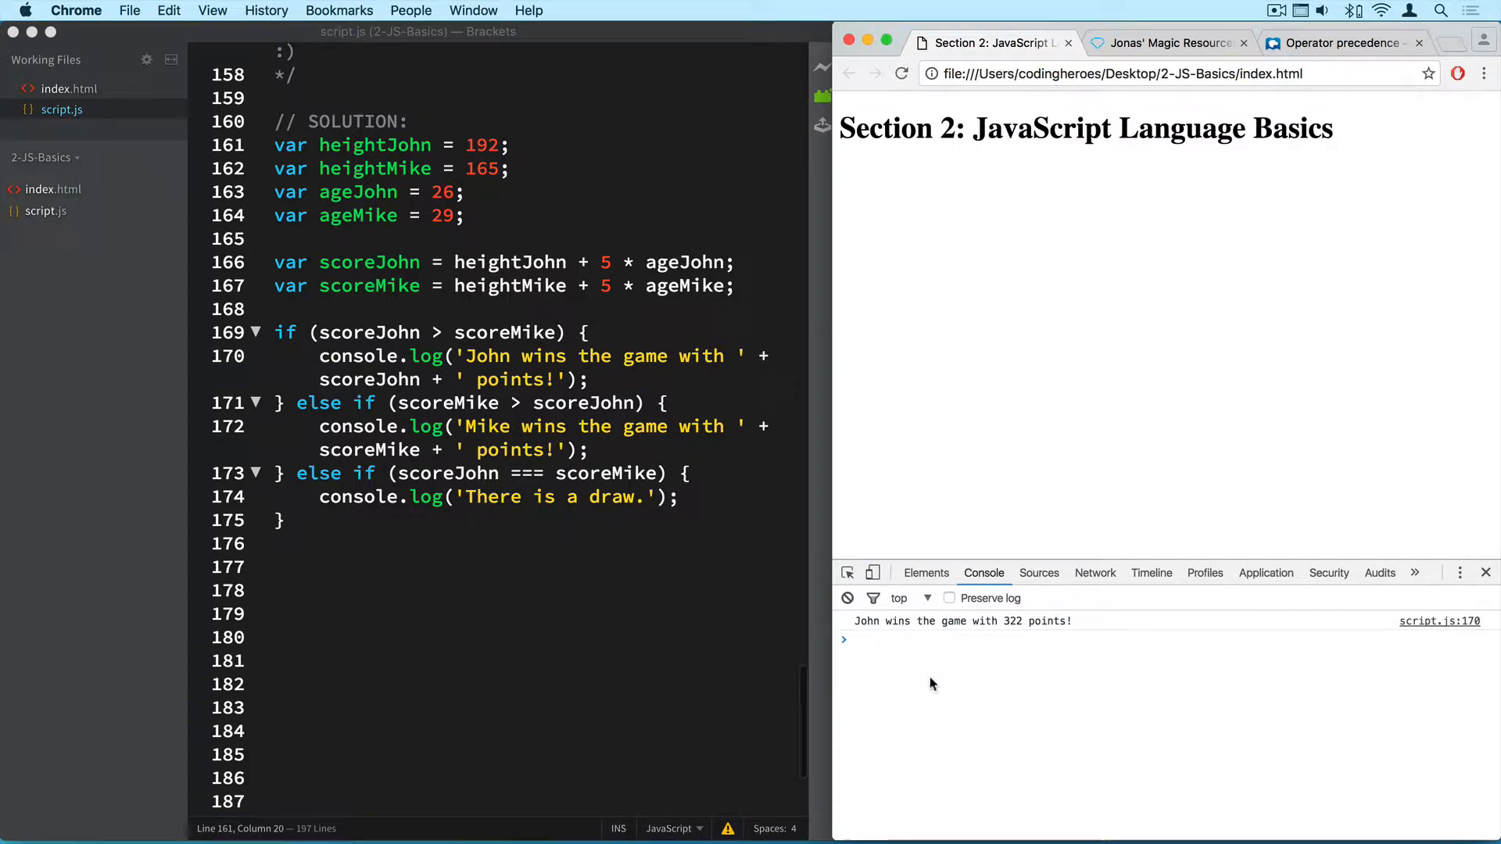
{"action": "left_click", "coordinate": [909, 639]}
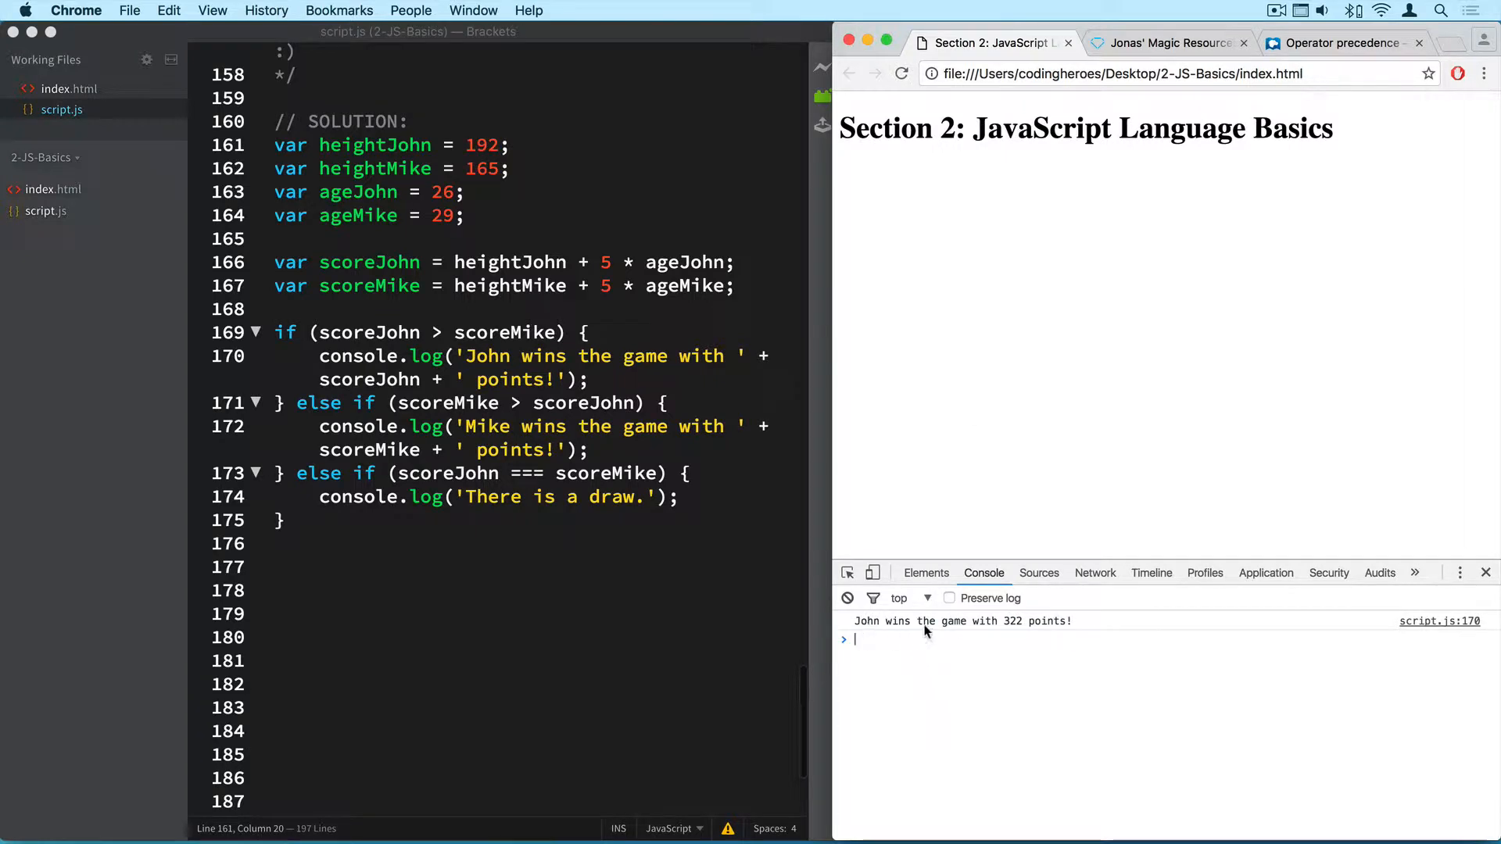
{"action": "mouse_move", "coordinate": [1013, 670]}
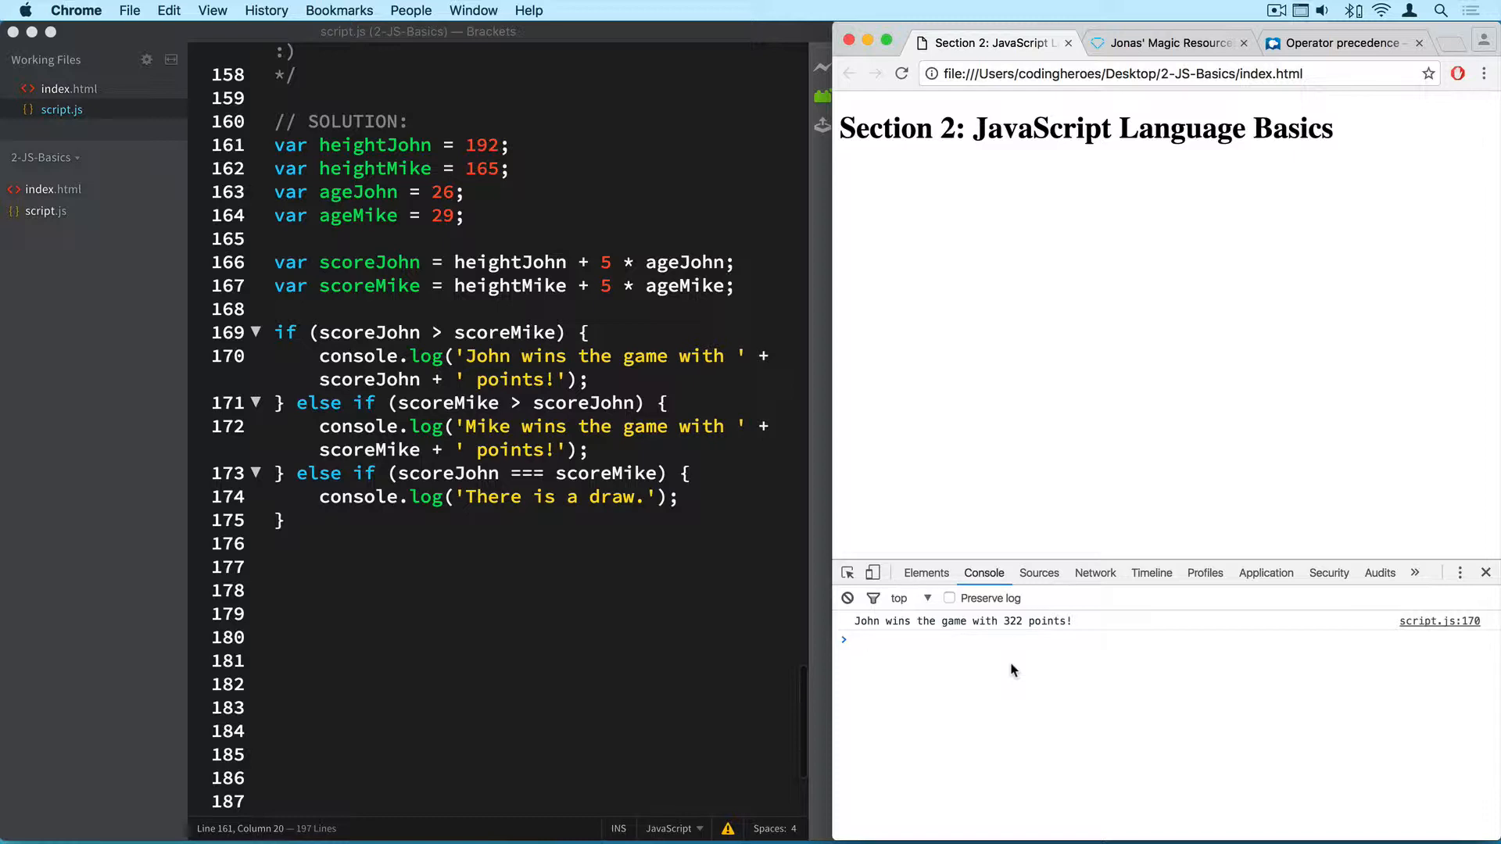
{"action": "left_click", "coordinate": [957, 639]}
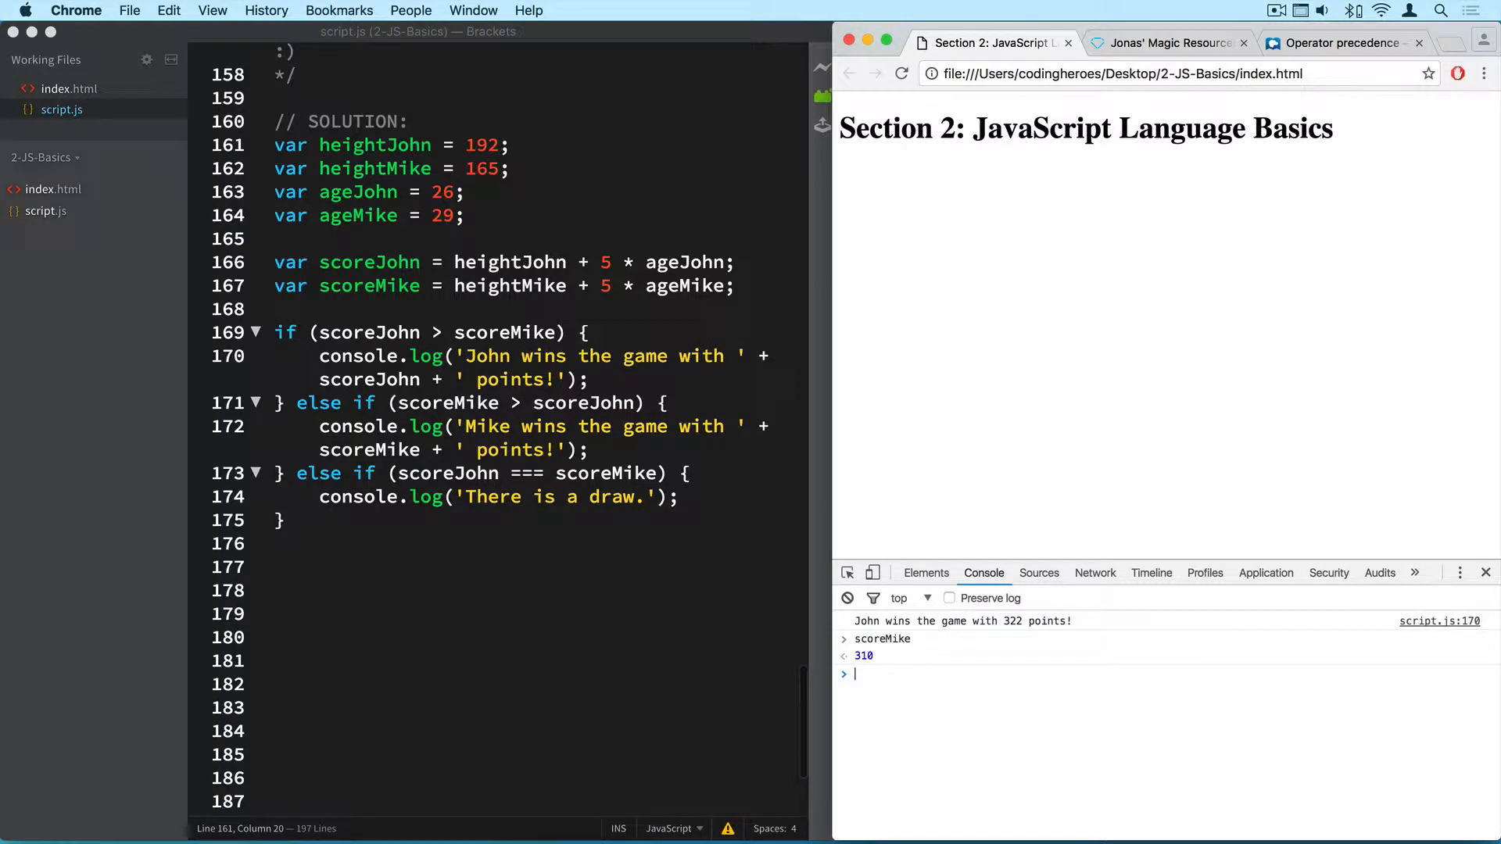
{"action": "type", "text": "scoreJohn"}
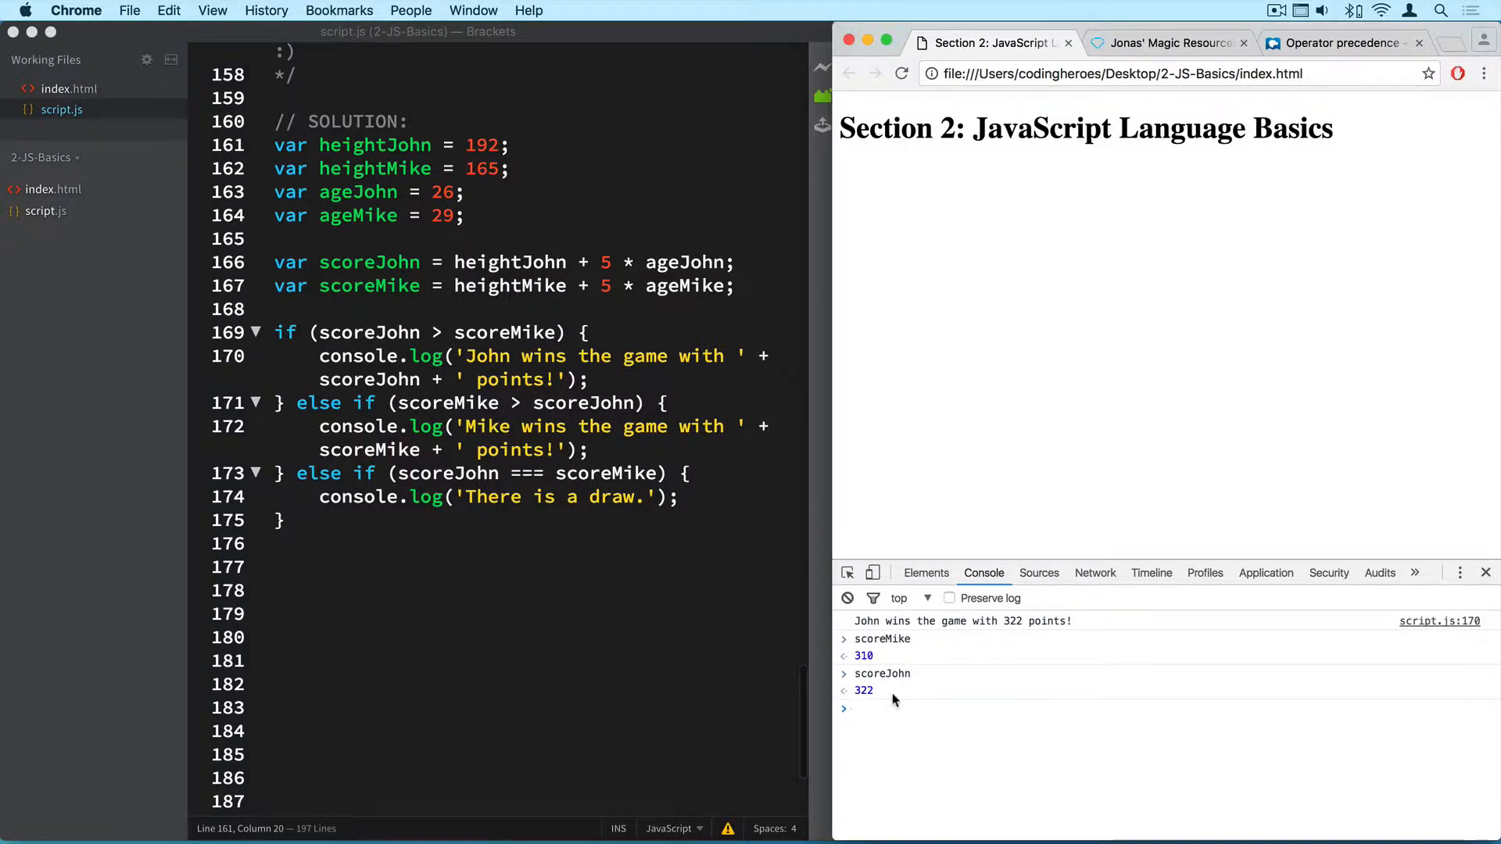
{"action": "mouse_move", "coordinate": [867, 697]}
{"action": "type", "text": "8"}
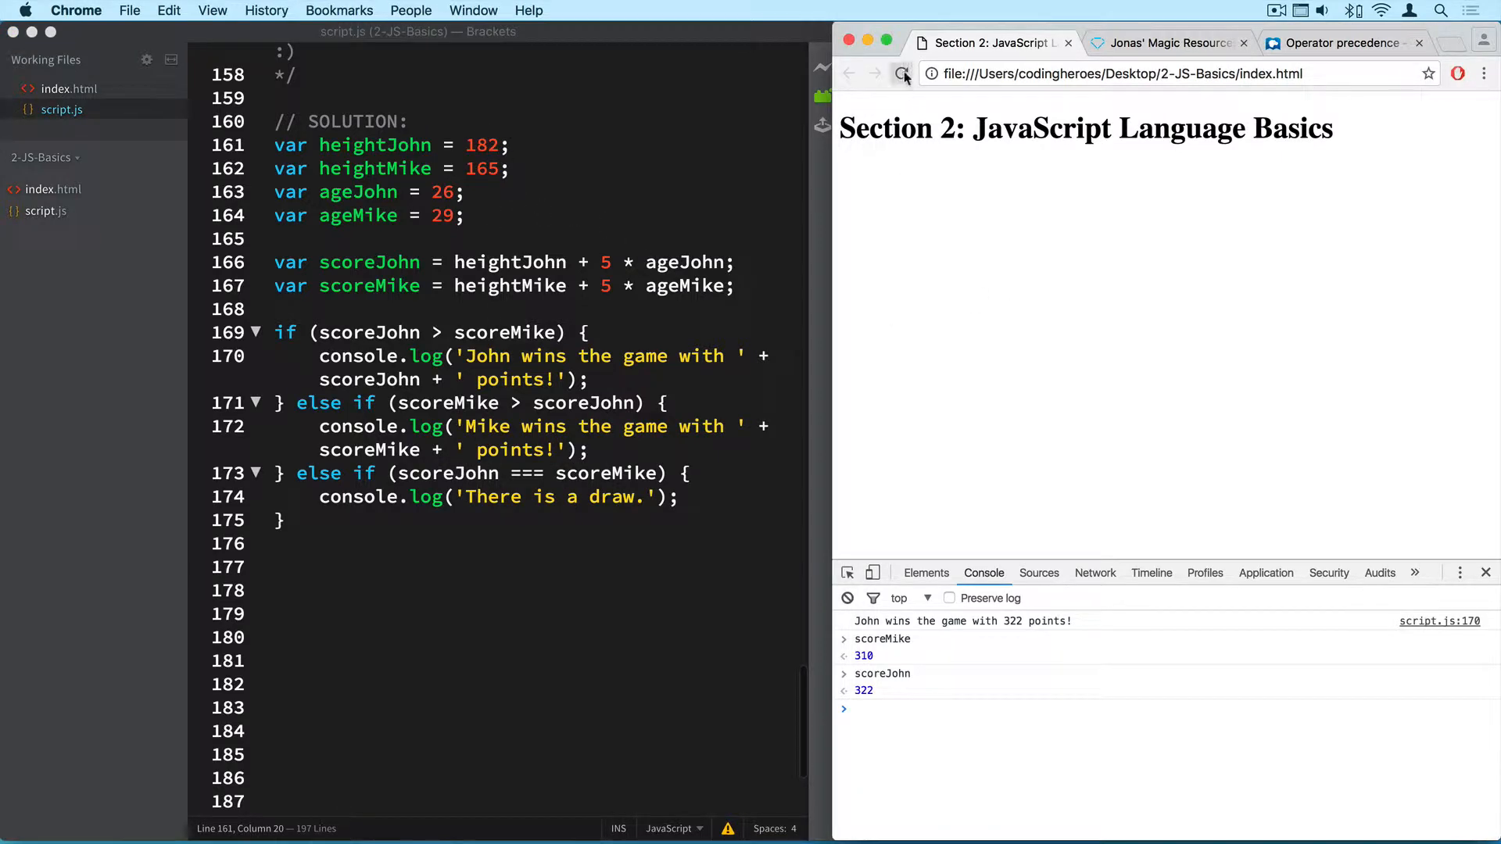
Rerun with heightJohn 182 (John 312), then set it to 180 and reload.
{"action": "left_click", "coordinate": [900, 73]}
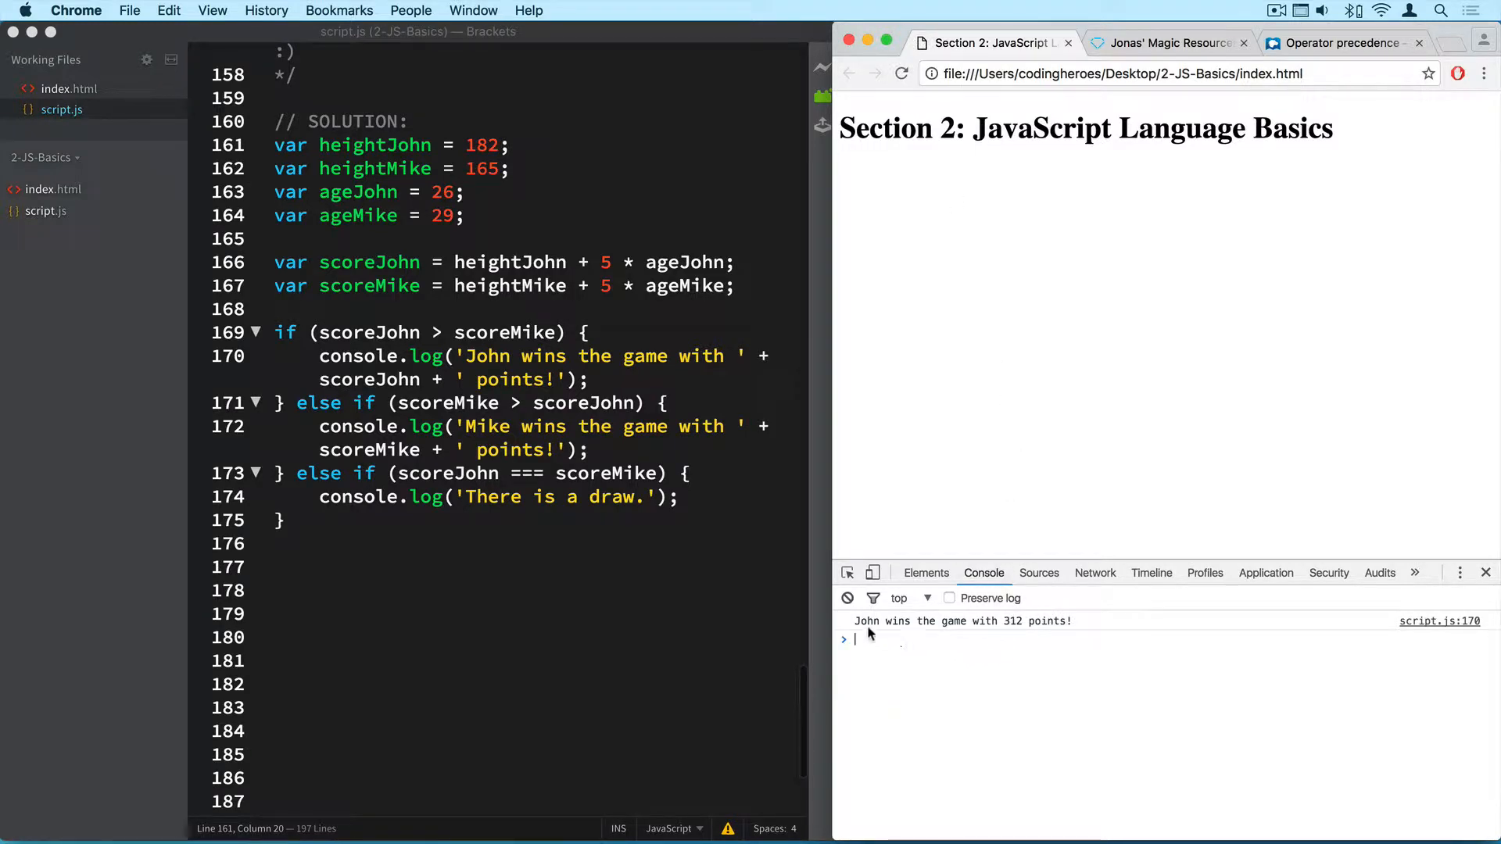
{"action": "mouse_move", "coordinate": [1014, 665]}
{"action": "type", "text": "scoreJohn"}
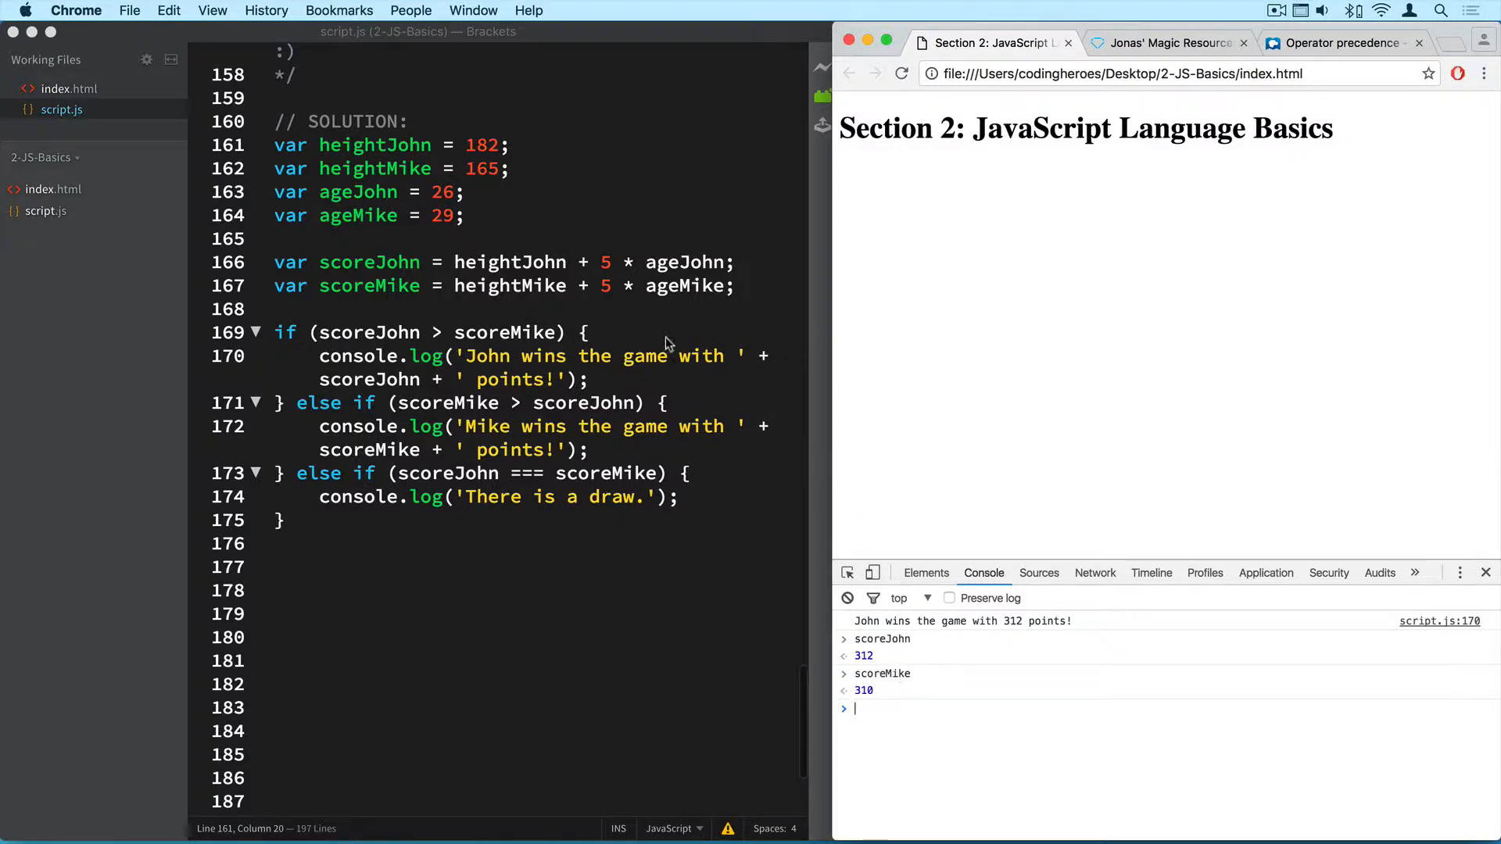
{"action": "left_click", "coordinate": [503, 145]}
{"action": "type", "text": "0"}
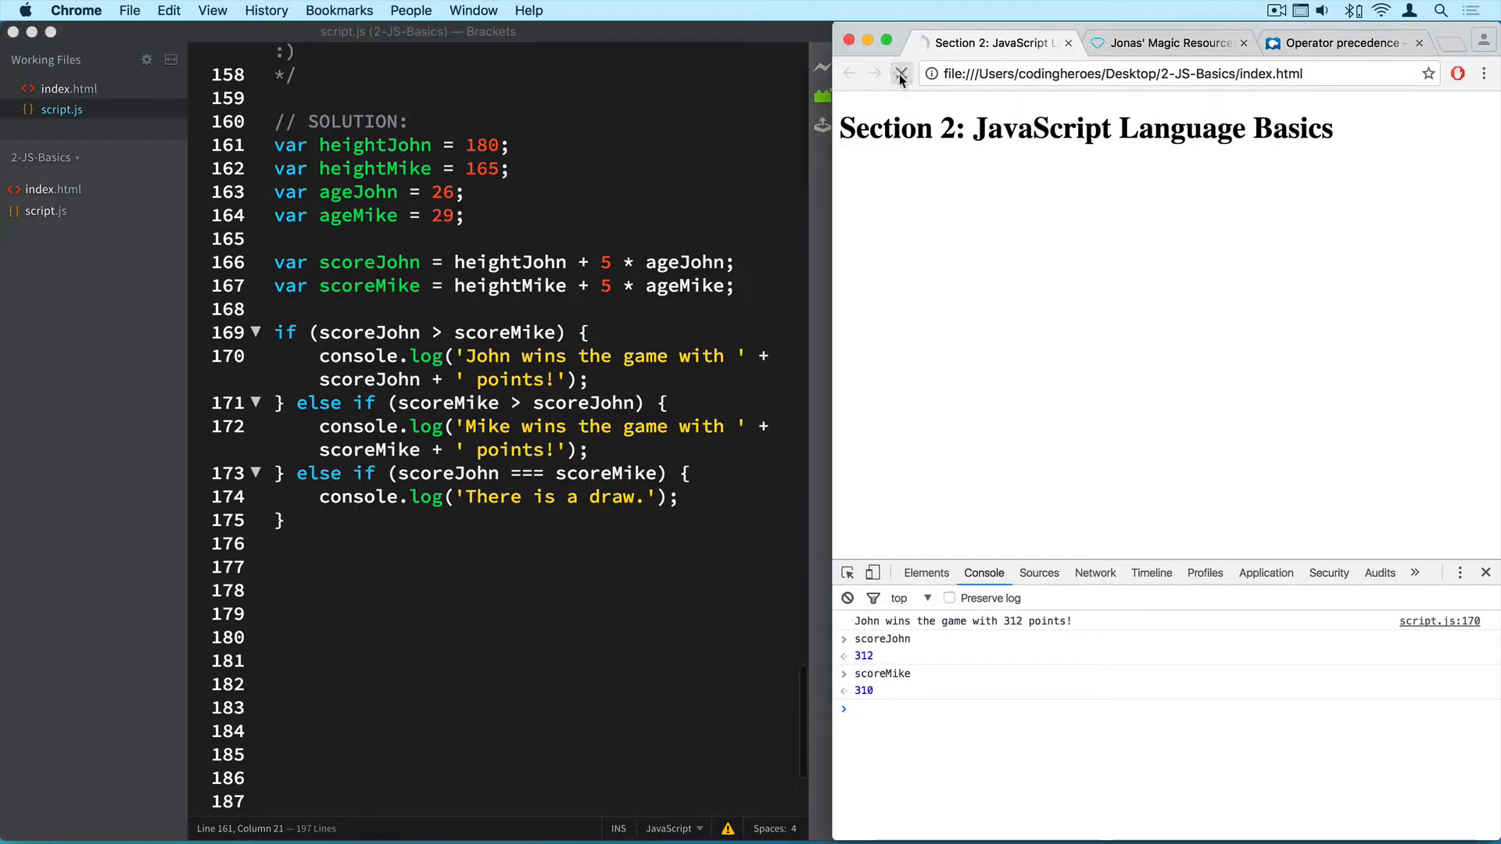
{"action": "left_click", "coordinate": [900, 74]}
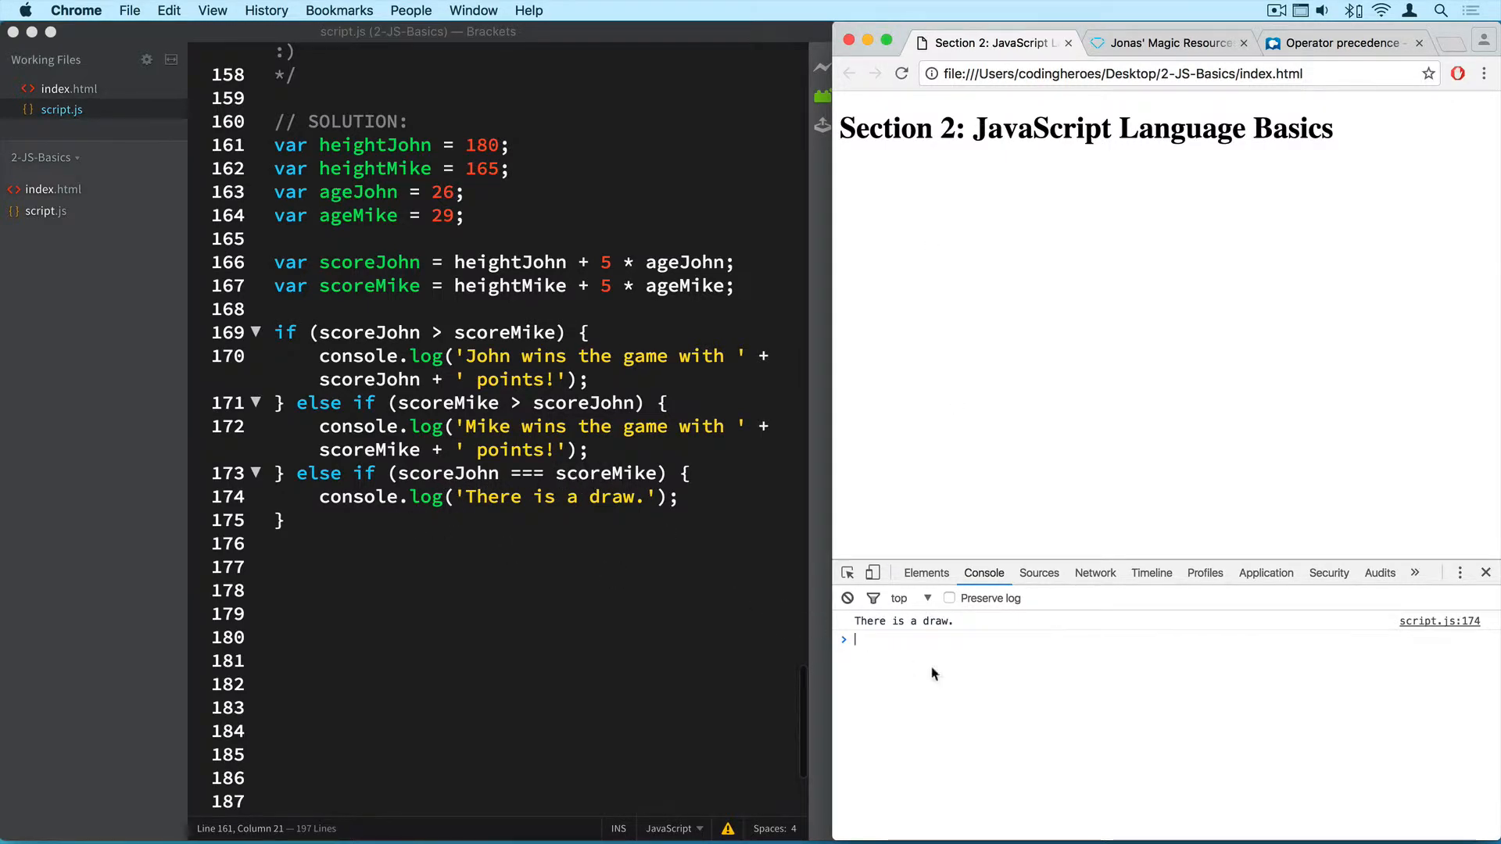
Query scoreJohn (310, a draw) in the console and return to the Brackets editor.
{"action": "type", "text": "scoreJohn"}
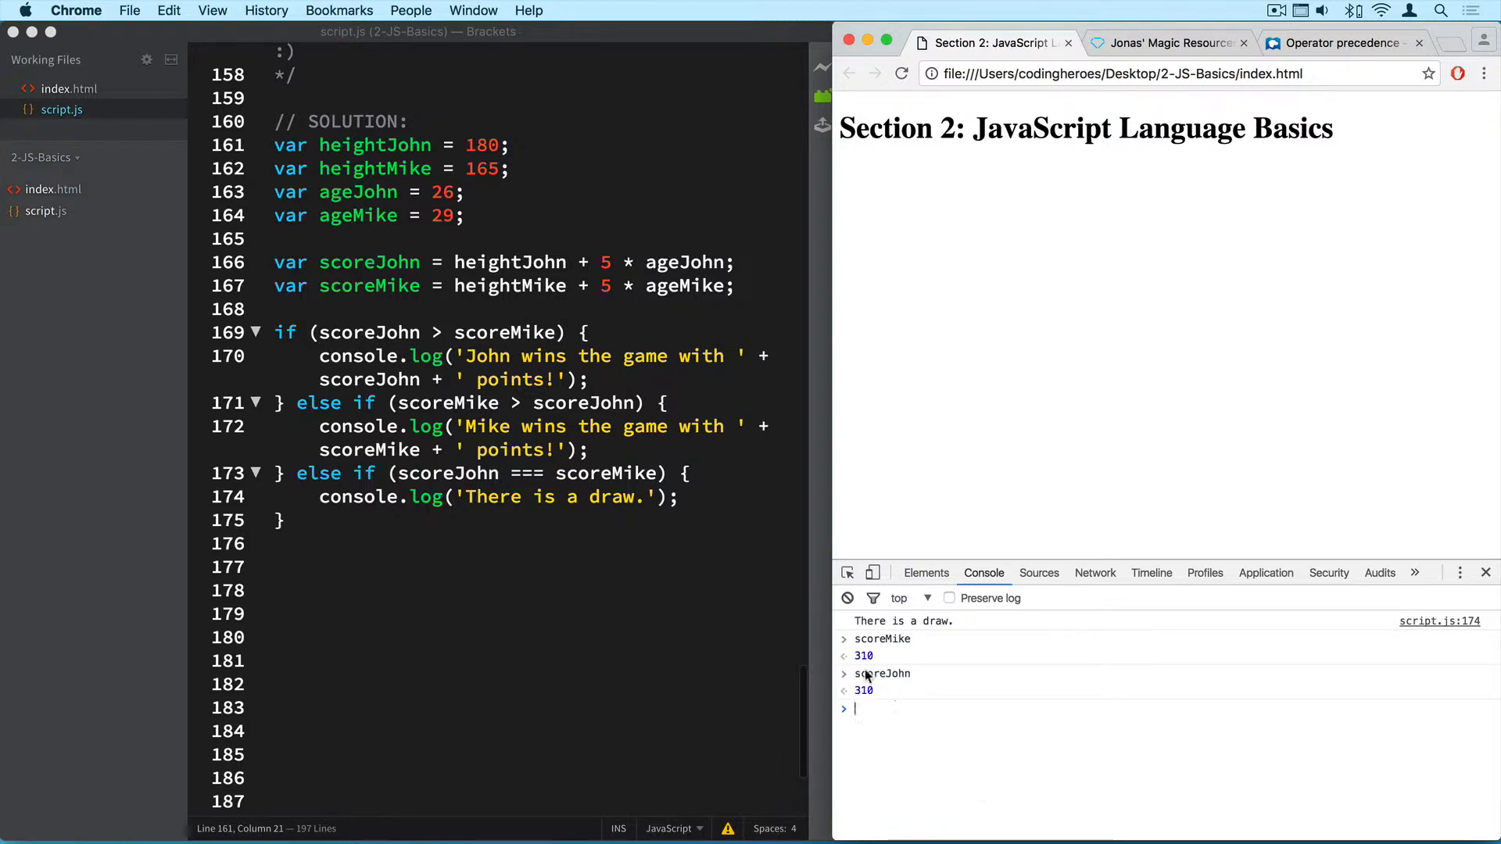
{"action": "mouse_move", "coordinate": [874, 699]}
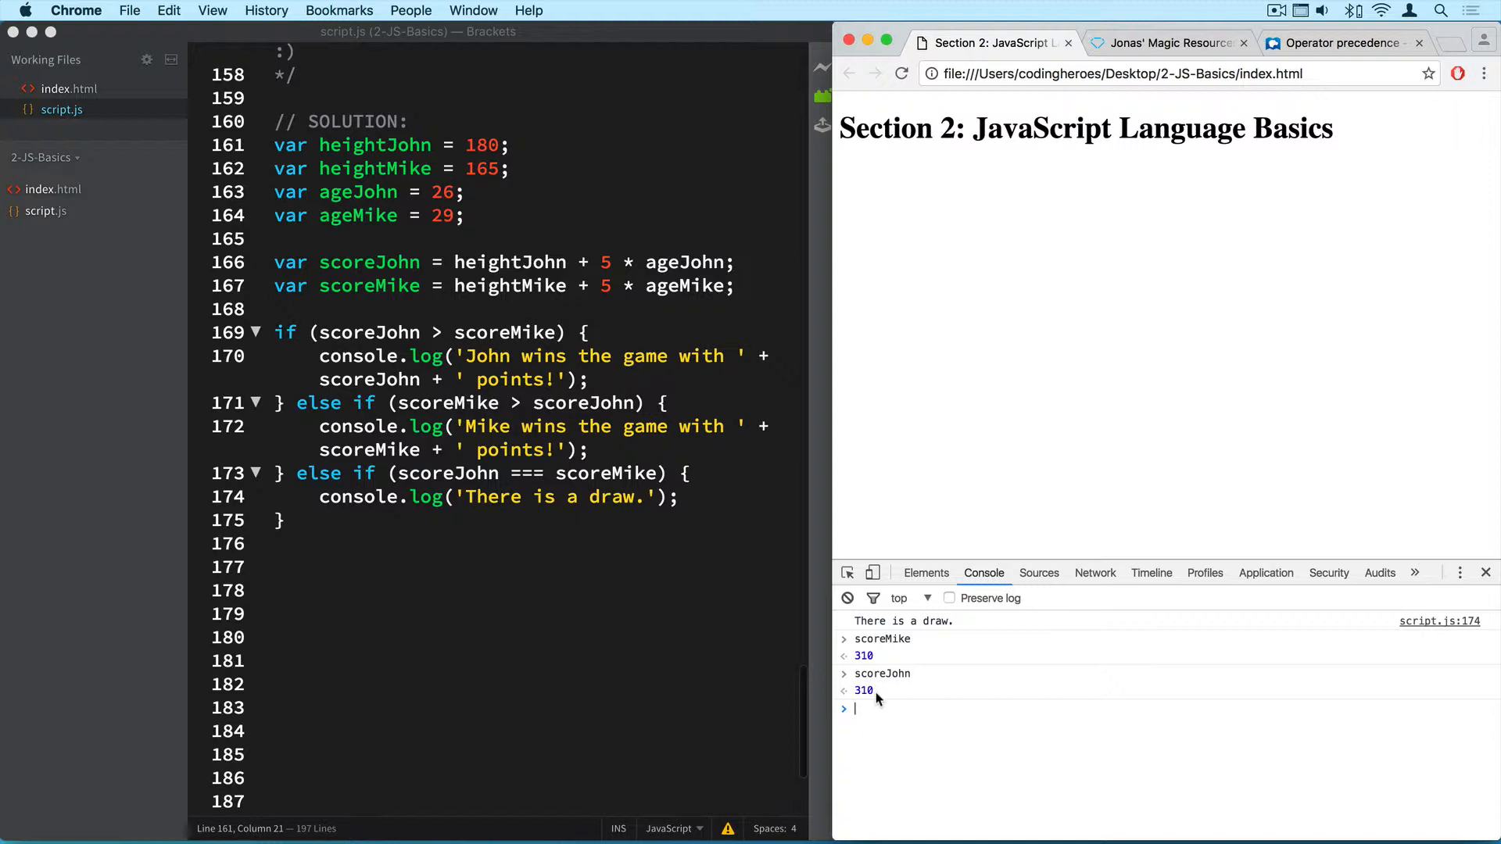
{"action": "mouse_move", "coordinate": [534, 595]}
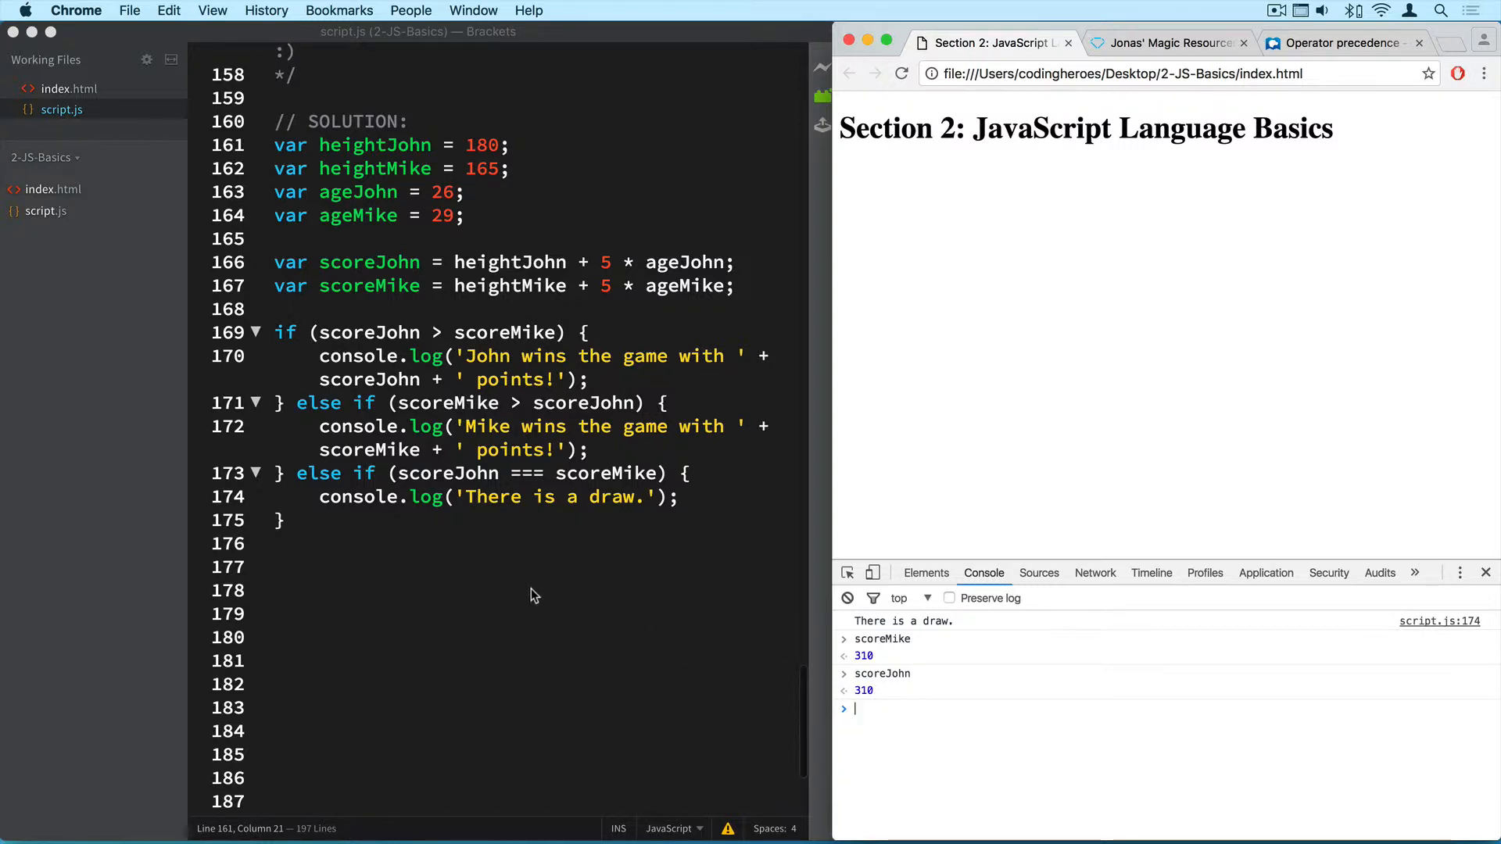
{"action": "left_click", "coordinate": [391, 567]}
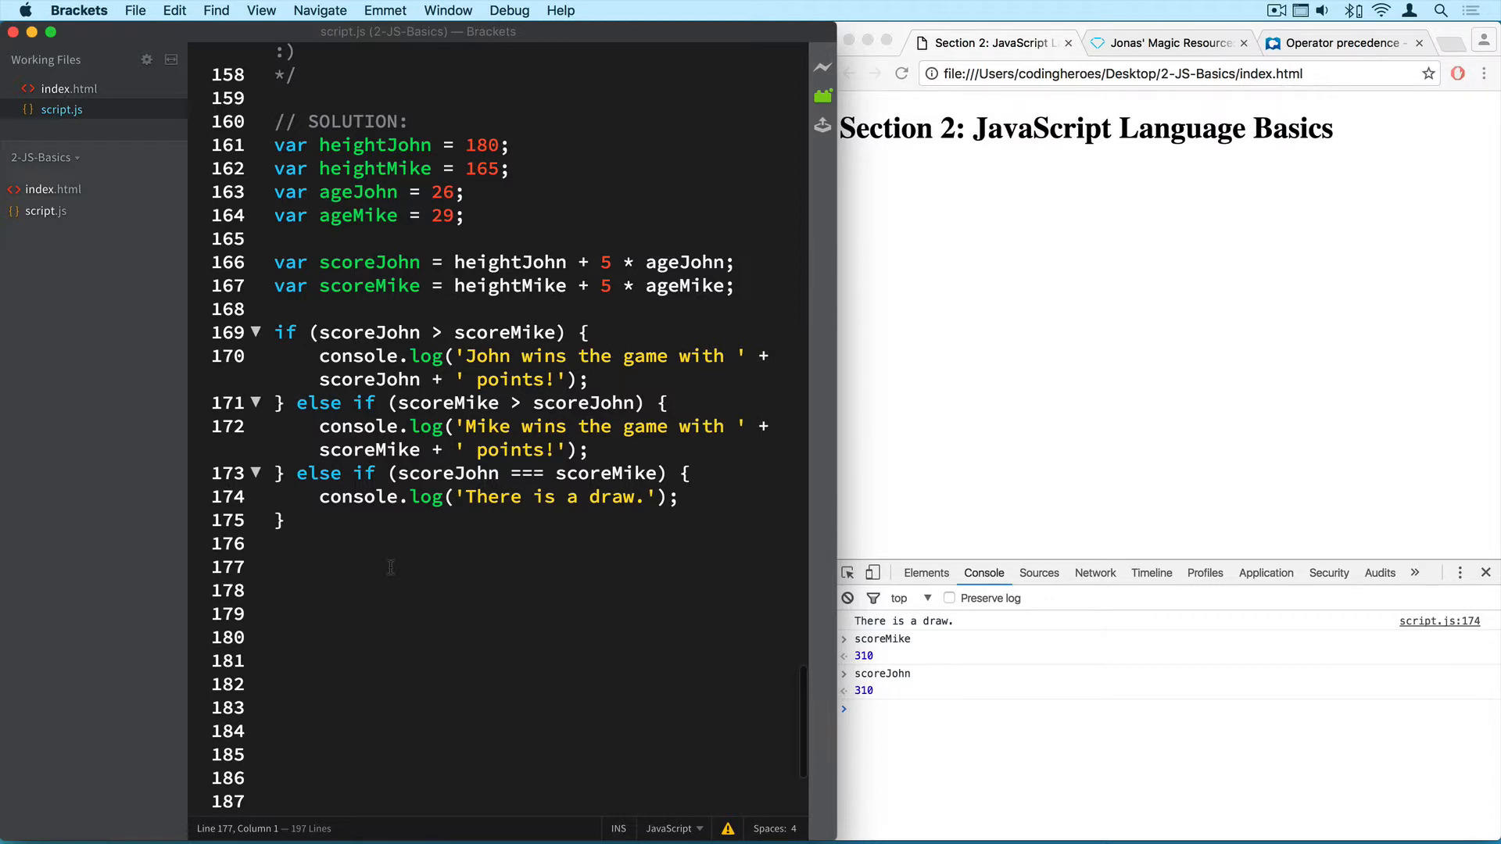
Insert a line above the if statement and begin a /* block comment.
{"action": "left_click", "coordinate": [274, 566]}
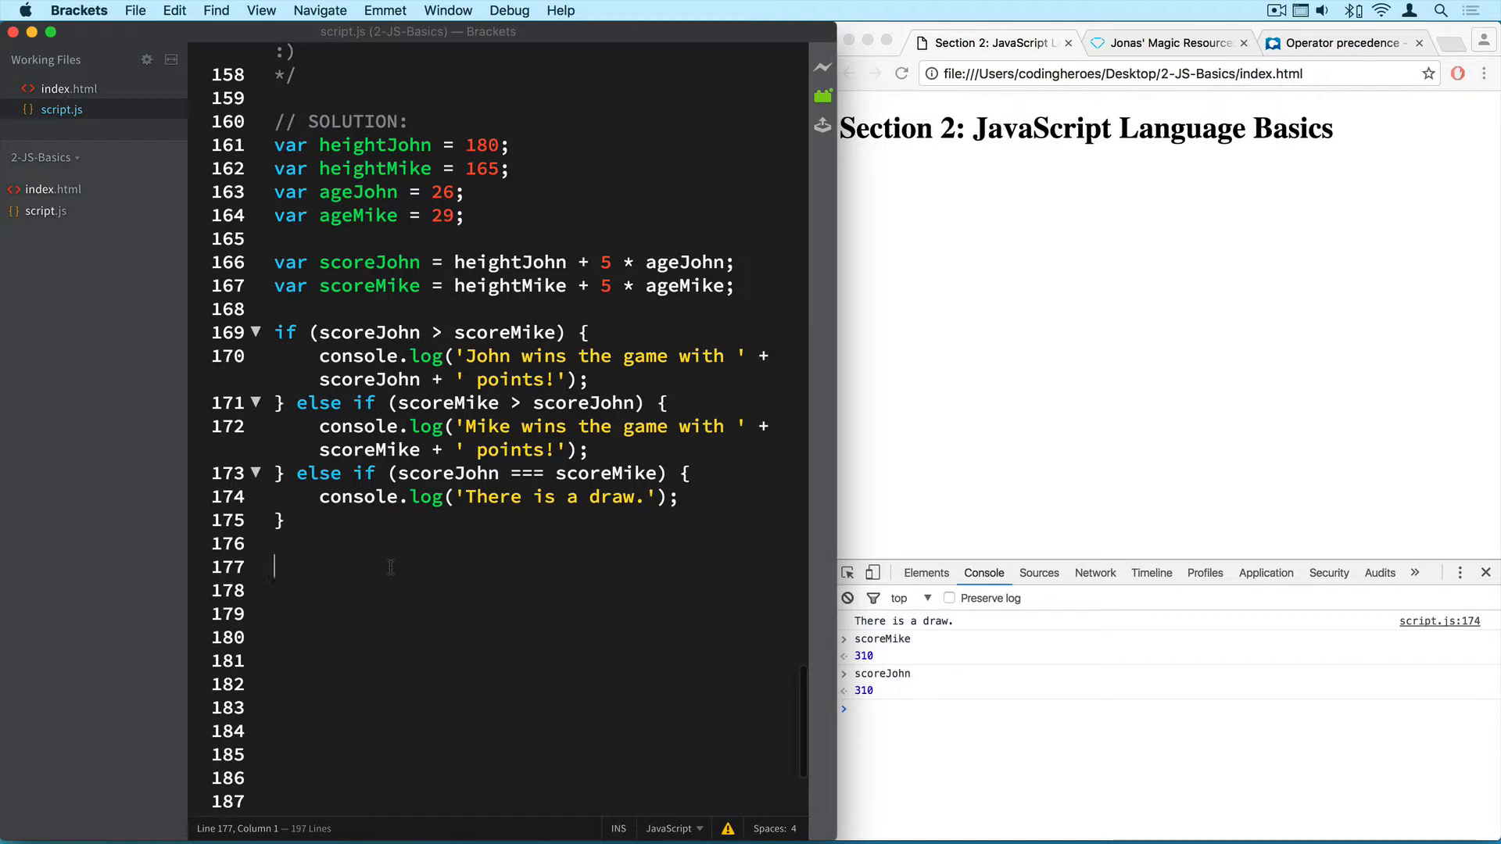
{"action": "scroll", "scroll_direction": "down", "scroll_amount": 3}
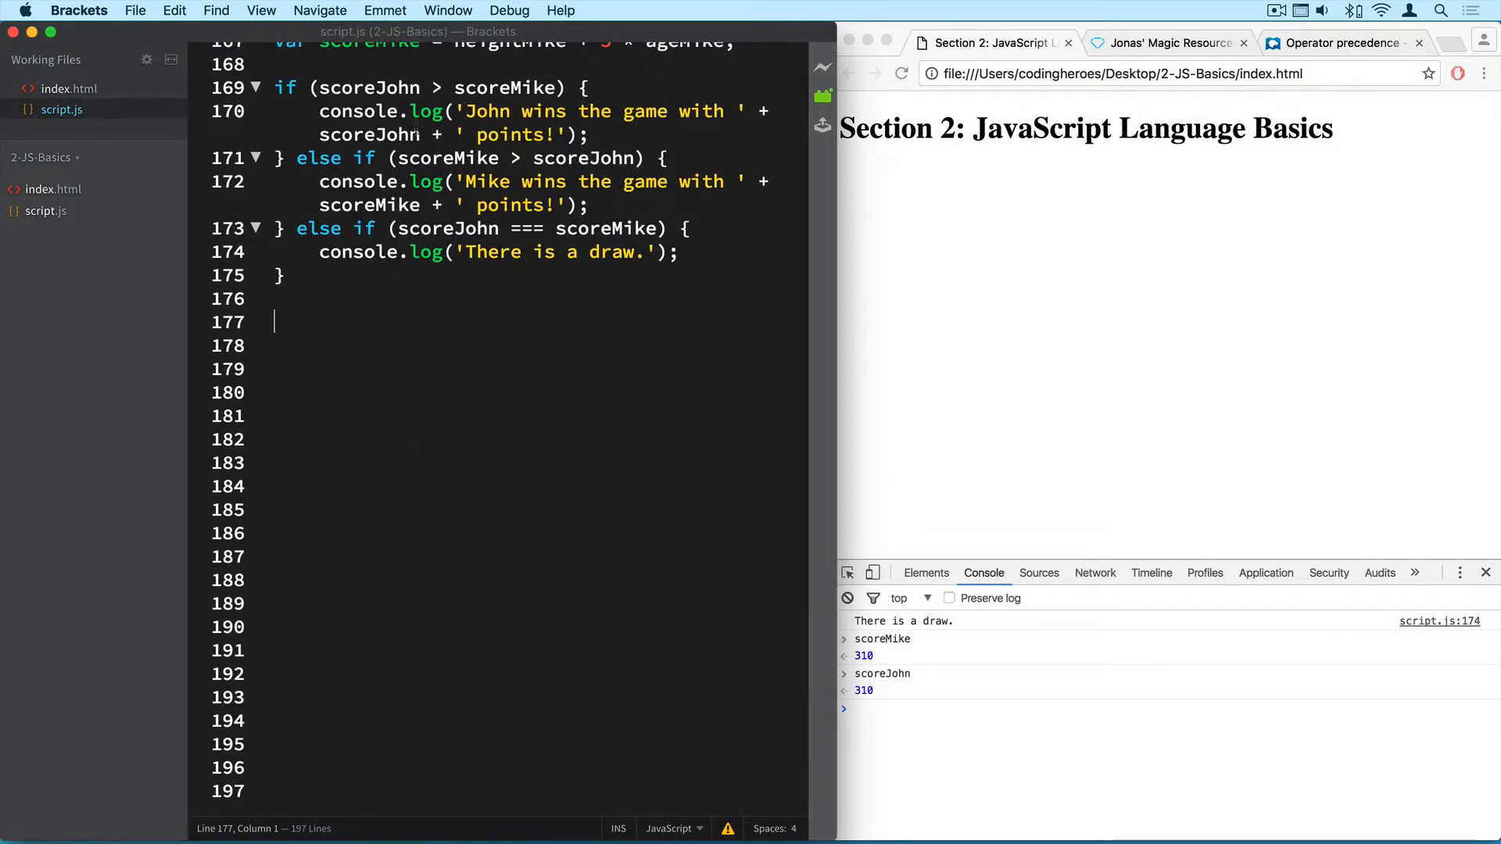
{"action": "key", "text": "enter"}
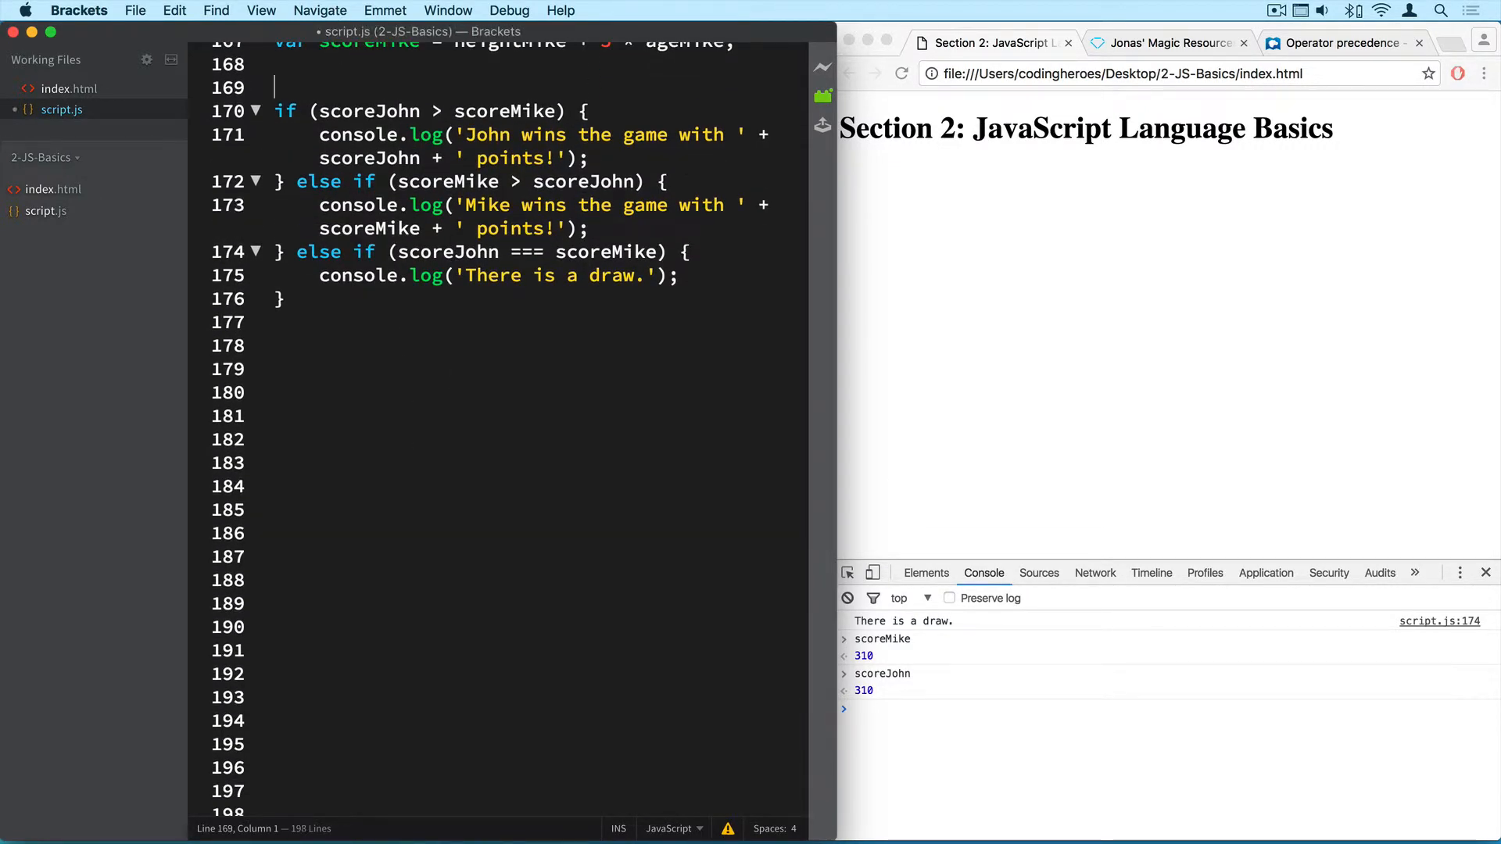
{"action": "type", "text": "/*"}
{"action": "left_click", "coordinate": [537, 323]}
{"action": "type", "text": "*/"}
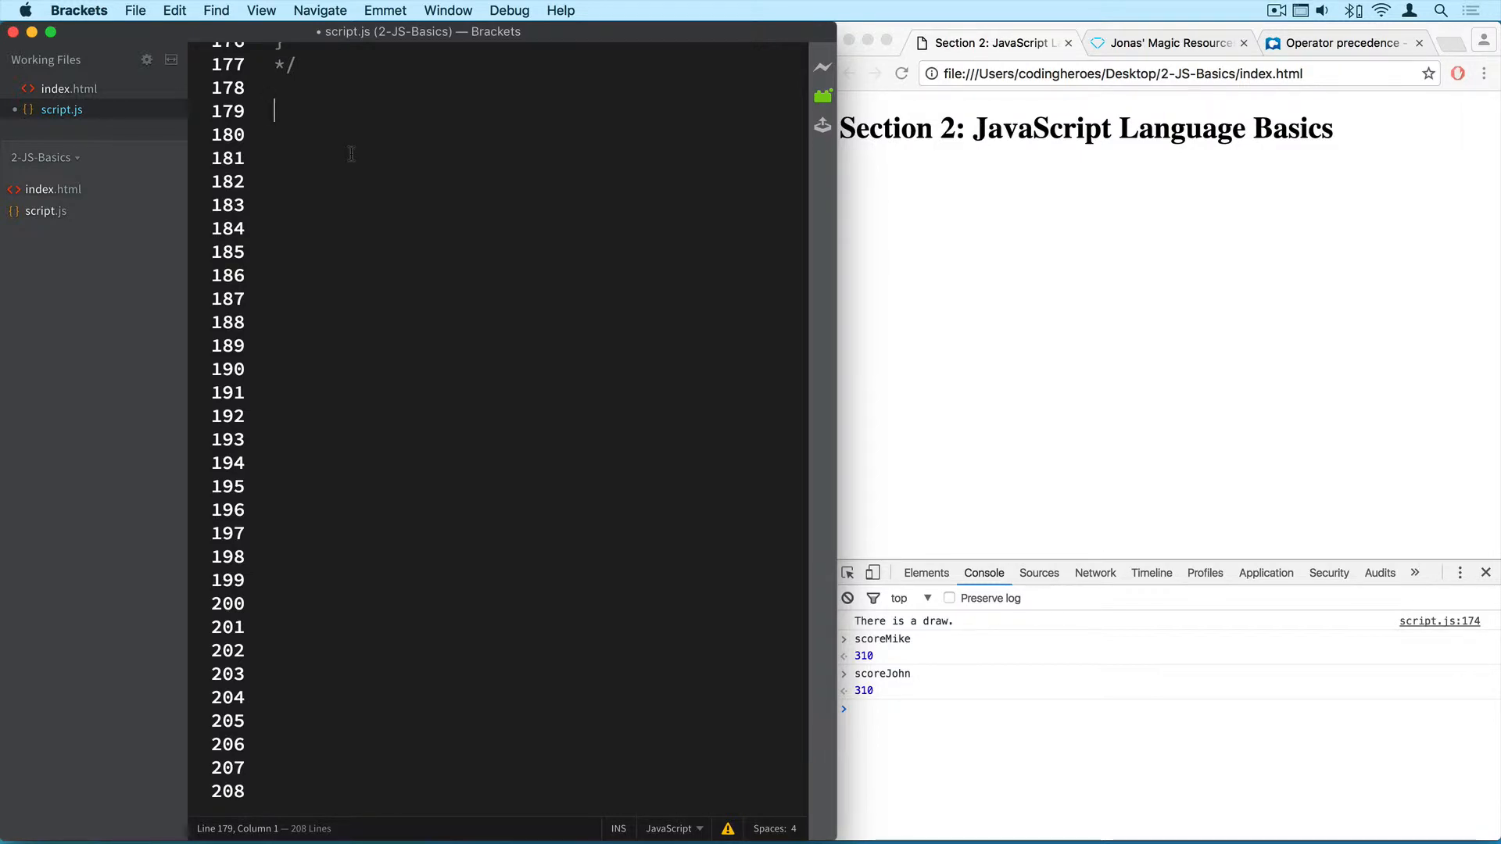
Declare Mary's variables heightMary = 158 and ageMary = 31.
{"action": "type", "text": "var"}
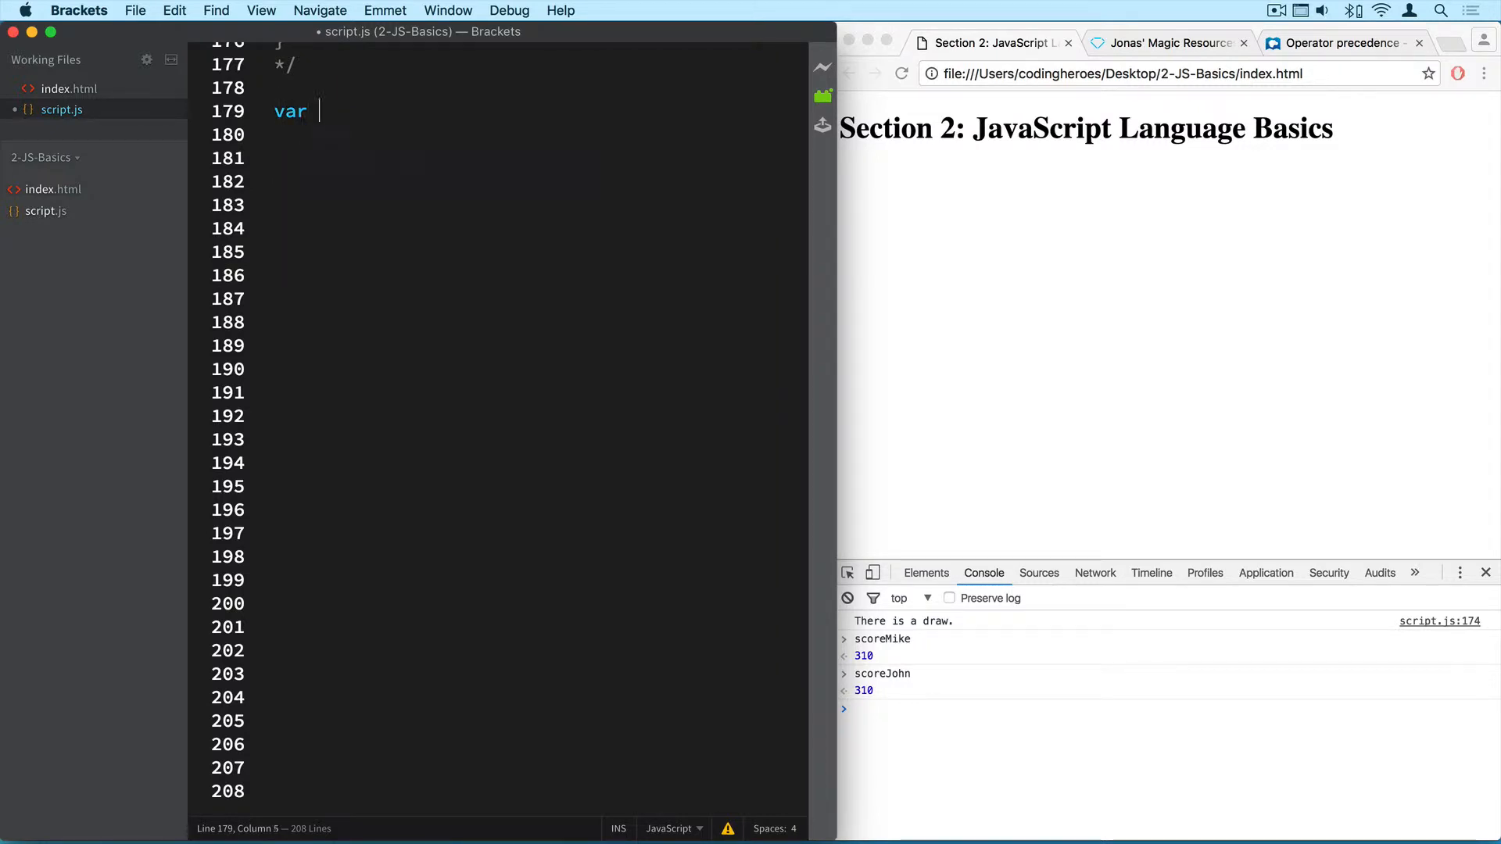
{"action": "type", "text": "heightMary"}
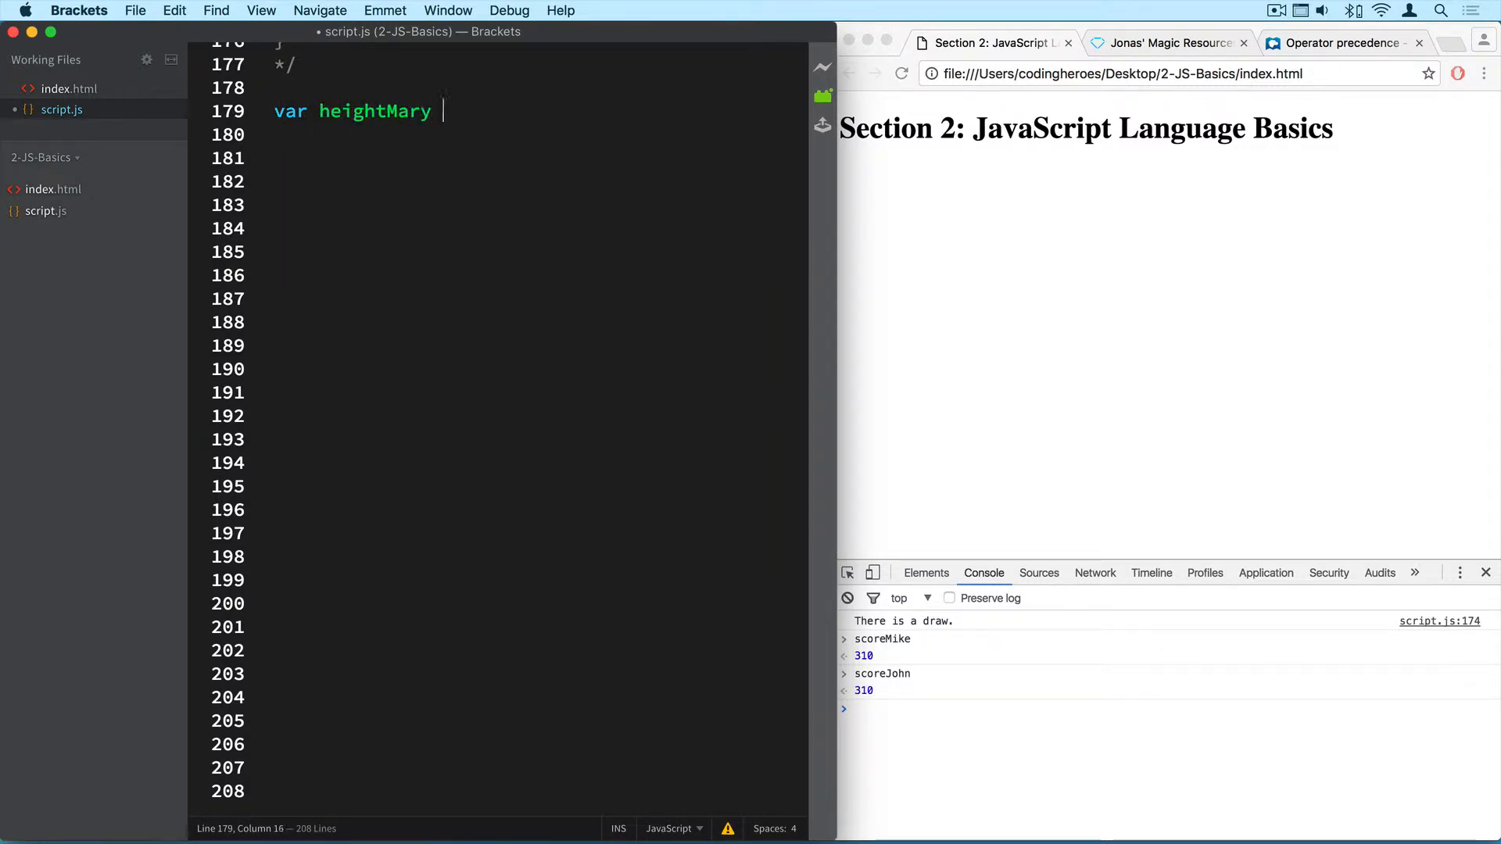
{"action": "type", "text": "= 158;"}
{"action": "left_click", "coordinate": [539, 135]}
{"action": "type", "text": "v"}
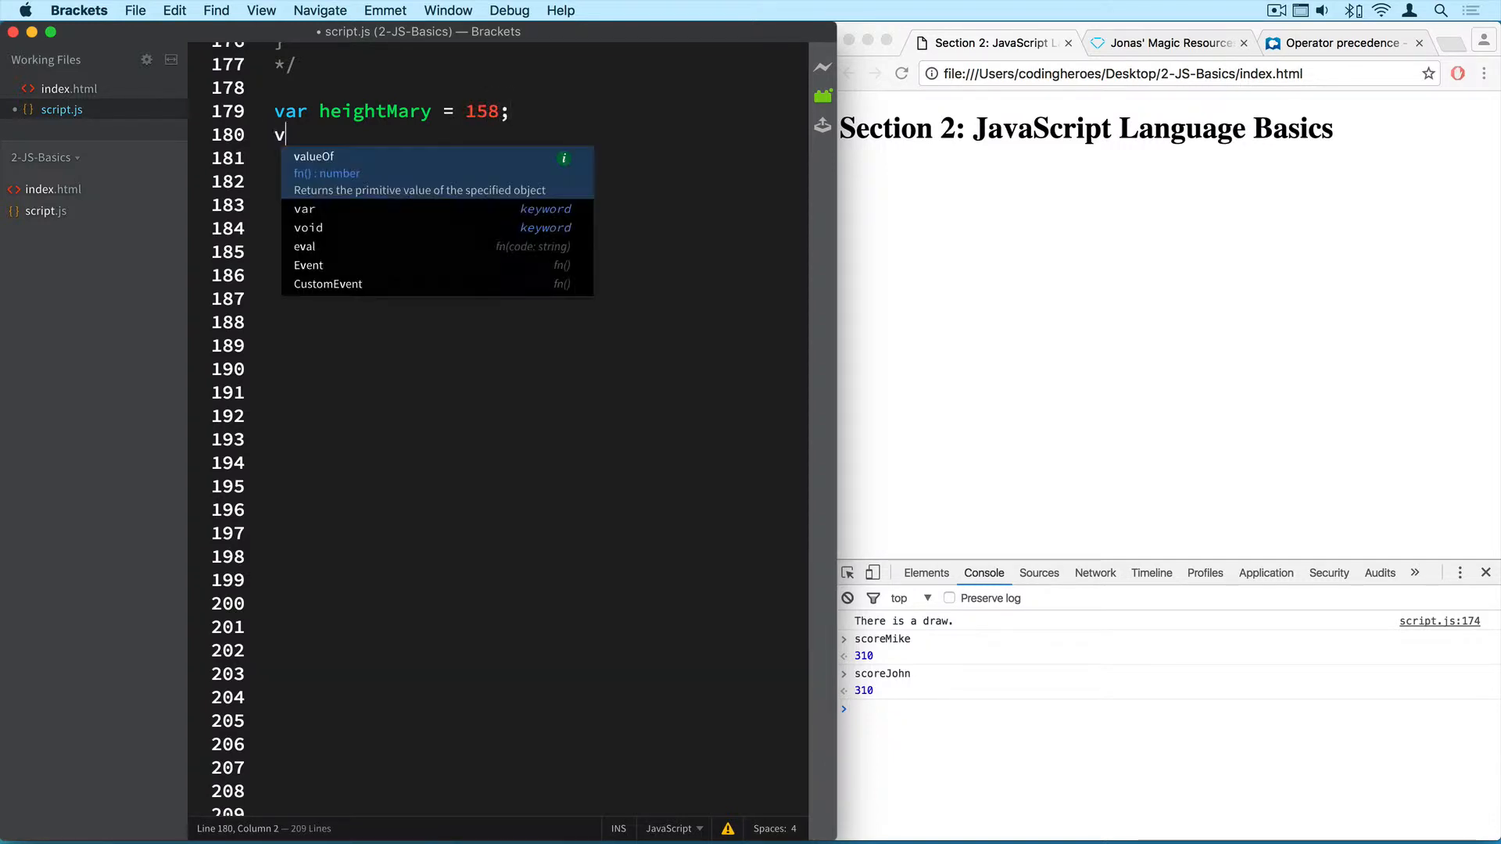
{"action": "type", "text": "ar ag"}
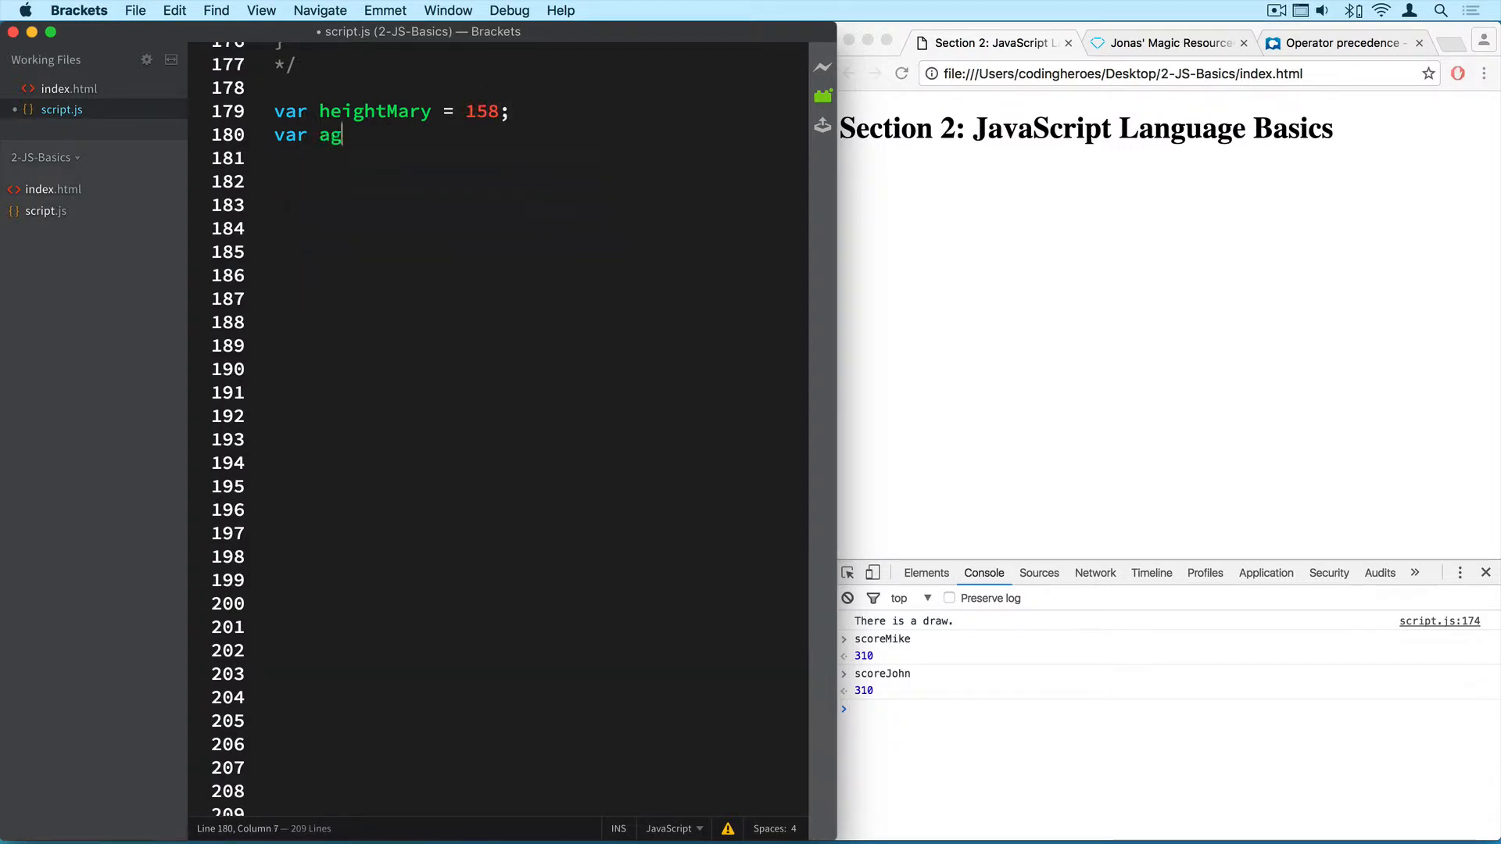
{"action": "type", "text": "eMary"}
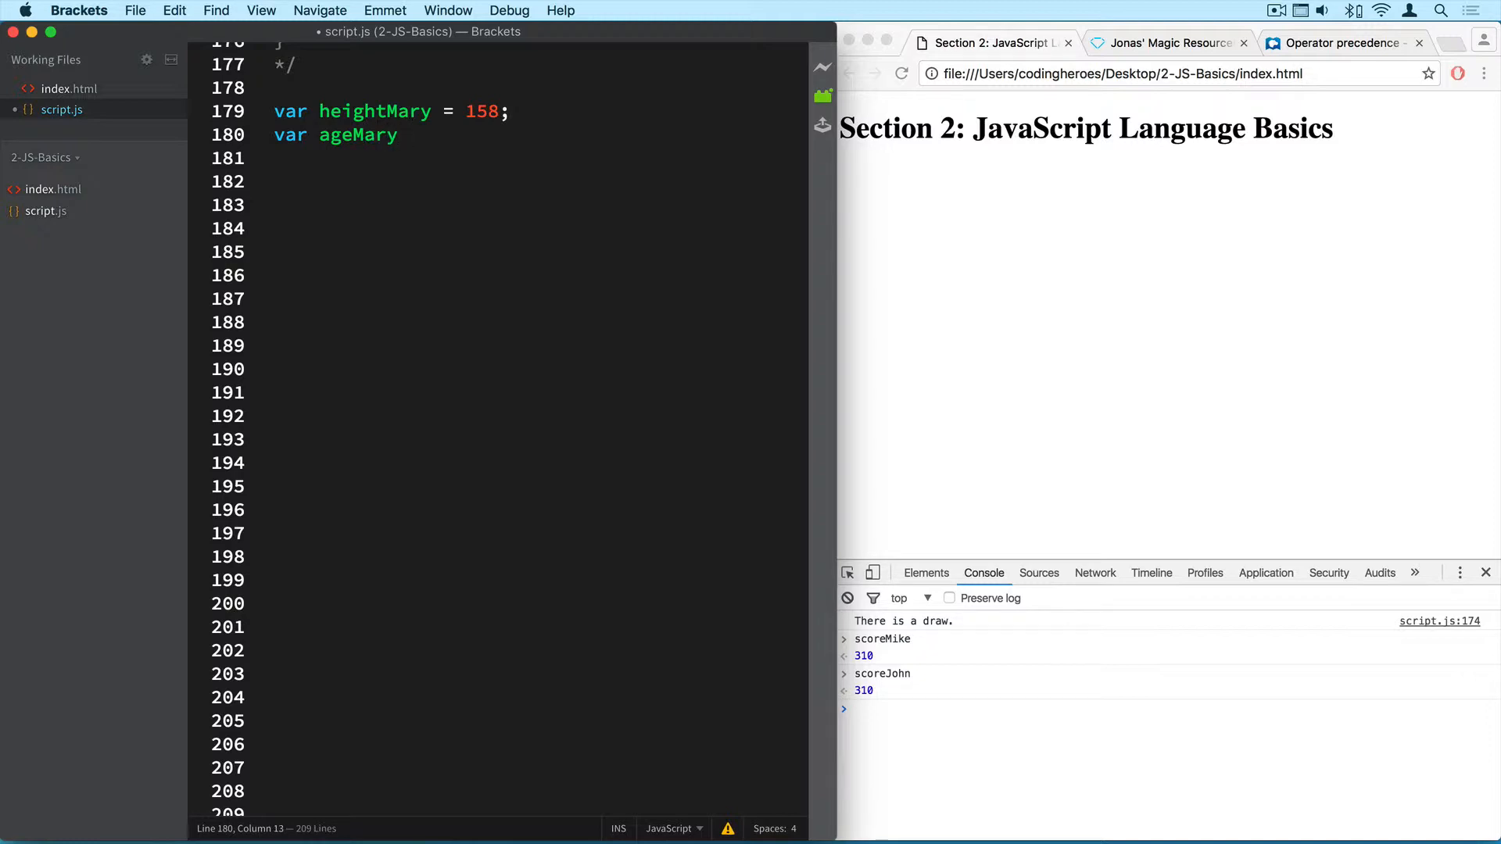
{"action": "type", "text": "= 31"}
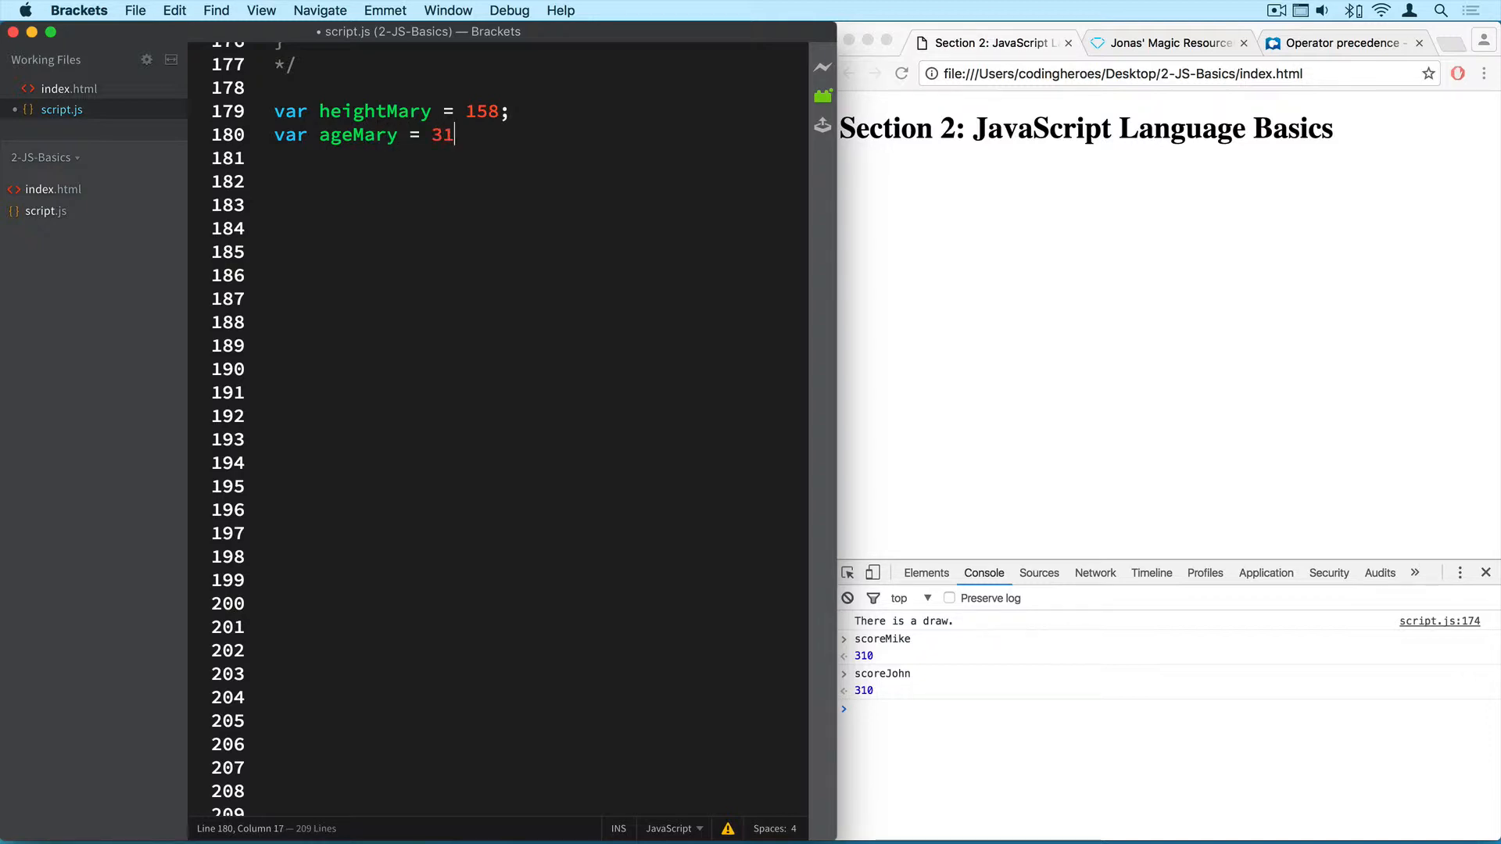
{"action": "type", "text": ";"}
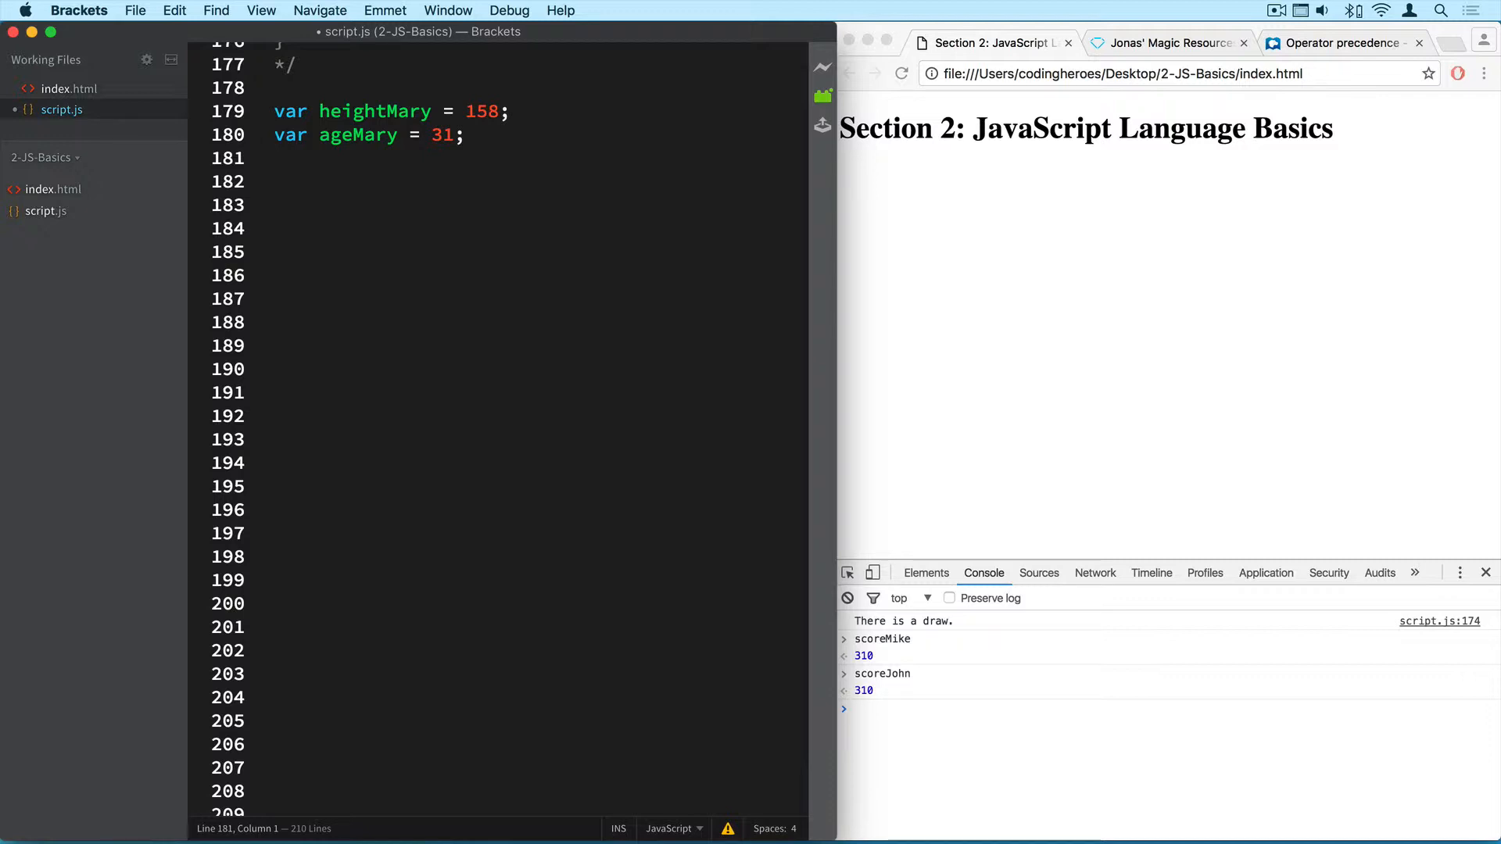
Add var scoreMary = heightMary + 5 * ageMary.
{"action": "type", "text": "var score"}
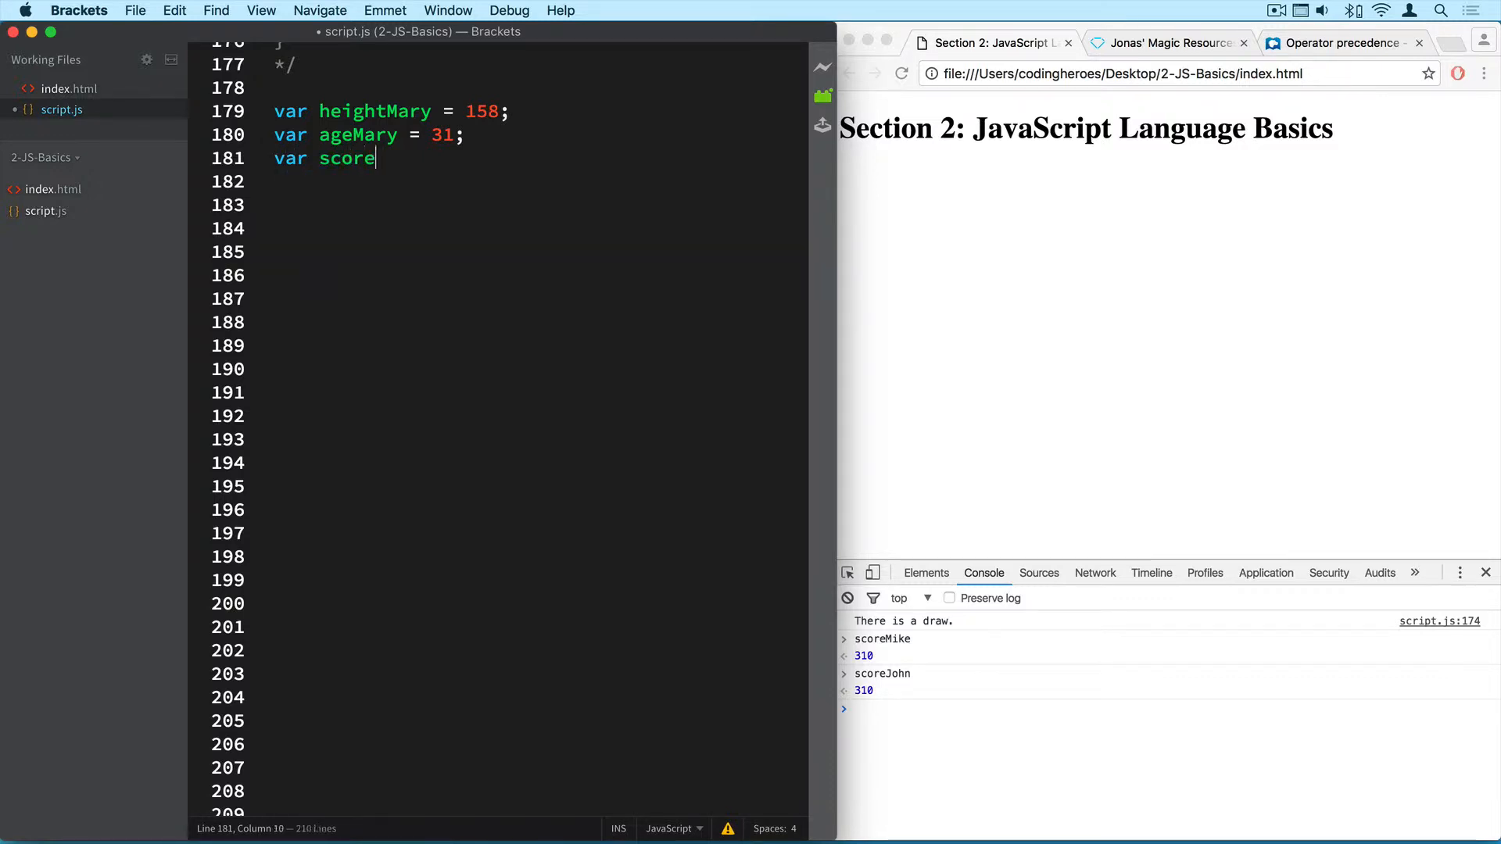
{"action": "type", "text": "Mary ="}
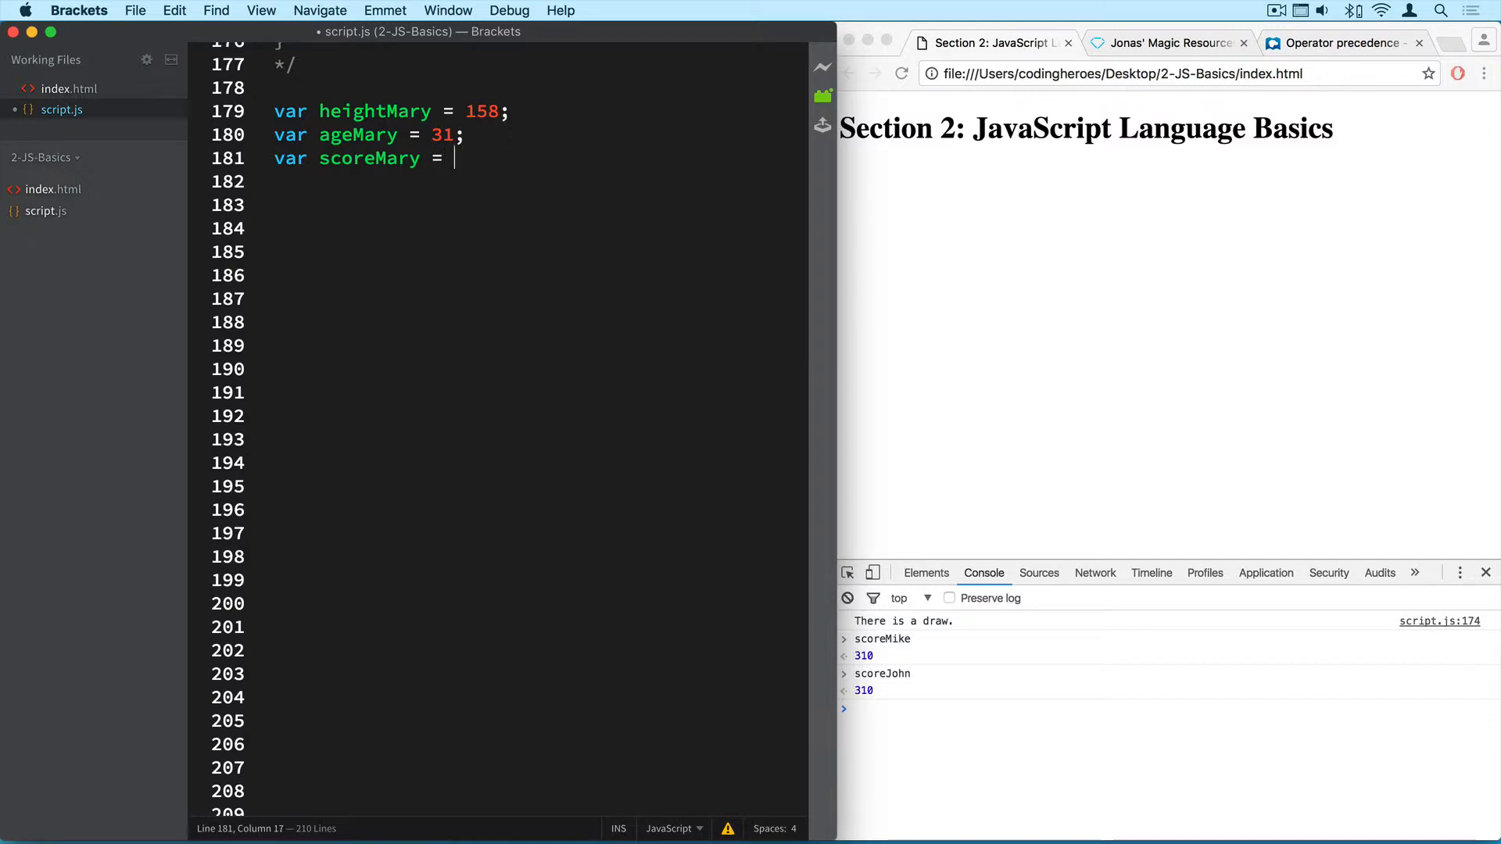
{"action": "type", "text": "heightMary +"}
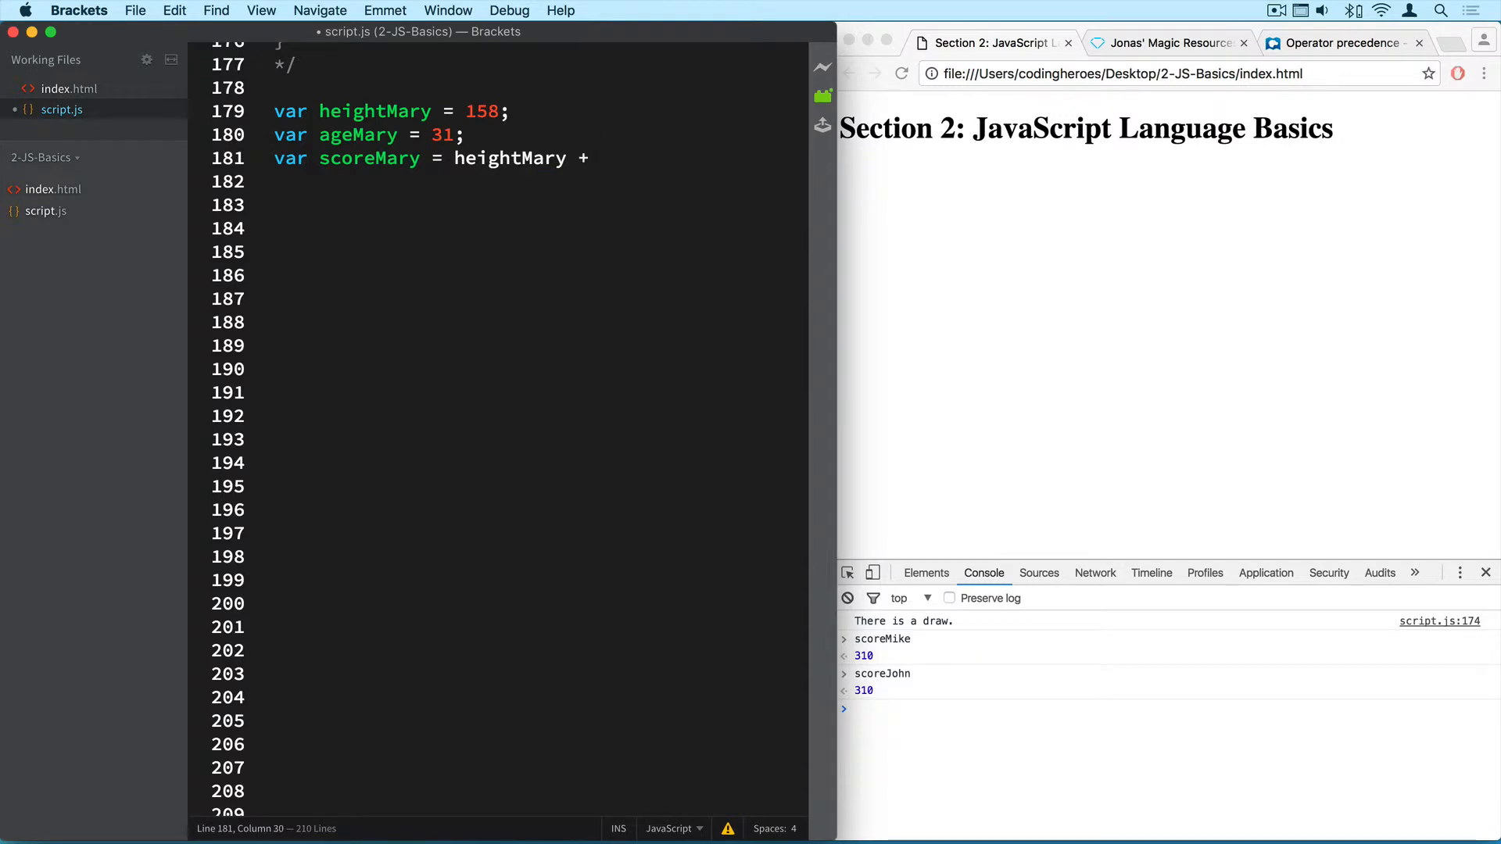
{"action": "type", "text": "5 *"}
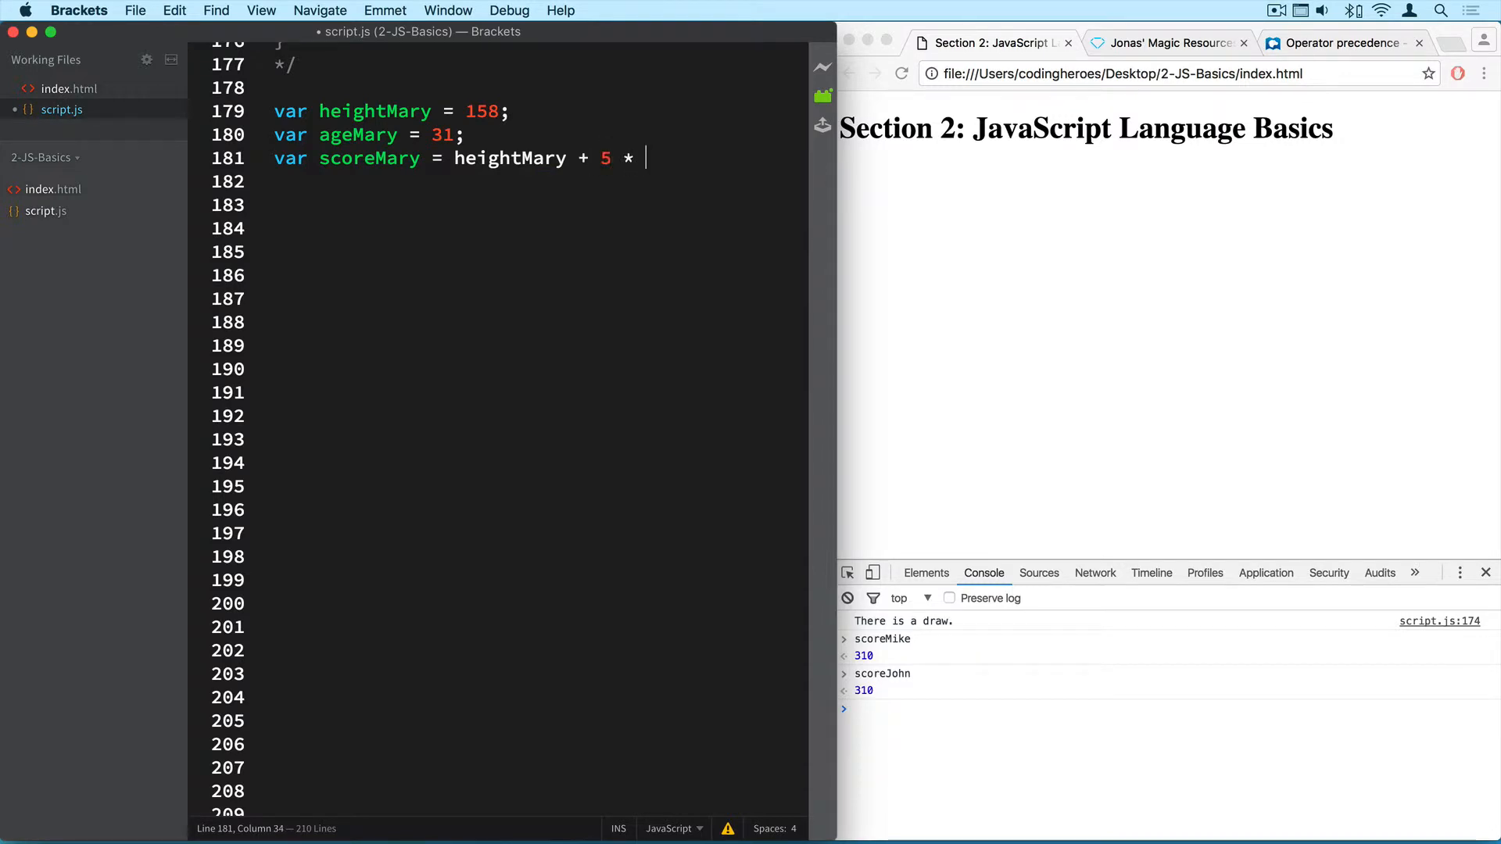
{"action": "type", "text": "ageMary;"}
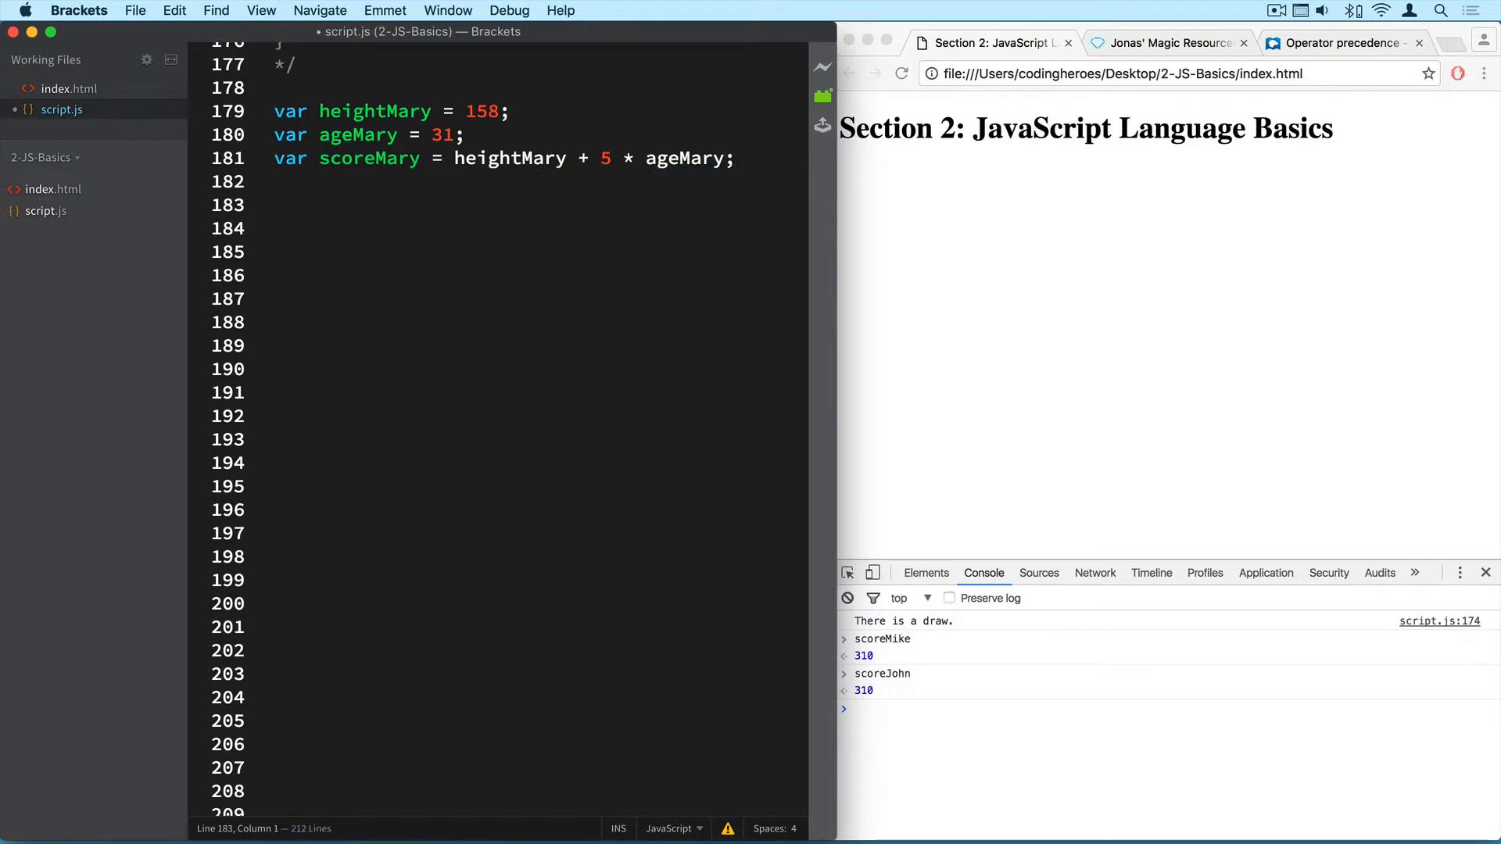
{"action": "left_click", "coordinate": [278, 204]}
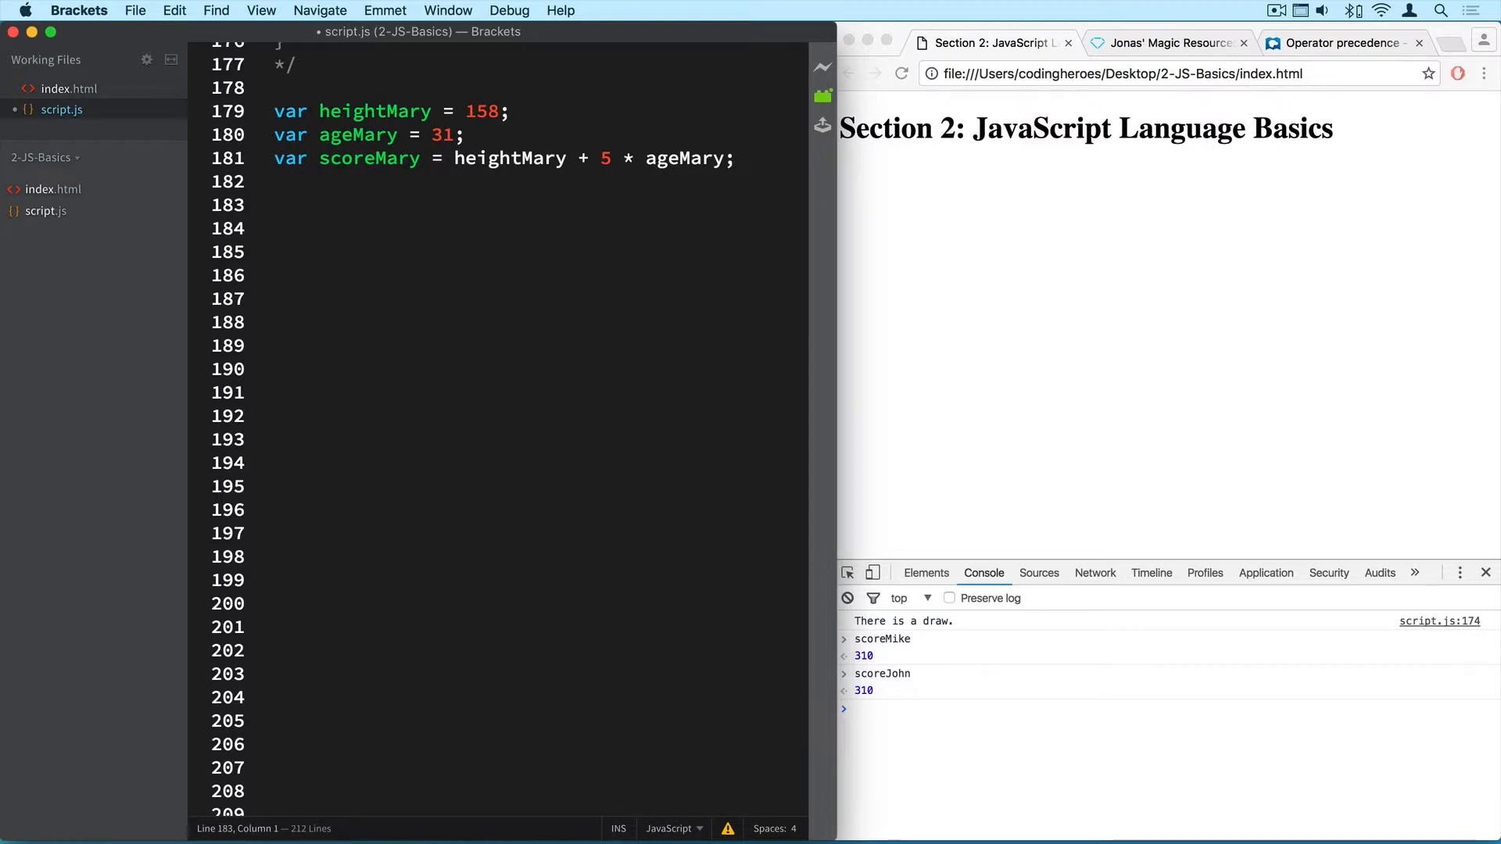
{"action": "left_click", "coordinate": [277, 205]}
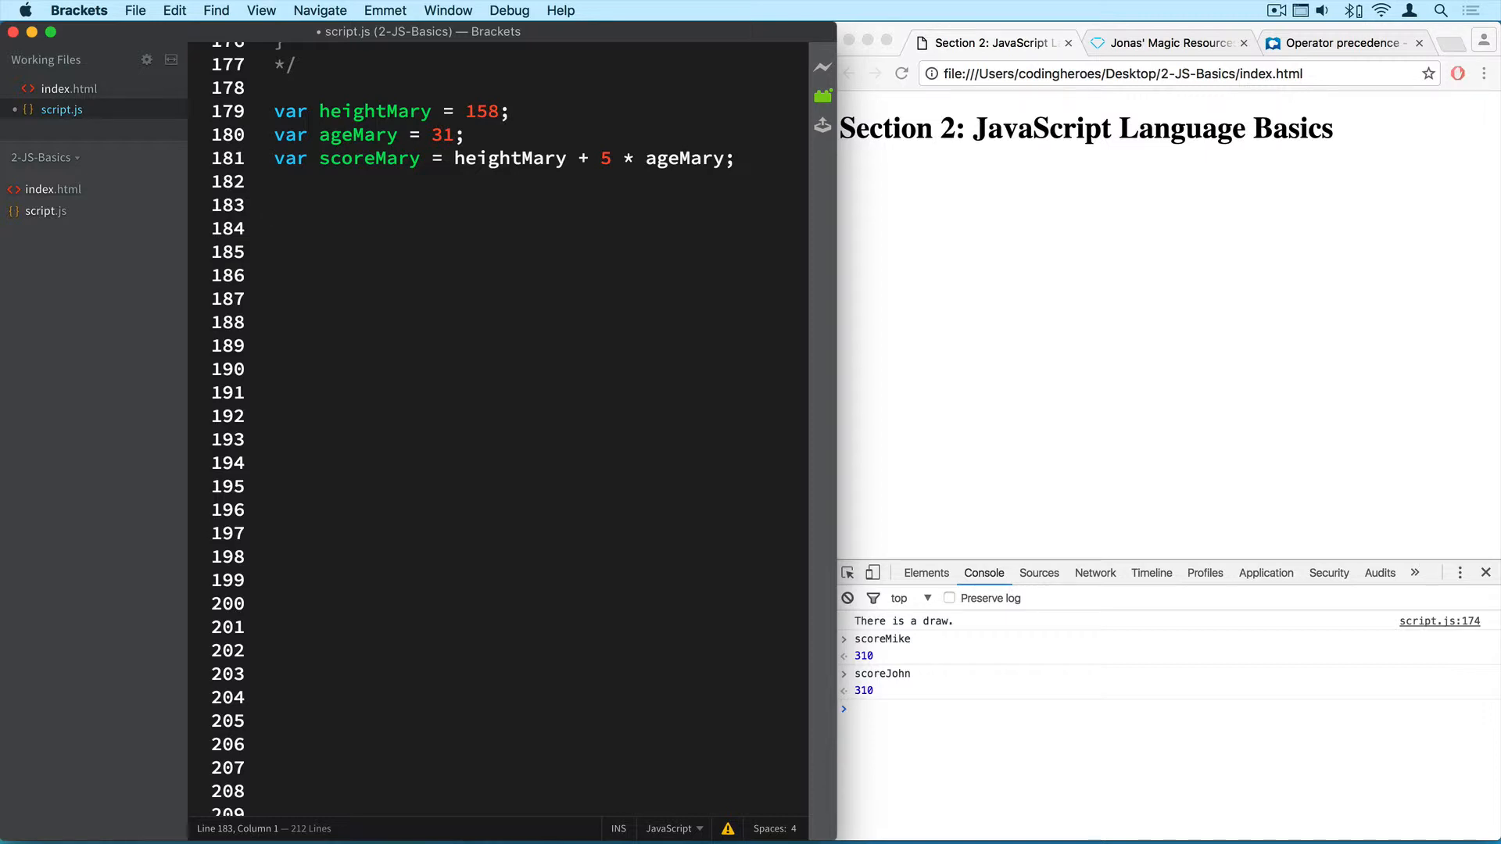
Write if (scoreJohn > scoreMike && scoreJohn > scoreMary) { } with an empty body.
{"action": "type", "text": "if ("}
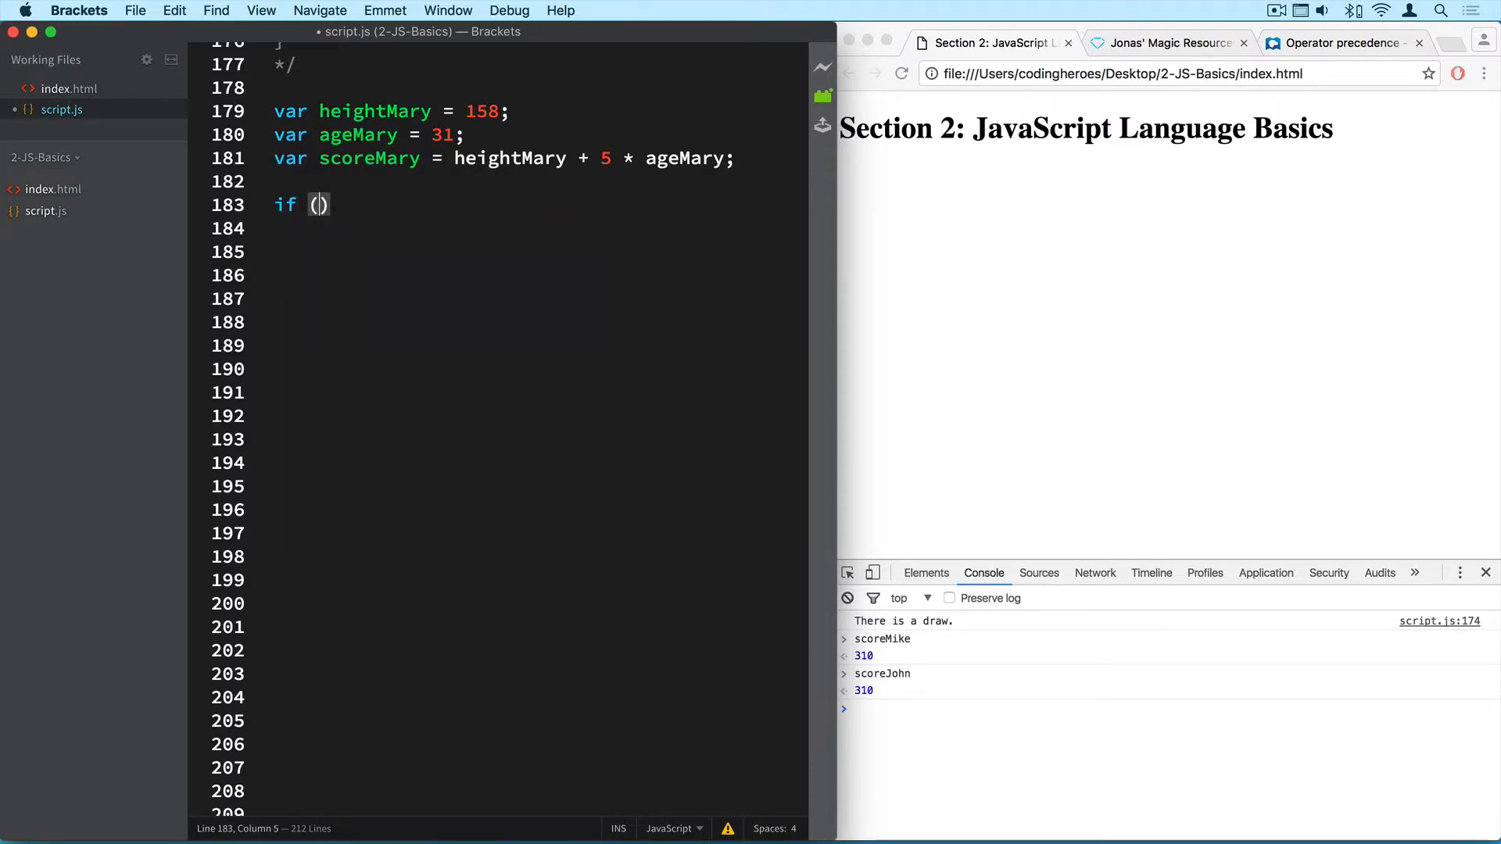
{"action": "type", "text": "scoreJohn > scoreMike"}
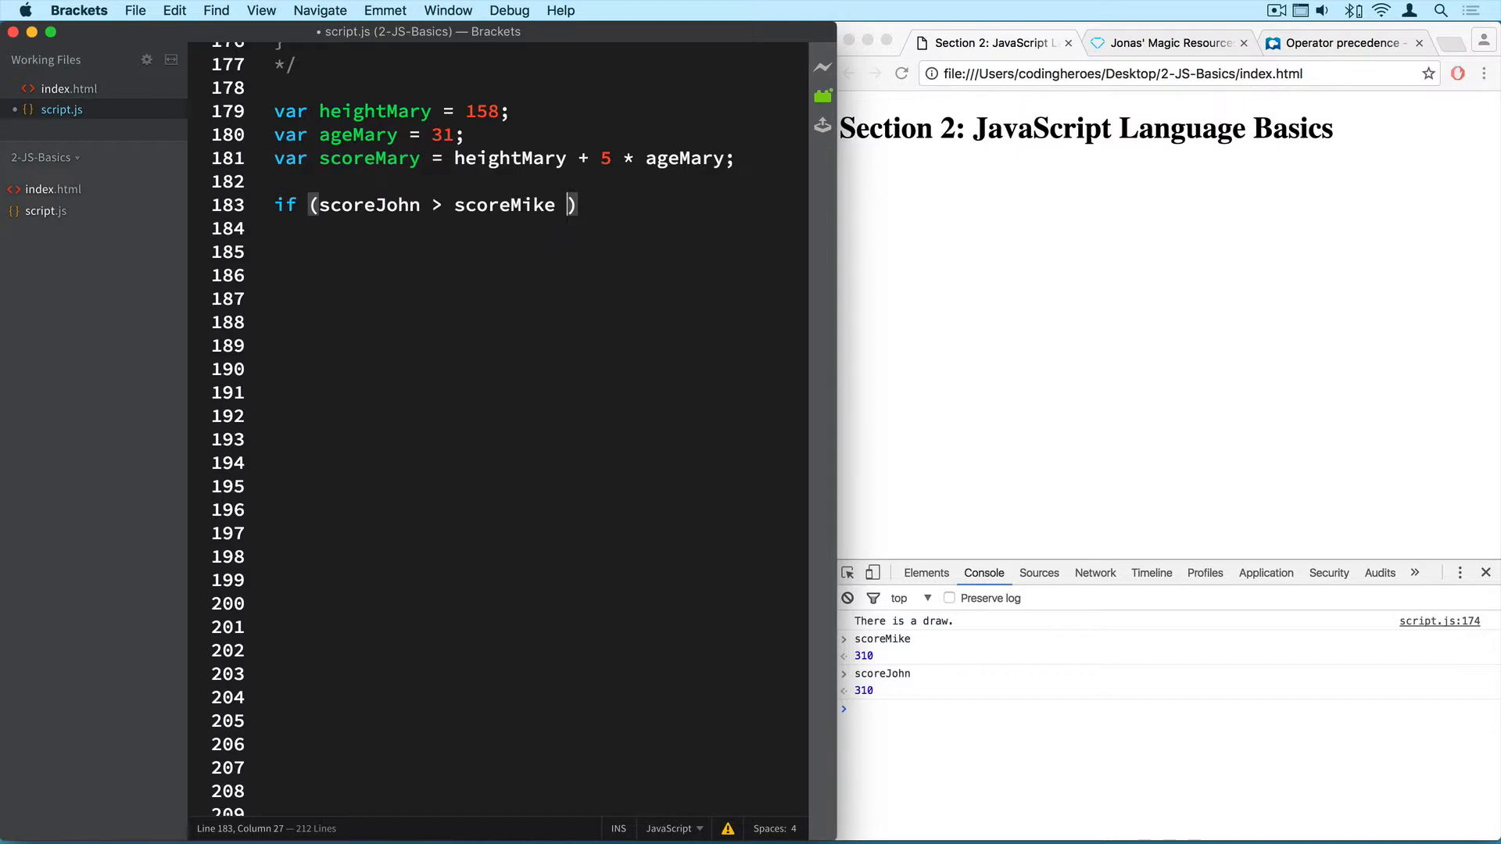
{"action": "type", "text": "&&"}
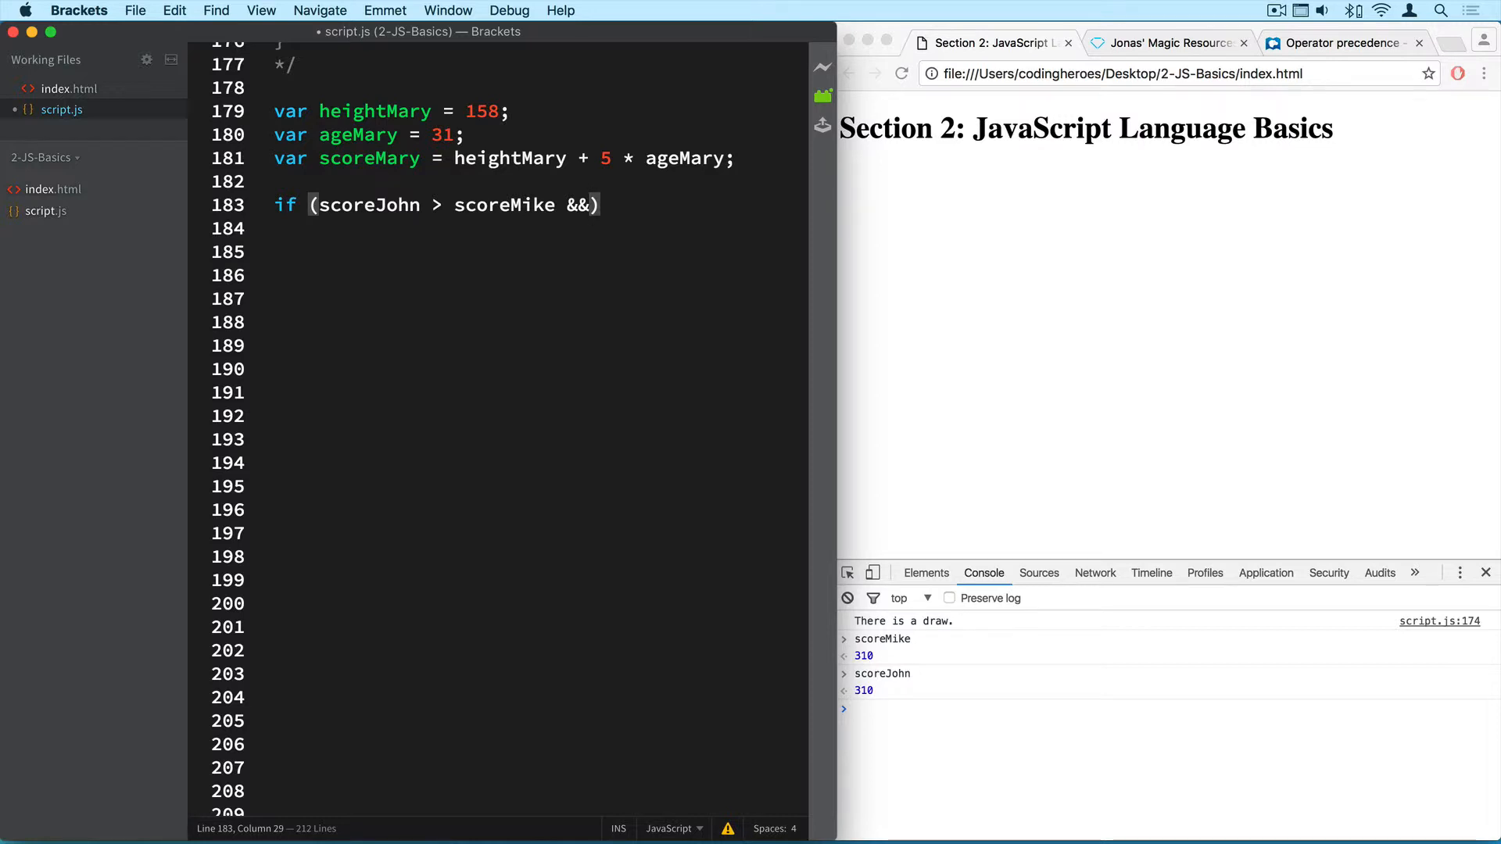
{"action": "type", "text": "scoreJohn > scoreMary"}
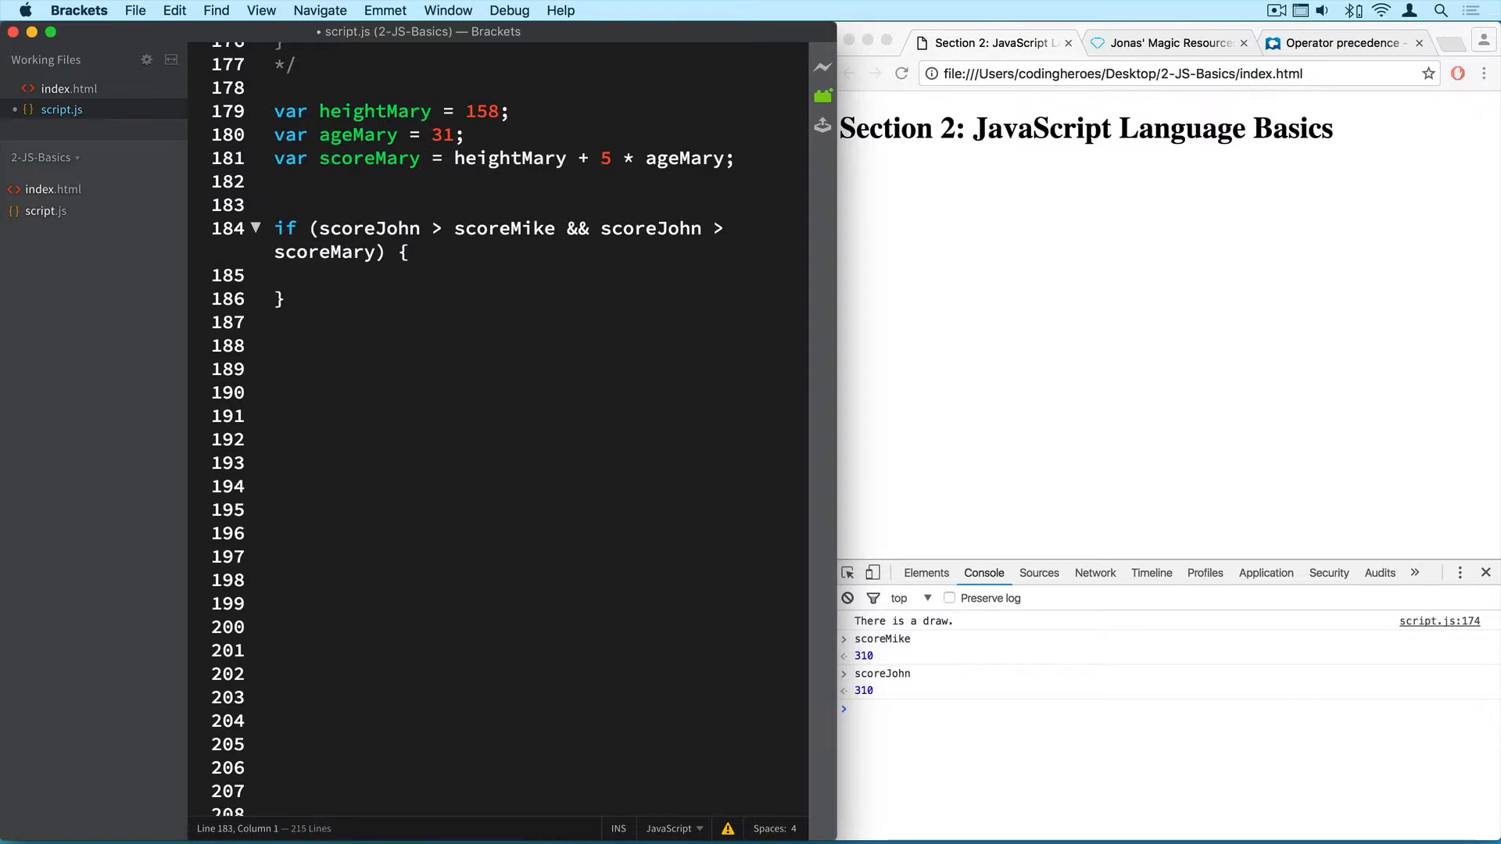
Type the trial comparison 300 > 250 && 300 > 200, then remove that test line.
{"action": "type", "text": "300 >"}
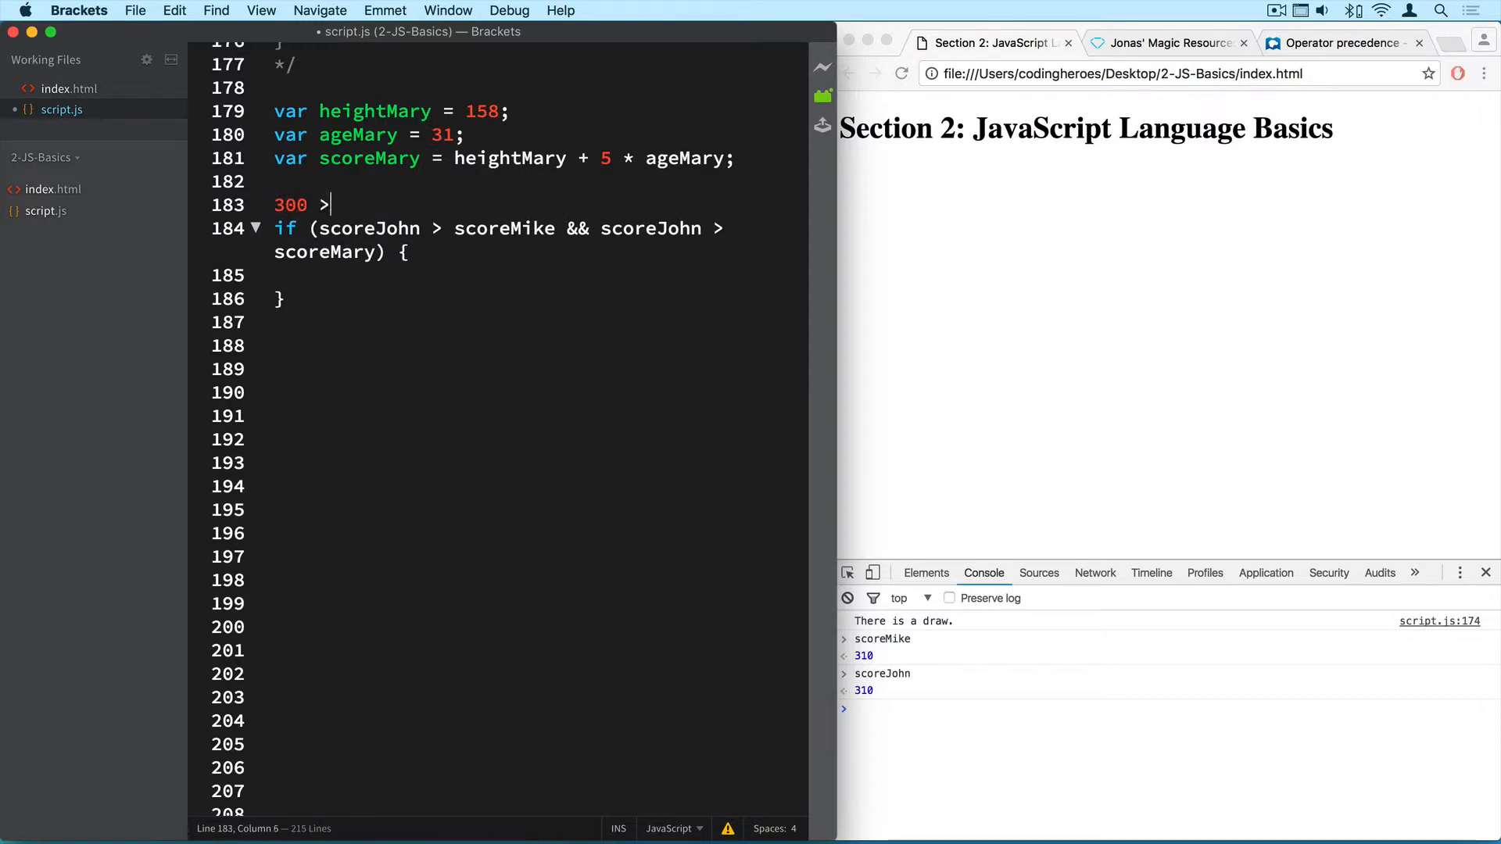
{"action": "type", "text": "250"}
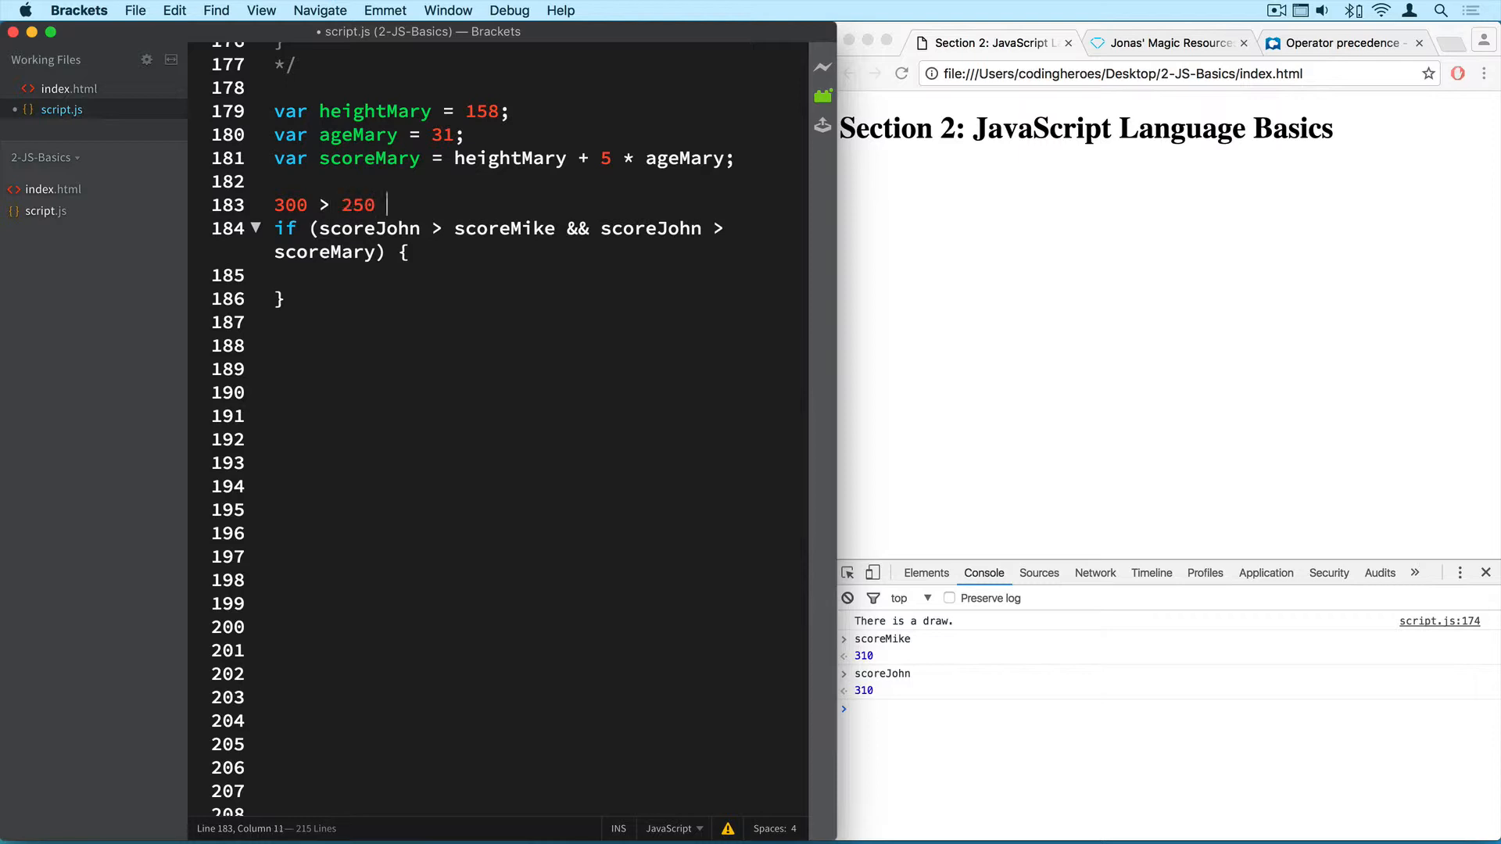
{"action": "type", "text": "&&"}
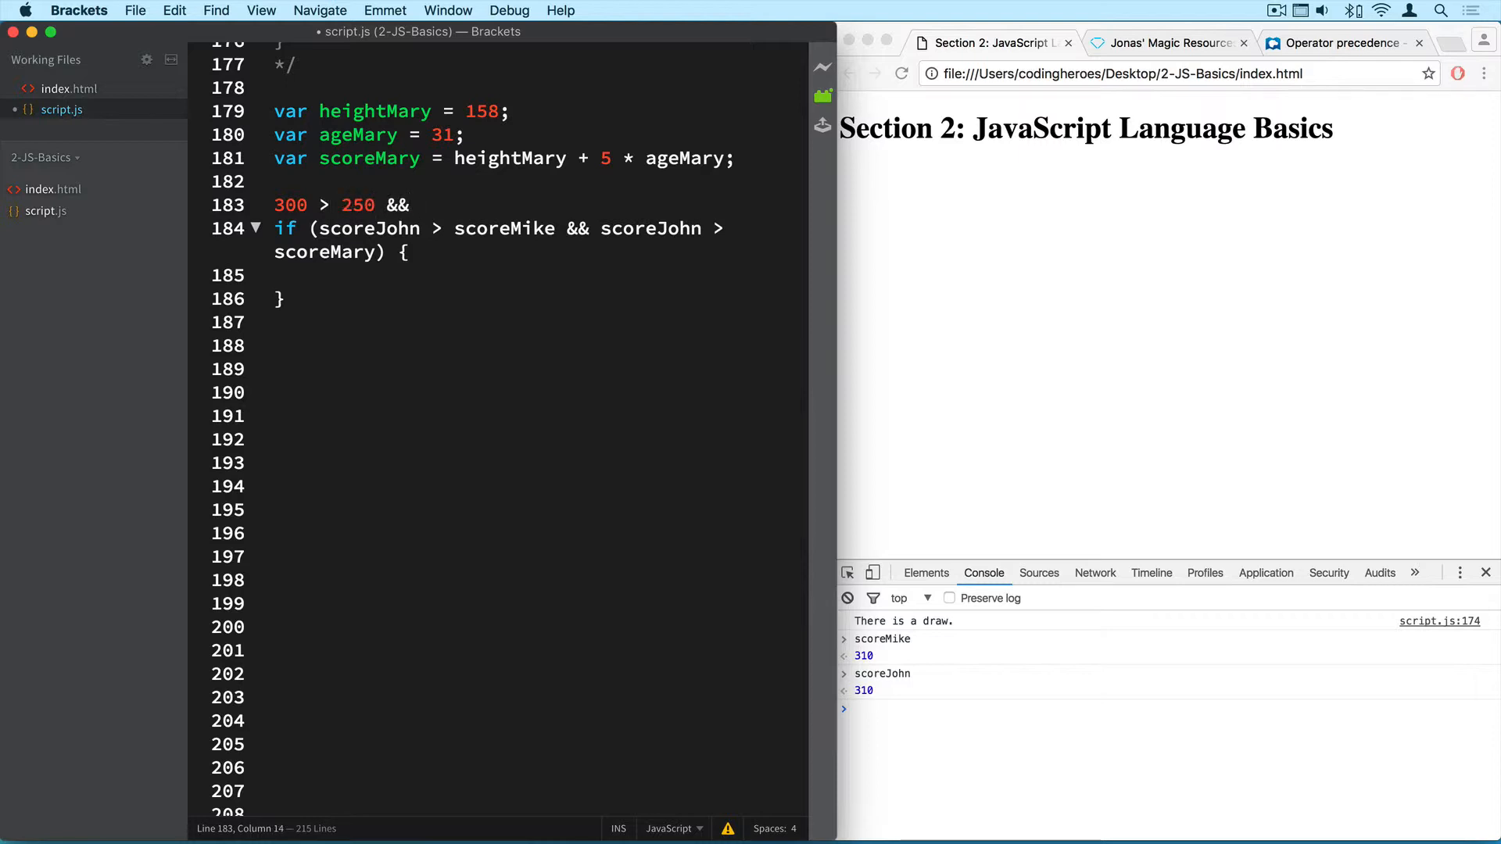
{"action": "type", "text": "300 >"}
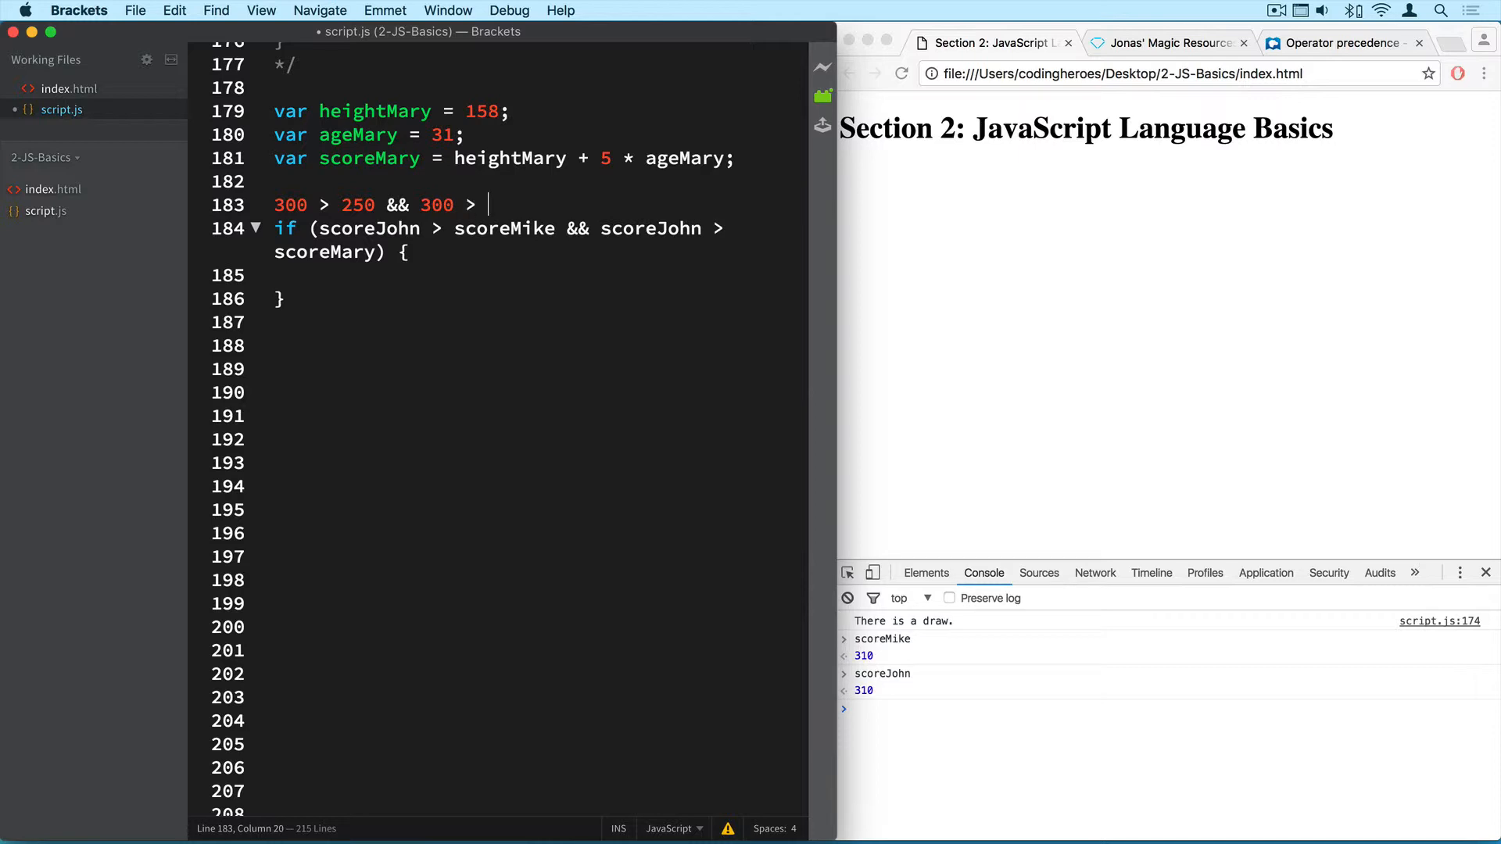
{"action": "type", "text": "20"}
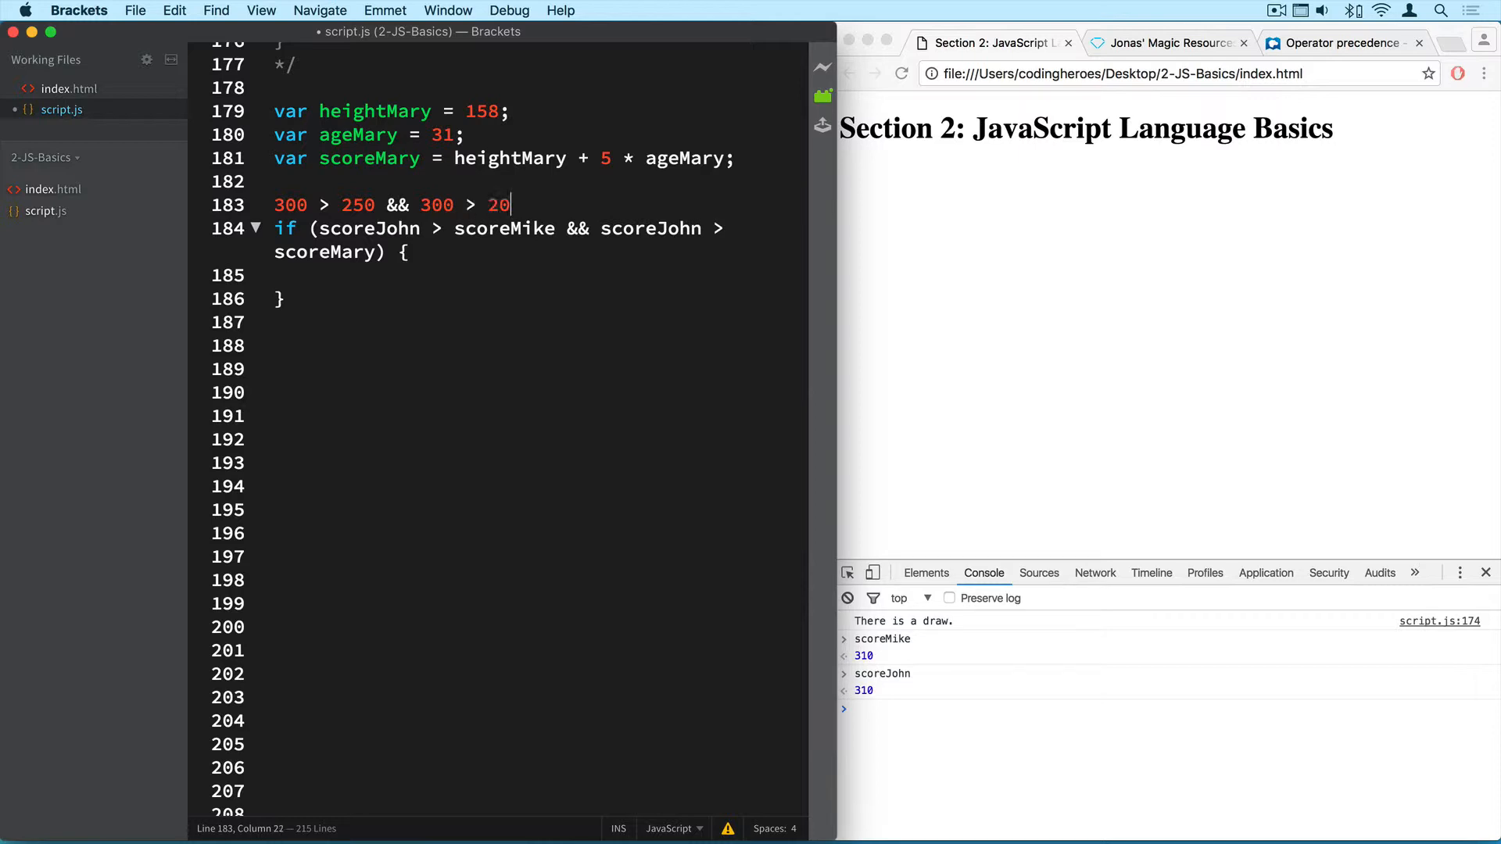
{"action": "type", "text": "0"}
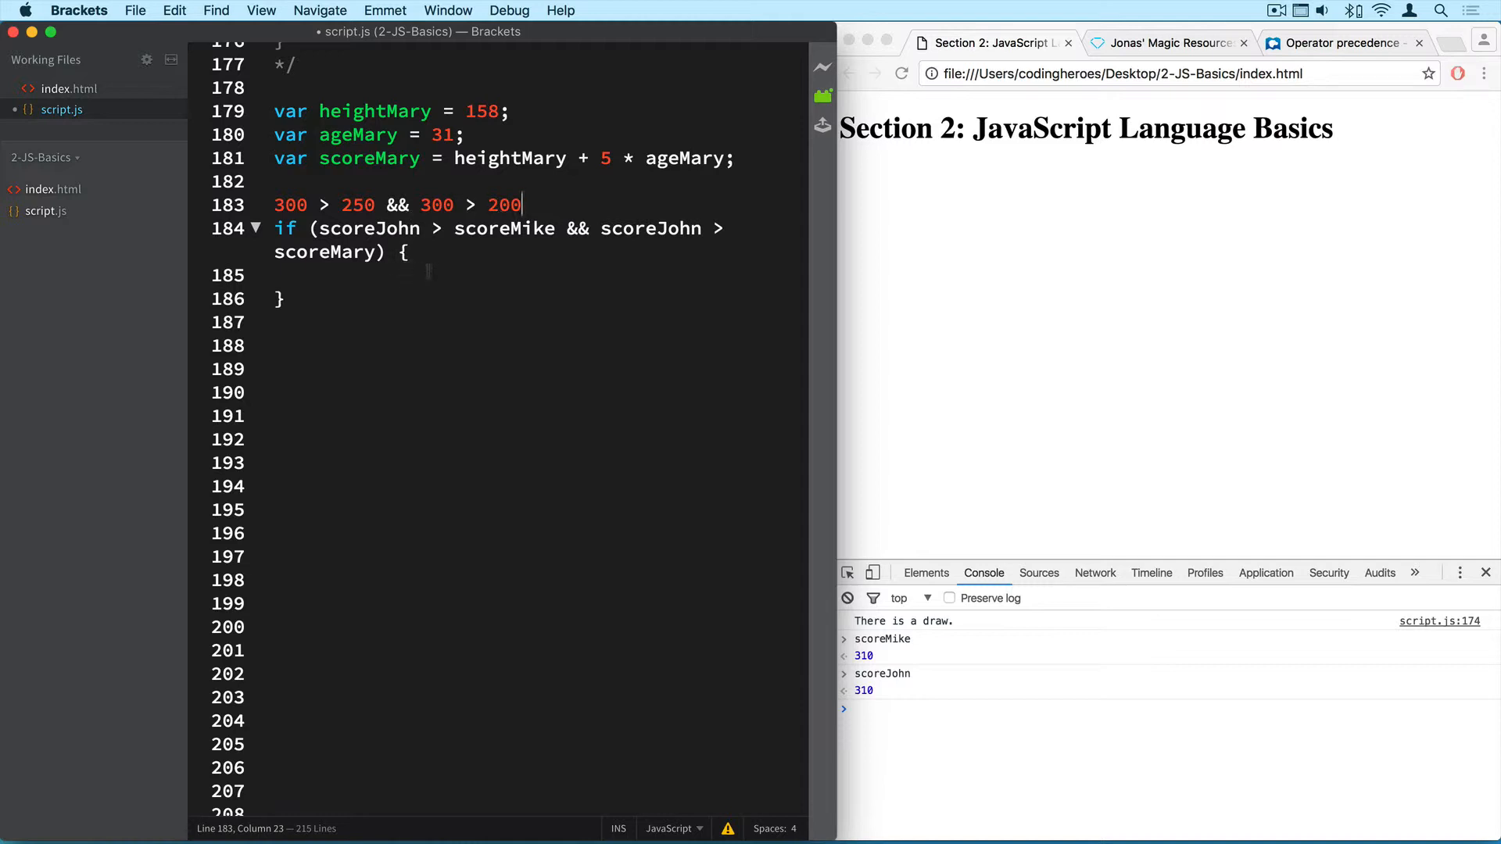
{"action": "left_click", "coordinate": [430, 274]}
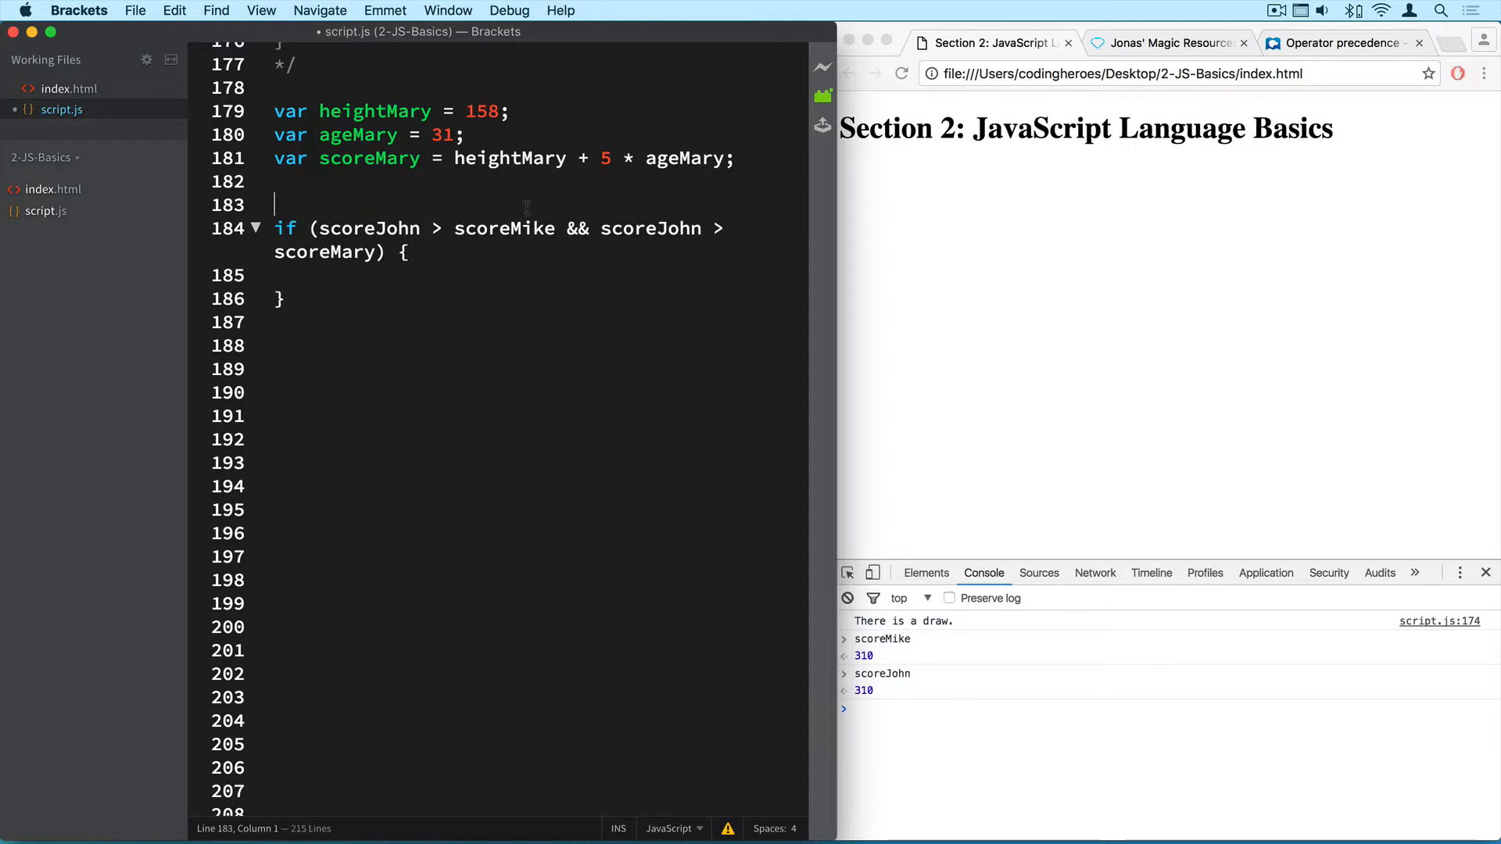
Log 'John wins the game with ' + scoreJohn + ' points!' inside the if block.
{"action": "left_click", "coordinate": [496, 278]}
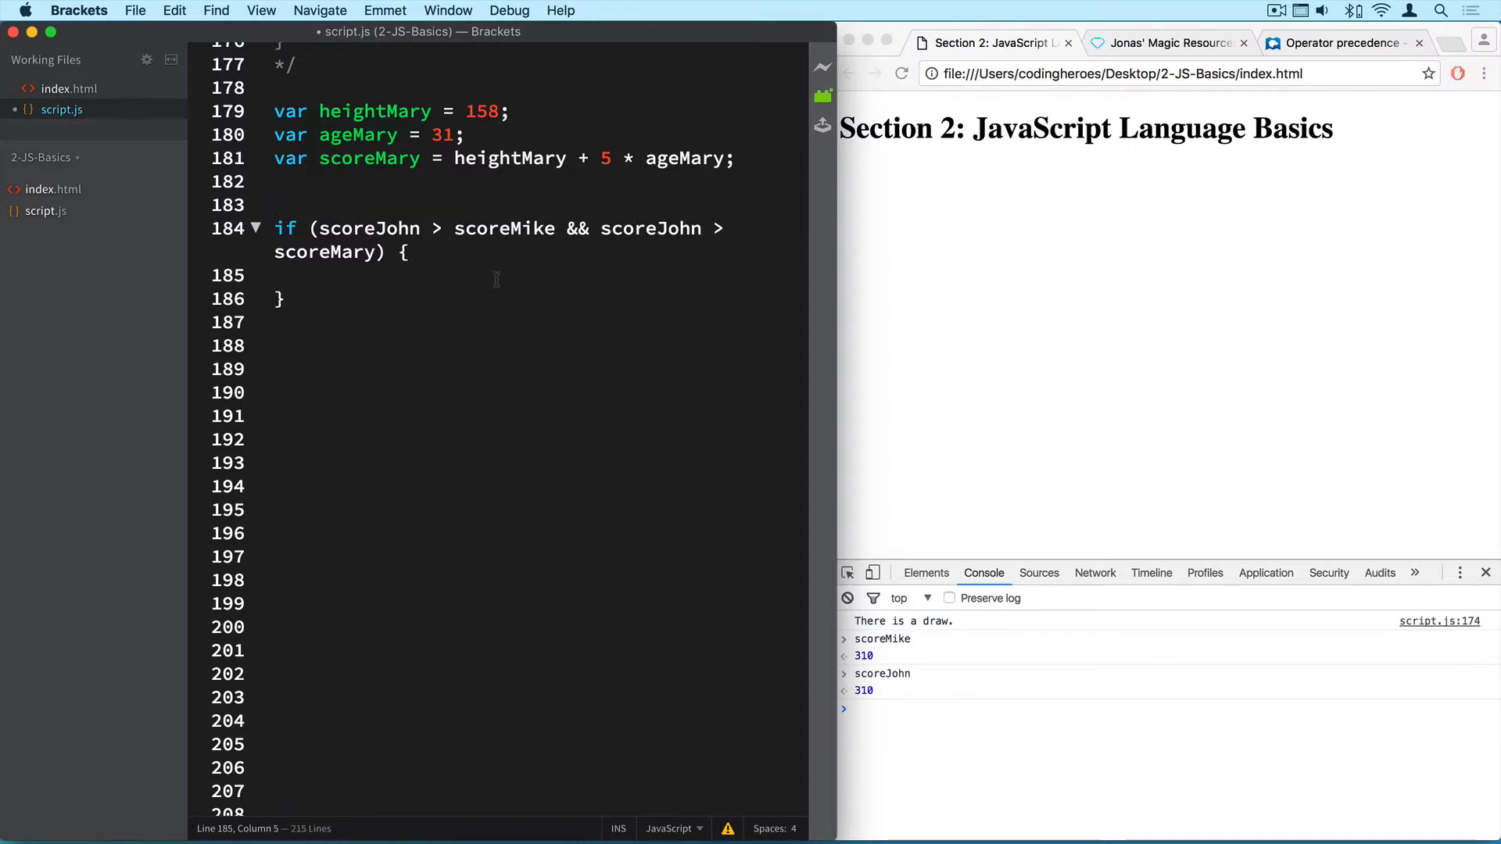
{"action": "scroll", "scroll_direction": "up", "scroll_amount": 3}
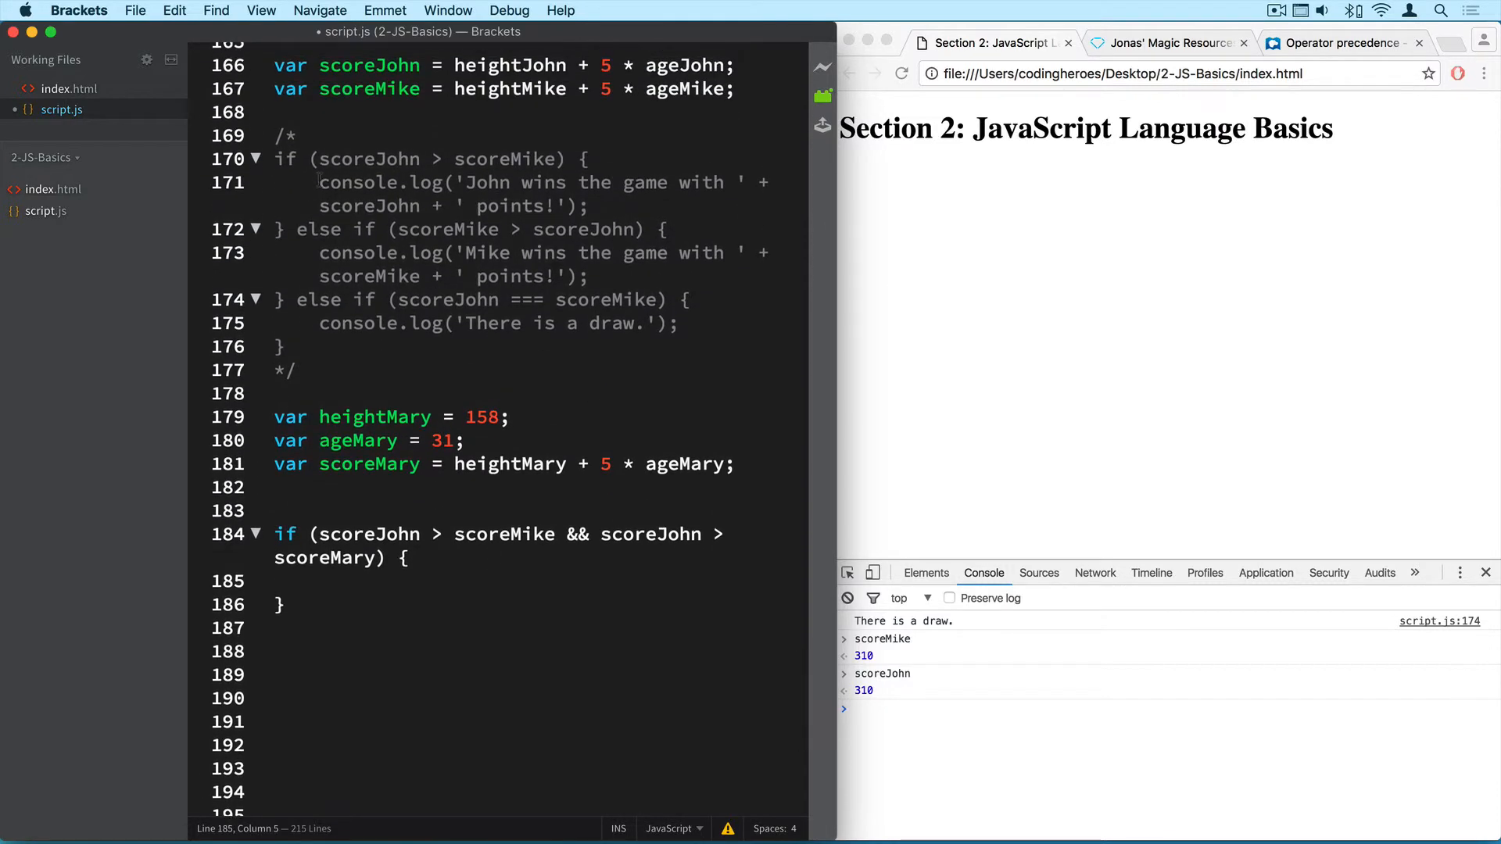
{"action": "scroll", "scroll_direction": "down", "scroll_amount": 3}
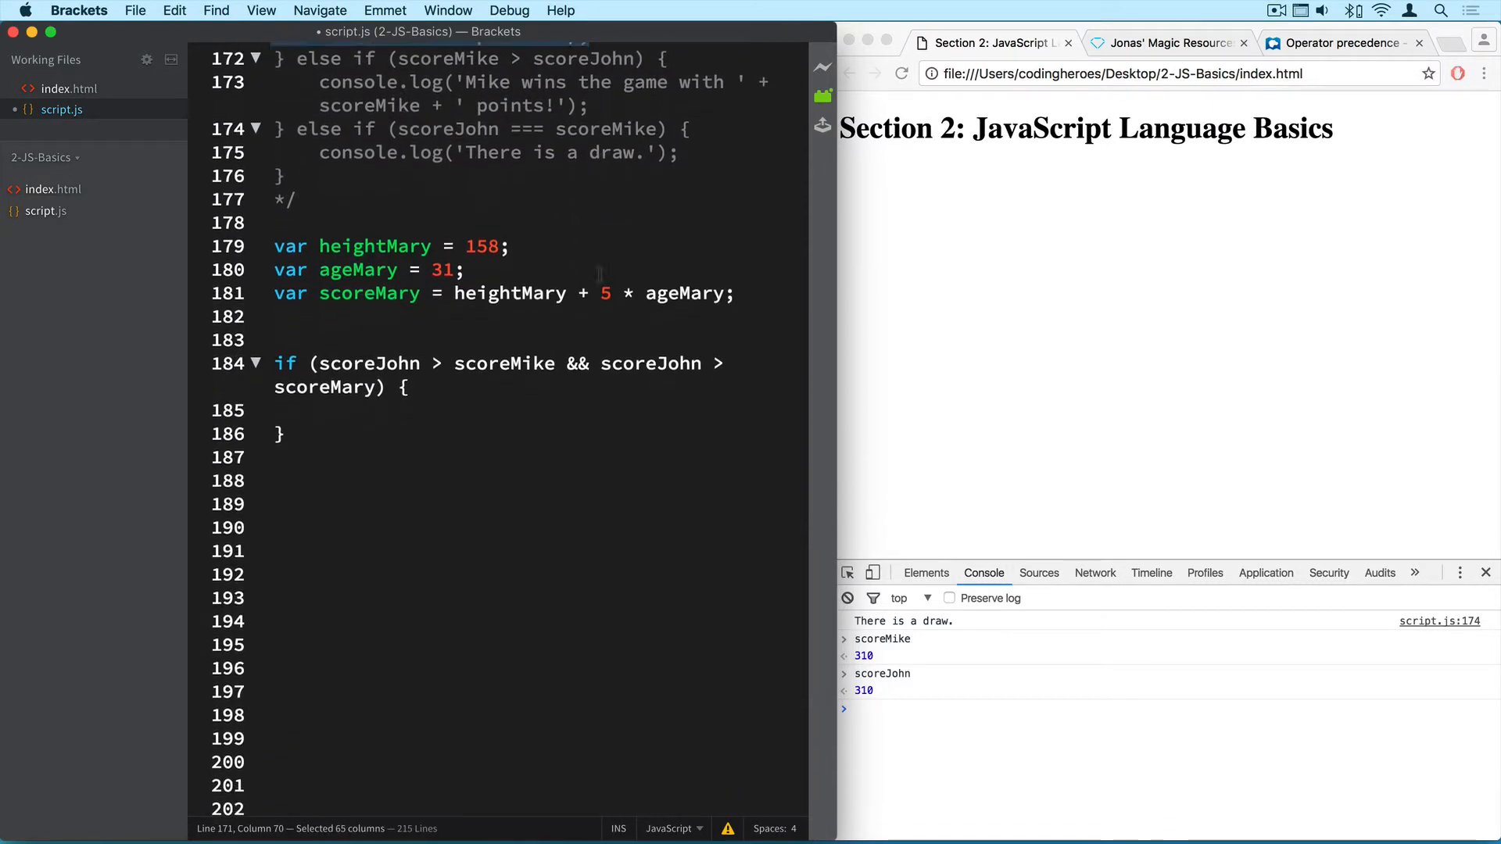
{"action": "type", "text": "console.log('John wins the game with ' + scoreJohn + ' points!');"}
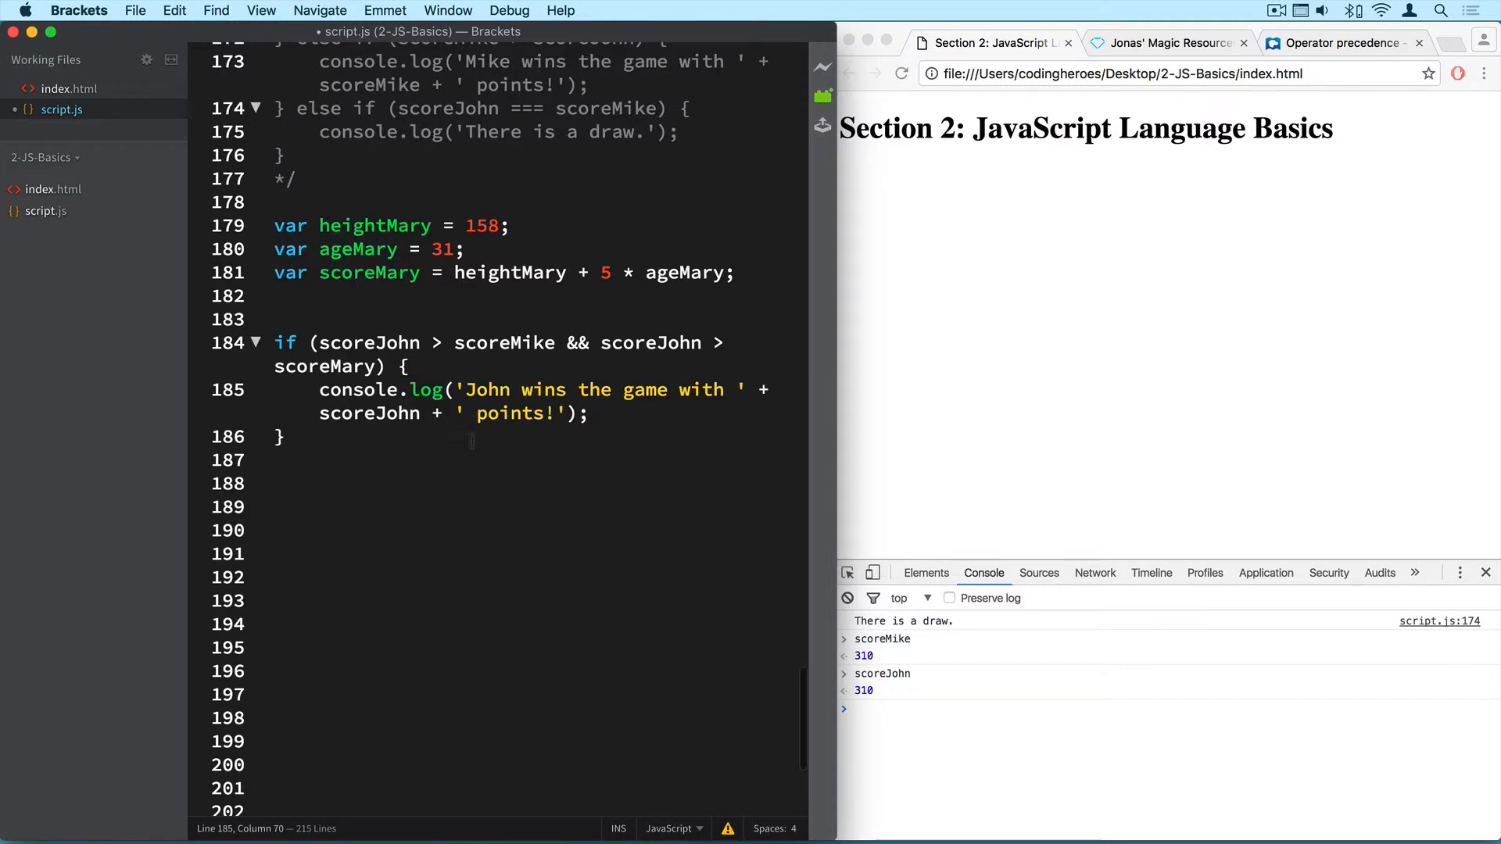
{"action": "left_click", "coordinate": [591, 413]}
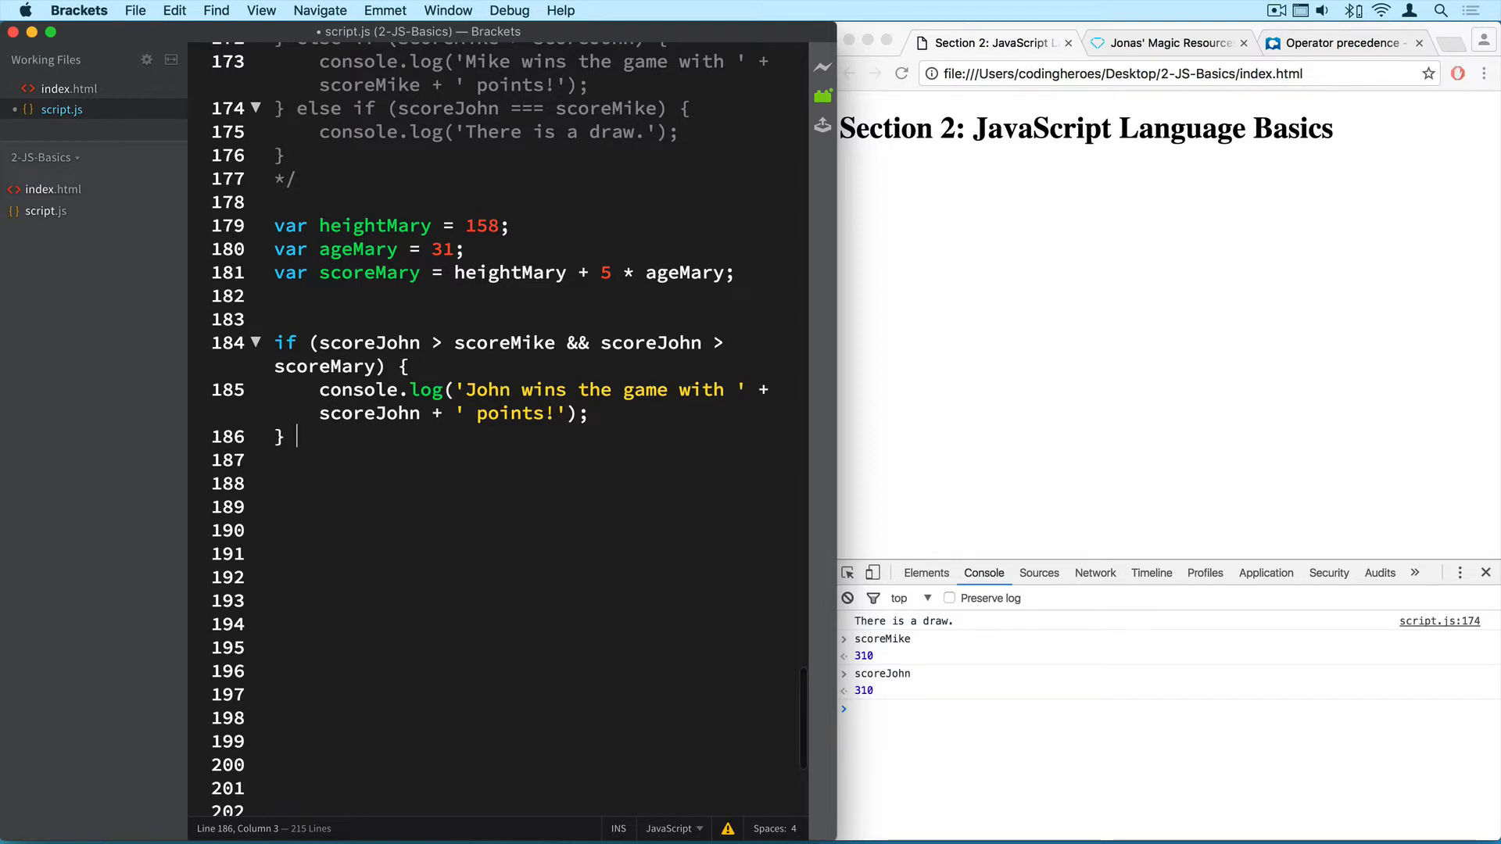
Write else if (scoreMike > scoreJohn && scoreMike > scoreMary) using autocomplete for the names.
{"action": "type", "text": "else if"}
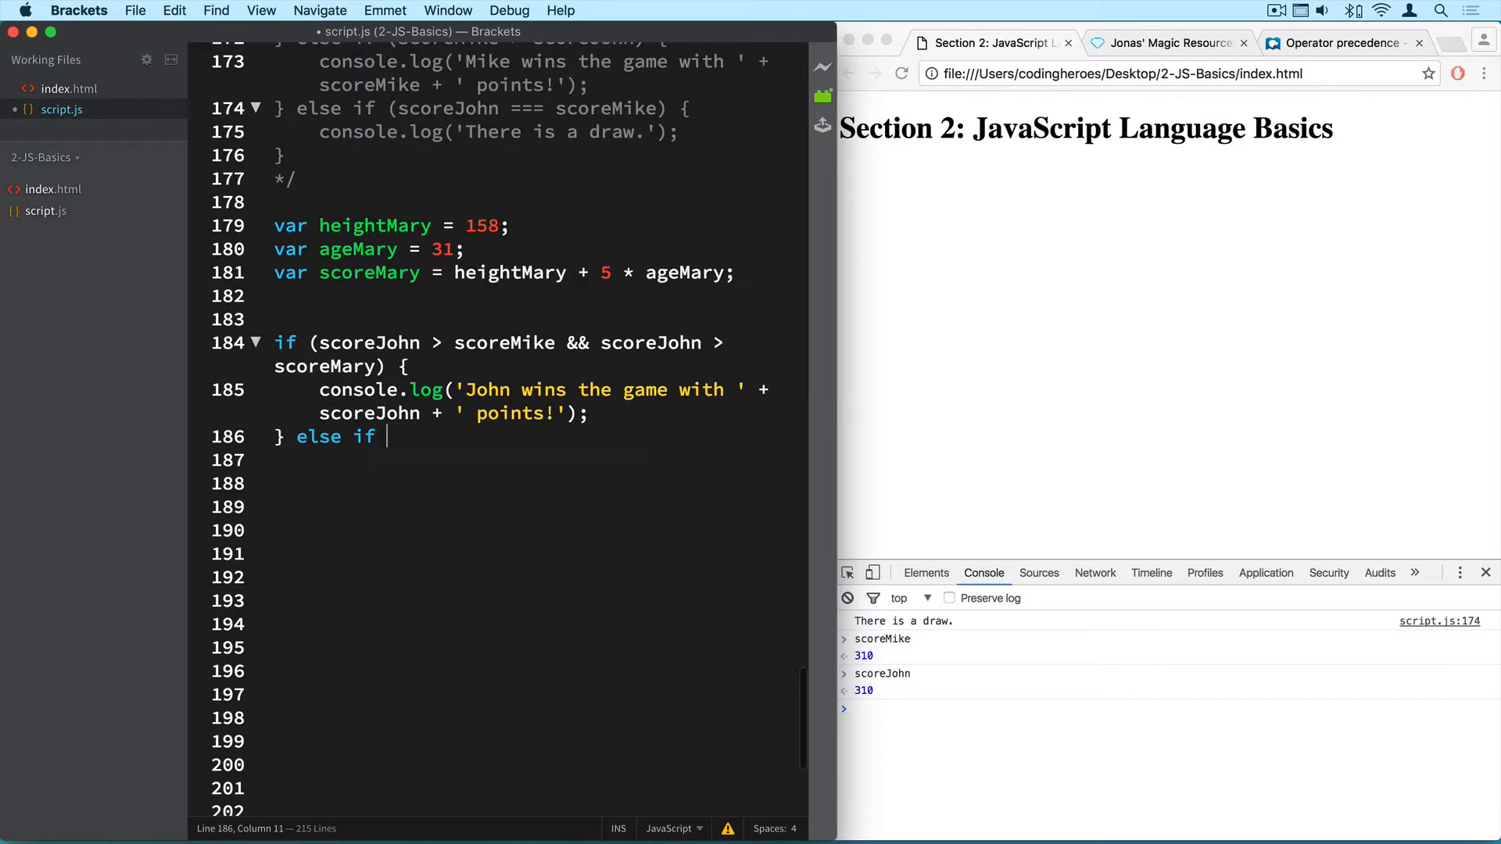
{"action": "type", "text": "()"}
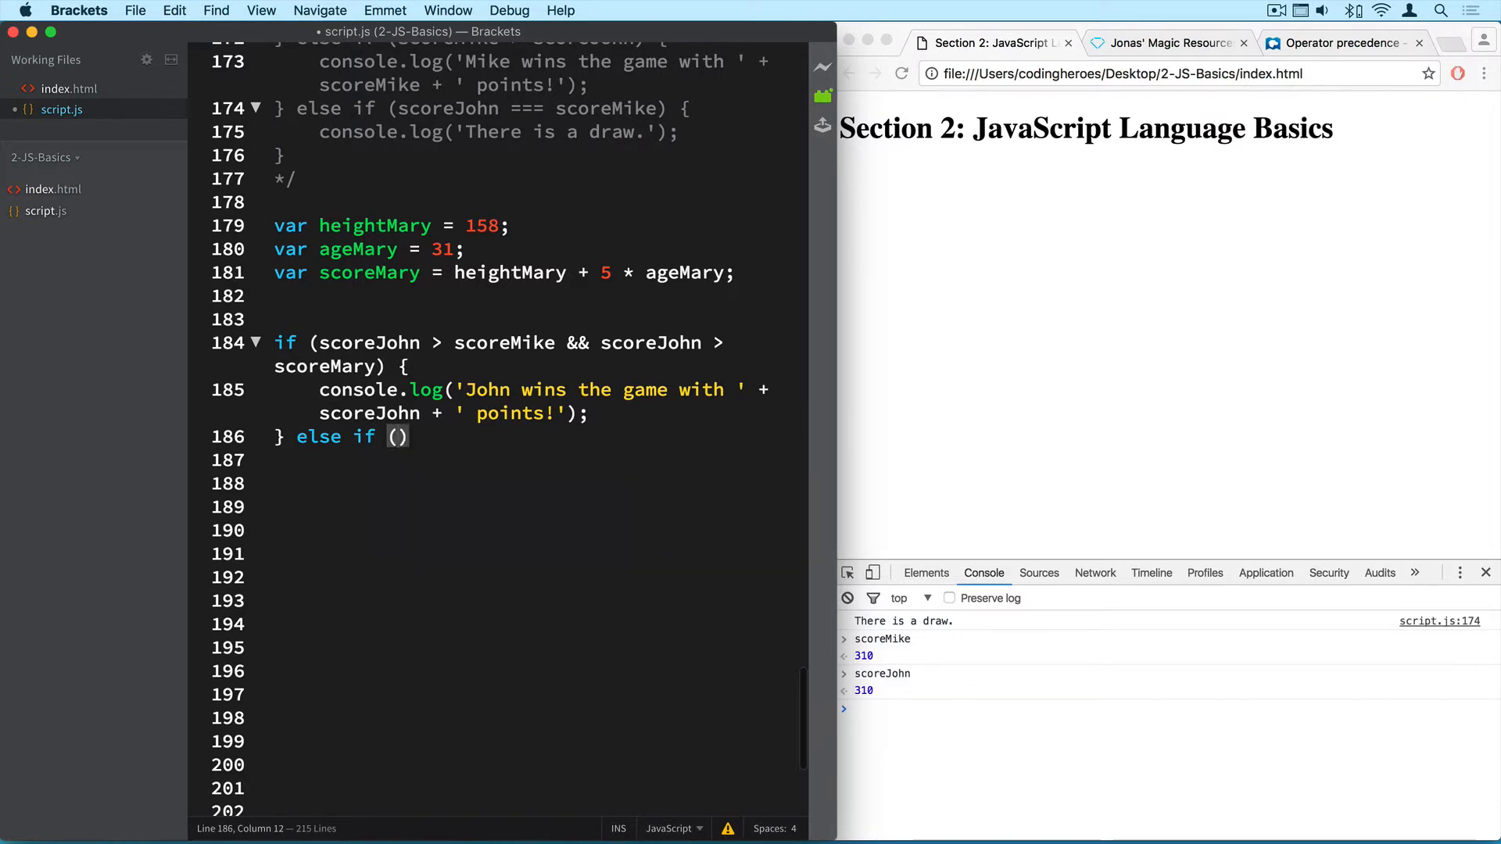
{"action": "type", "text": "score"}
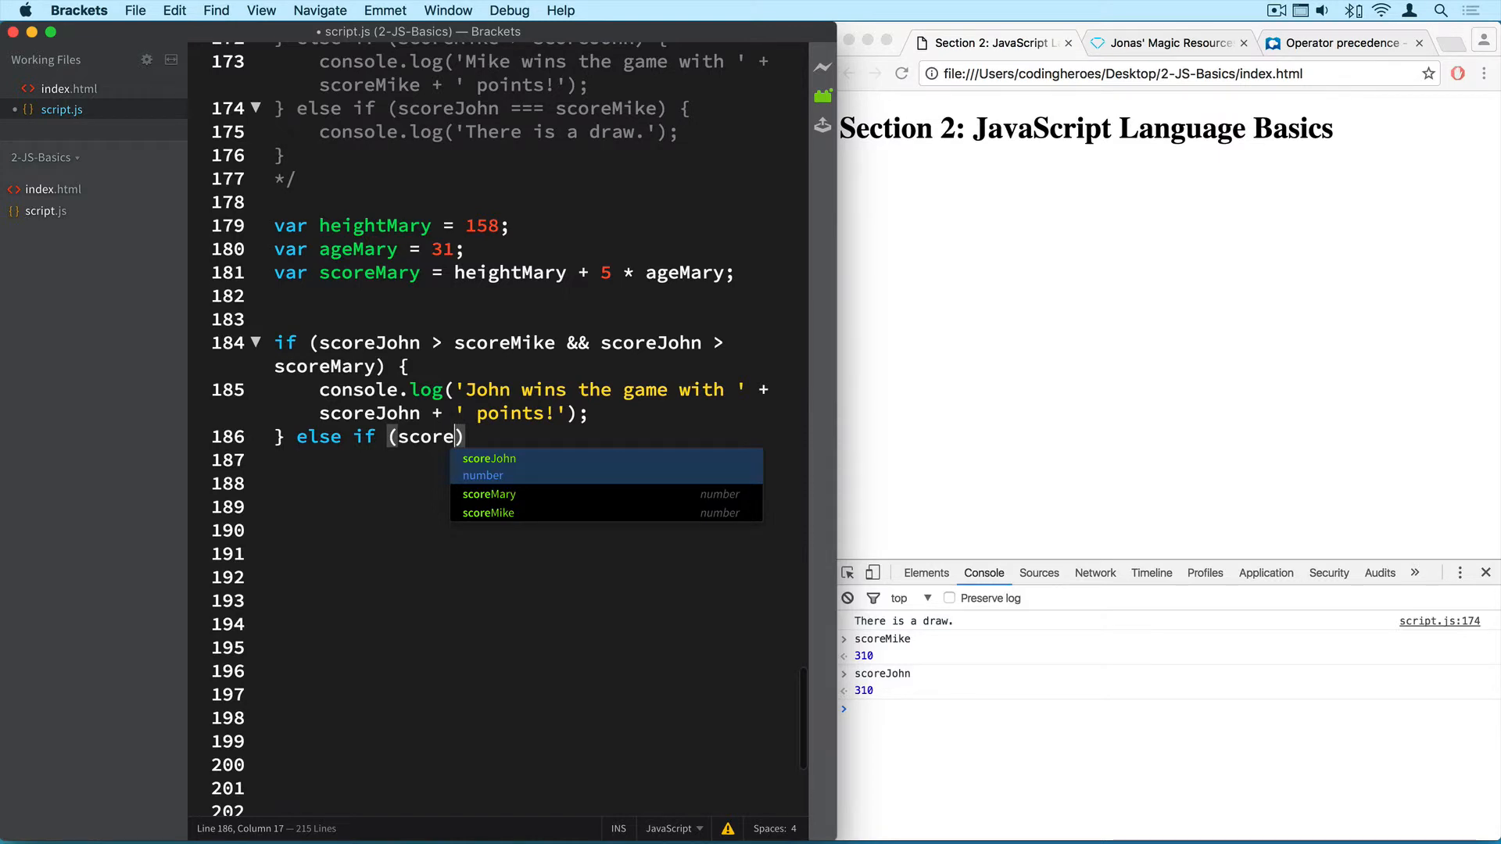
{"action": "left_click", "coordinate": [487, 512]}
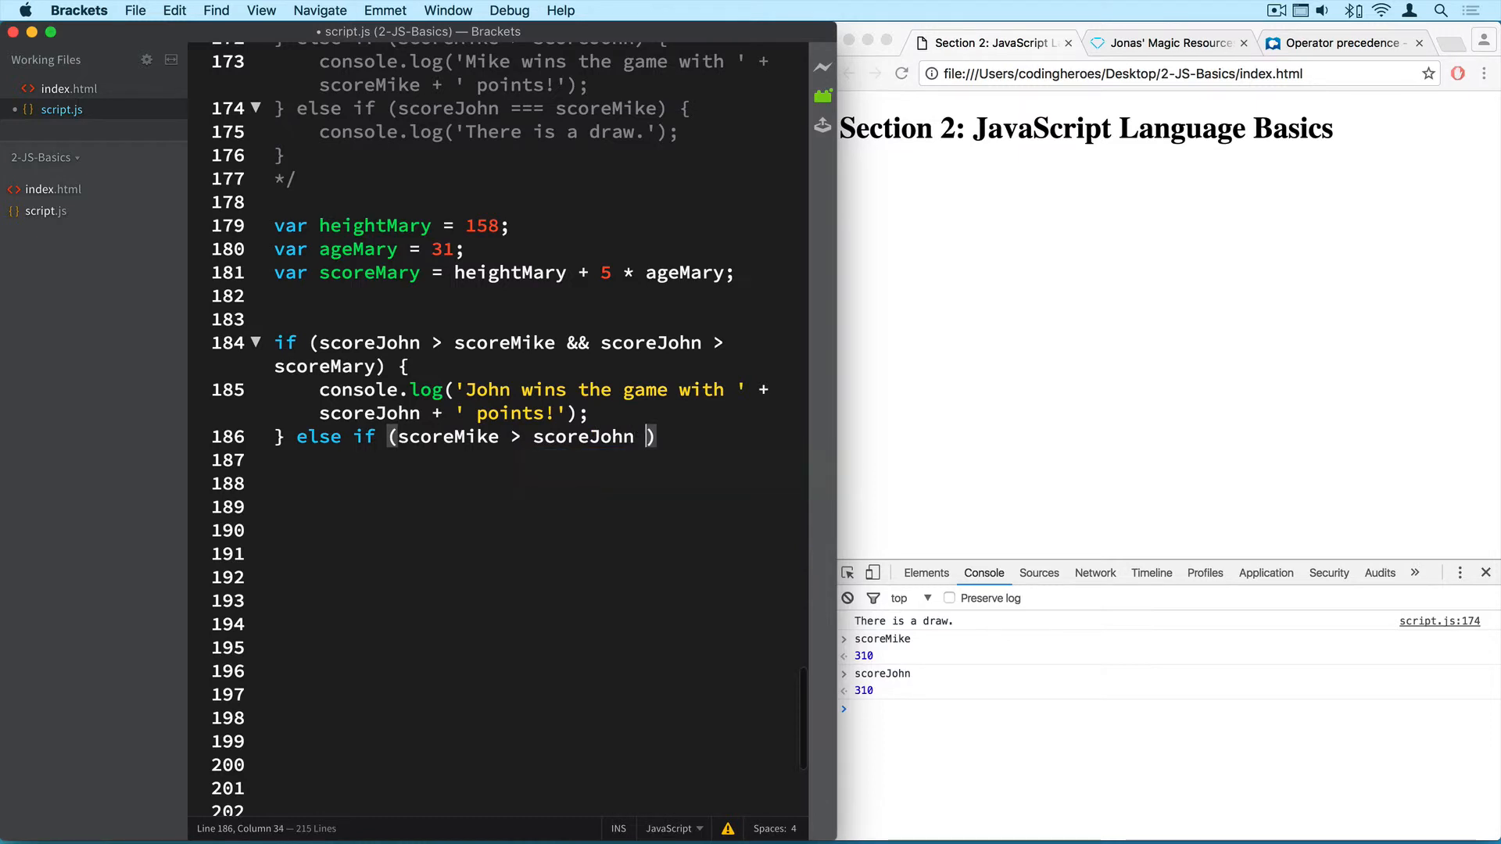
{"action": "type", "text": "&& scor"}
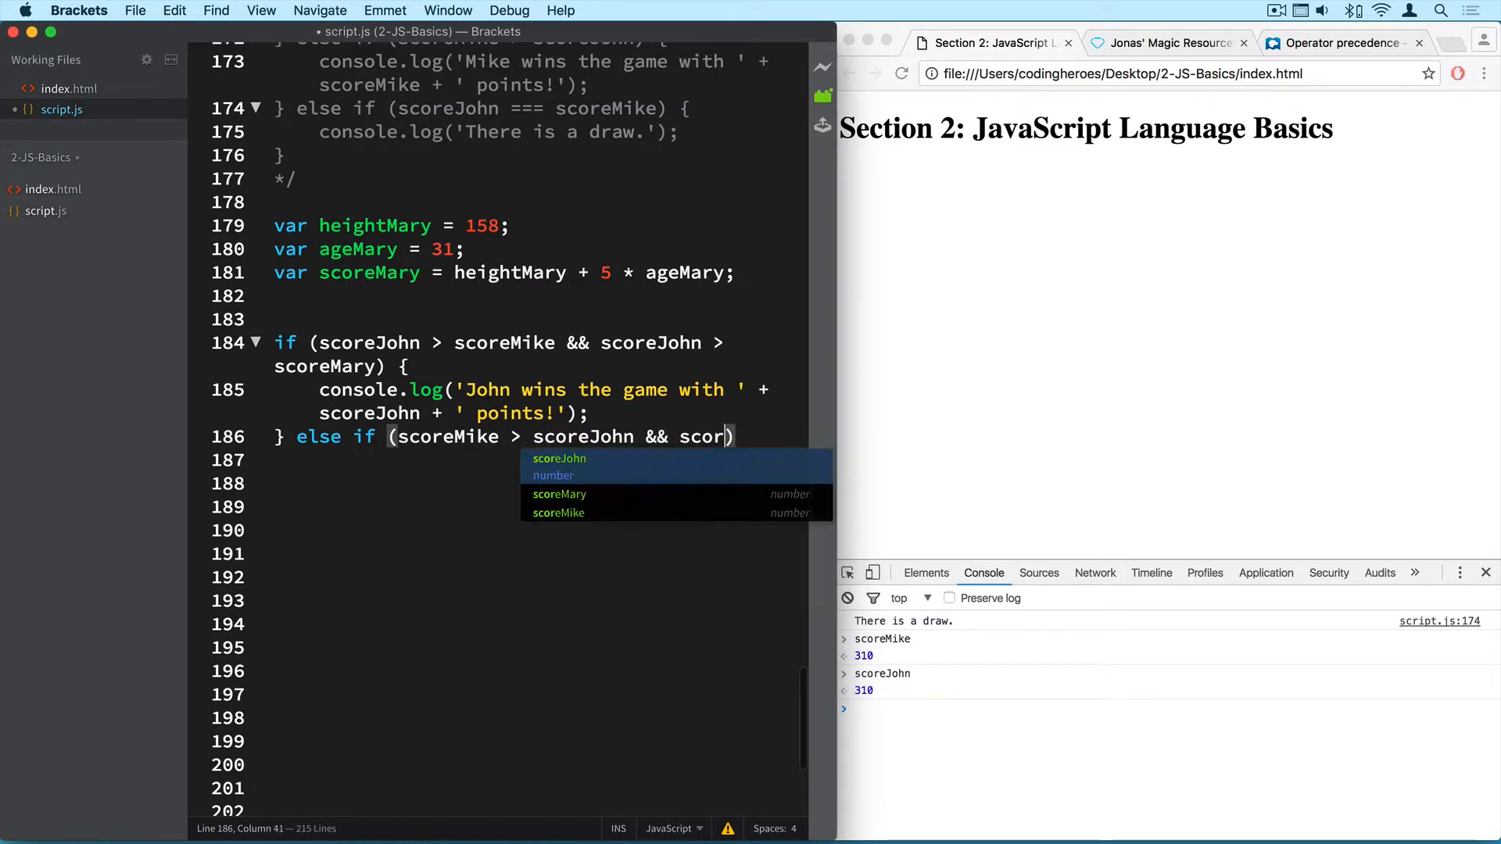
{"action": "type", "text": "eMike"}
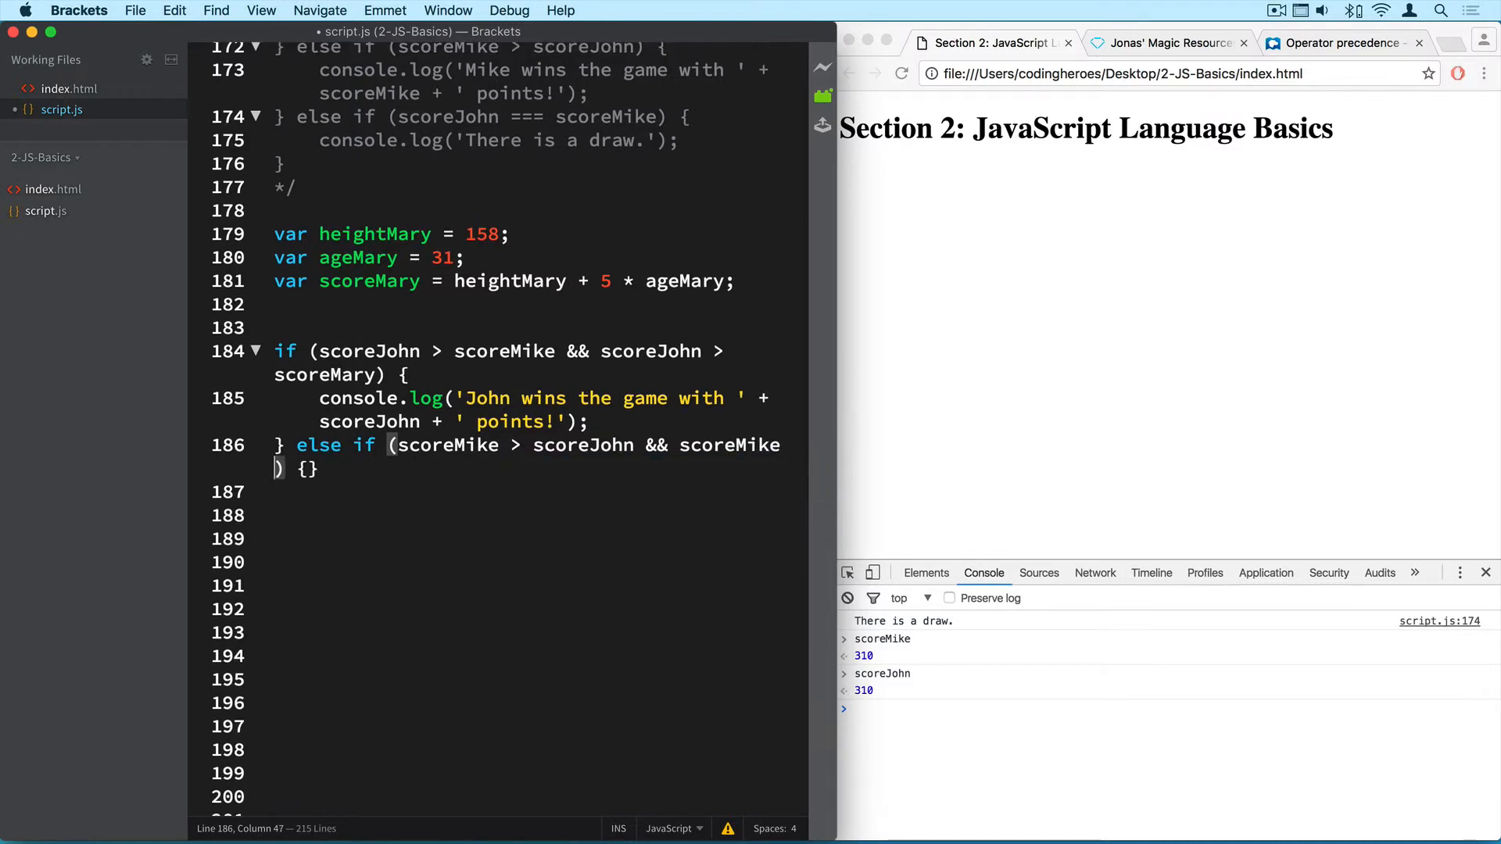
{"action": "type", "text": "scoreMary"}
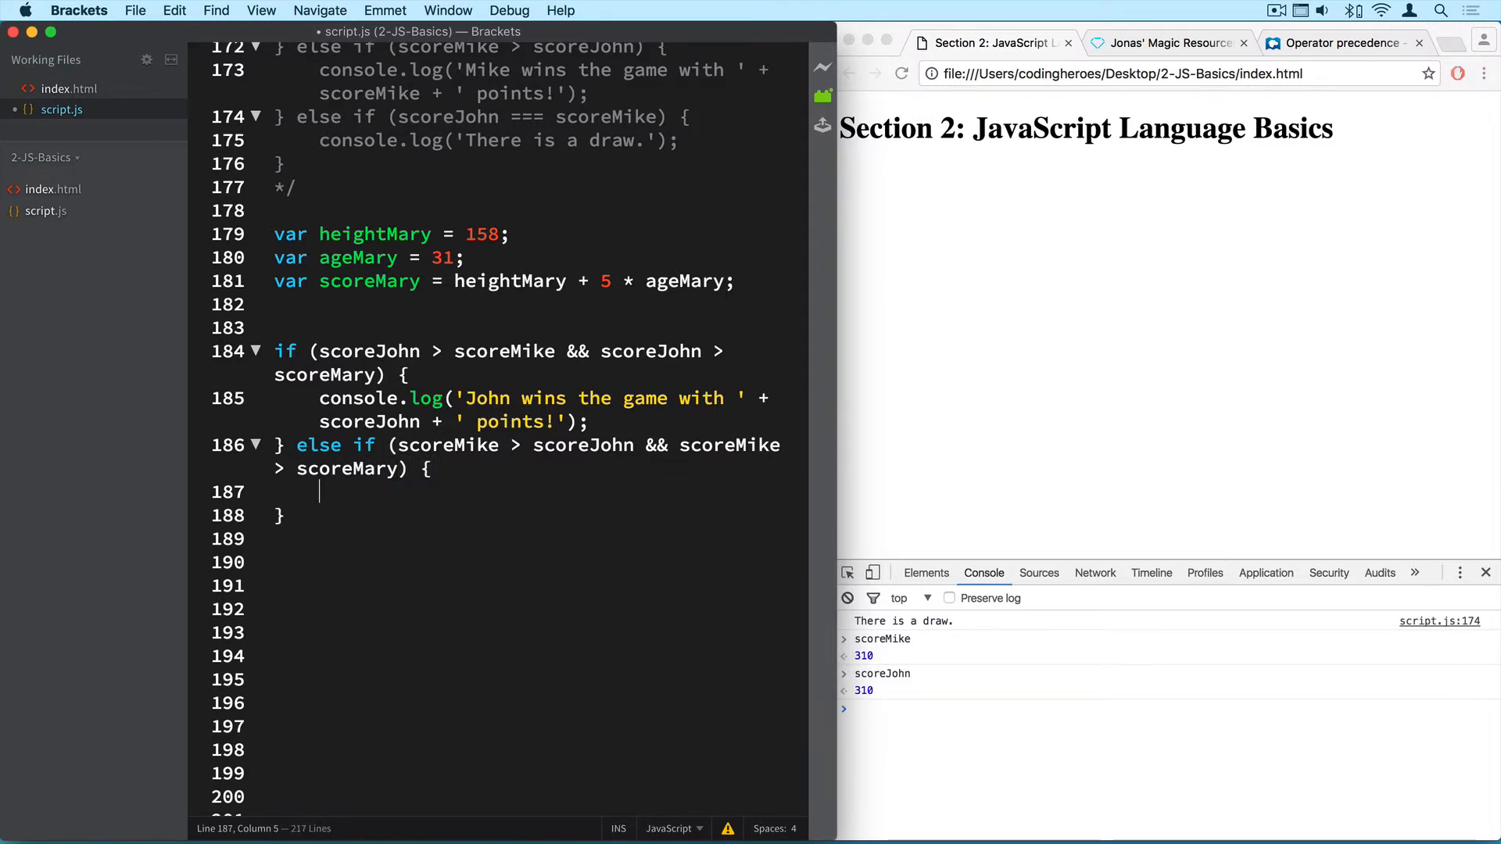
{"action": "scroll", "scroll_direction": "up", "scroll_amount": 3}
{"action": "type", "text": "console.log('Mike wins the game with ' + scoreMike + ' points!');"}
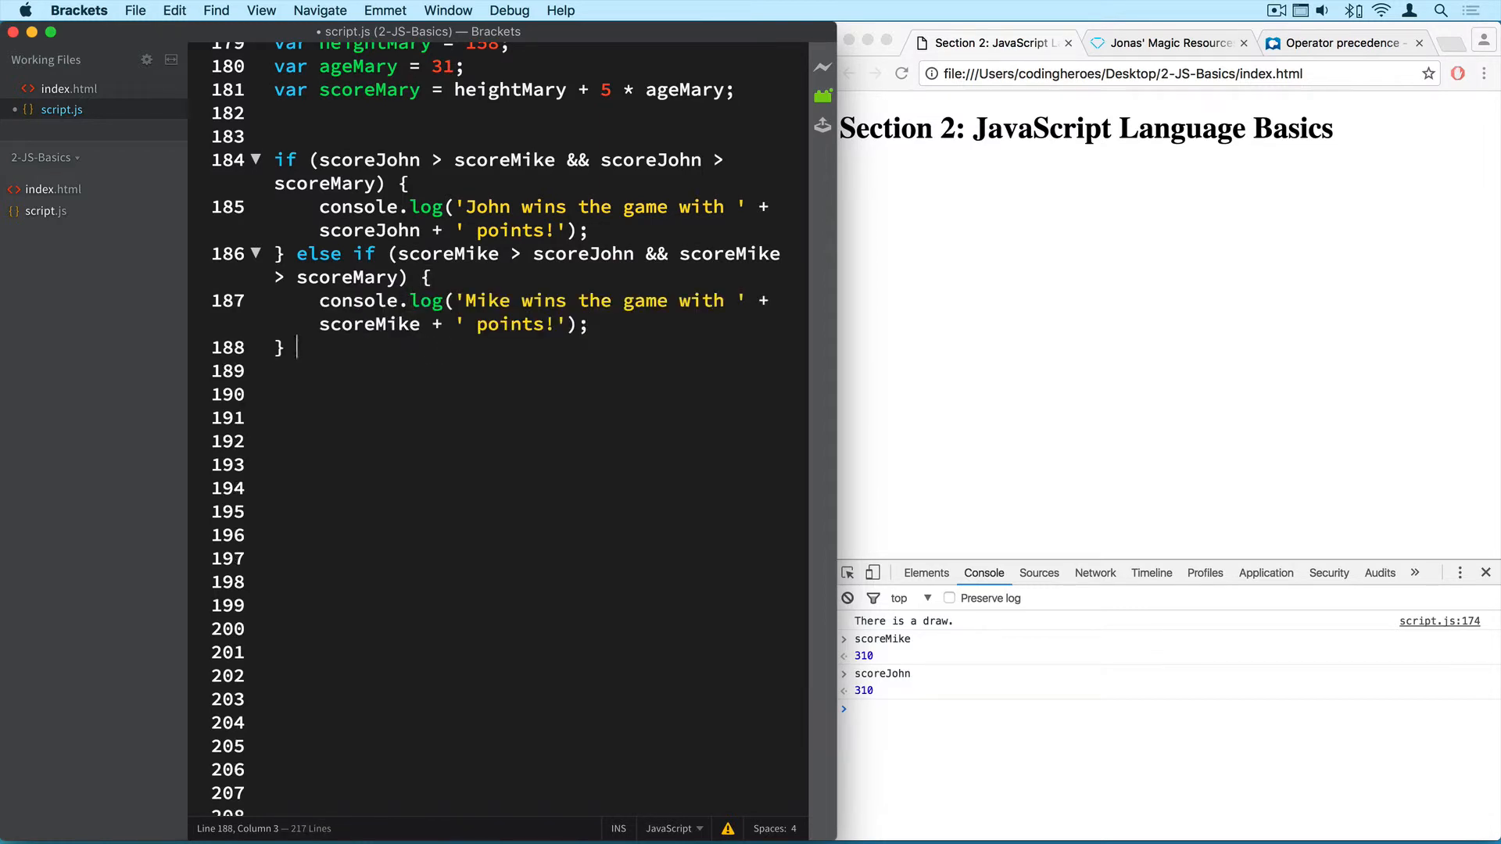
Add an else if (scoreMary > scoreJohn && scoreMary > scoreMike) branch.
{"action": "type", "text": "else if ("}
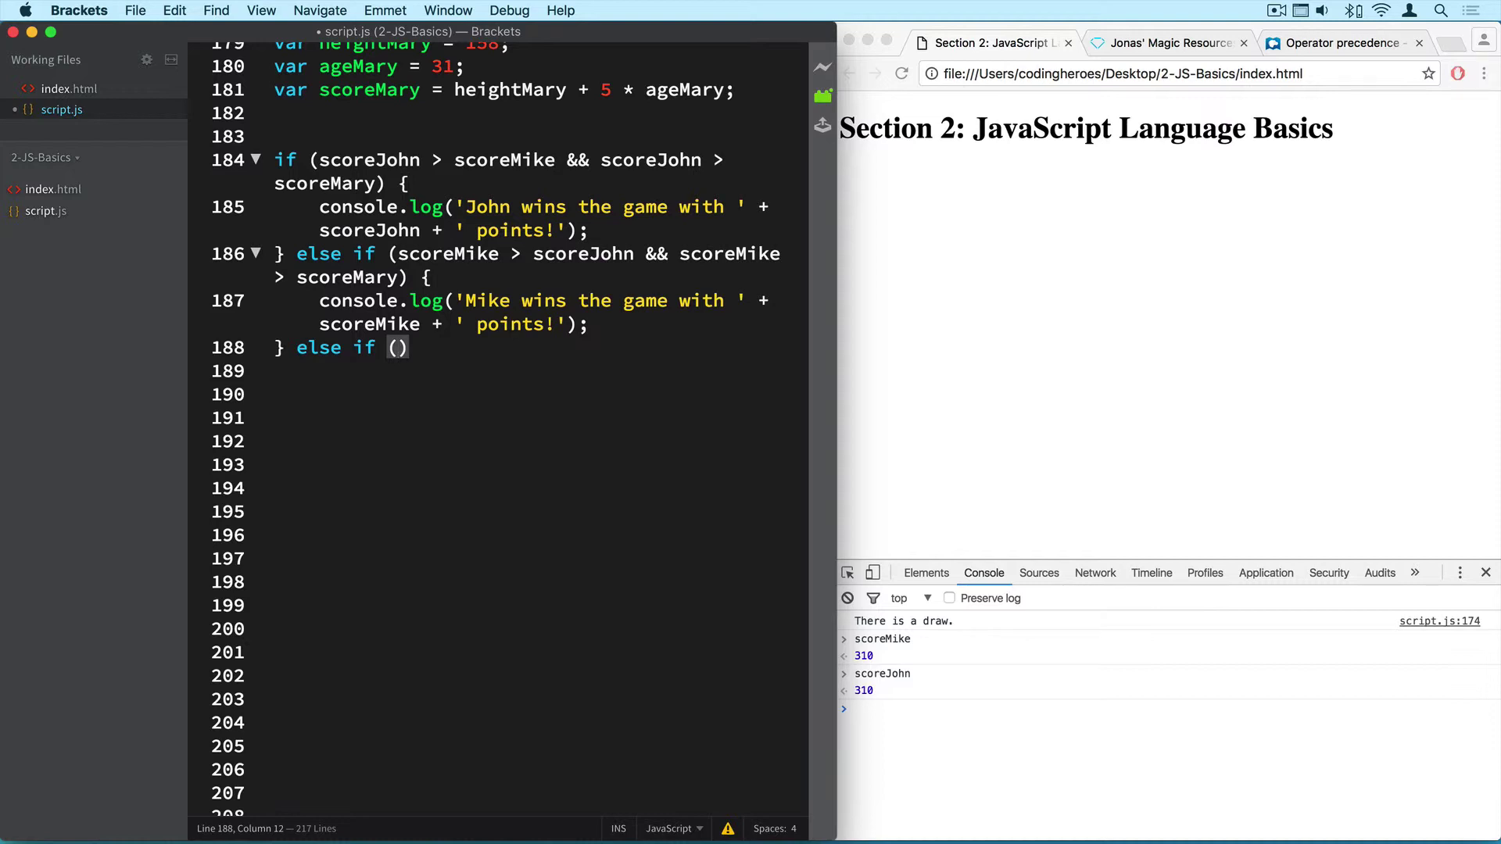
{"action": "type", "text": "scoreMary >"}
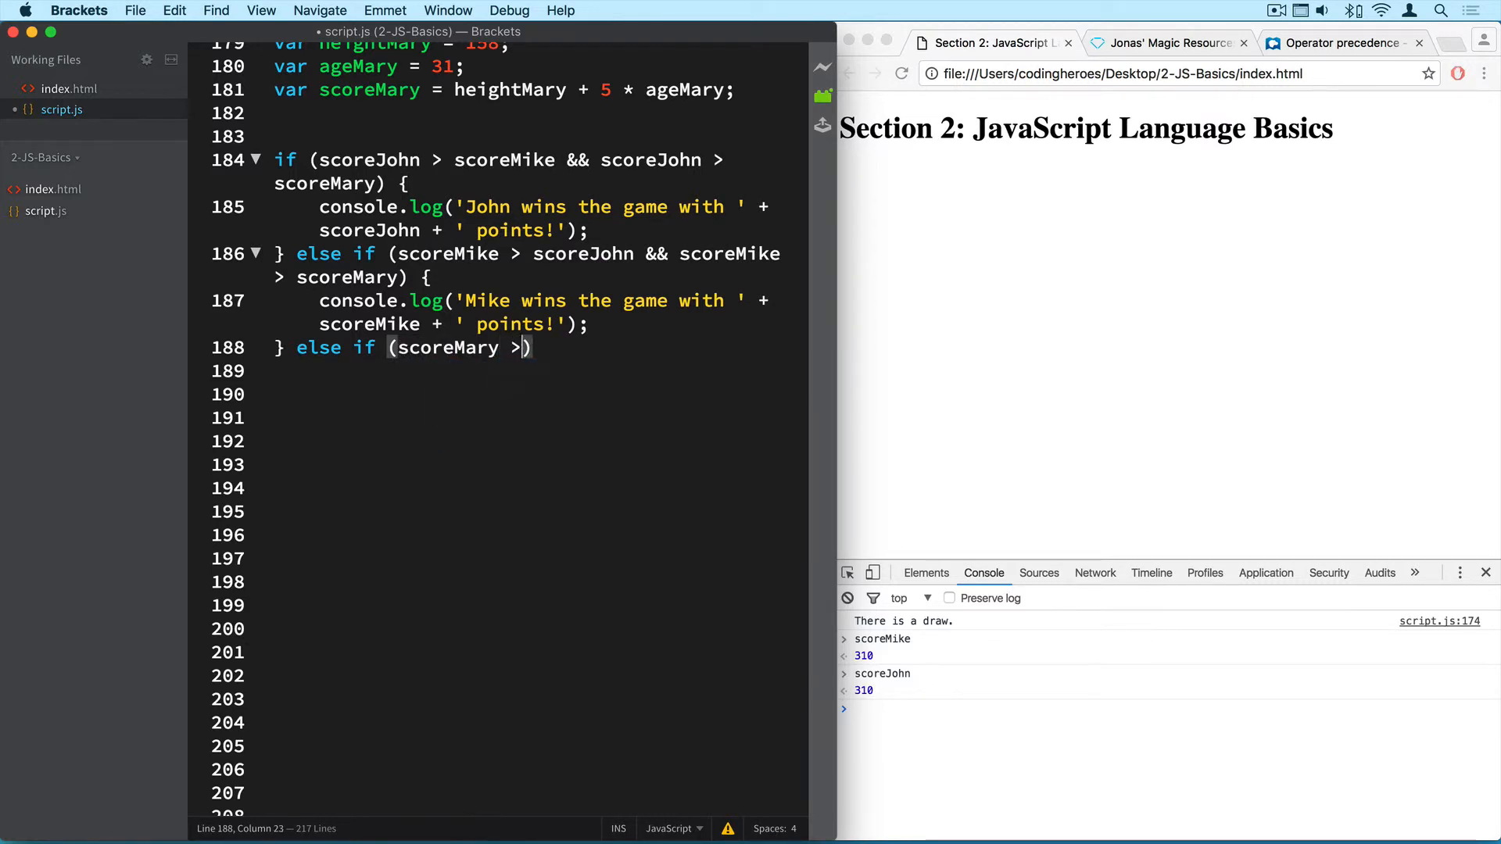
{"action": "type", "text": "scoreJohn"}
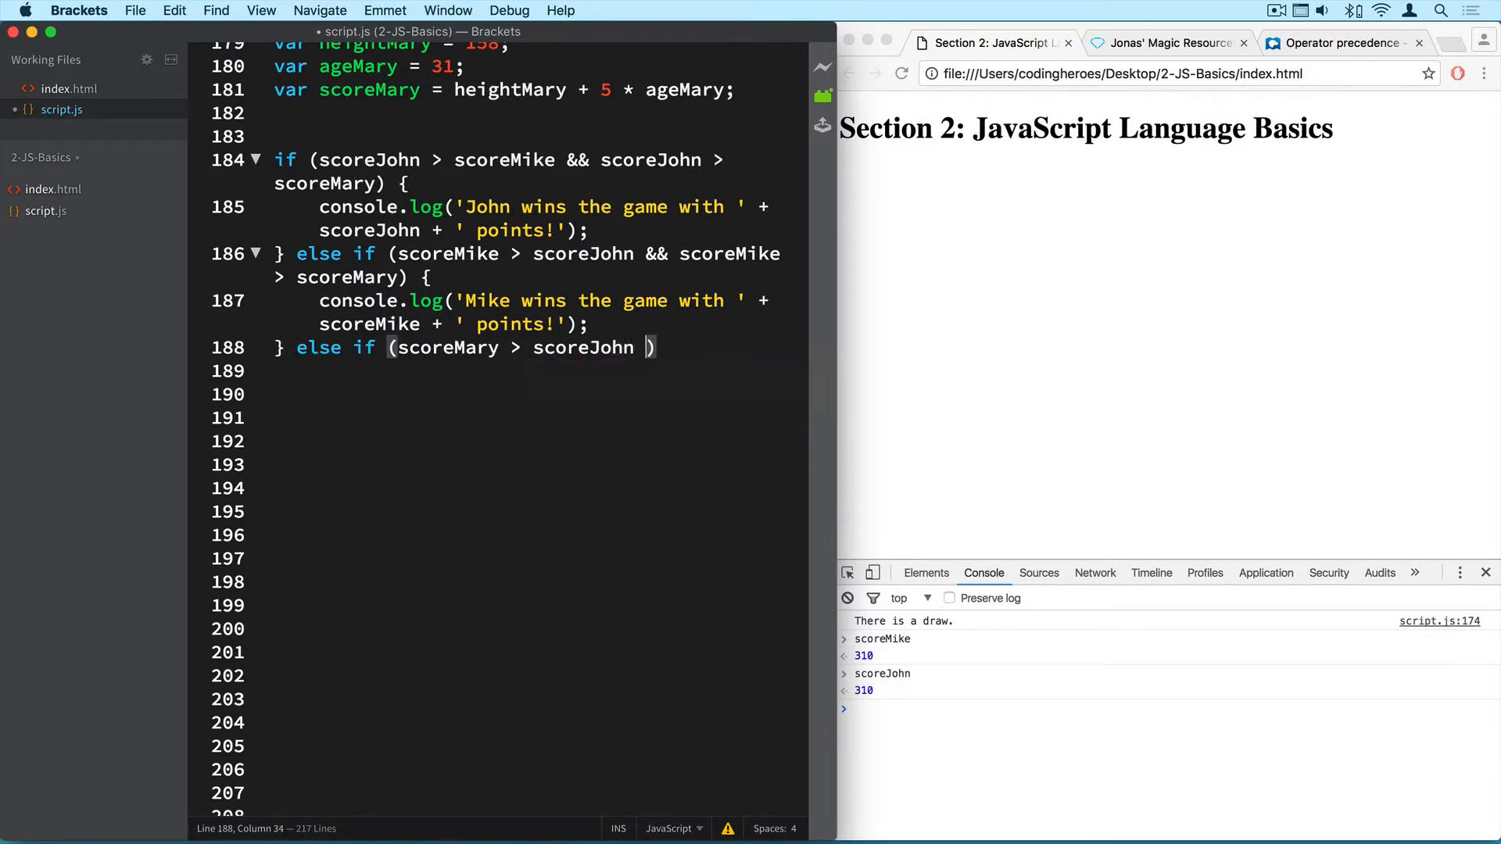
{"action": "type", "text": "&& s"}
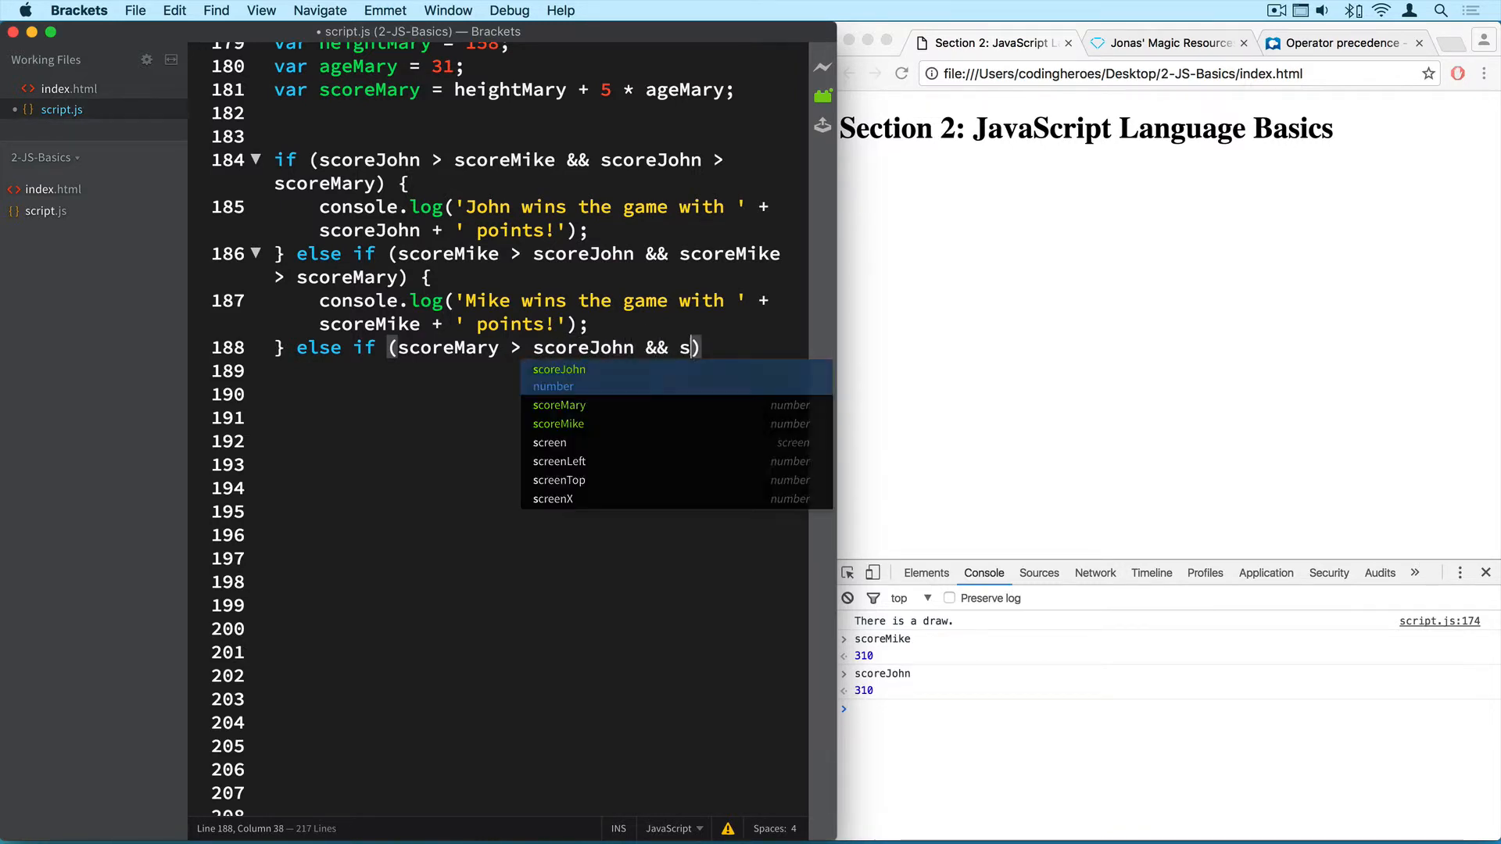
{"action": "type", "text": "coreMary"}
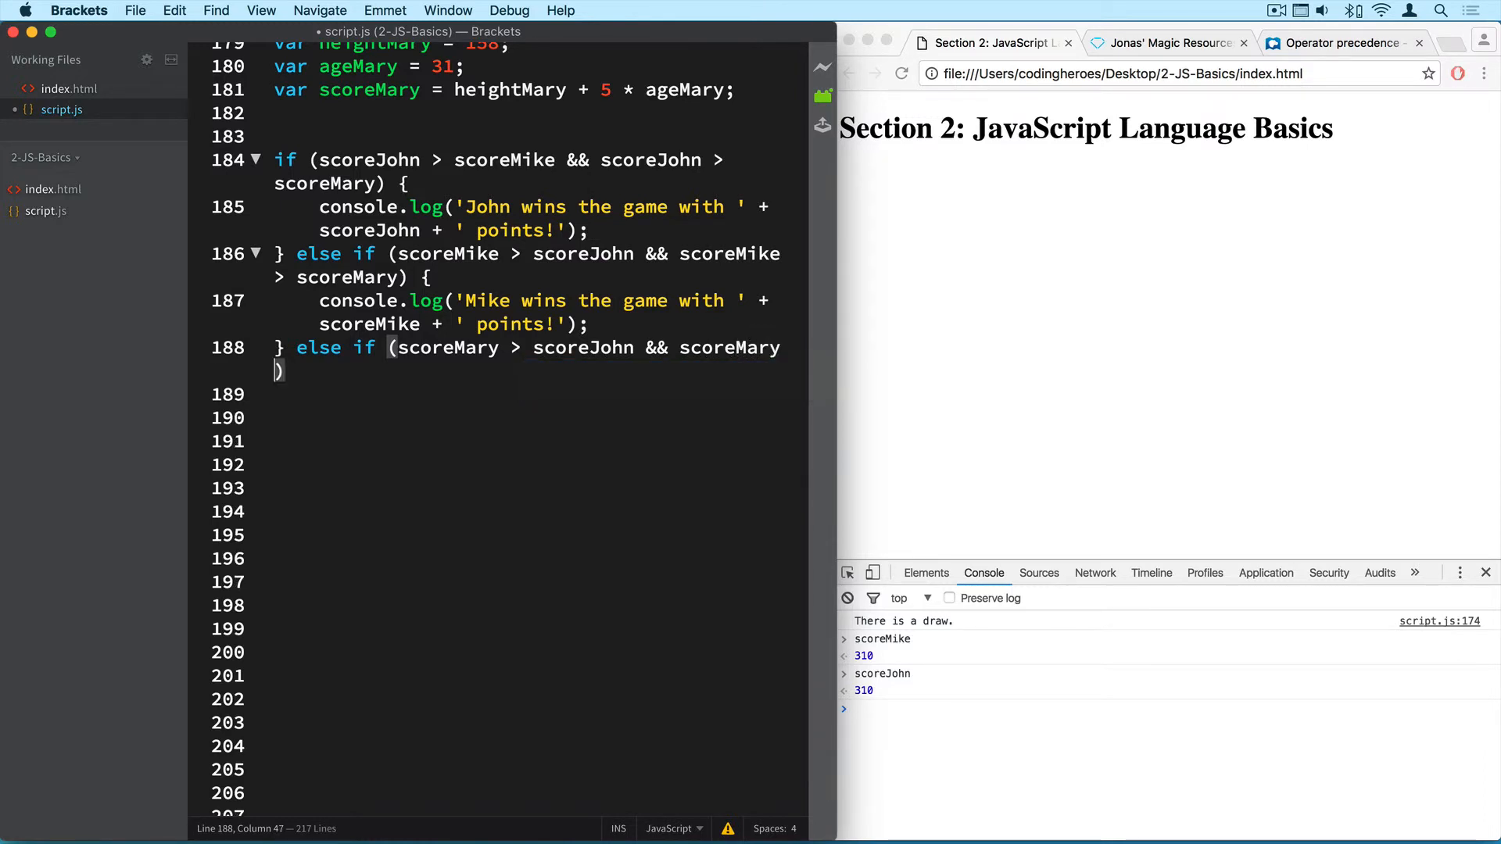
Change the copied Mike log to 'Mary wins the game with ' + scoreMary + ' points!'.
{"action": "type", "text": "score"}
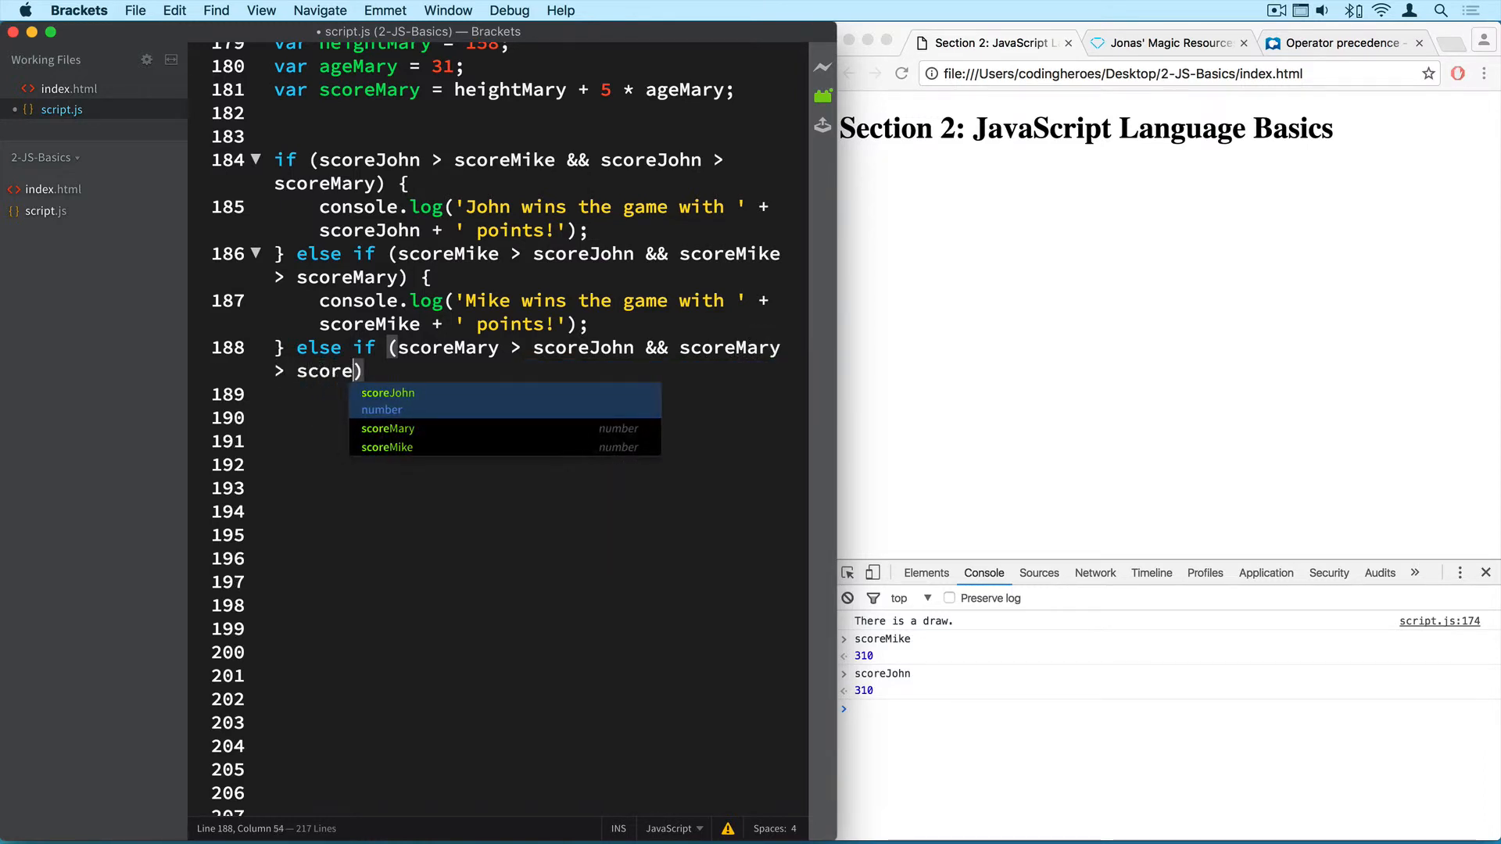
{"action": "type", "text": "Mike"}
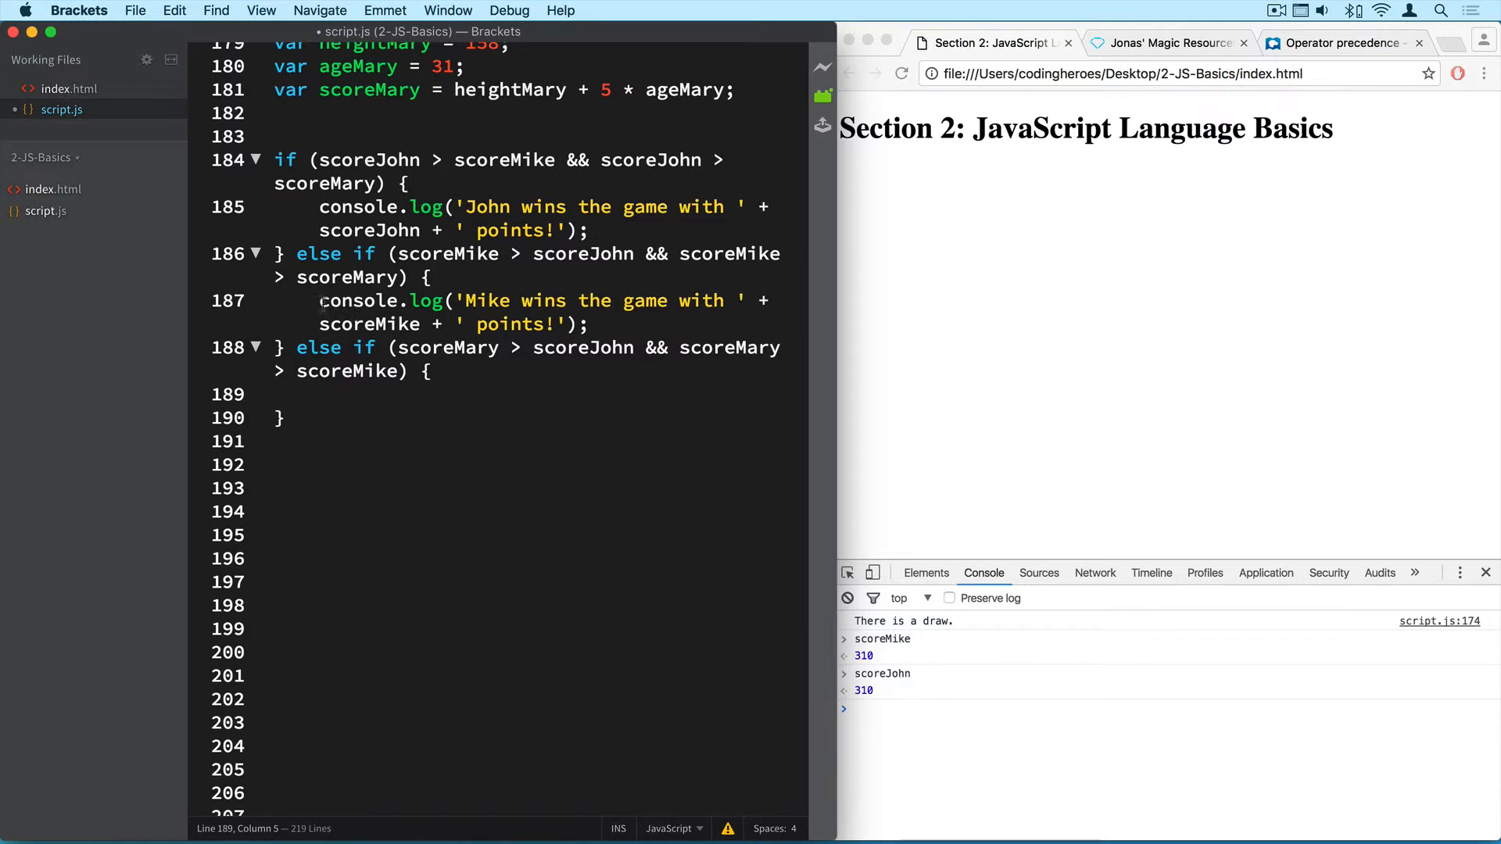
{"action": "left_click_drag", "start_coordinate": [321, 299], "coordinate": [587, 324]}
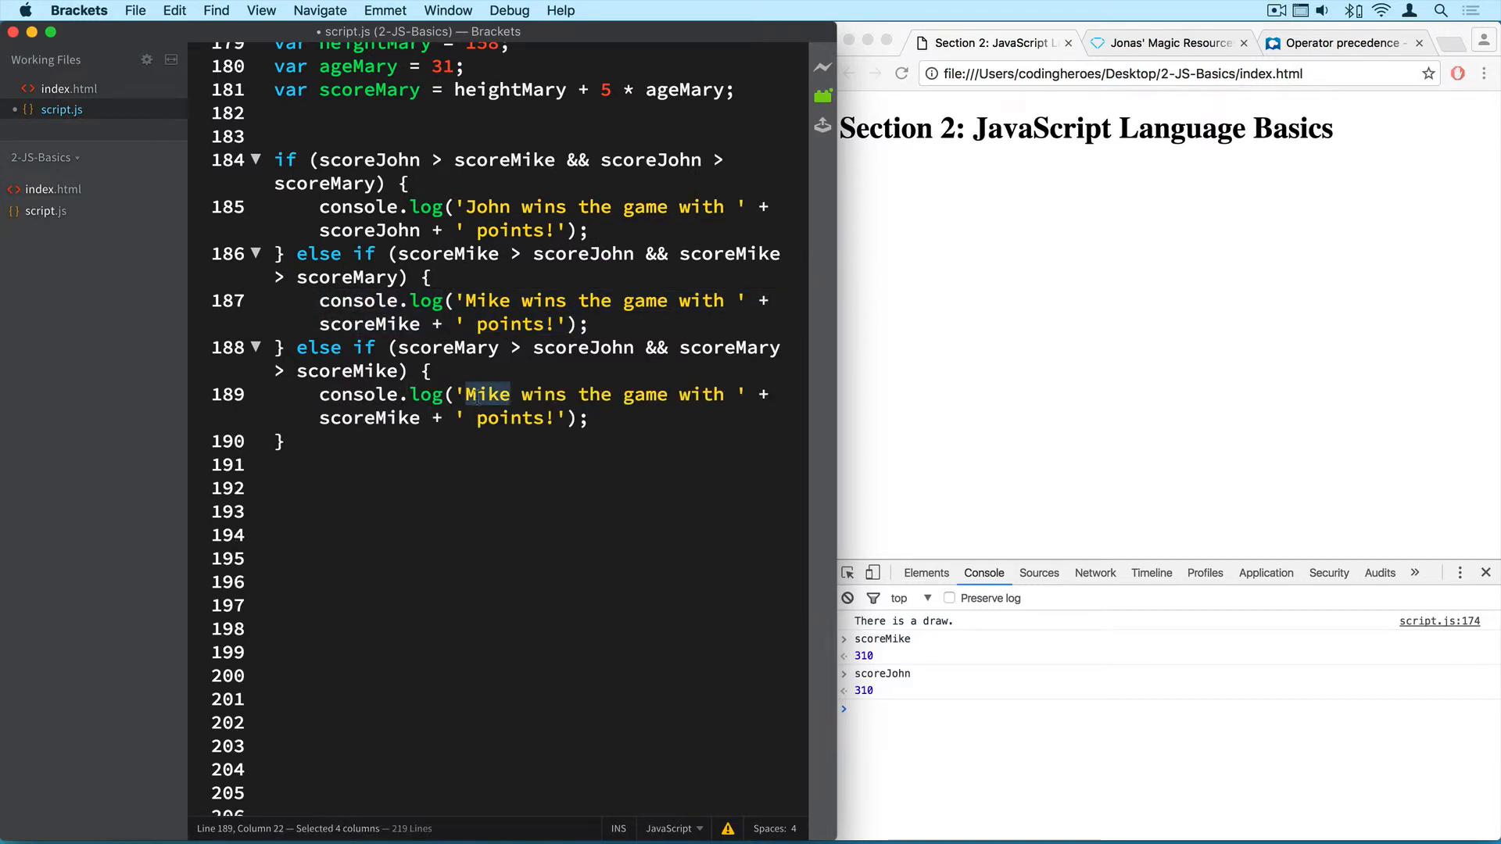
{"action": "type", "text": "Mary"}
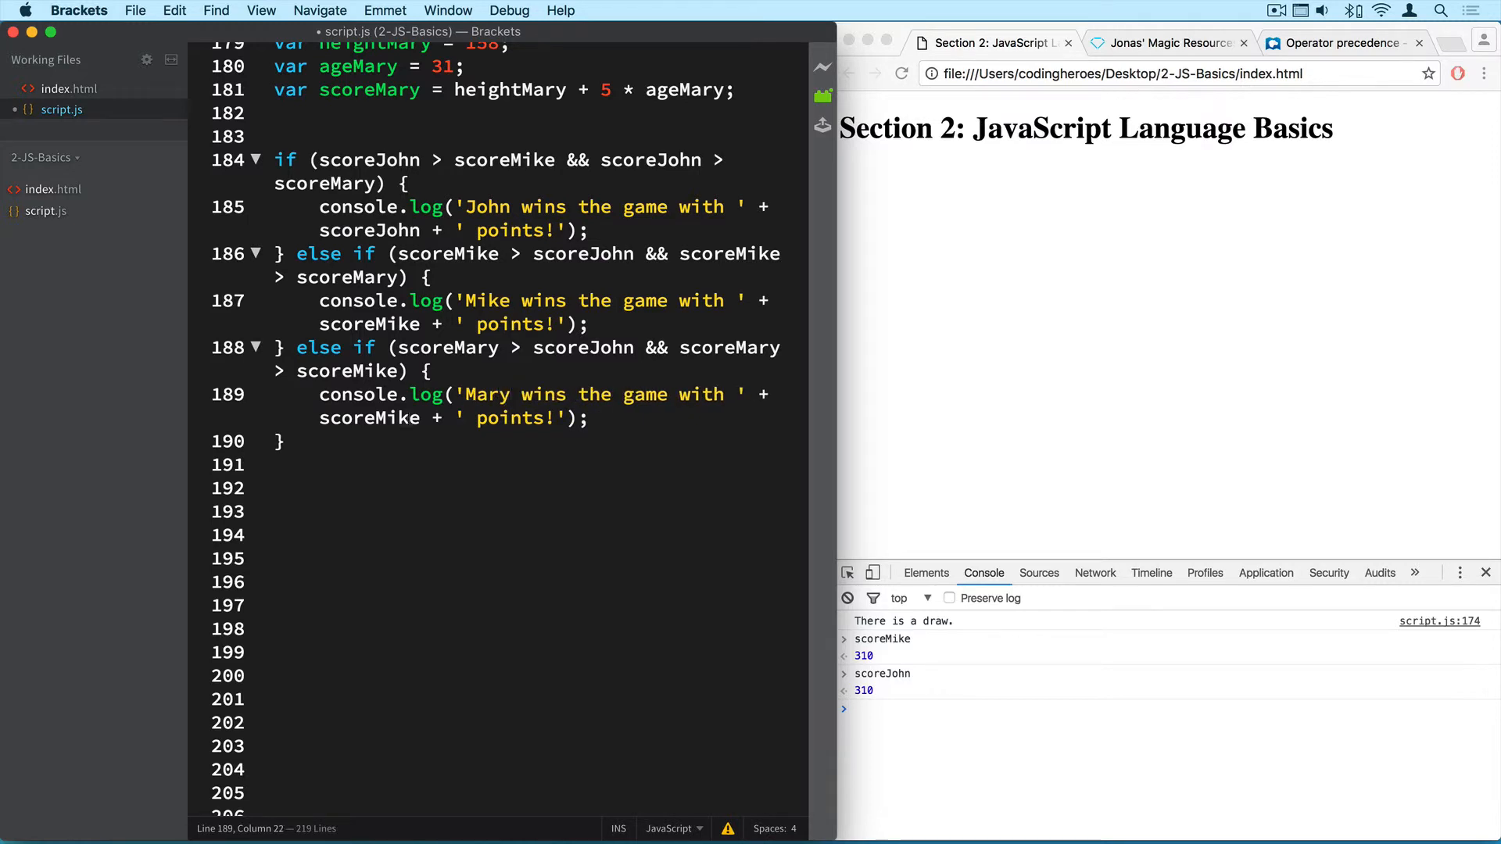
{"action": "type", "text": "scoreMary"}
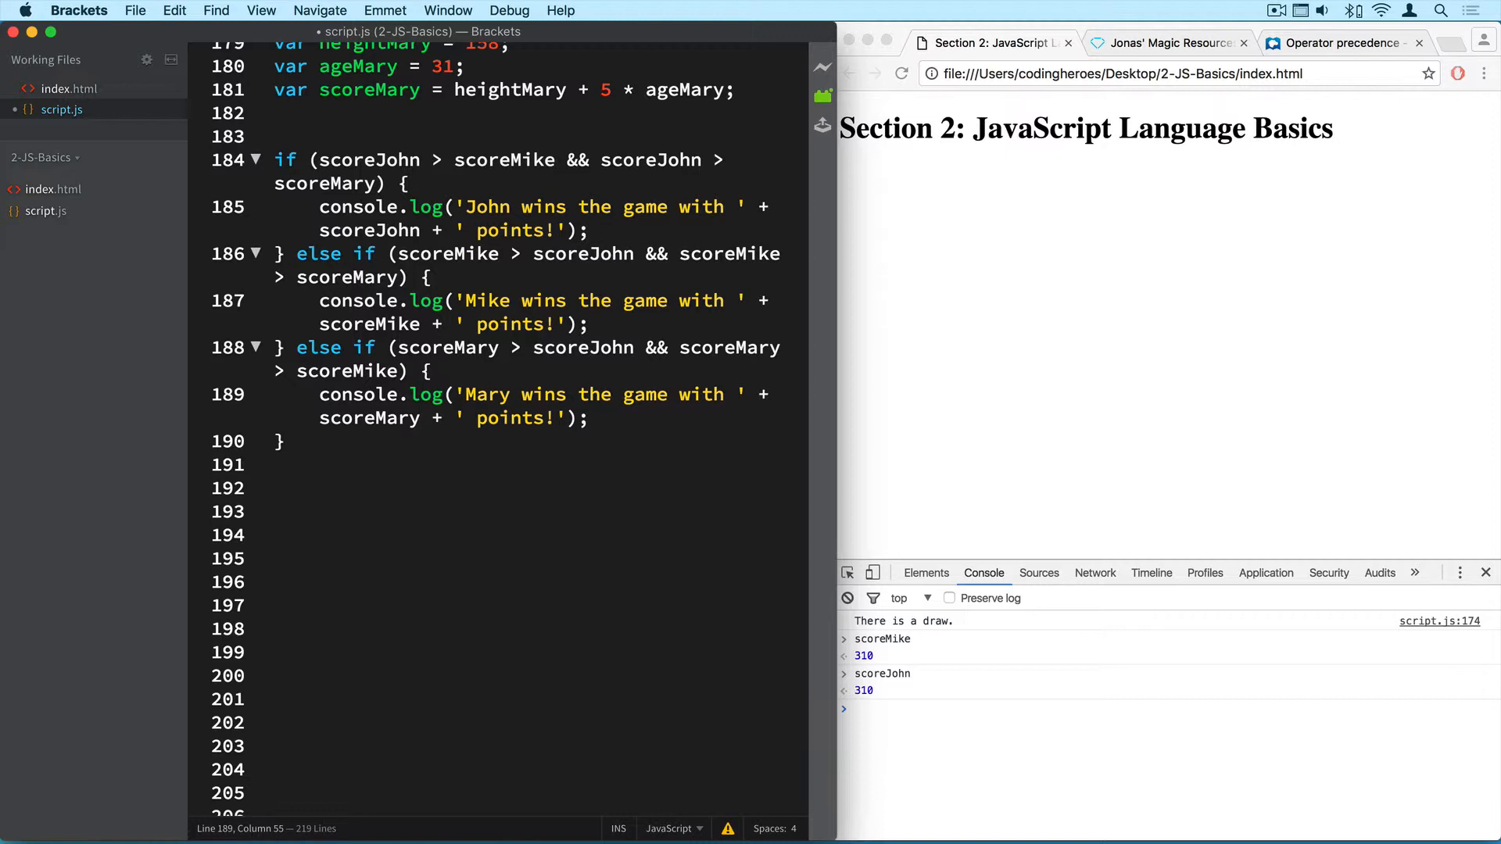
{"action": "left_click", "coordinate": [282, 440]}
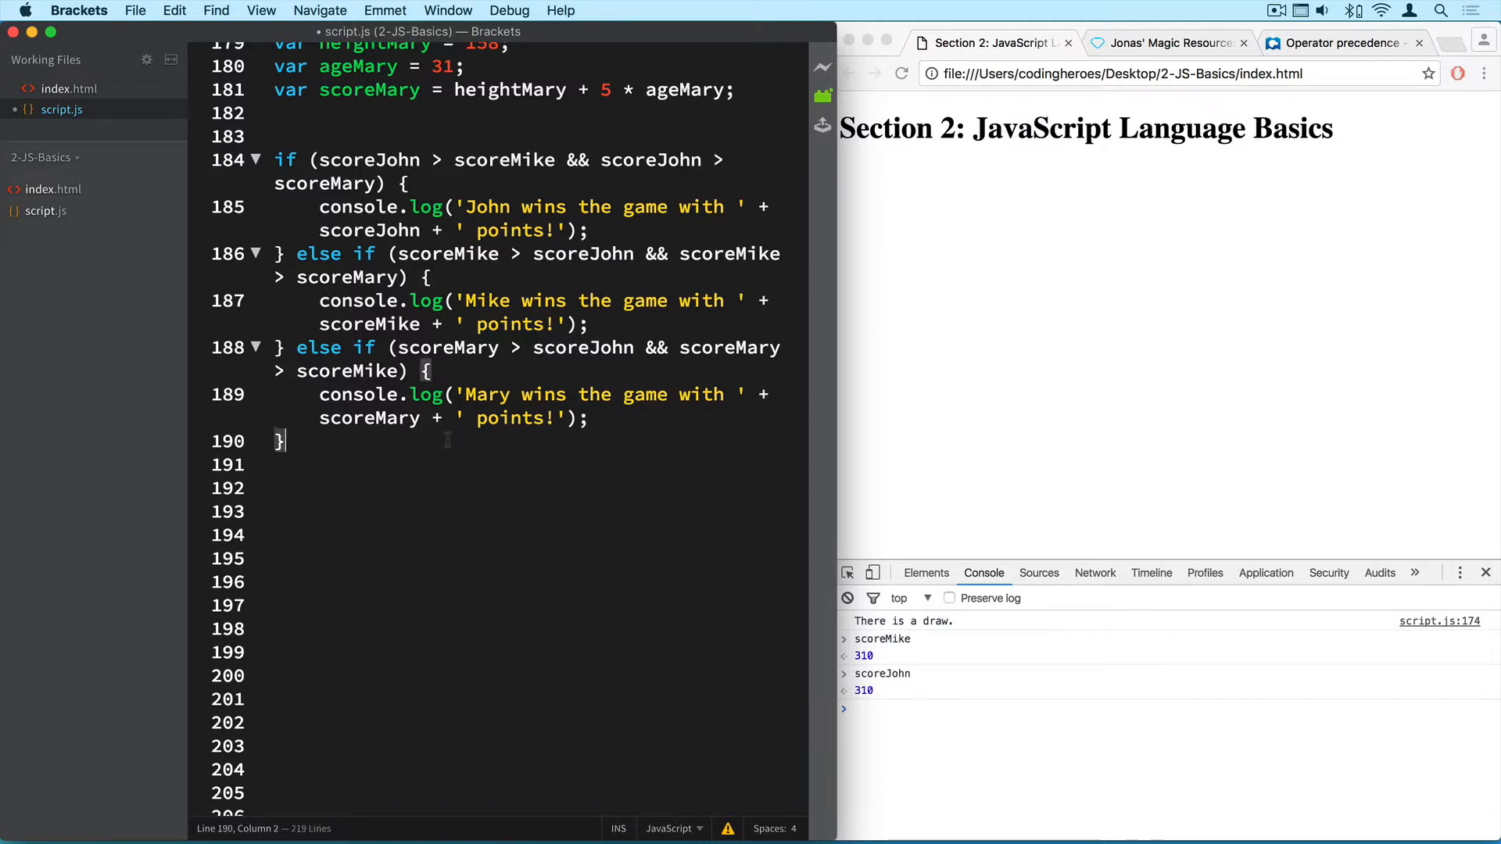
Add a final else branch logging the draw message.
{"action": "type", "text": "else"}
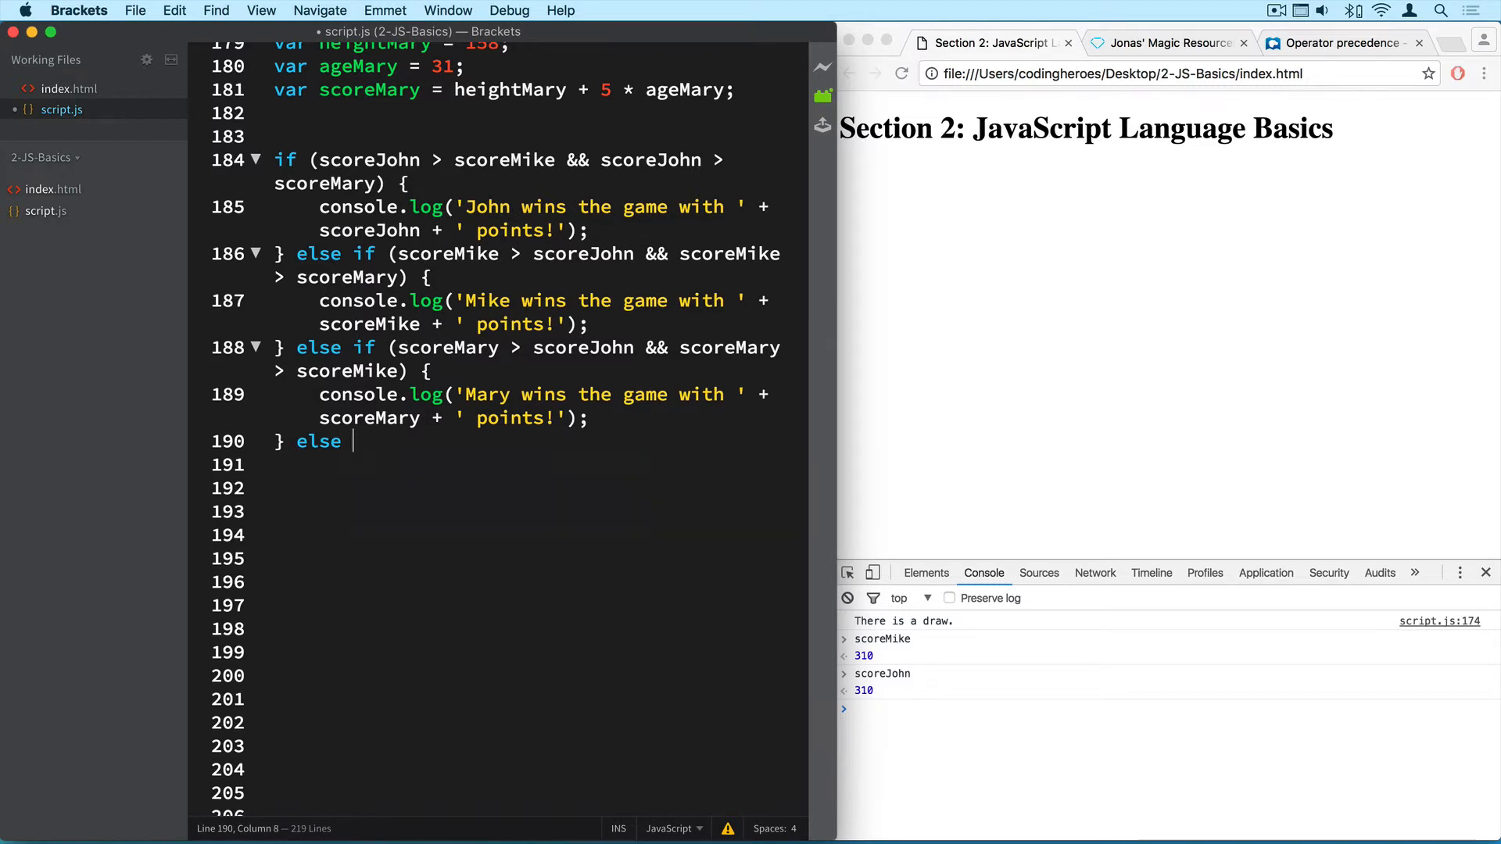
{"action": "type", "text": "{"}
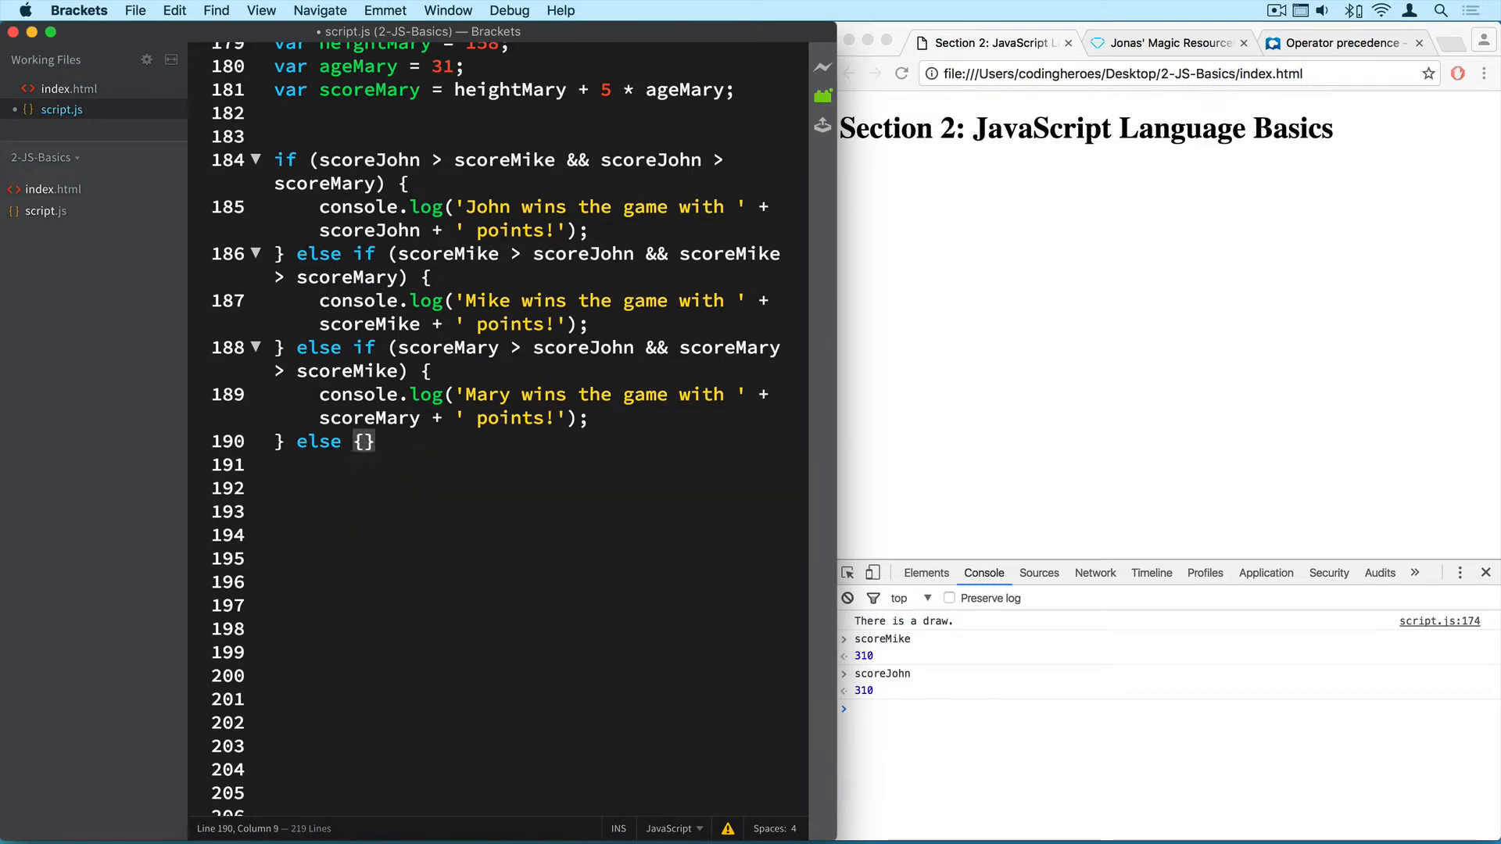
{"action": "type", "text": "console.log('"}
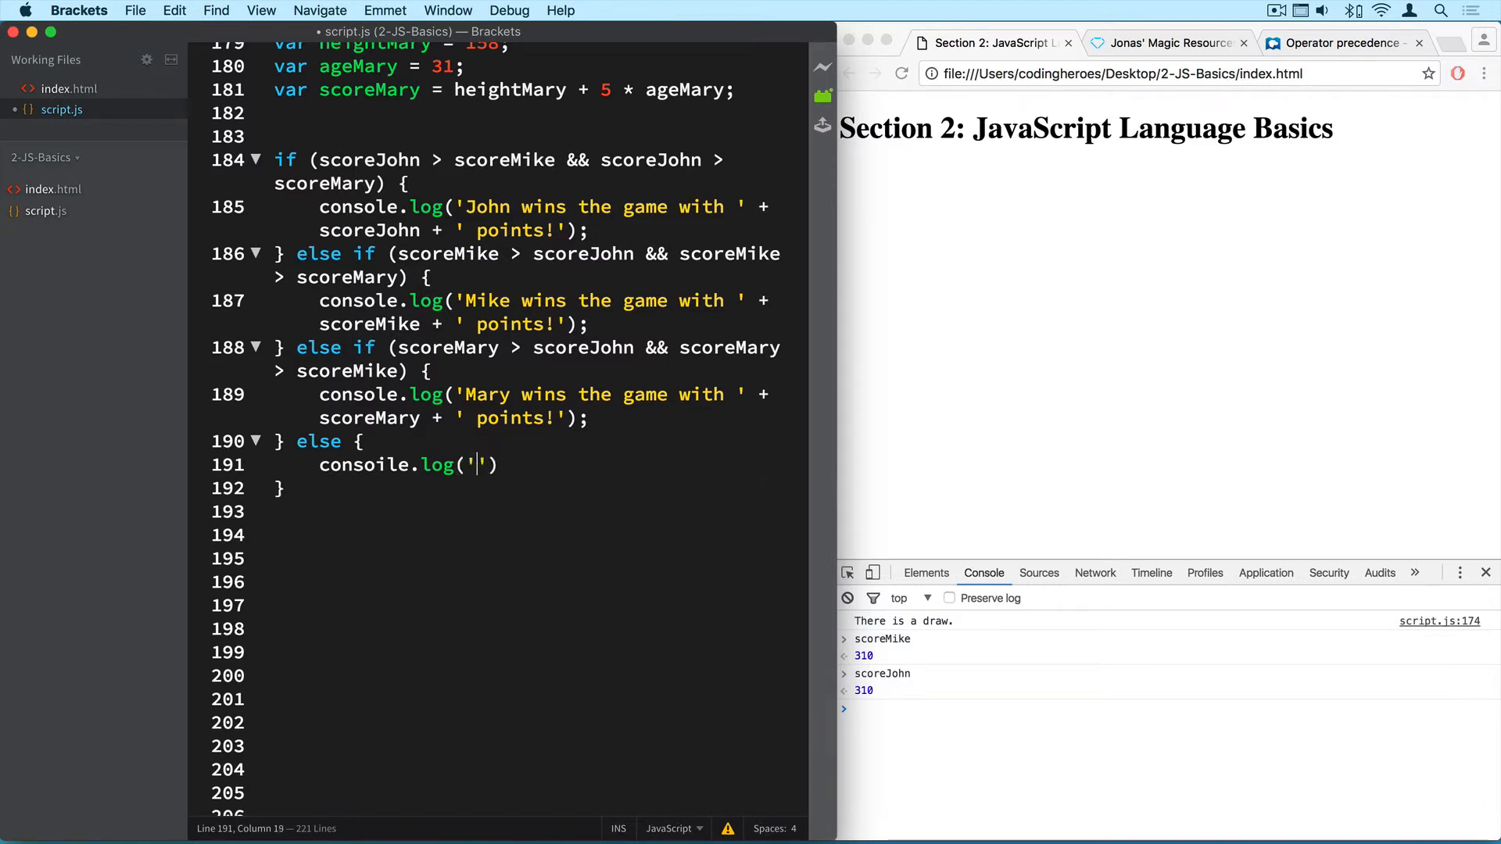
{"action": "type", "text": "It is a draw."}
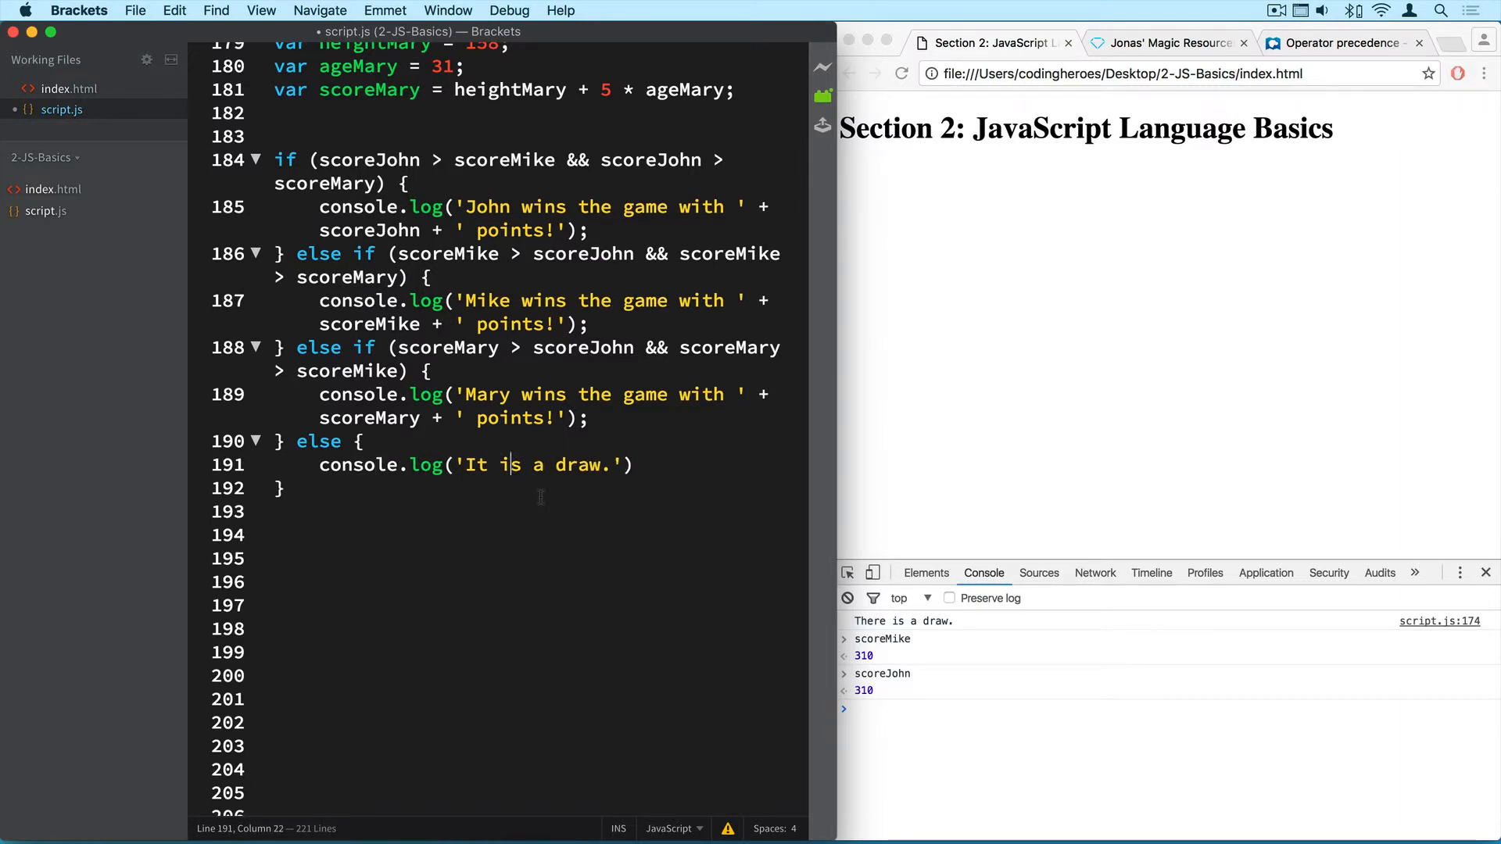
{"action": "key", "text": "Backspace"}
{"action": "type", "text": "'"}
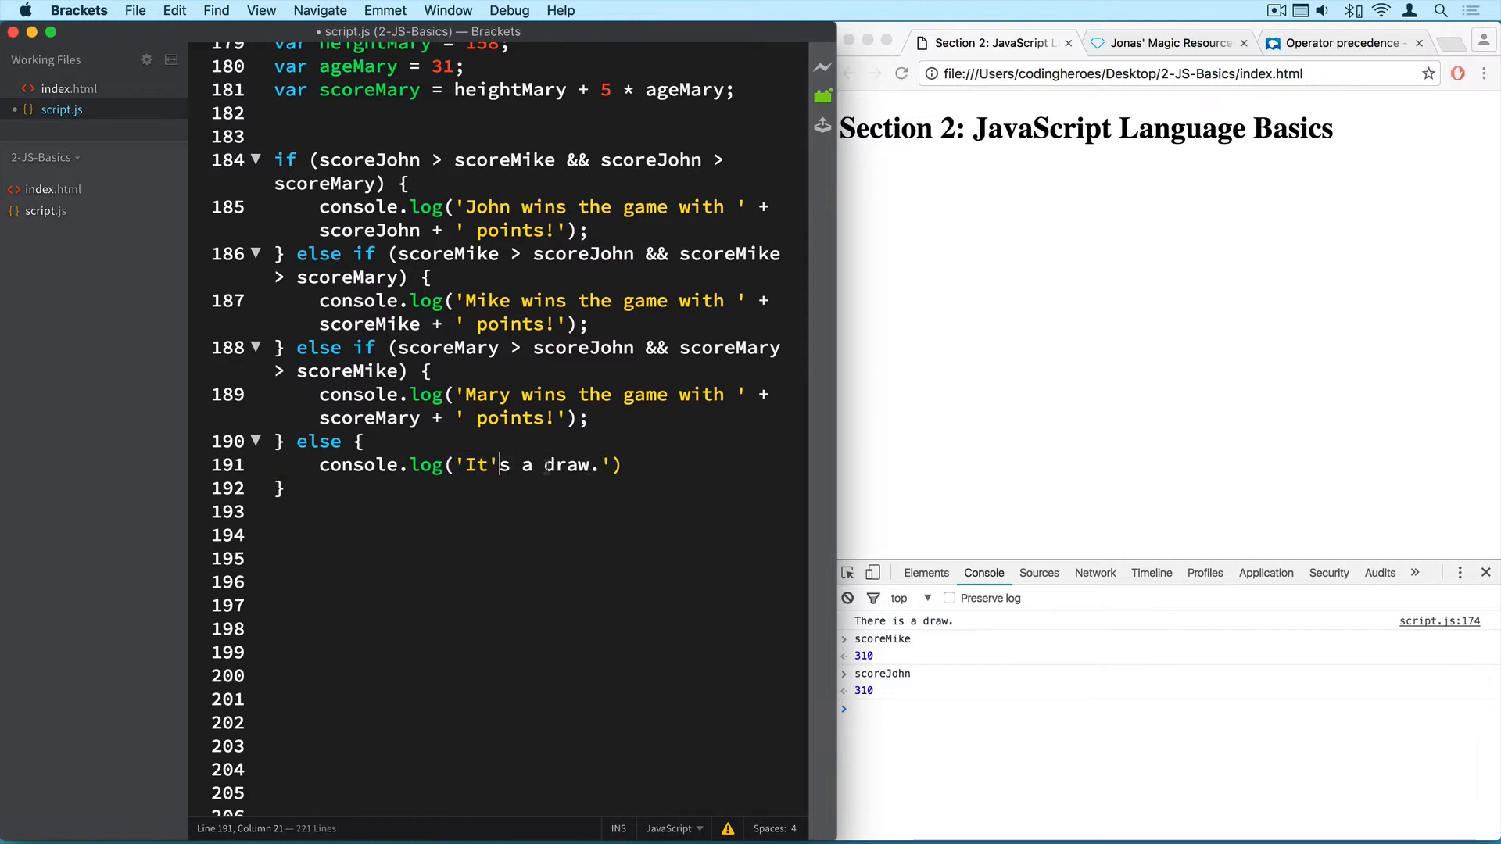
Insert a backslash before the apostrophe so the message reads 'It\'s a draw.'.
{"action": "left_click", "coordinate": [462, 465]}
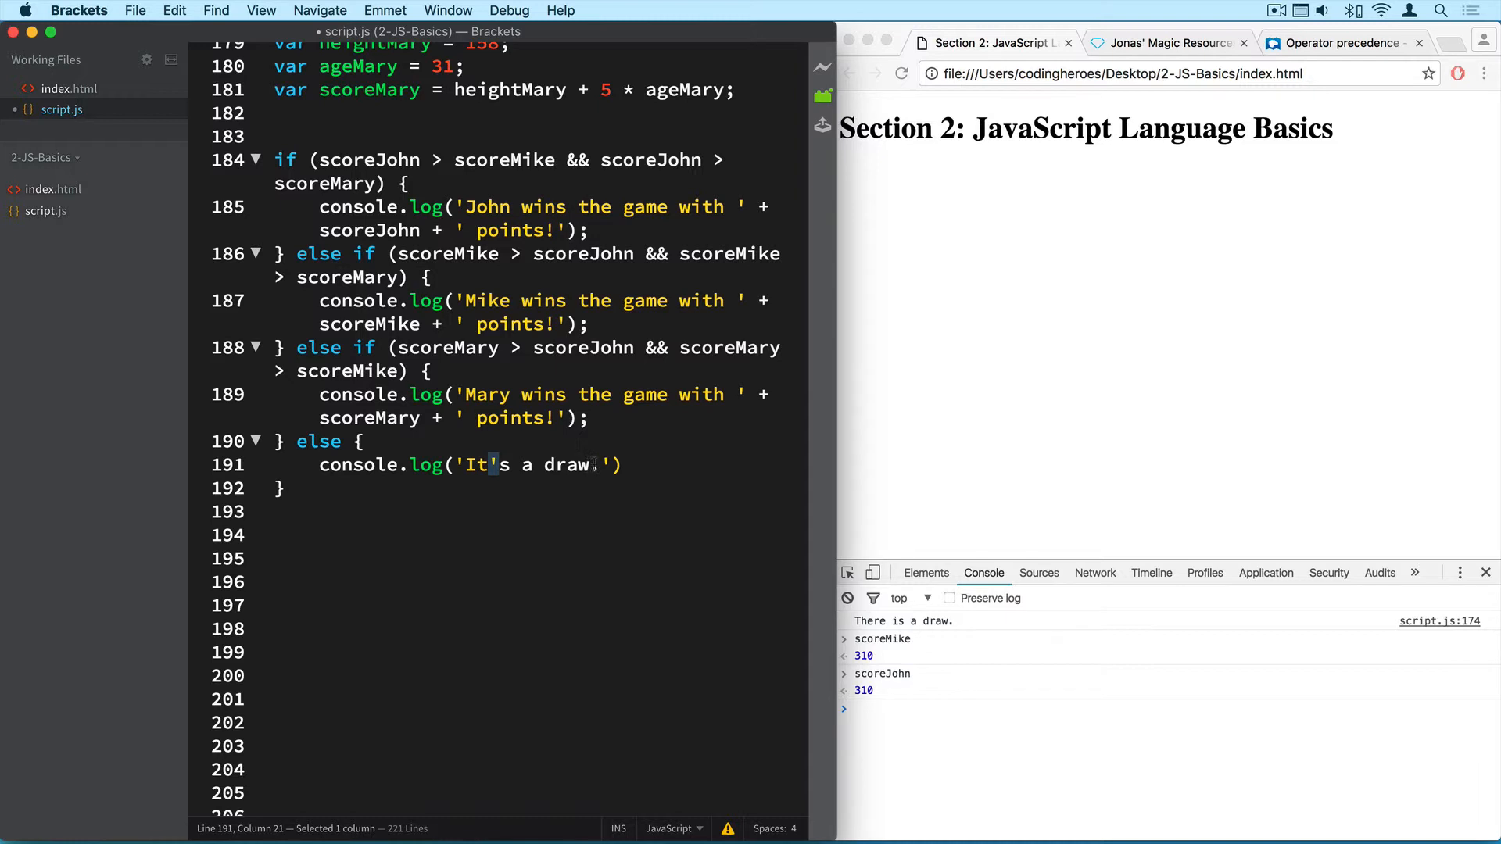
{"action": "left_click", "coordinate": [587, 464]}
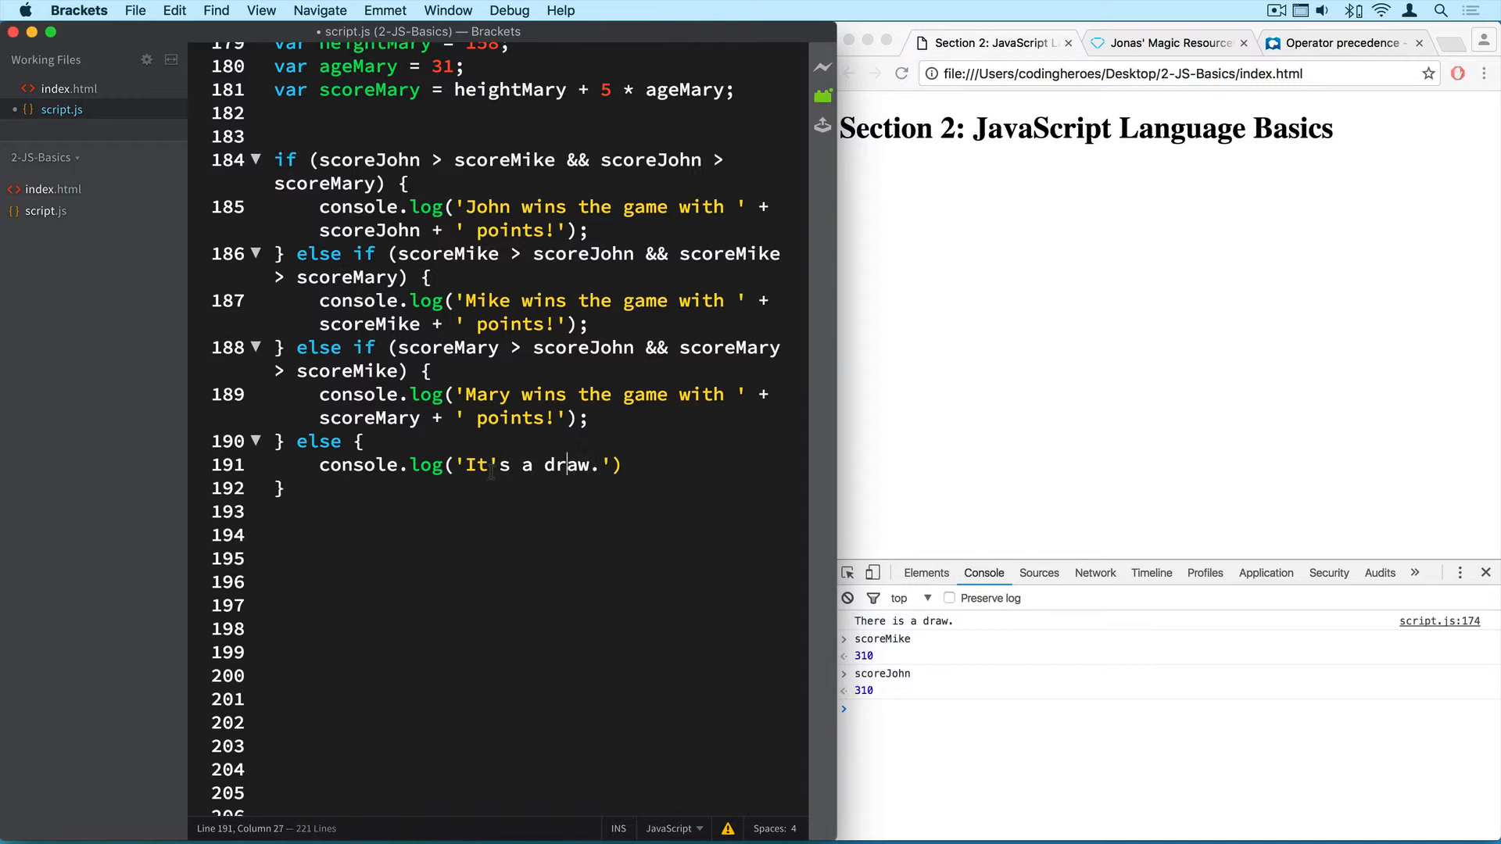
{"action": "left_click", "coordinate": [492, 465]}
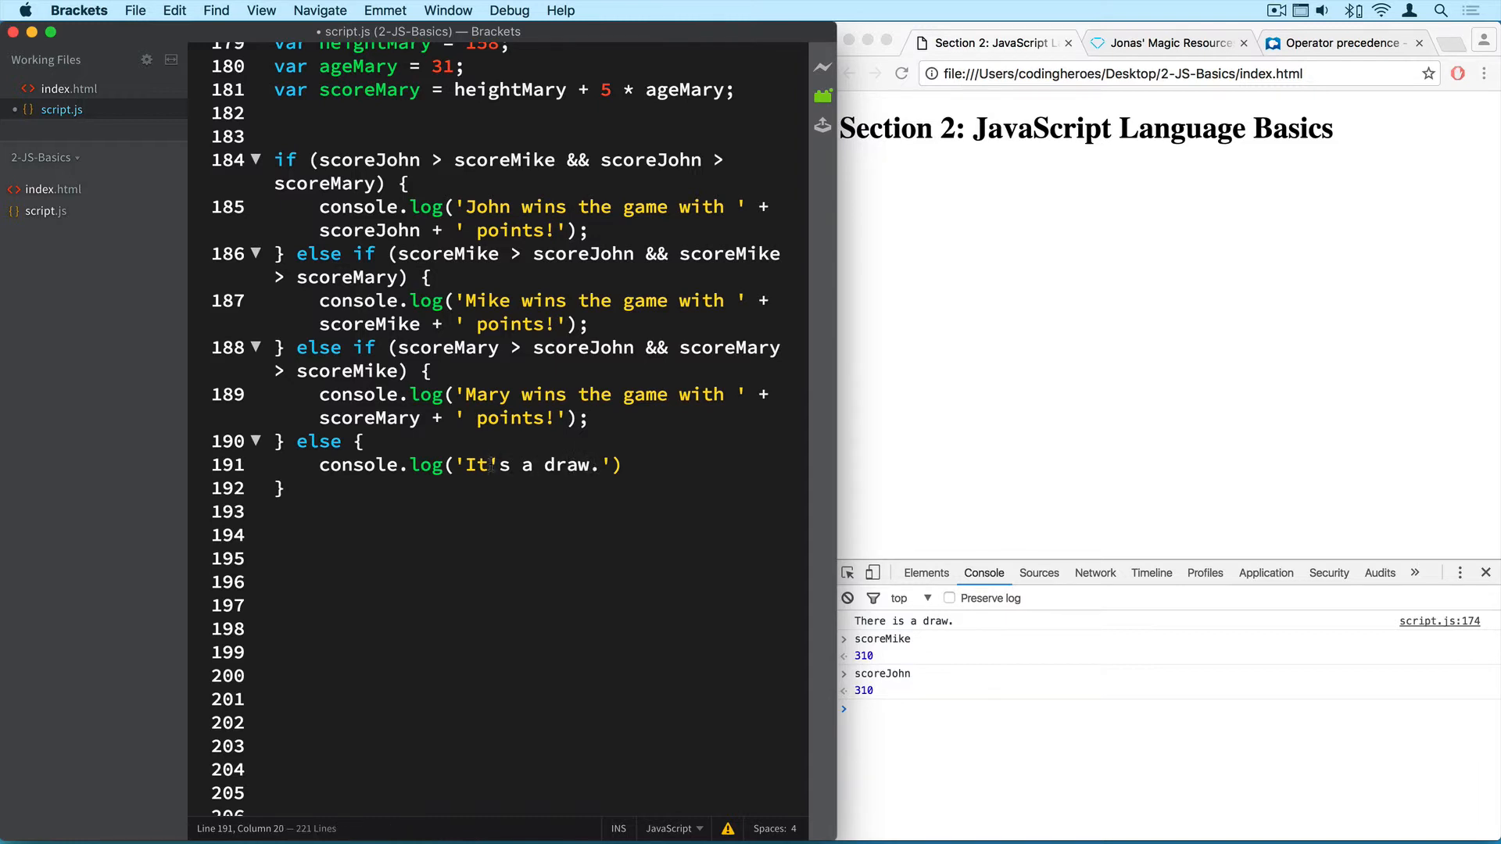
{"action": "left_click", "coordinate": [486, 465]}
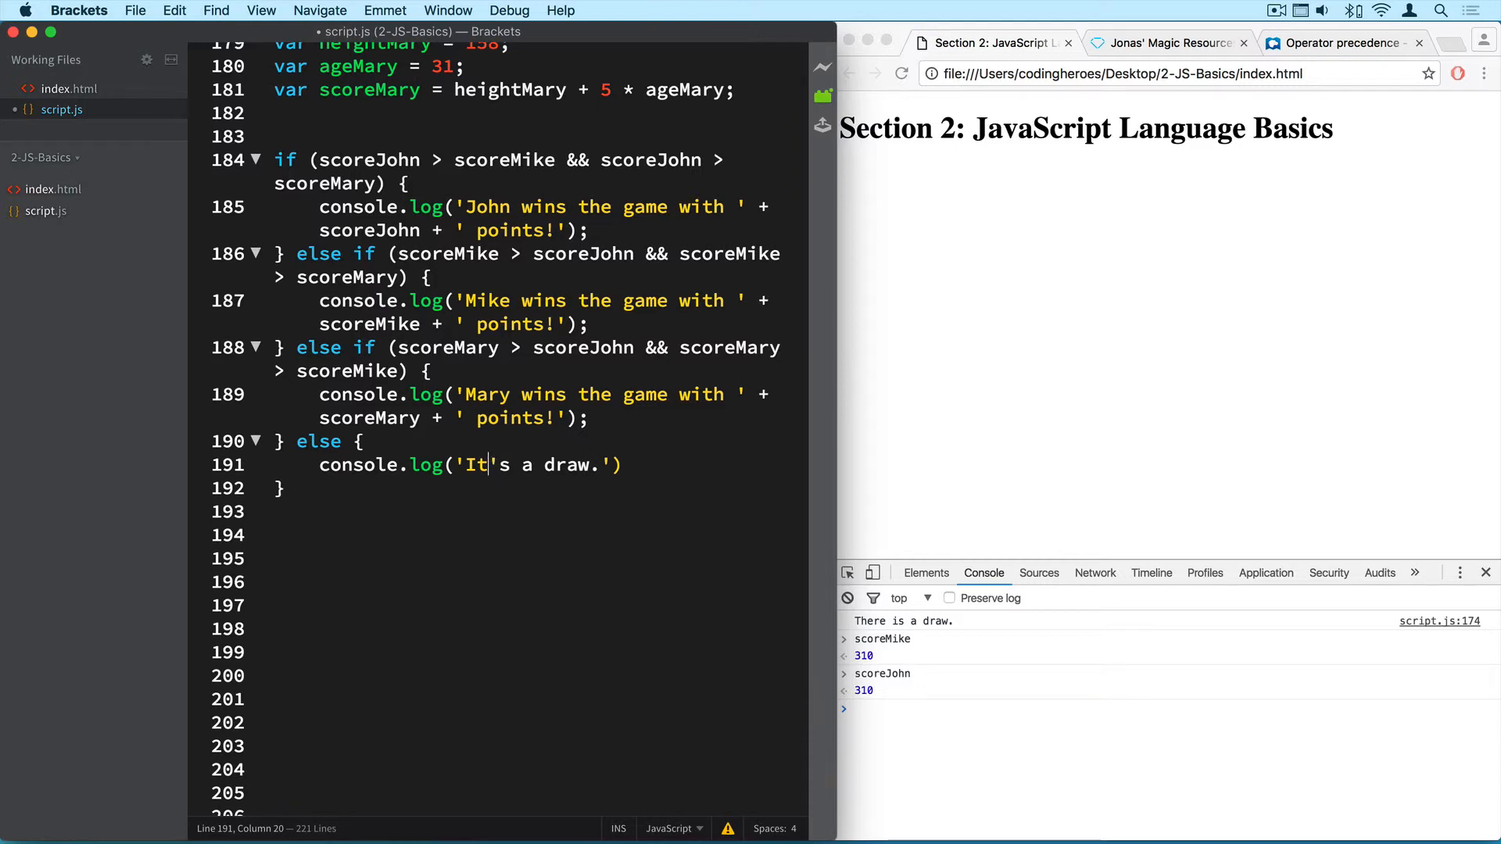
{"action": "type", "text": "\\"}
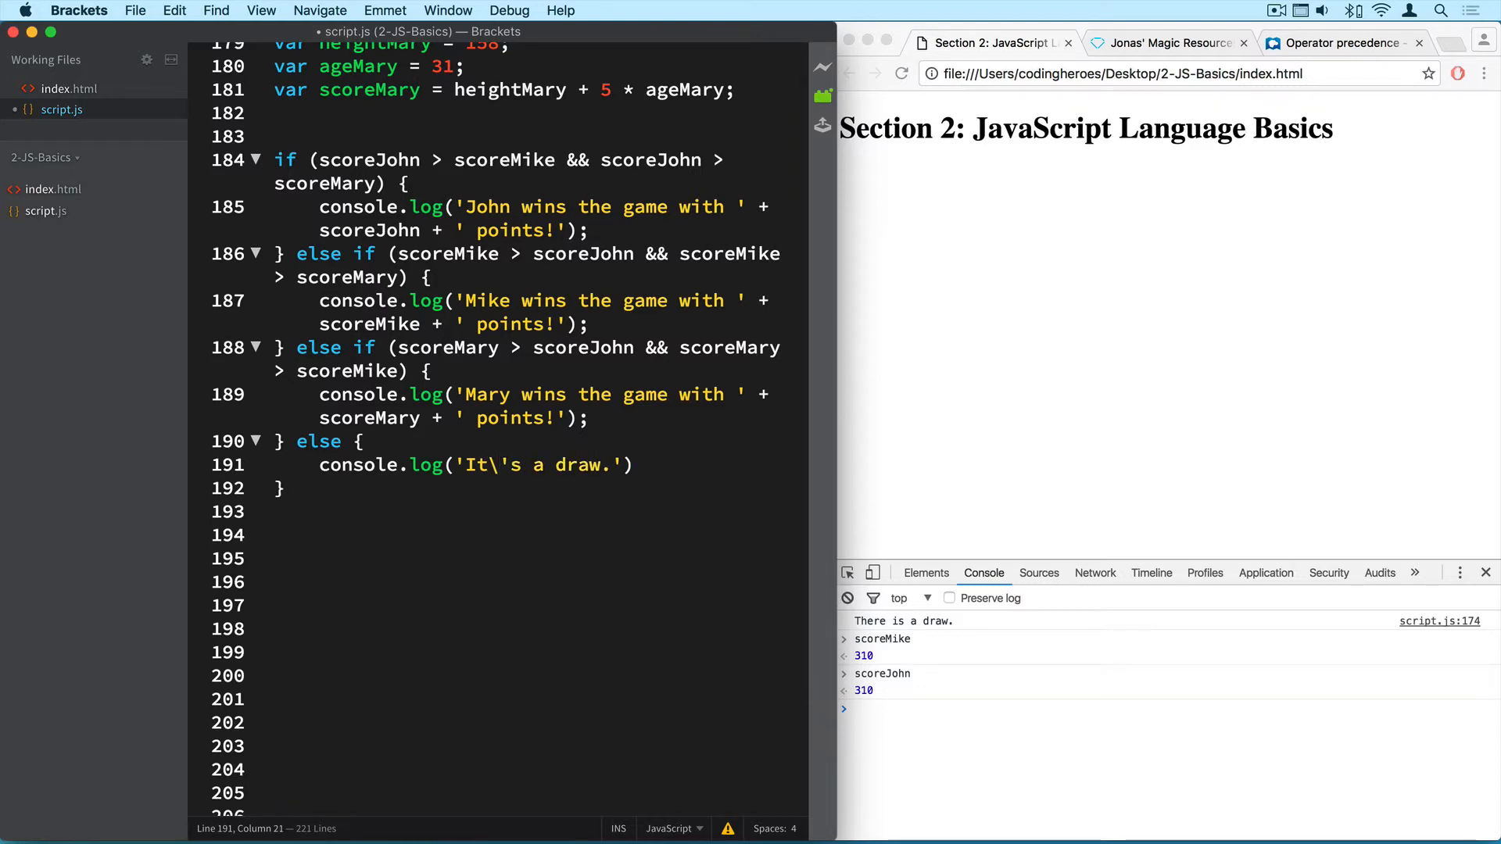
{"action": "scroll", "scroll_direction": "down", "scroll_amount": 3}
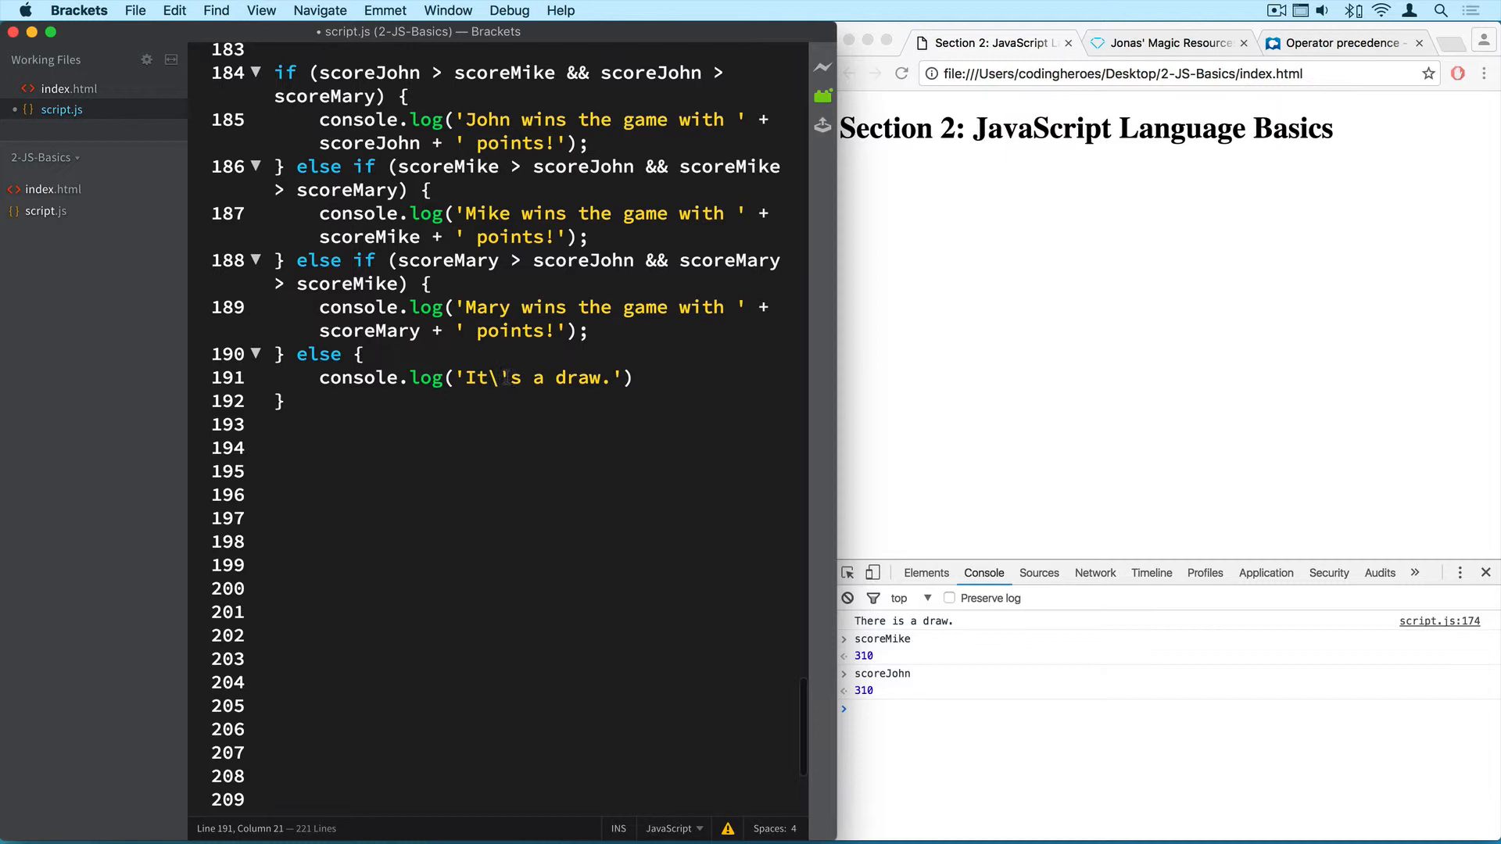
Rerun in Chrome and confirm Mary wins with 313 points over John's and Mike's 310.
{"action": "left_click", "coordinate": [634, 377]}
{"action": "type", "text": ";"}
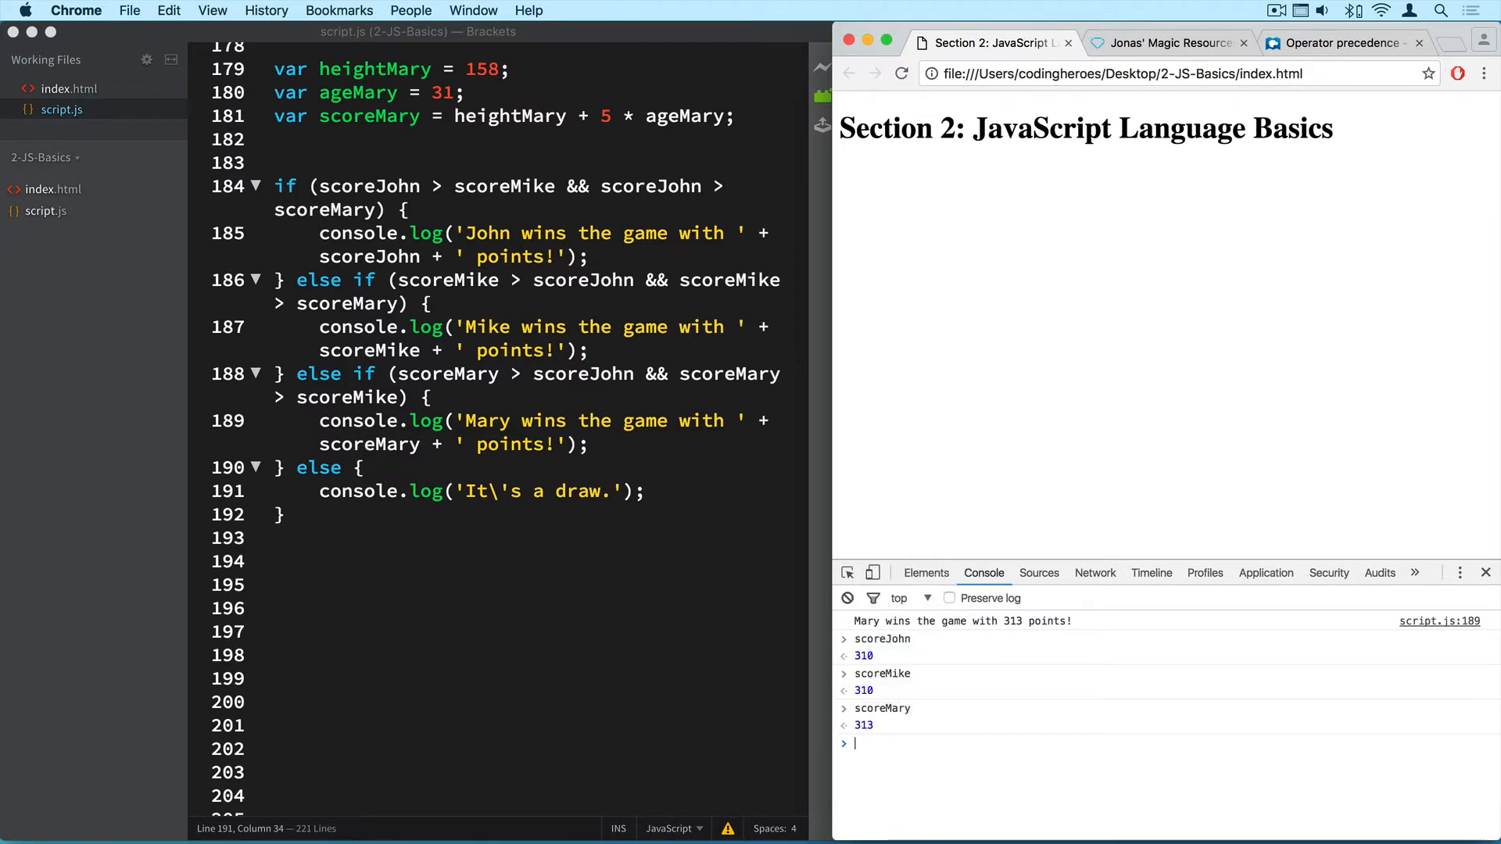
{"action": "mouse_move", "coordinate": [921, 719]}
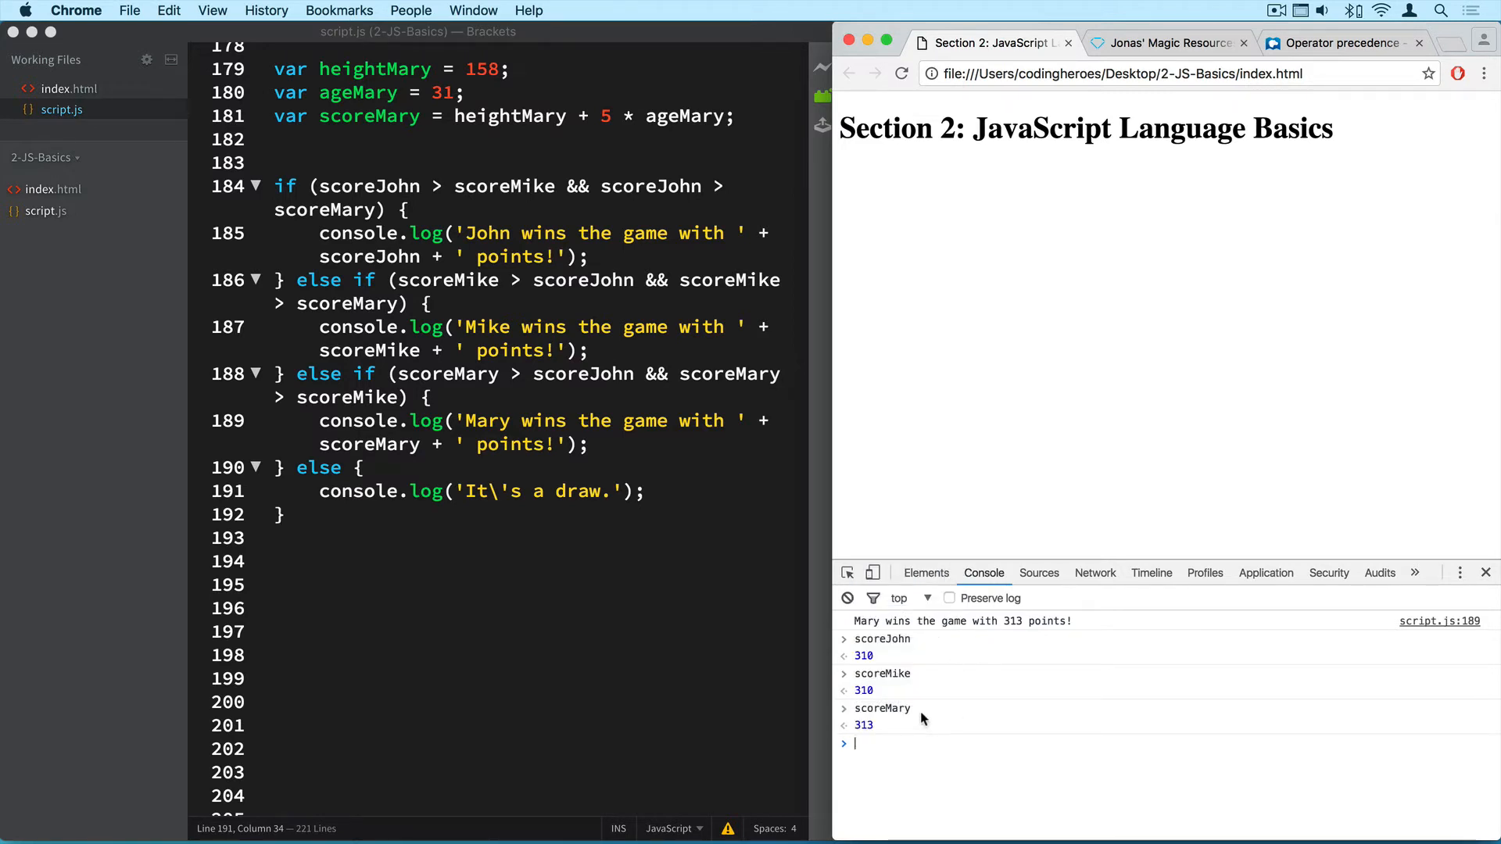
{"action": "mouse_move", "coordinate": [866, 726]}
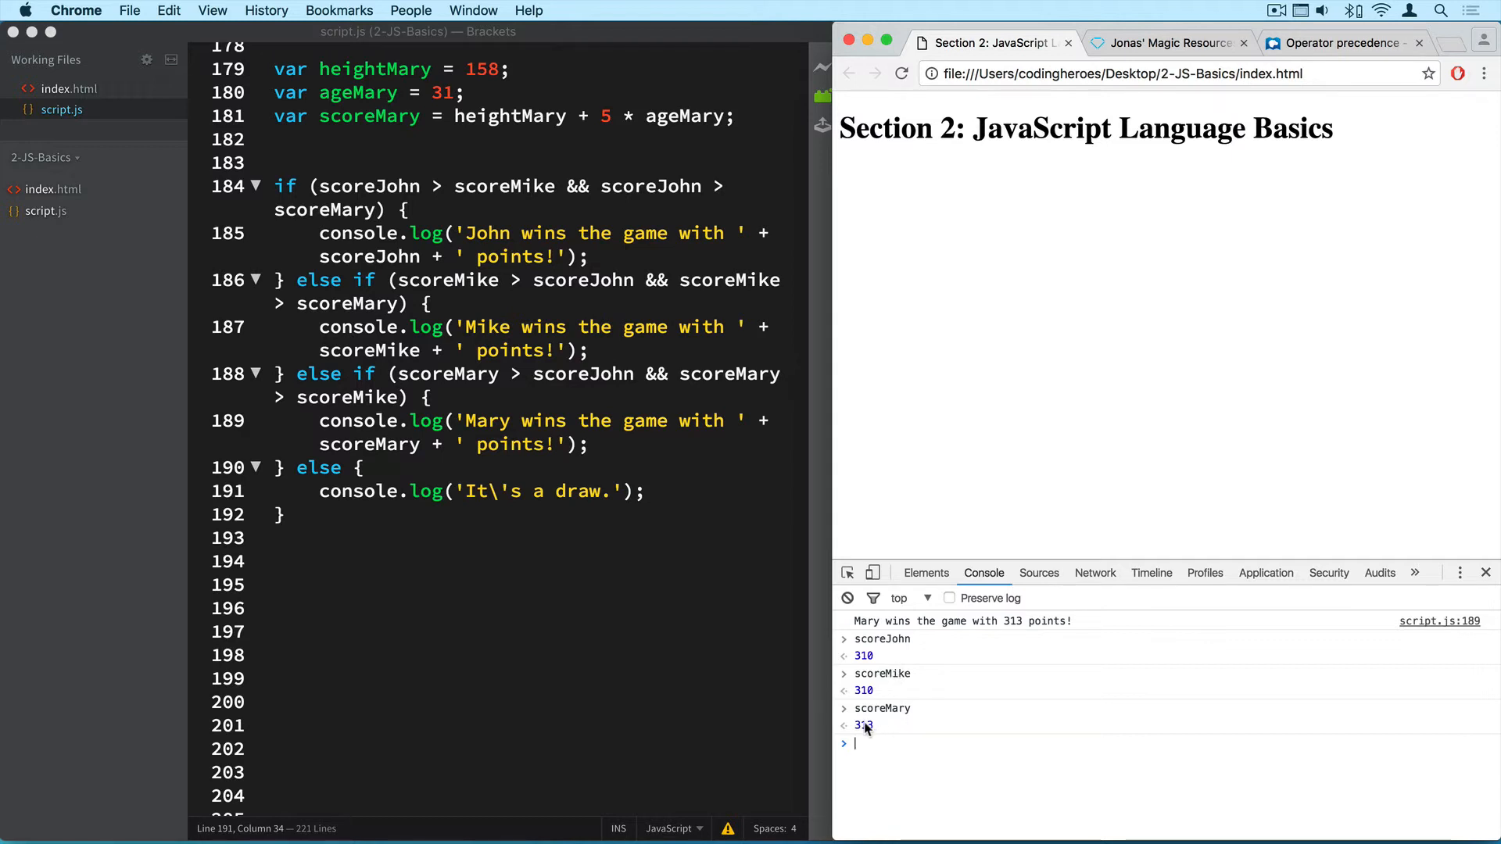
{"action": "left_click", "coordinate": [421, 561]}
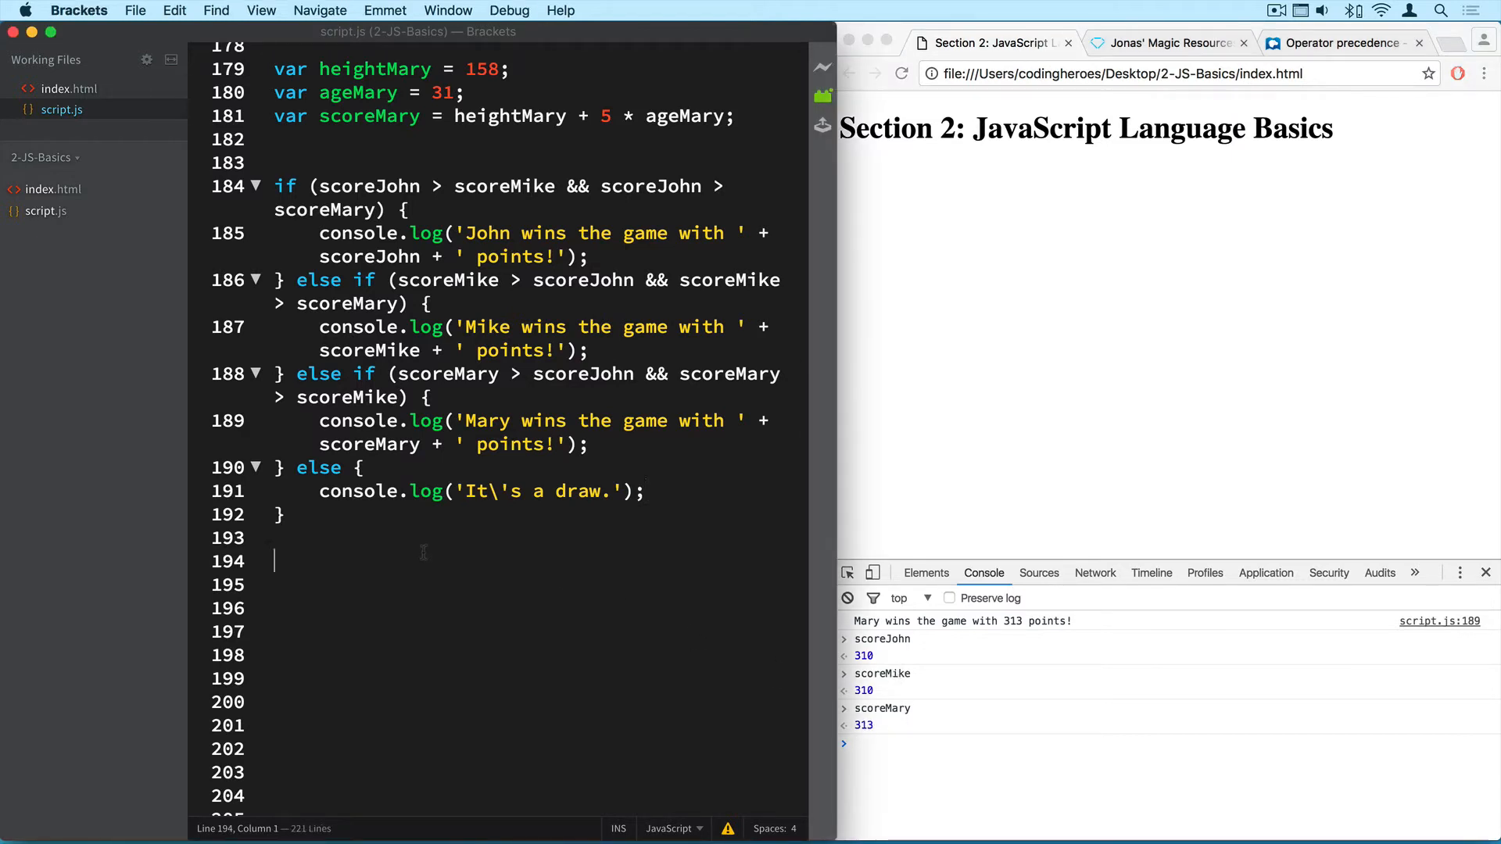
Change John's height to 170 and Mike's height to 195.
{"action": "scroll", "scroll_direction": "up", "scroll_amount": 3}
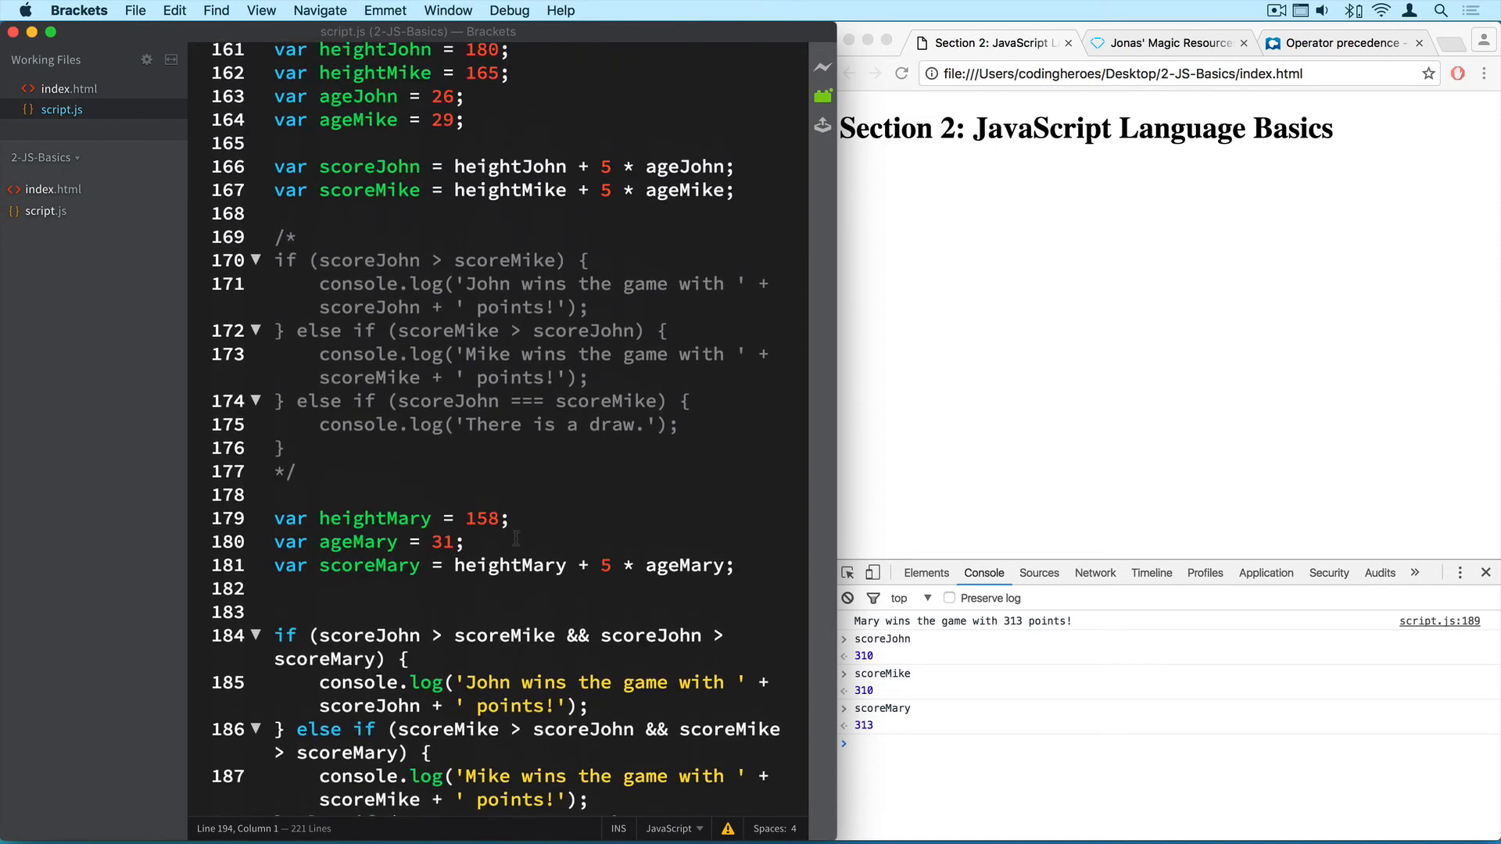
{"action": "scroll", "scroll_direction": "up", "scroll_amount": 3}
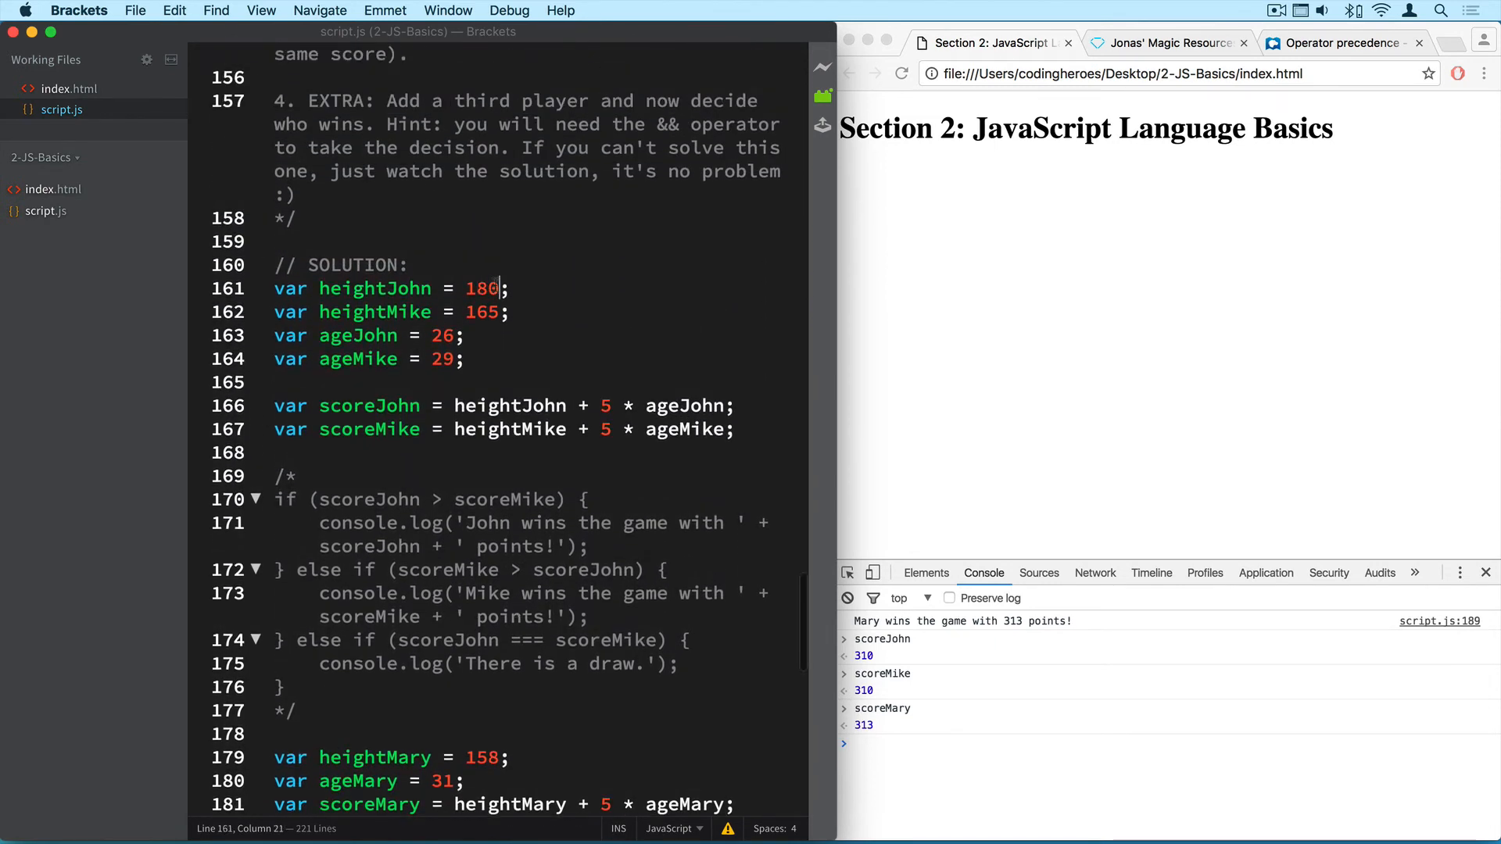
{"action": "key", "text": "Backspace"}
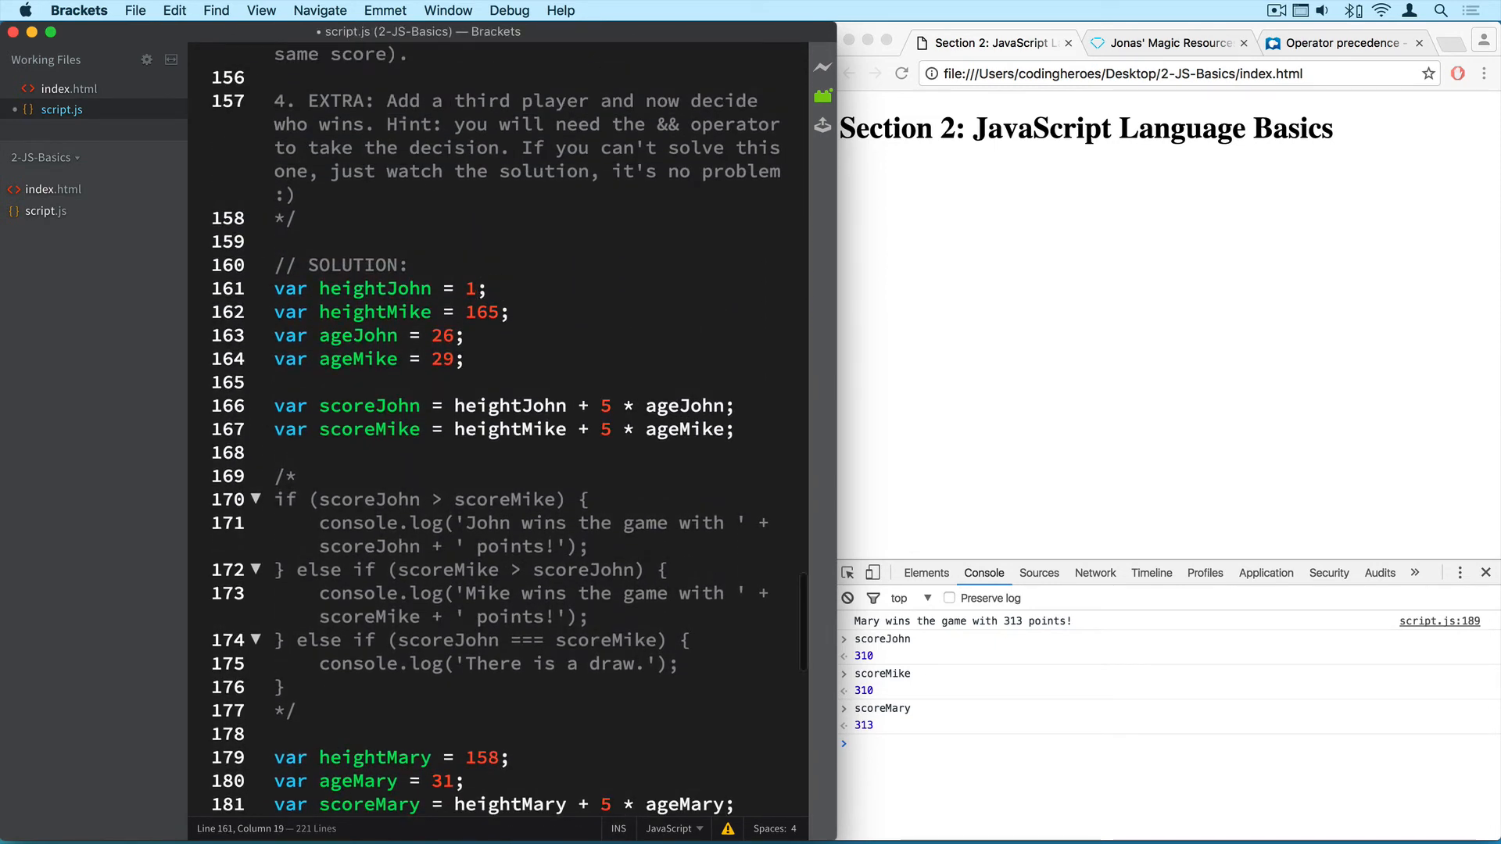
{"action": "type", "text": "70"}
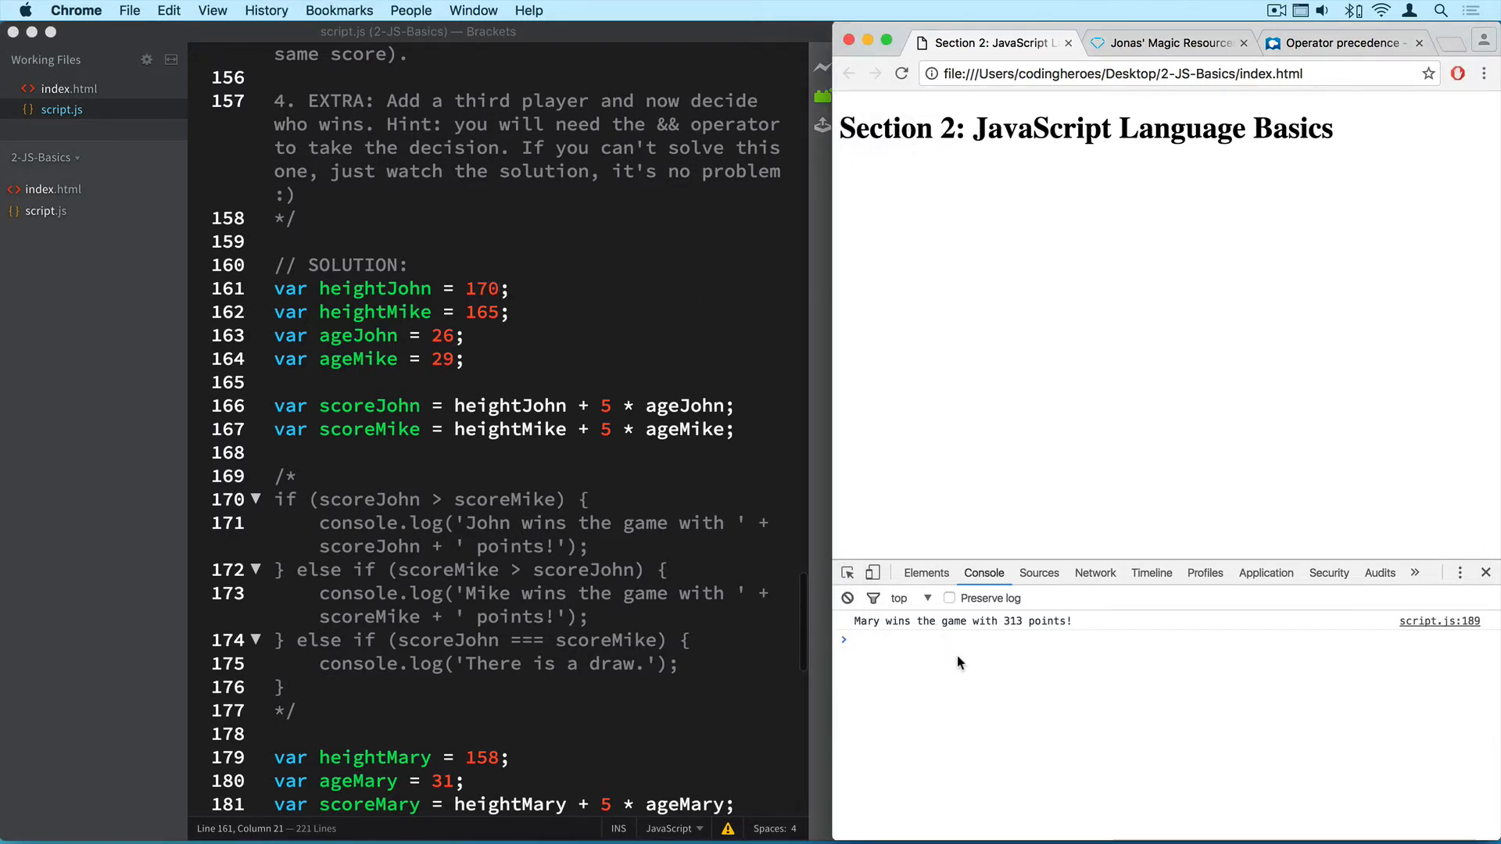
{"action": "mouse_move", "coordinate": [492, 297]}
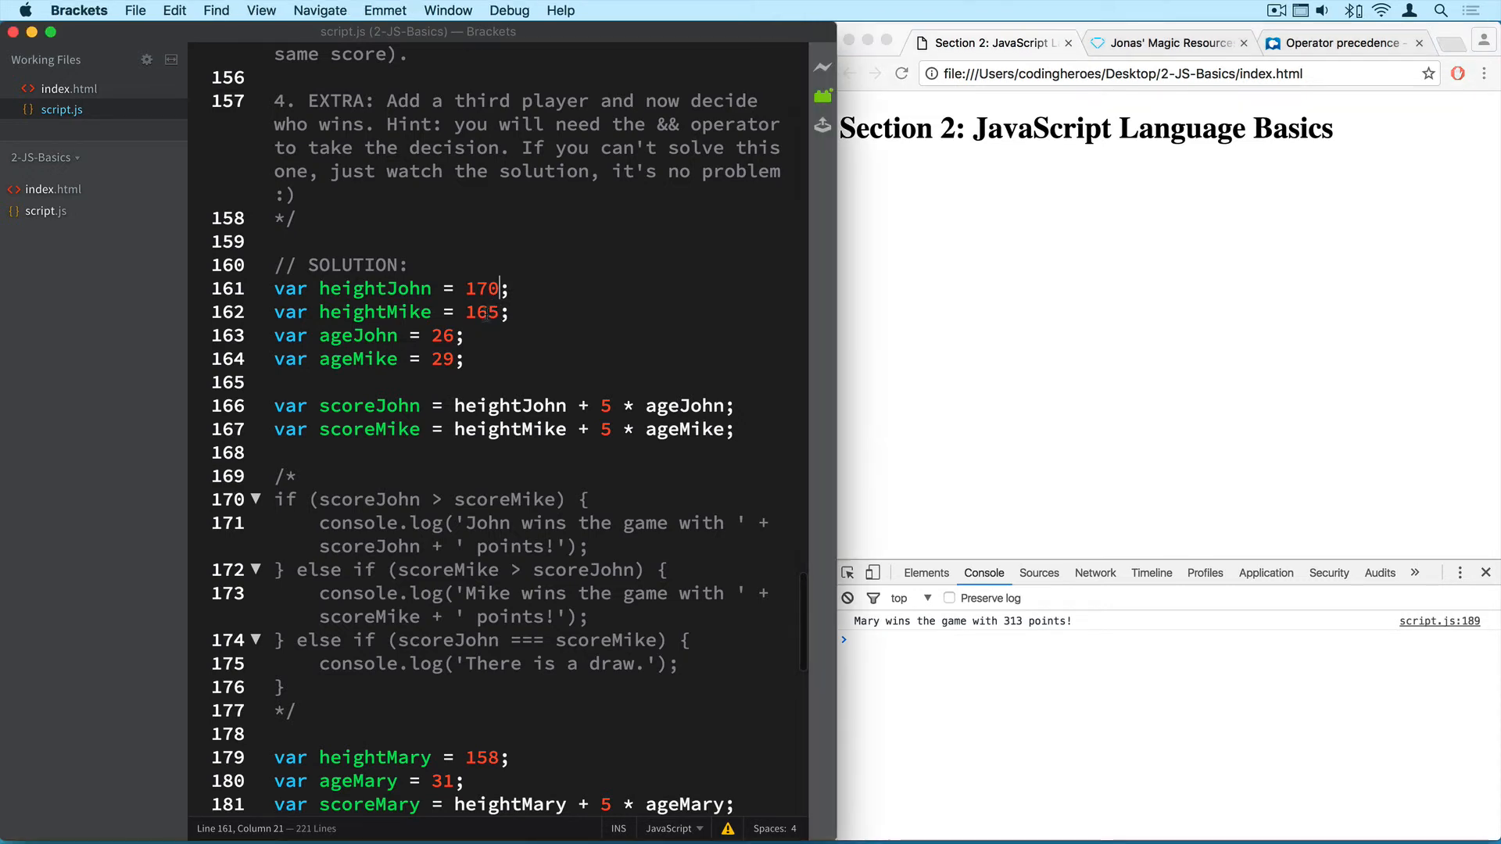
{"action": "left_click", "coordinate": [498, 312]}
{"action": "type", "text": "9"}
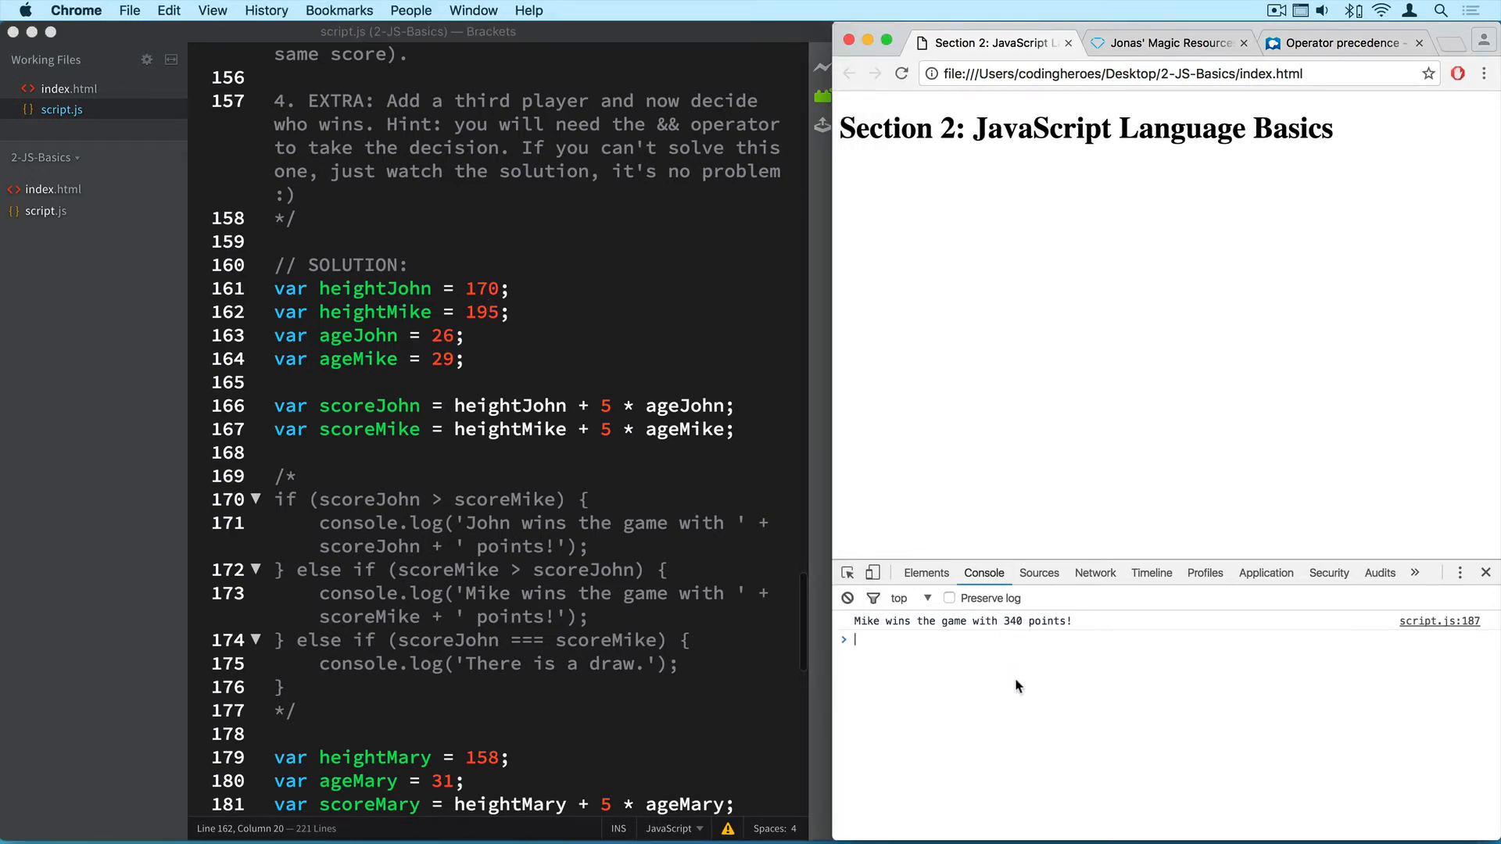
Check scoreMary in the console, then raise John's age to 36 and check scoreJohn.
{"action": "type", "text": "scoreMary"}
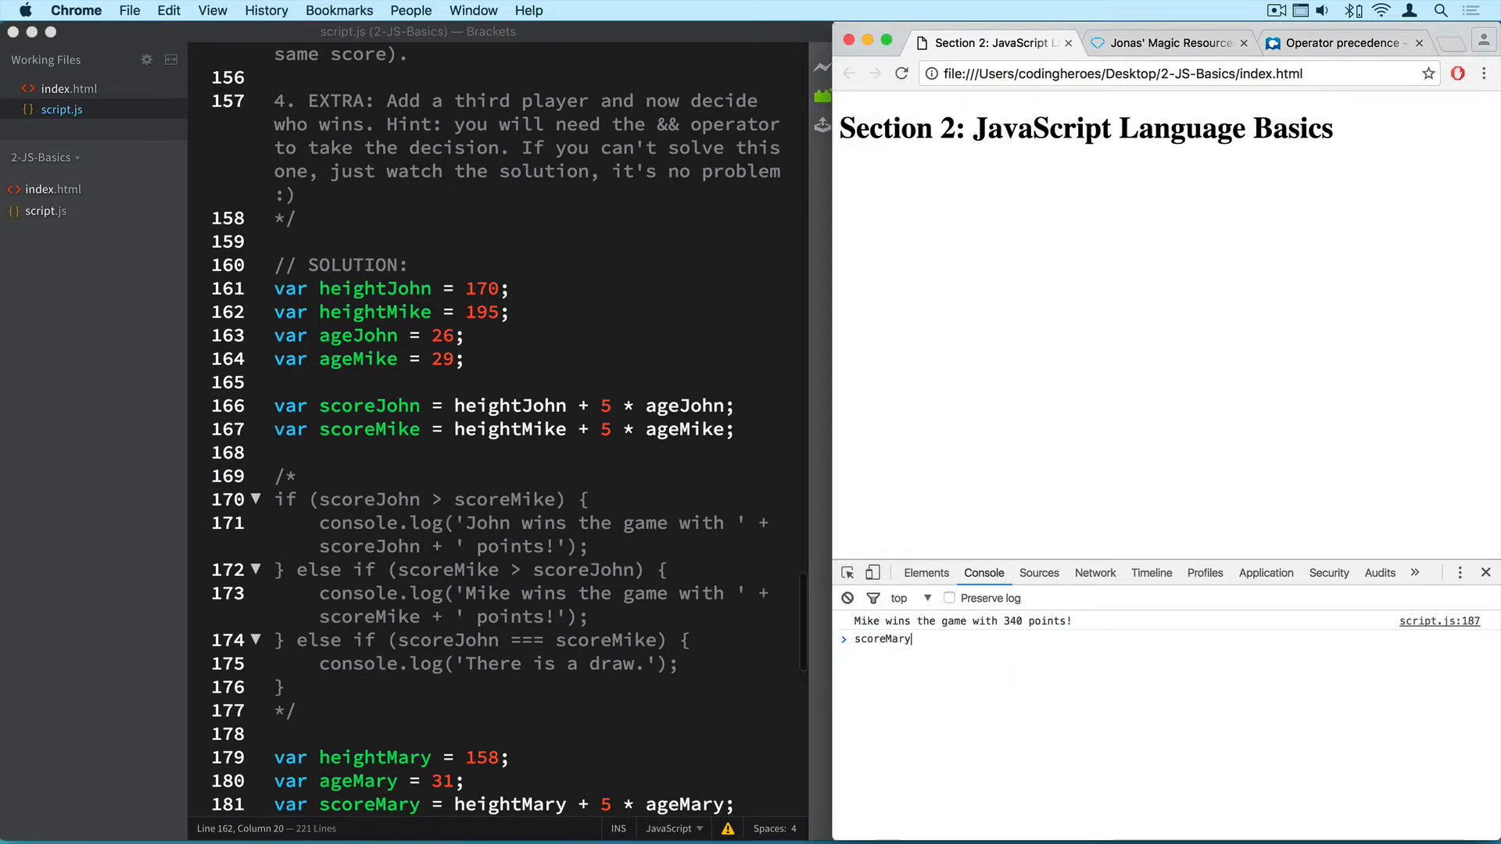
{"action": "key", "text": "Return"}
{"action": "type", "text": "scoreJohn"}
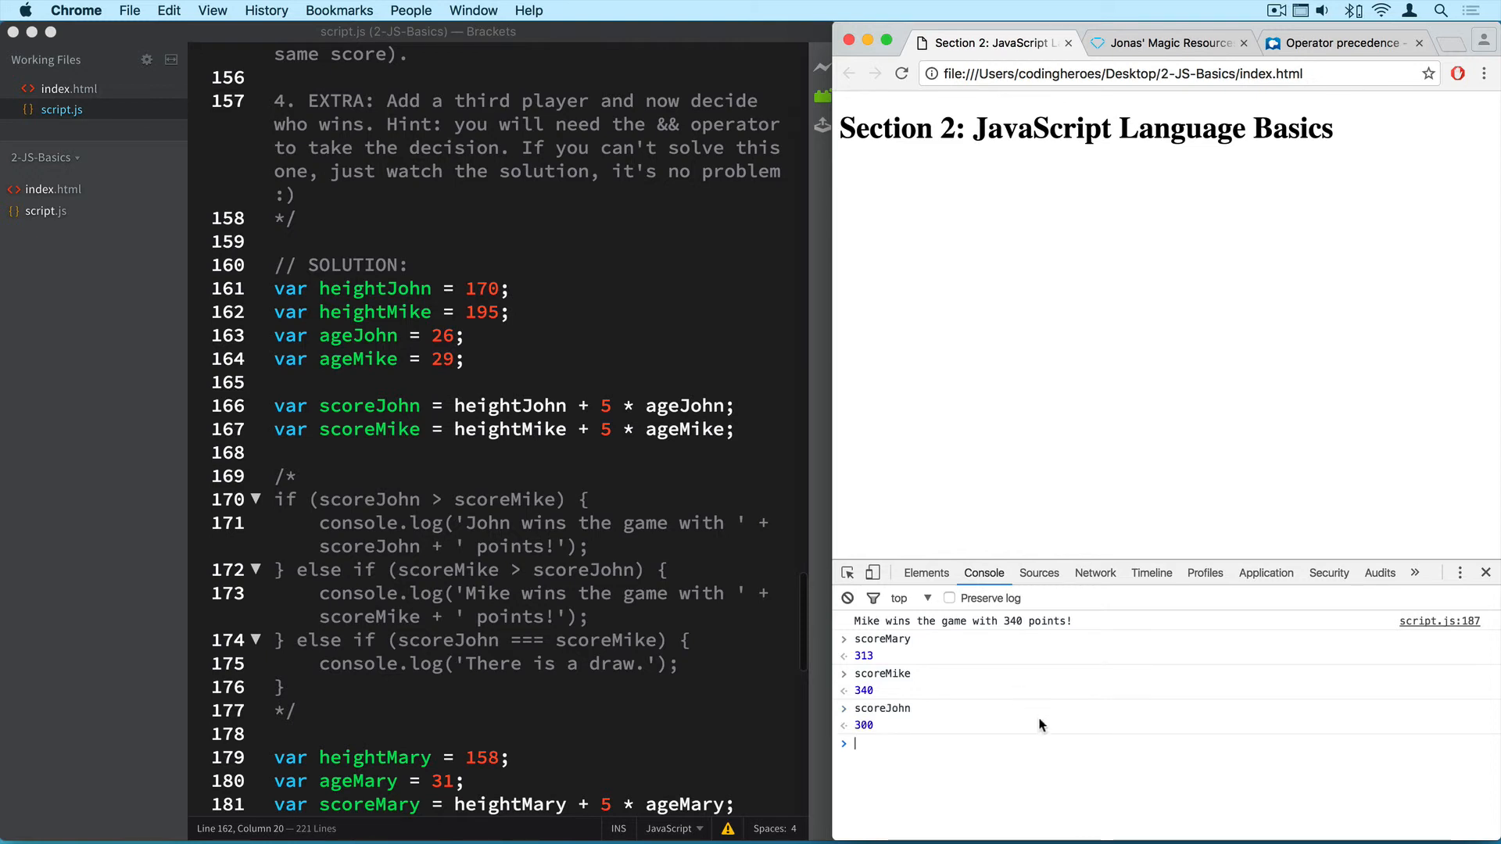
{"action": "mouse_move", "coordinate": [891, 709]}
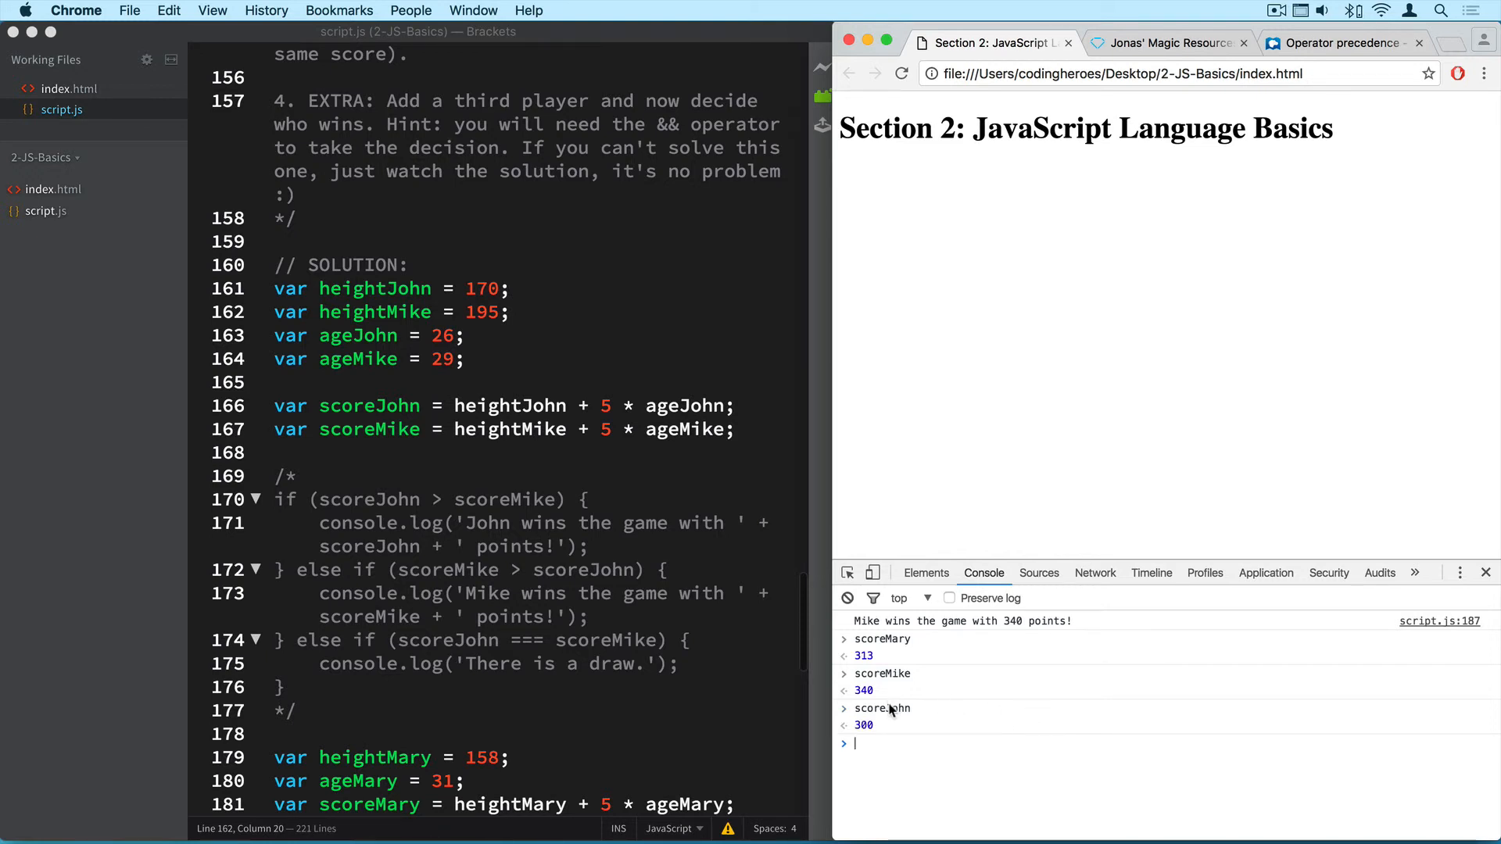
{"action": "left_click", "coordinate": [486, 311]}
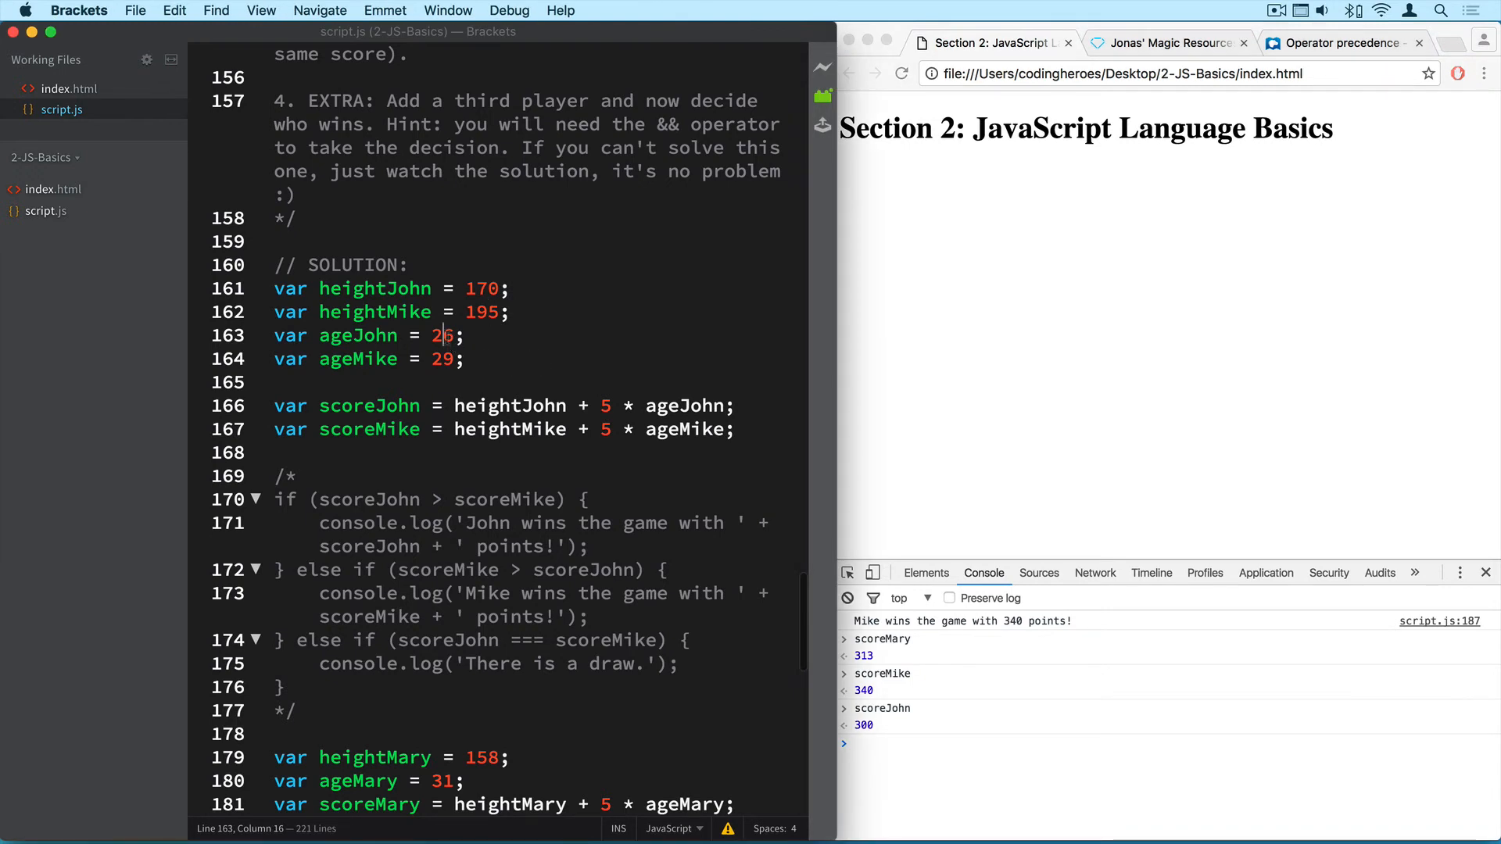
{"action": "type", "text": "6"}
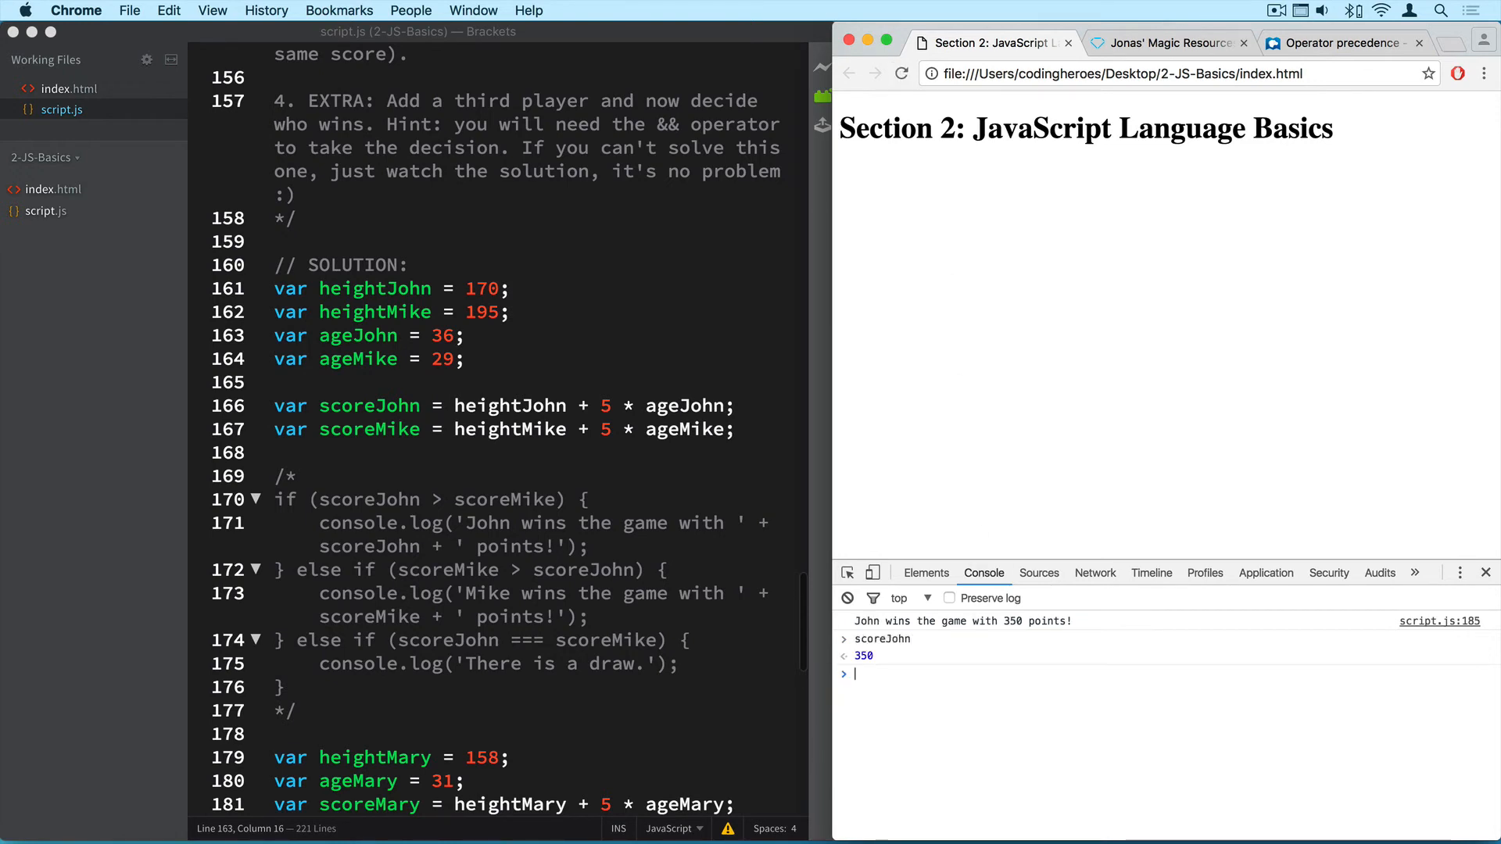
{"action": "type", "text": "scoreJohn > scoreMike && scoreJohn > scoreMary) {"}
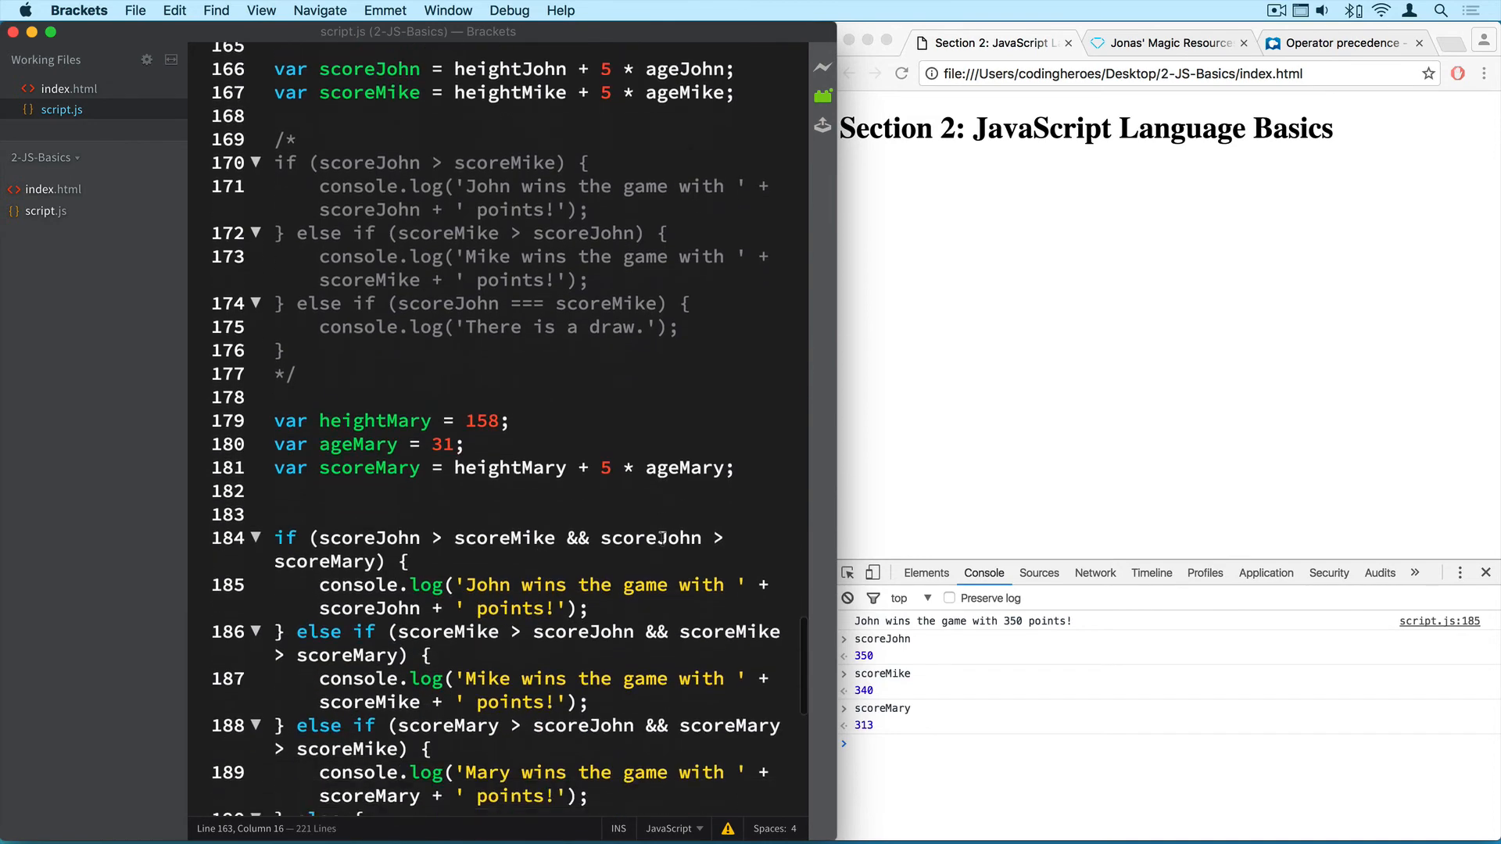
{"action": "scroll", "scroll_direction": "down", "scroll_amount": 3}
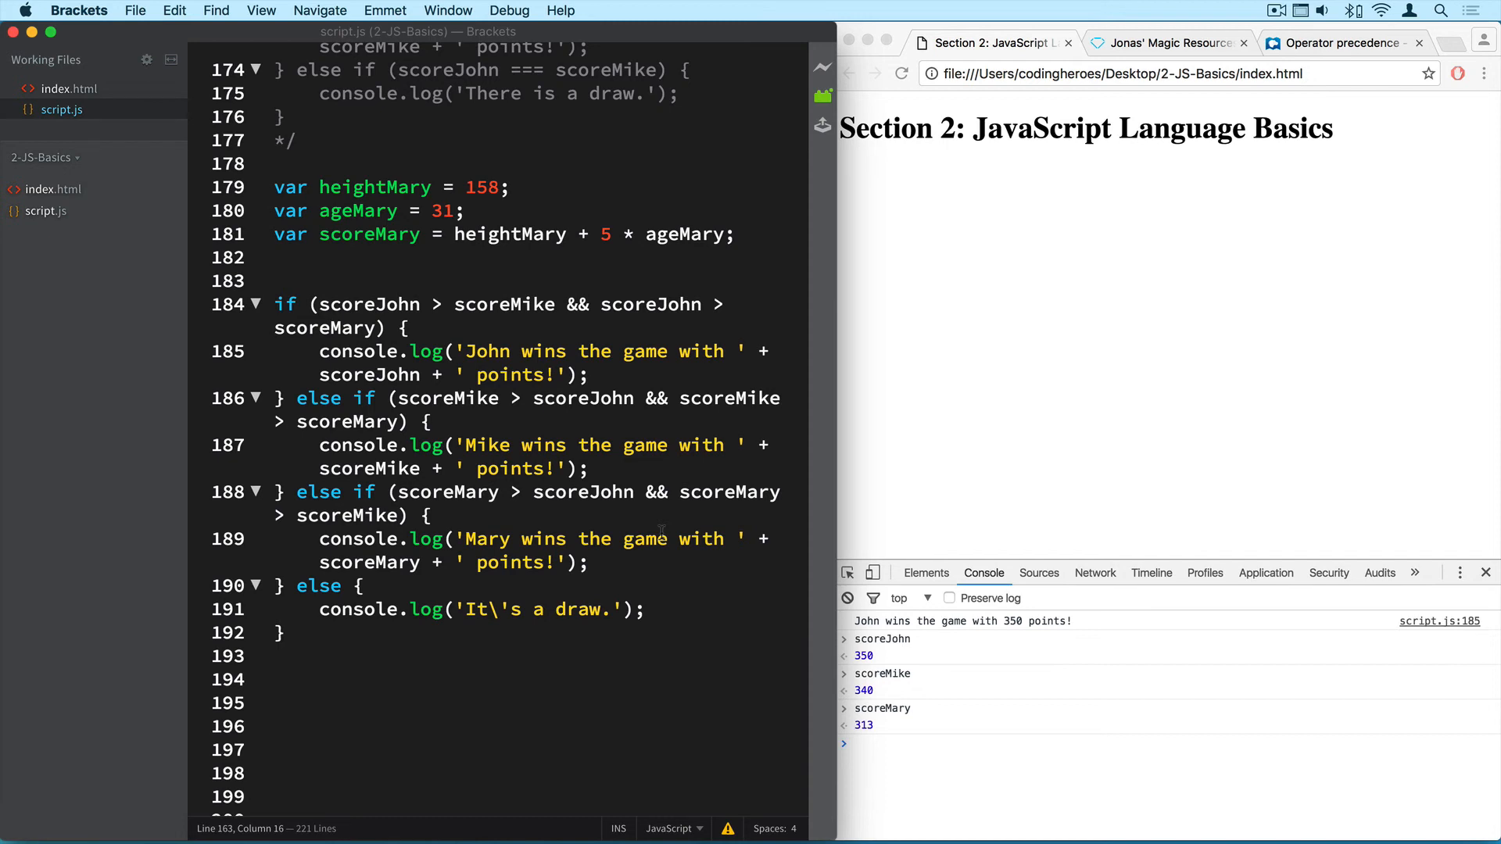
{"action": "scroll", "scroll_direction": "down", "scroll_amount": 3}
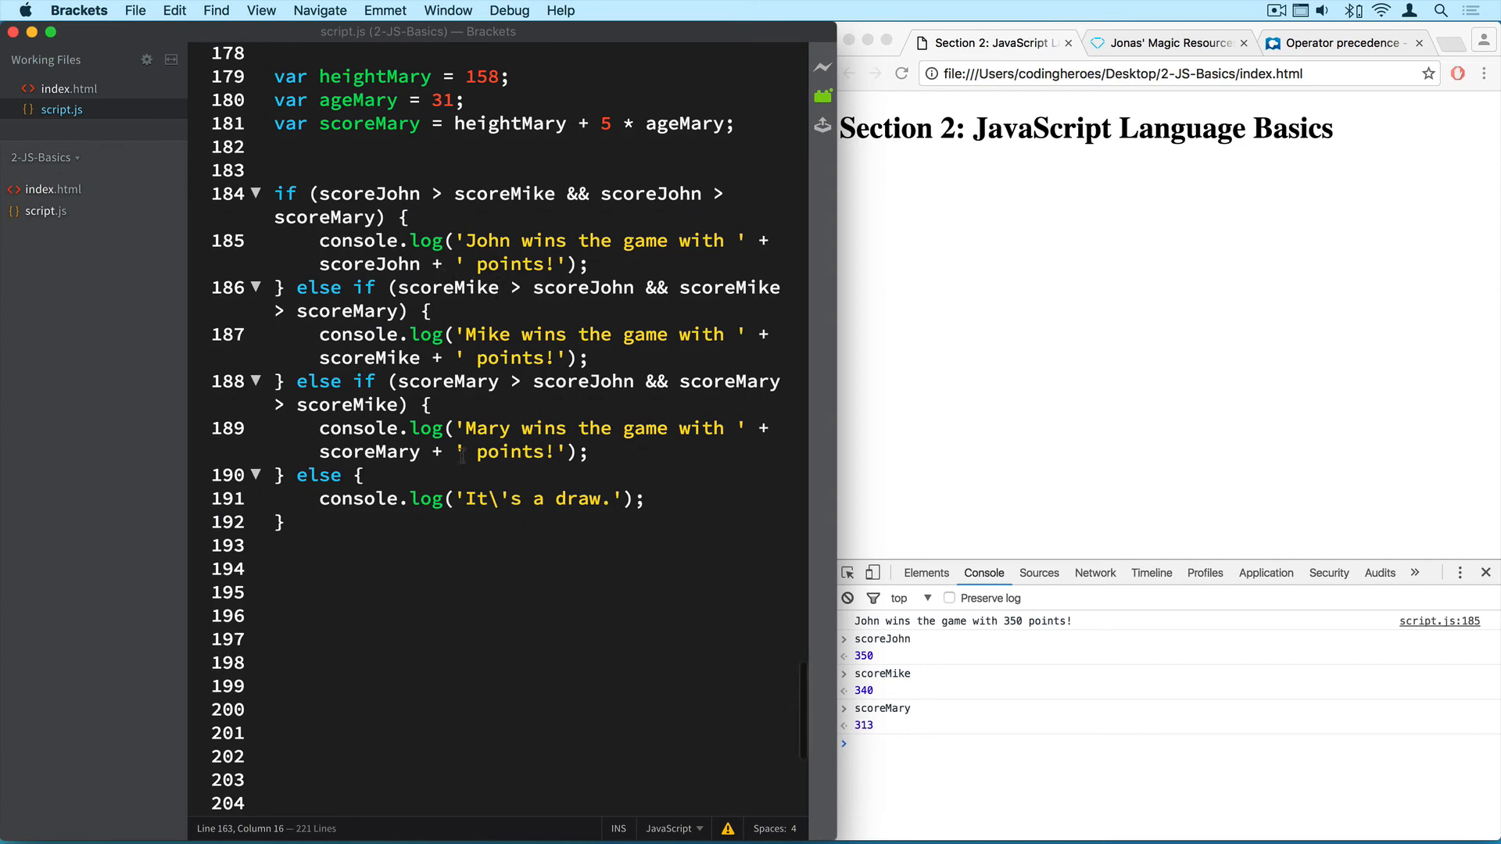
{"action": "mouse_move", "coordinate": [507, 476]}
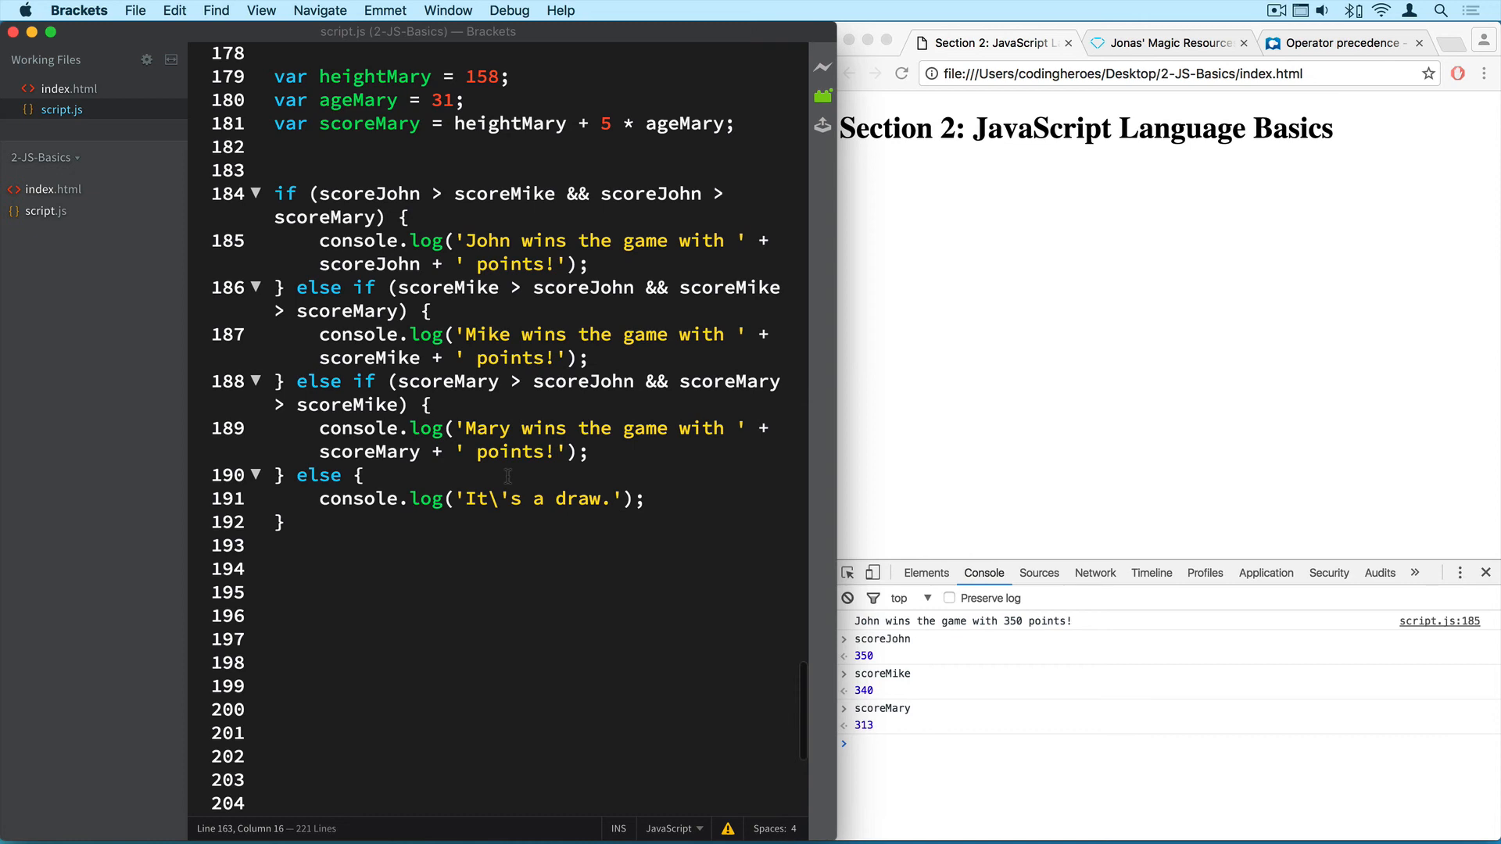
{"action": "double_click", "coordinate": [656, 380]}
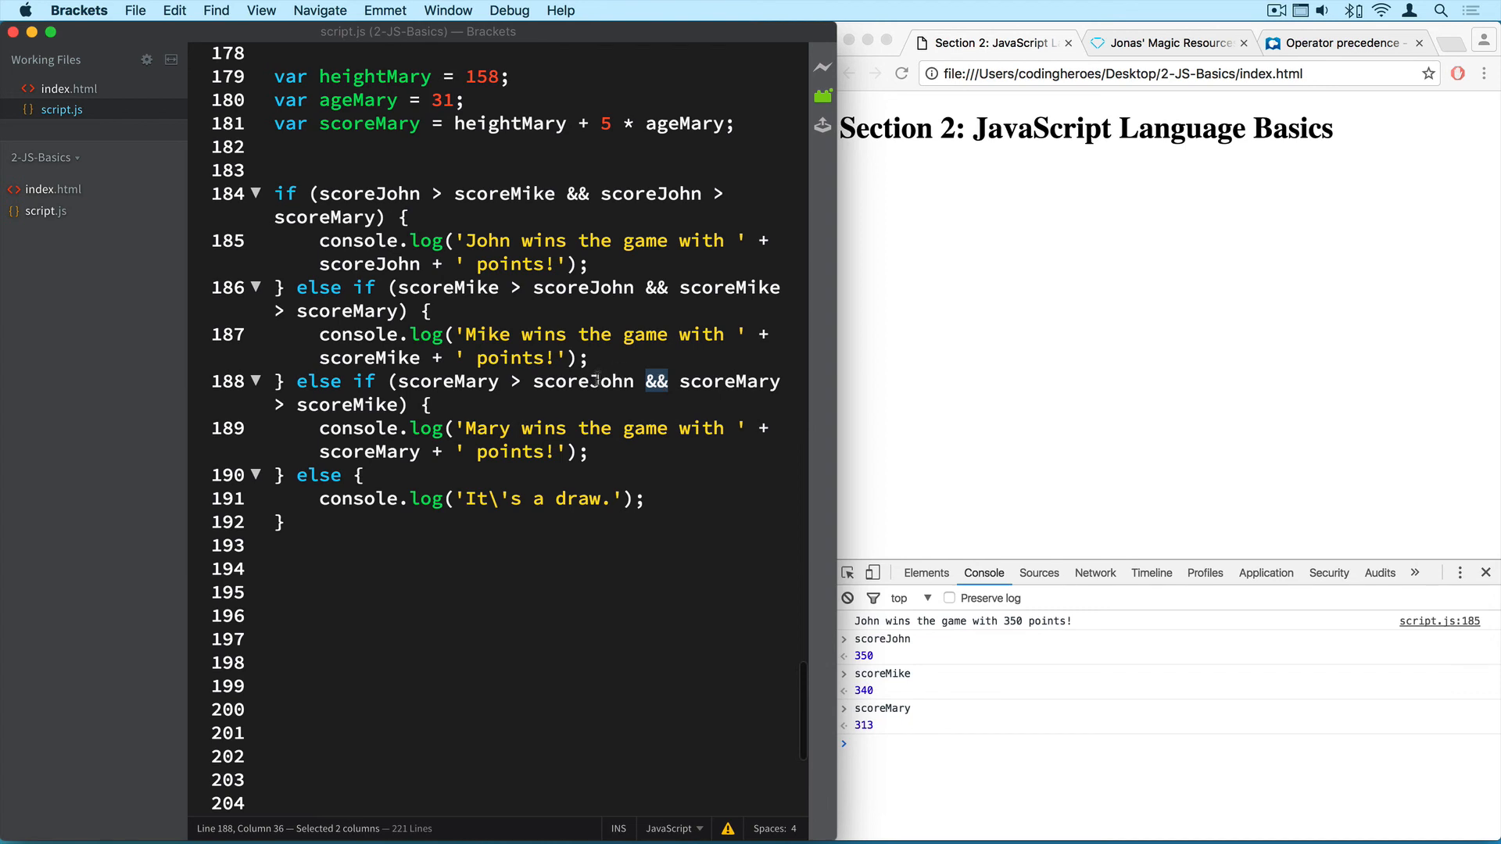
{"action": "scroll", "scroll_direction": "up", "scroll_amount": 3}
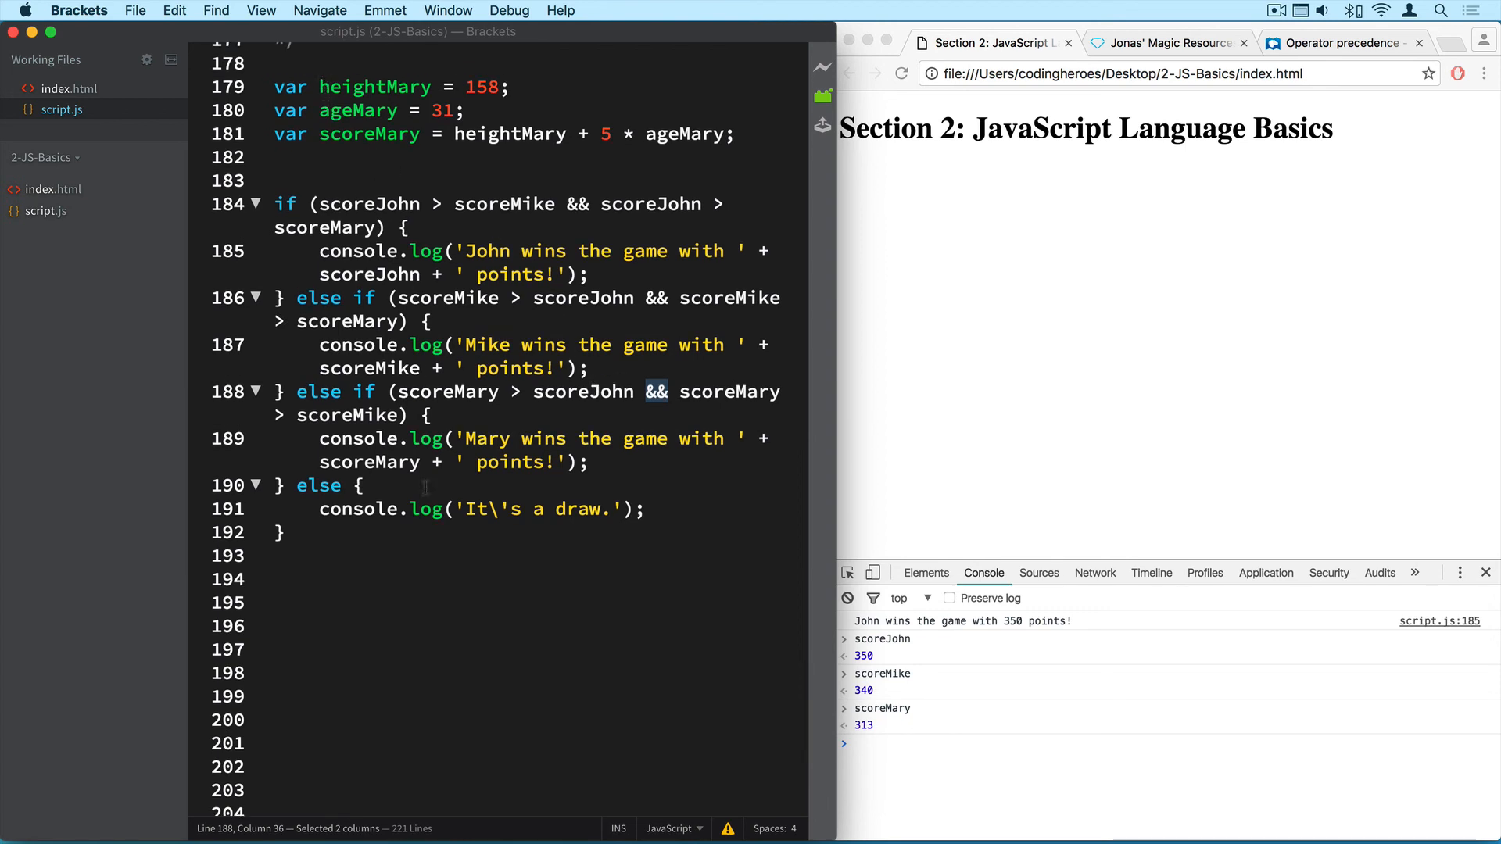